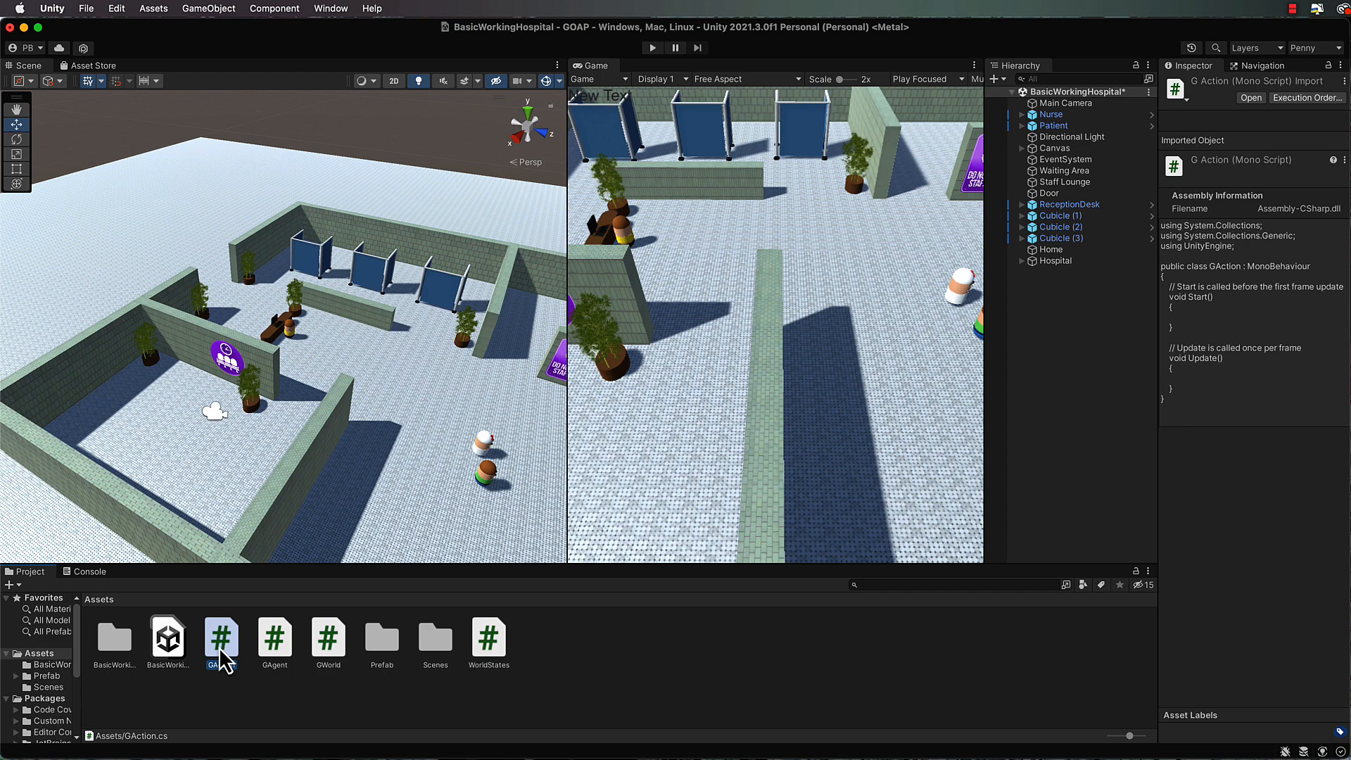
Step: Open the GAction C# script from the Assets folder in the code editor
{"action": "double_click", "coordinate": [220, 638]}
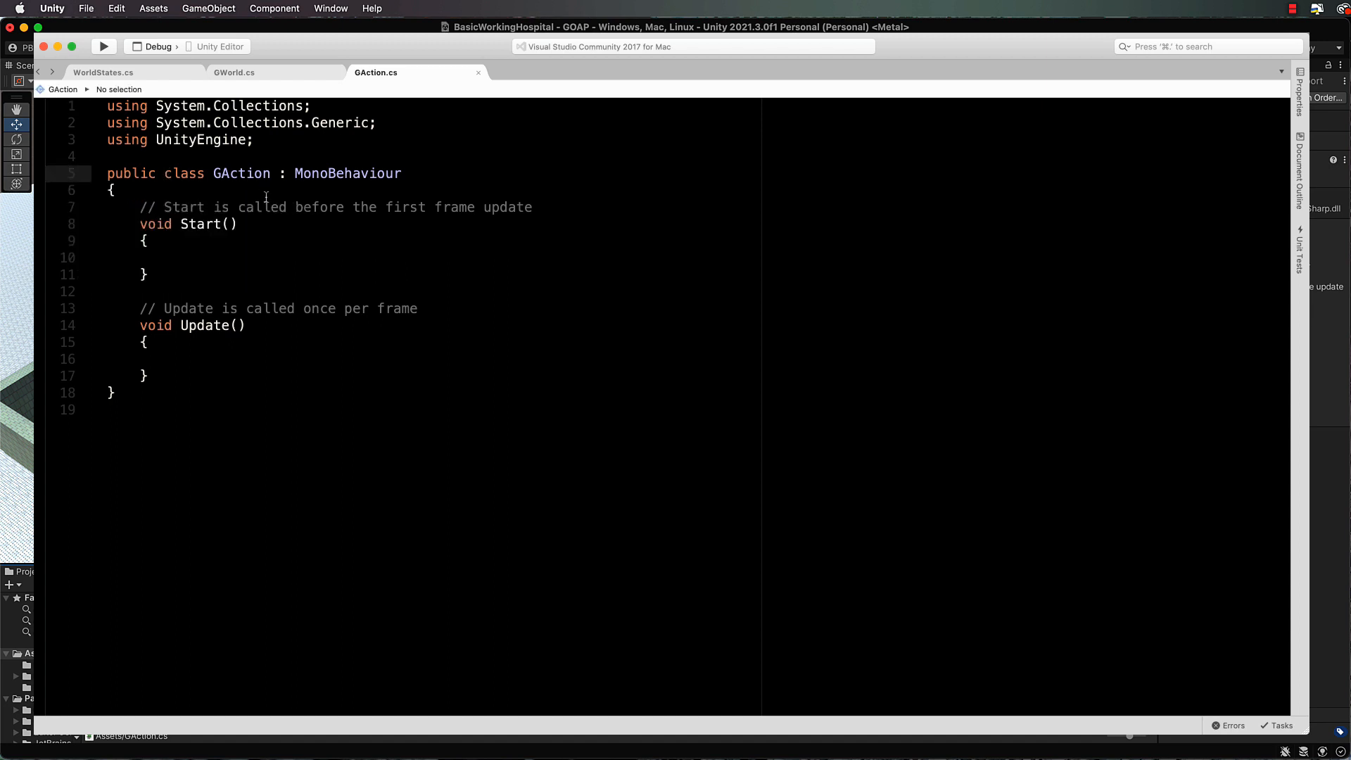
Step: Declare GAction abstract and add a 'using UnityEngine.AI;' directive
{"action": "type", "text": "abst"}
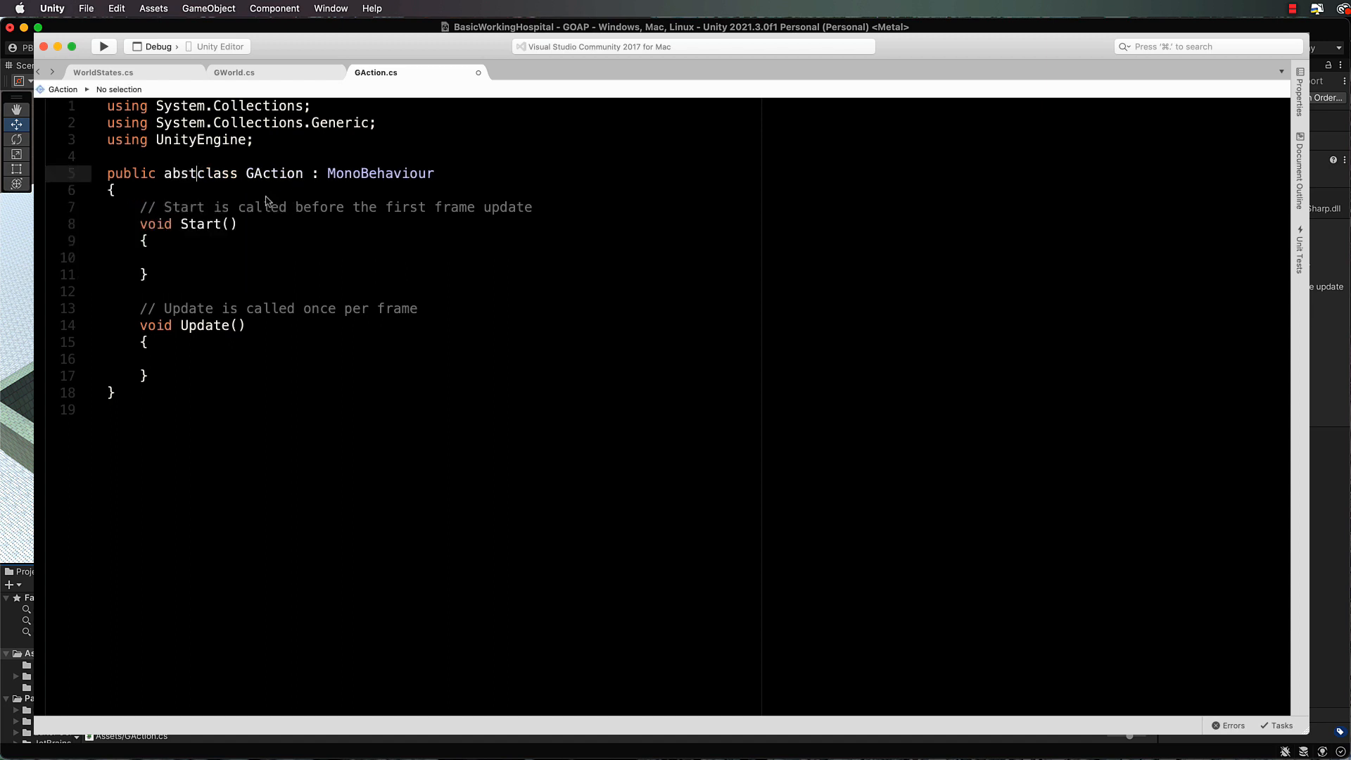
{"action": "type", "text": "ract"}
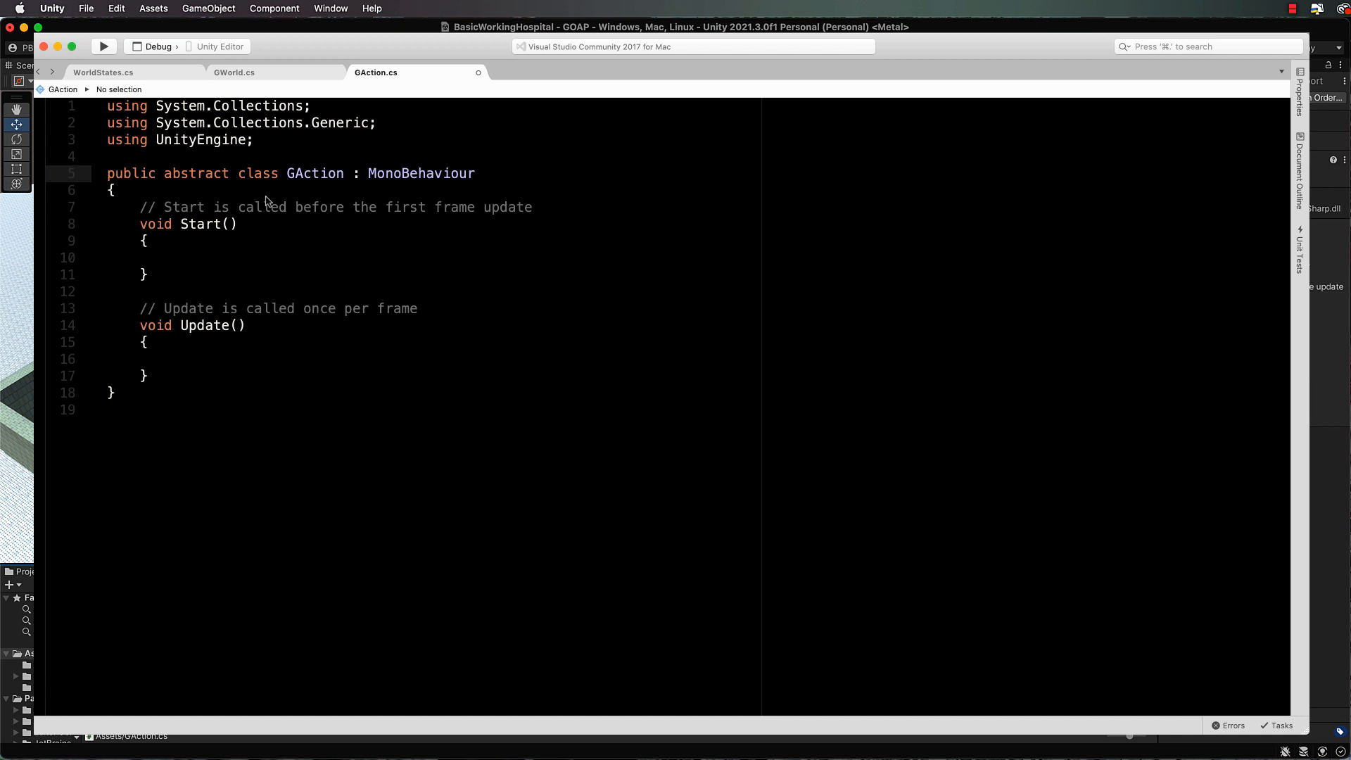
{"action": "mouse_move", "coordinate": [262, 264]}
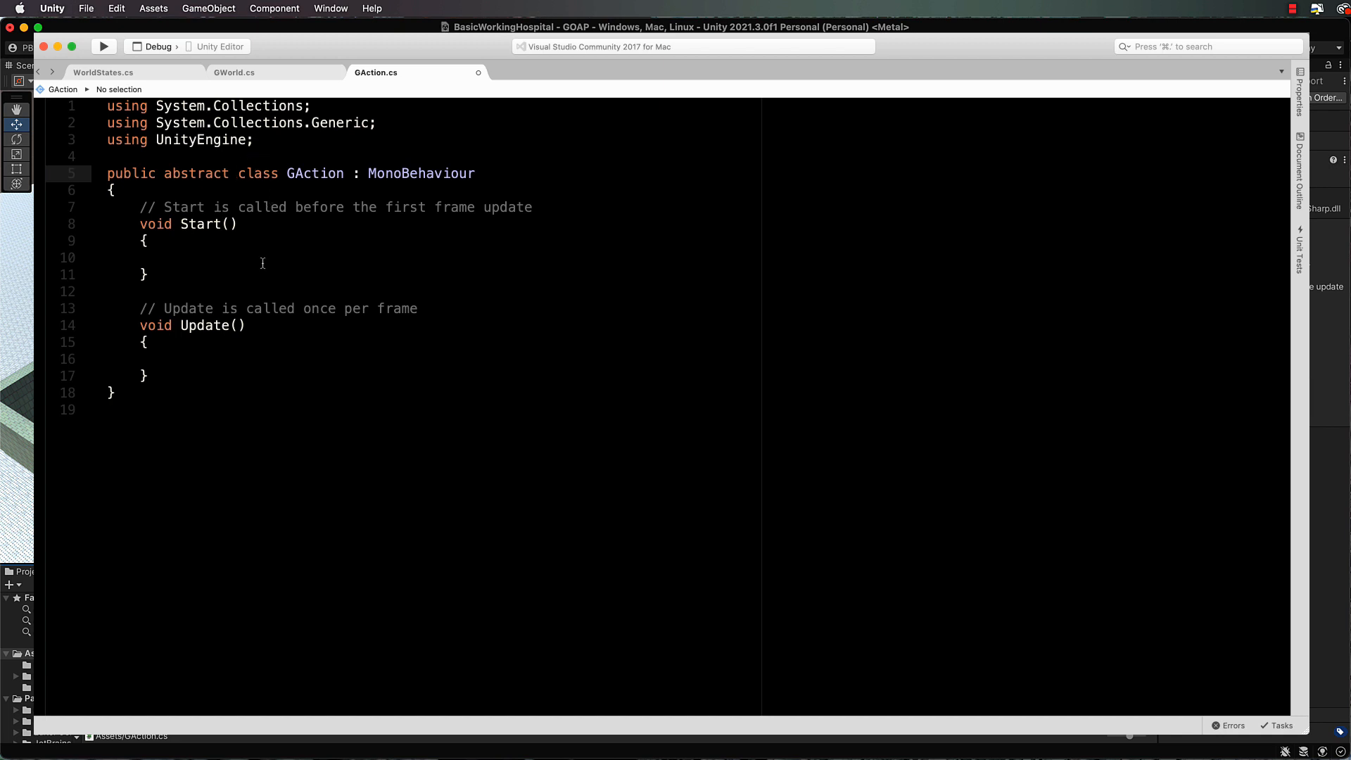
{"action": "type", "text": "u"}
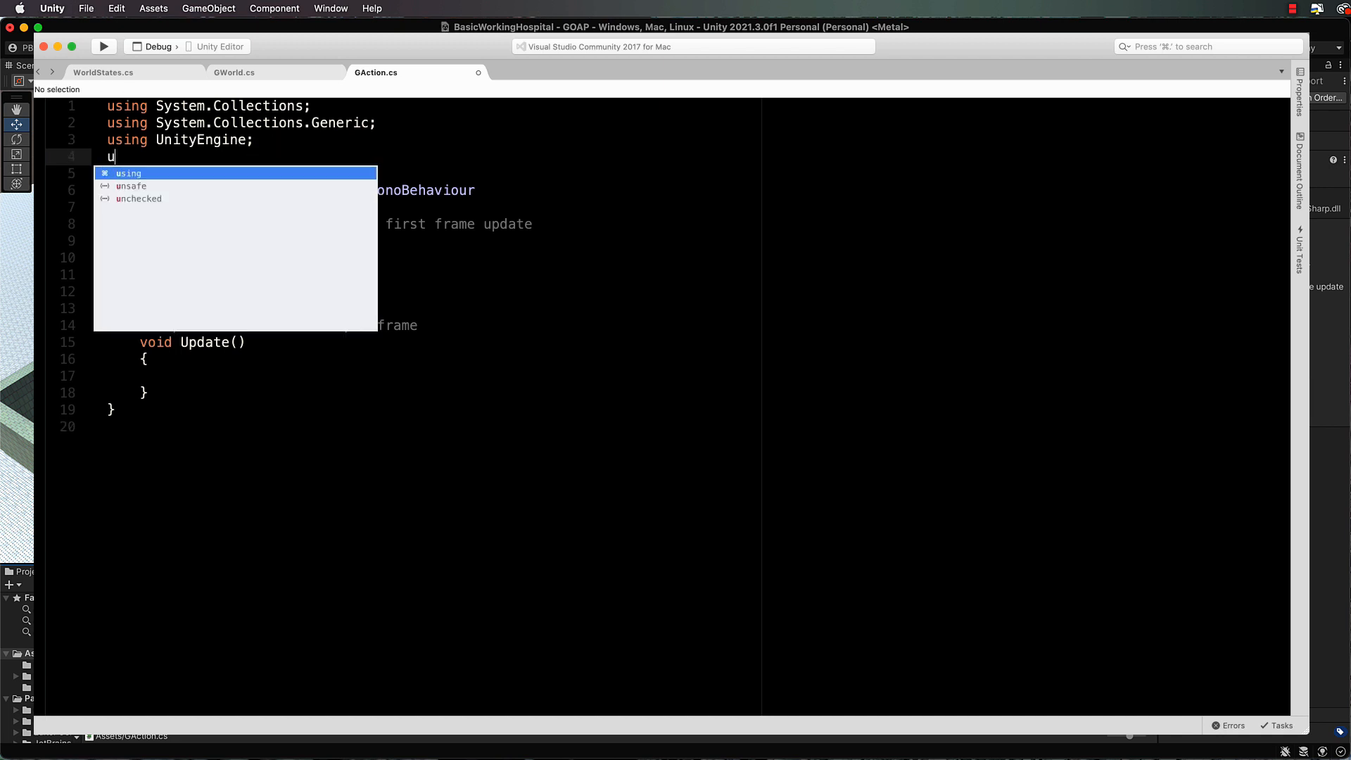
{"action": "type", "text": "sing UnityEngine"}
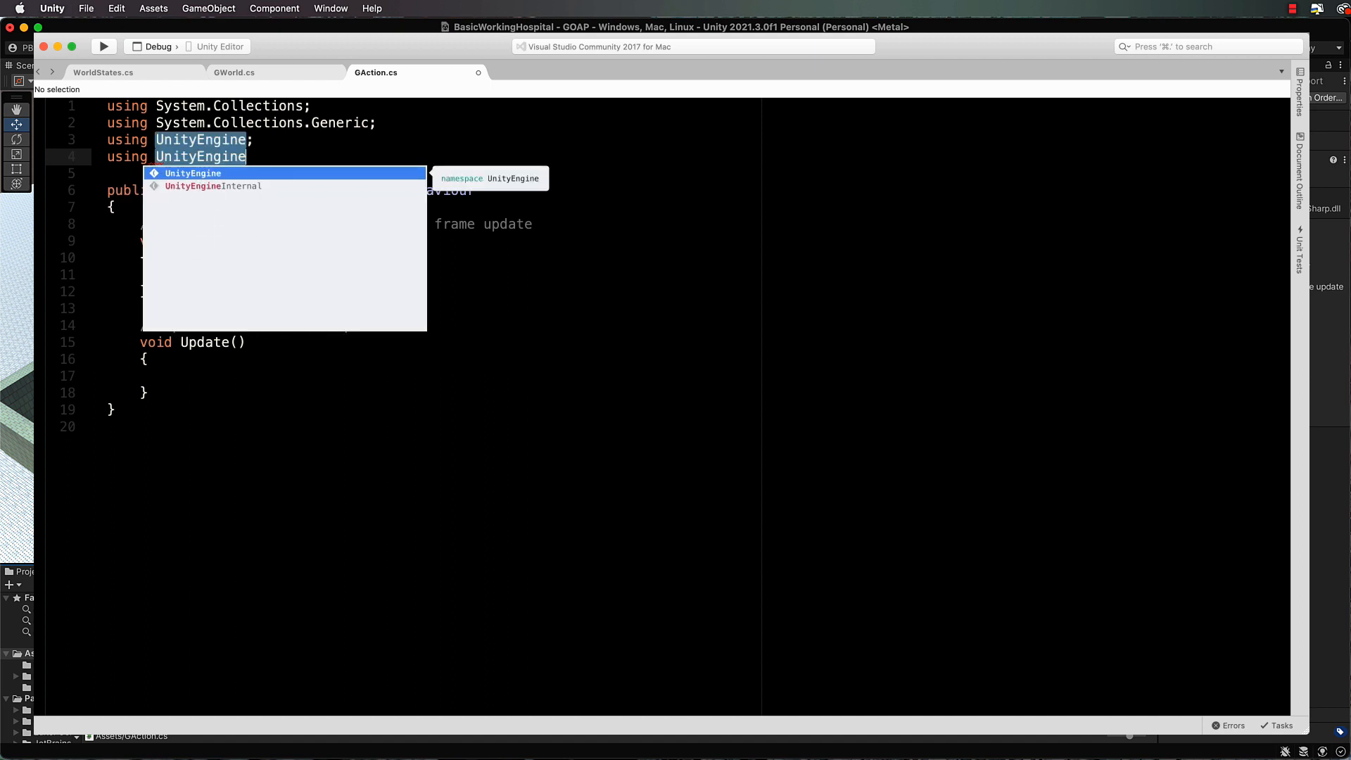
{"action": "type", "text": ".AI;"}
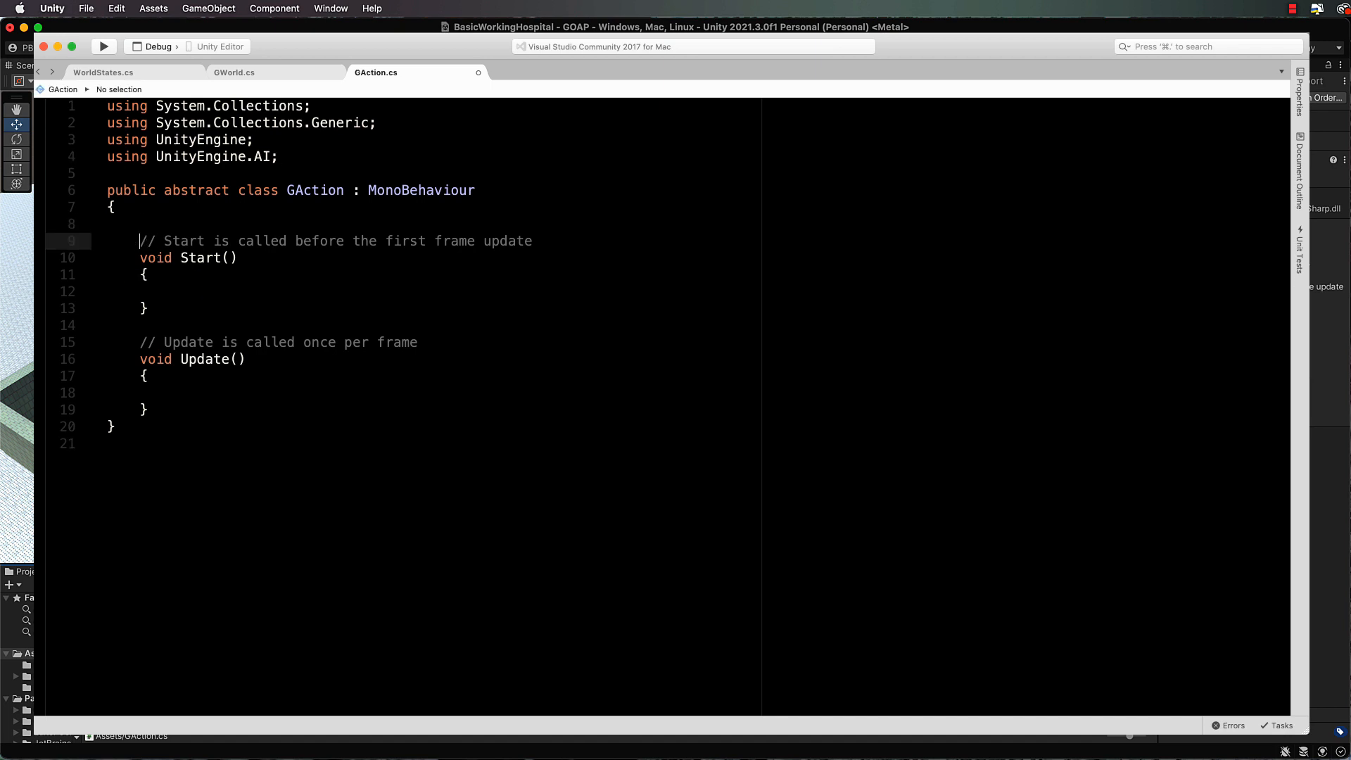
Step: Declare public string actionName = "Action" and public float cost = 1.0f
{"action": "key", "text": "enter"}
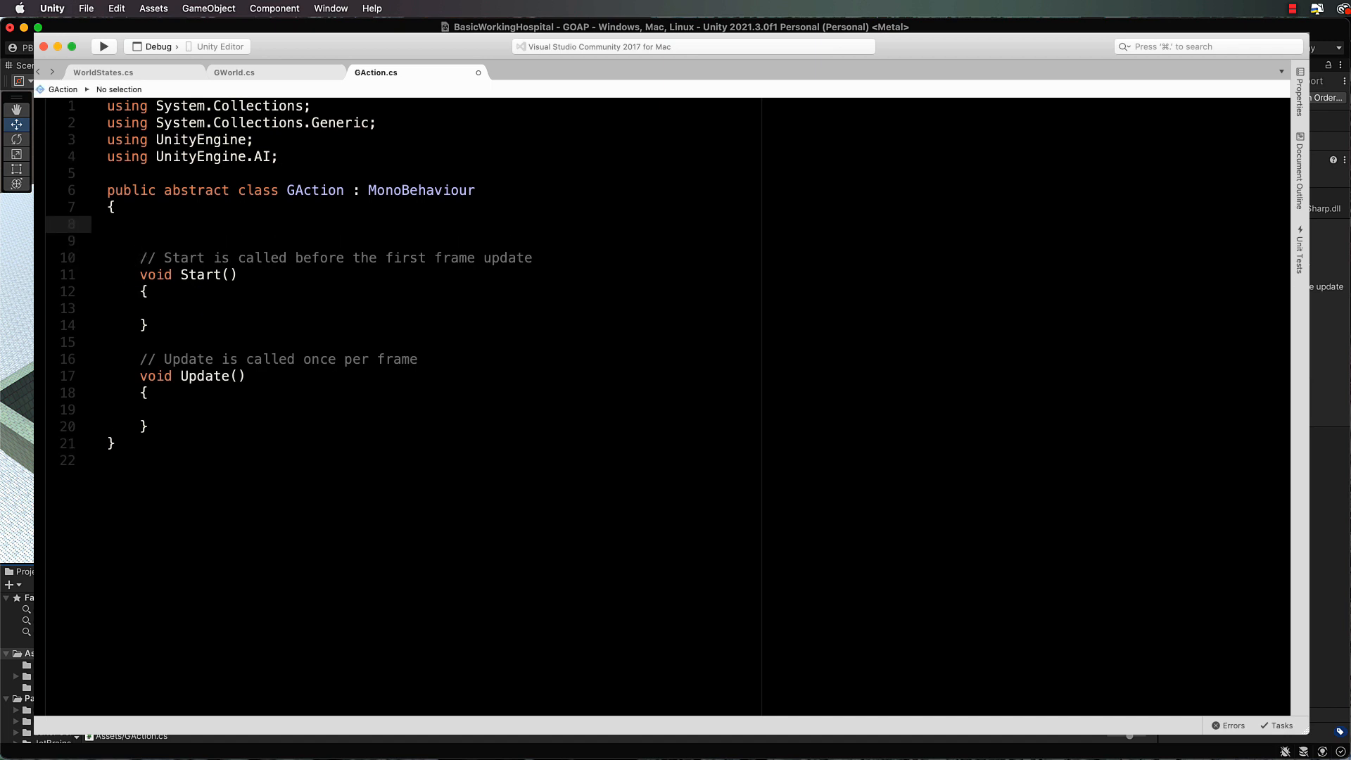
{"action": "left_click", "coordinate": [140, 224]}
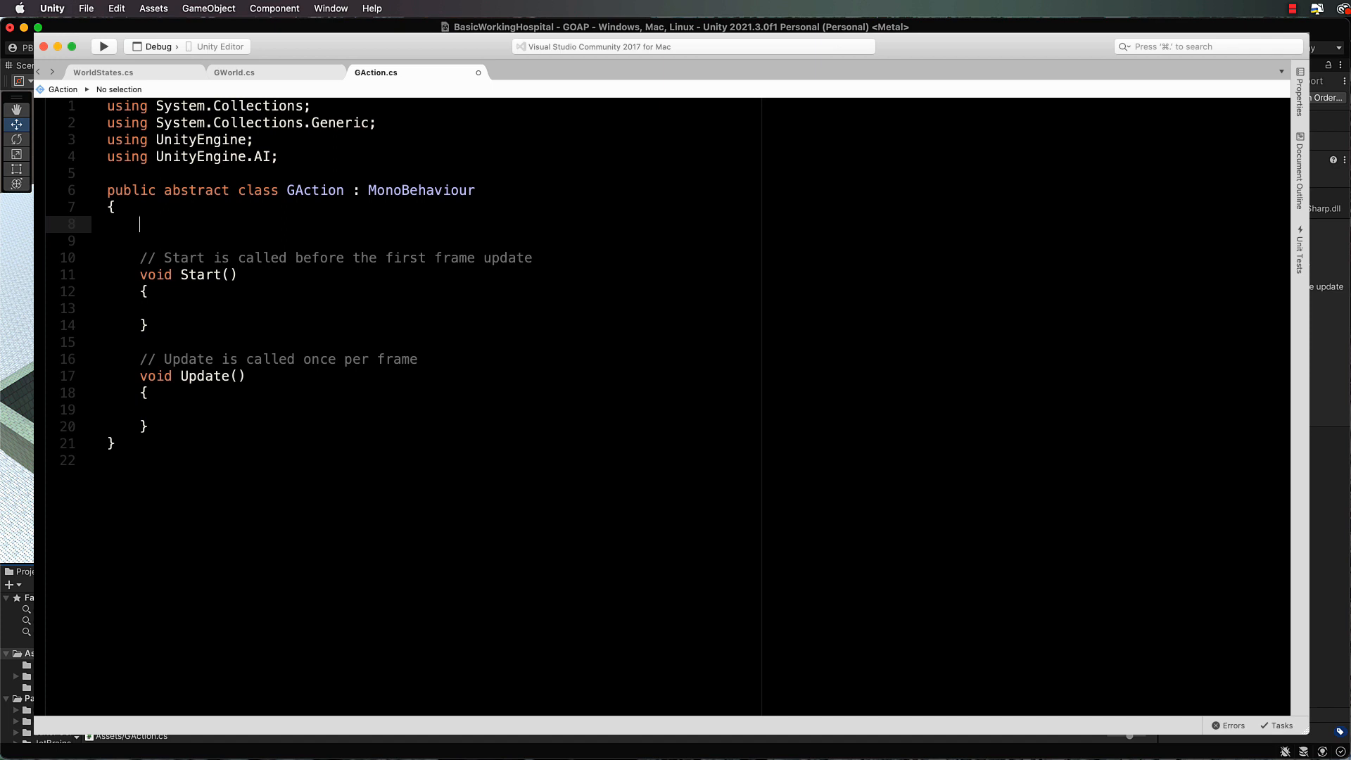
{"action": "type", "text": "public"}
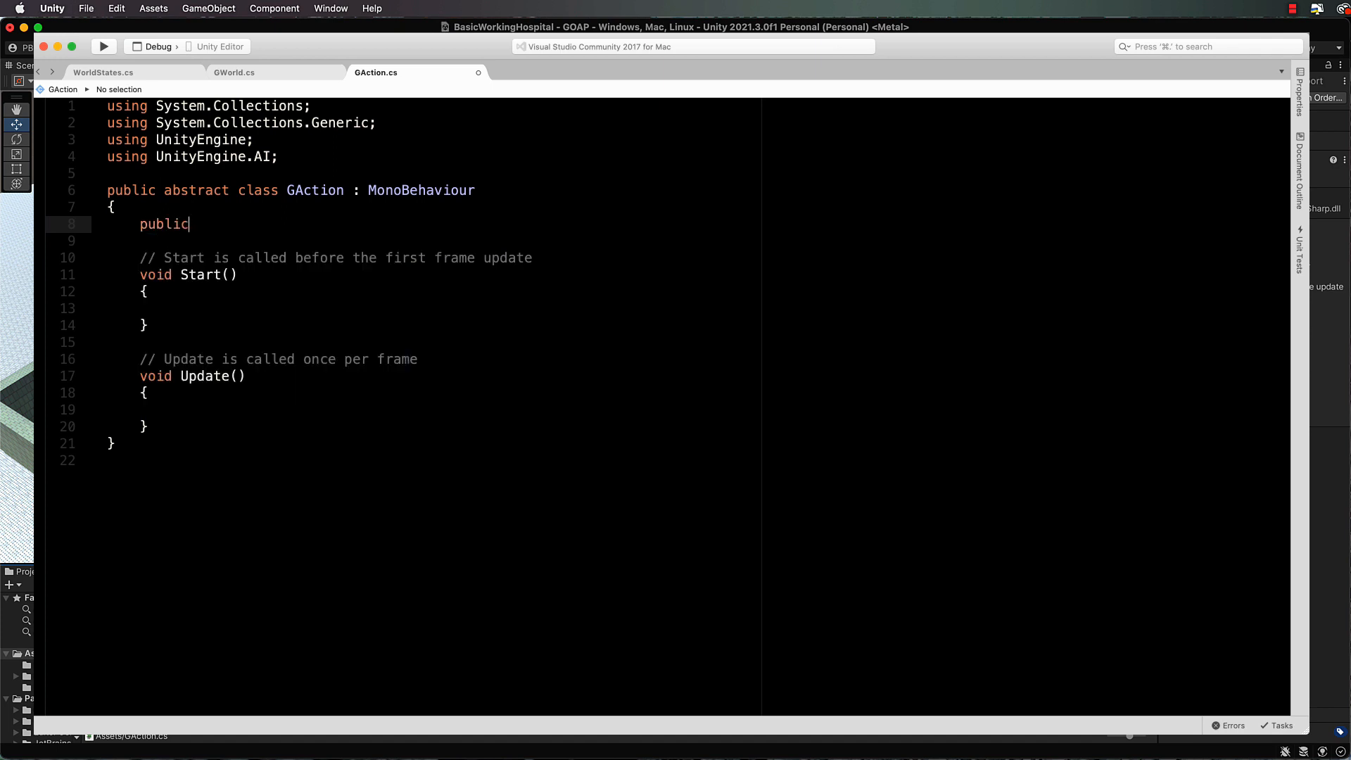
{"action": "type", "text": "string"}
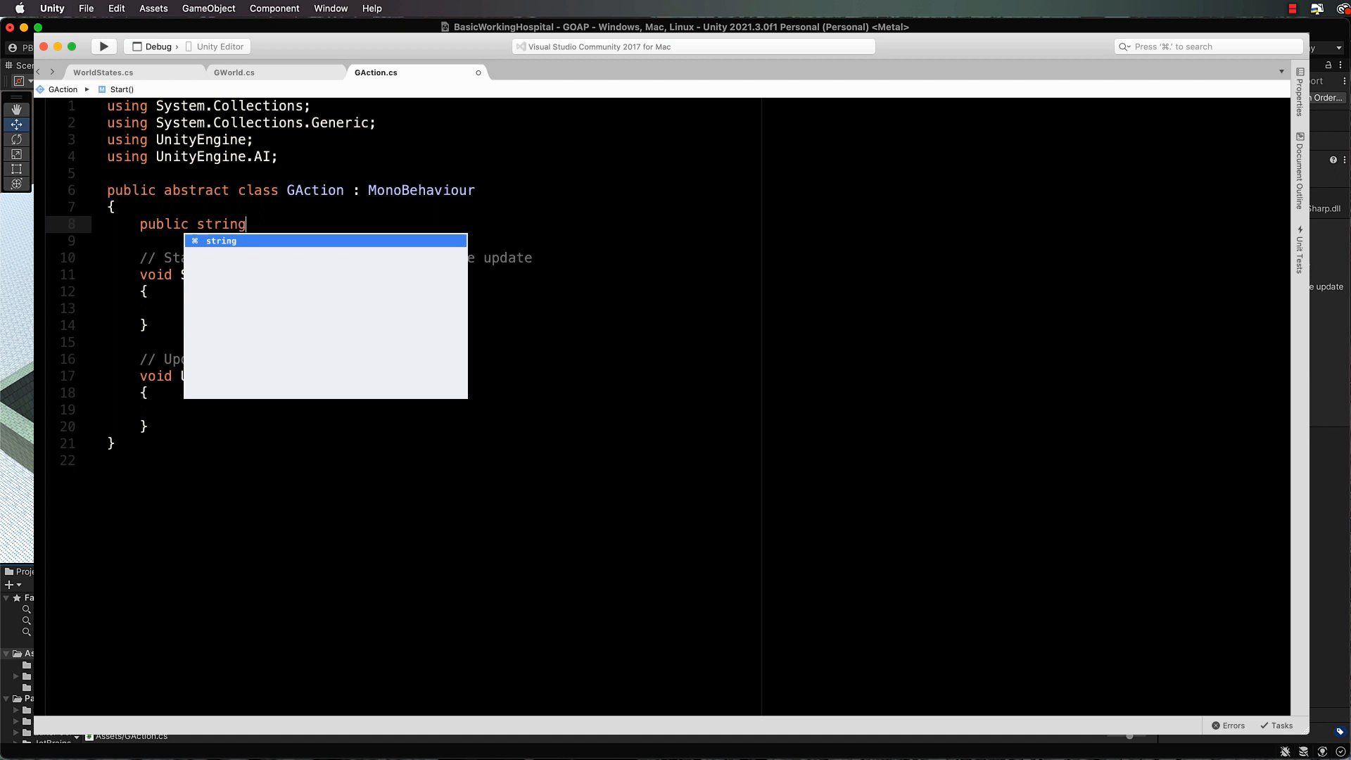
{"action": "type", "text": "action"}
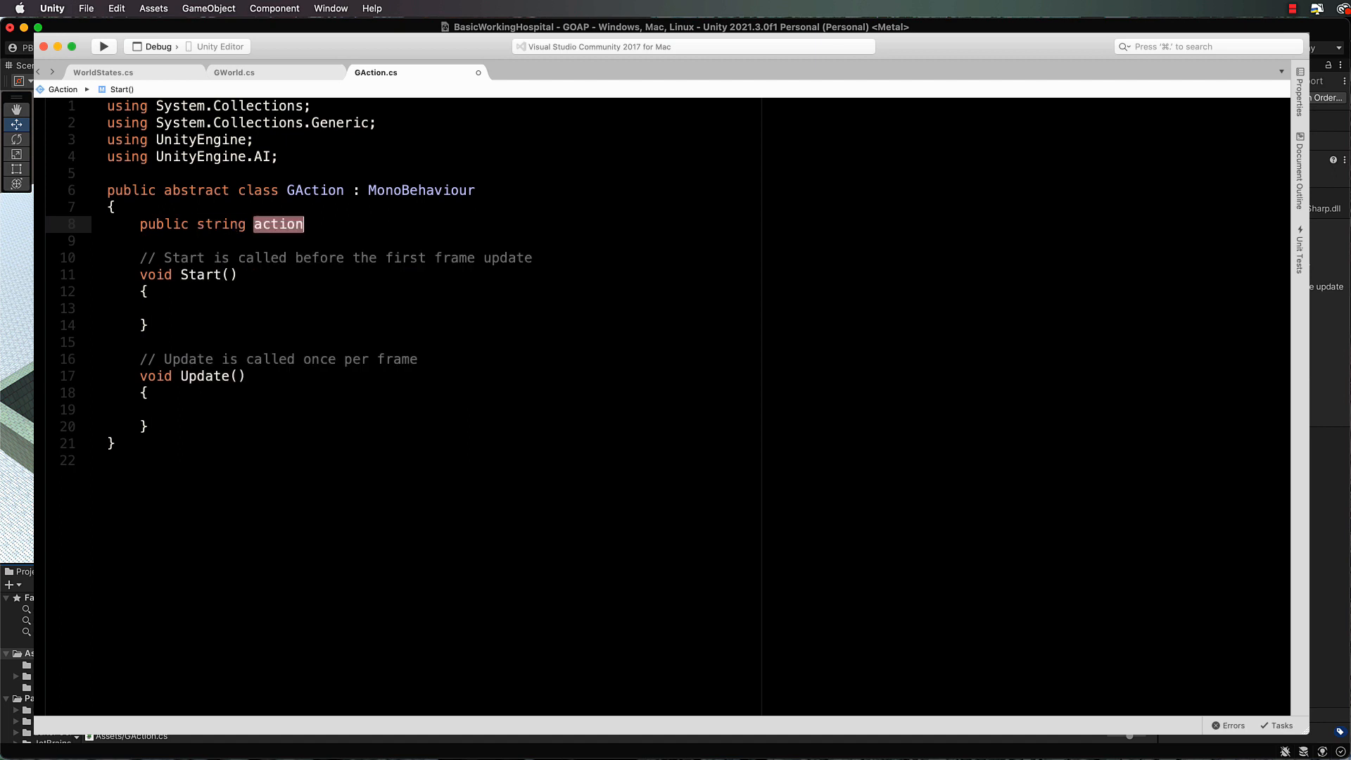
{"action": "type", "text": "Name"}
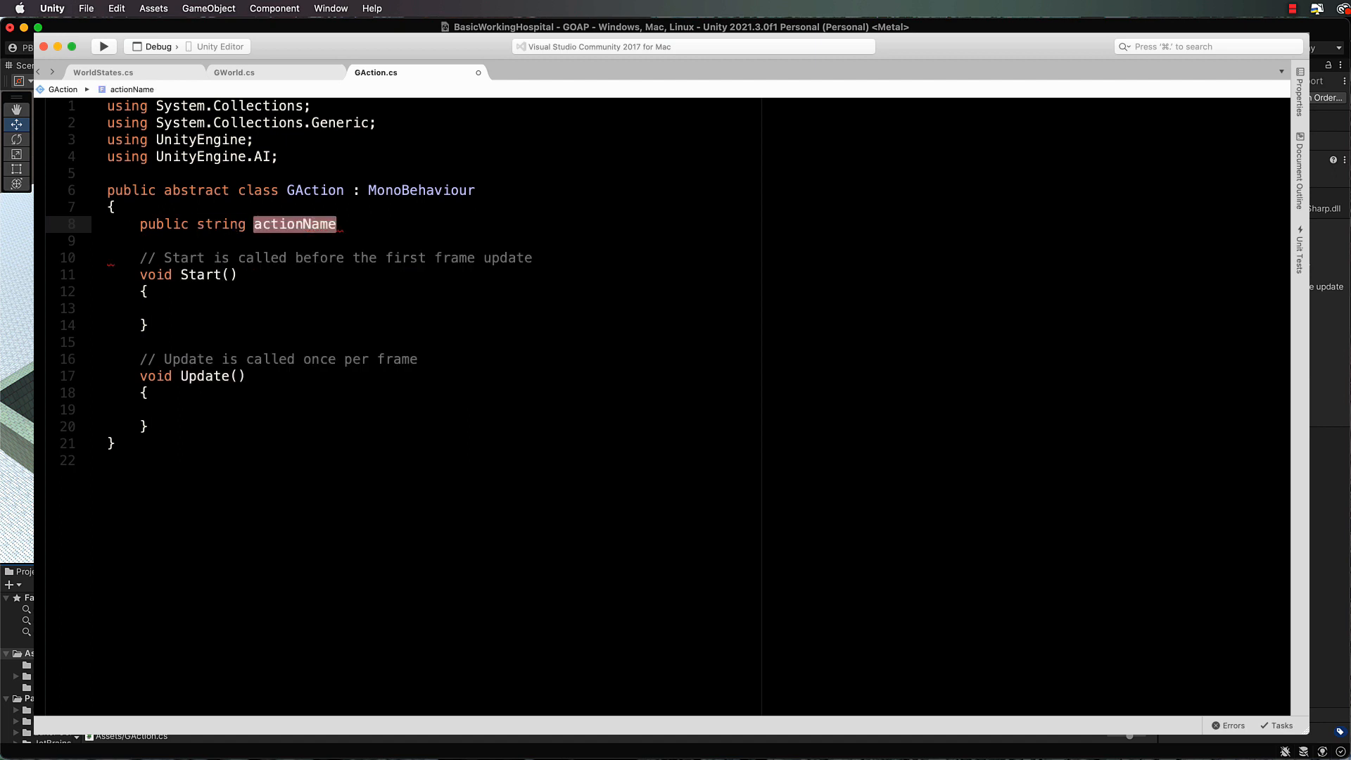
{"action": "type", "text": "= \"Ac"}
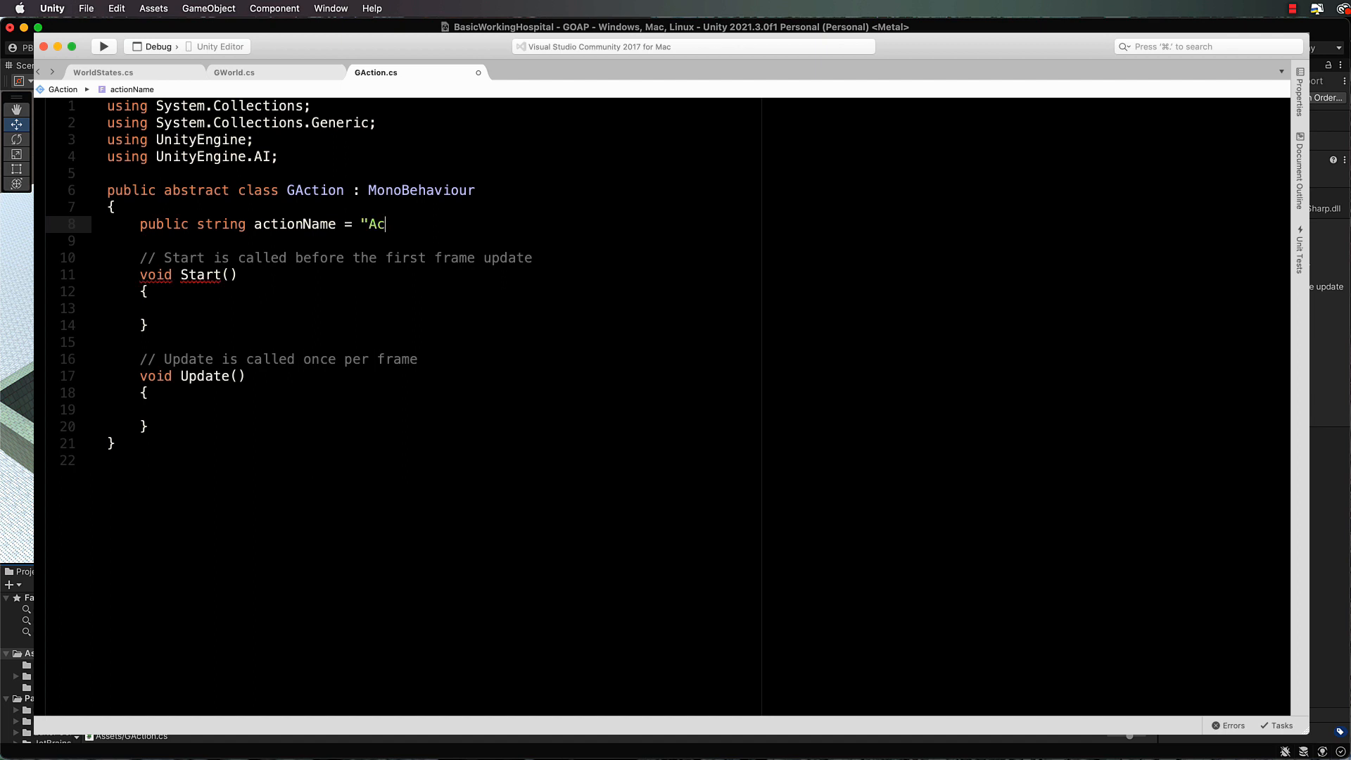
{"action": "type", "text": "tion\";"}
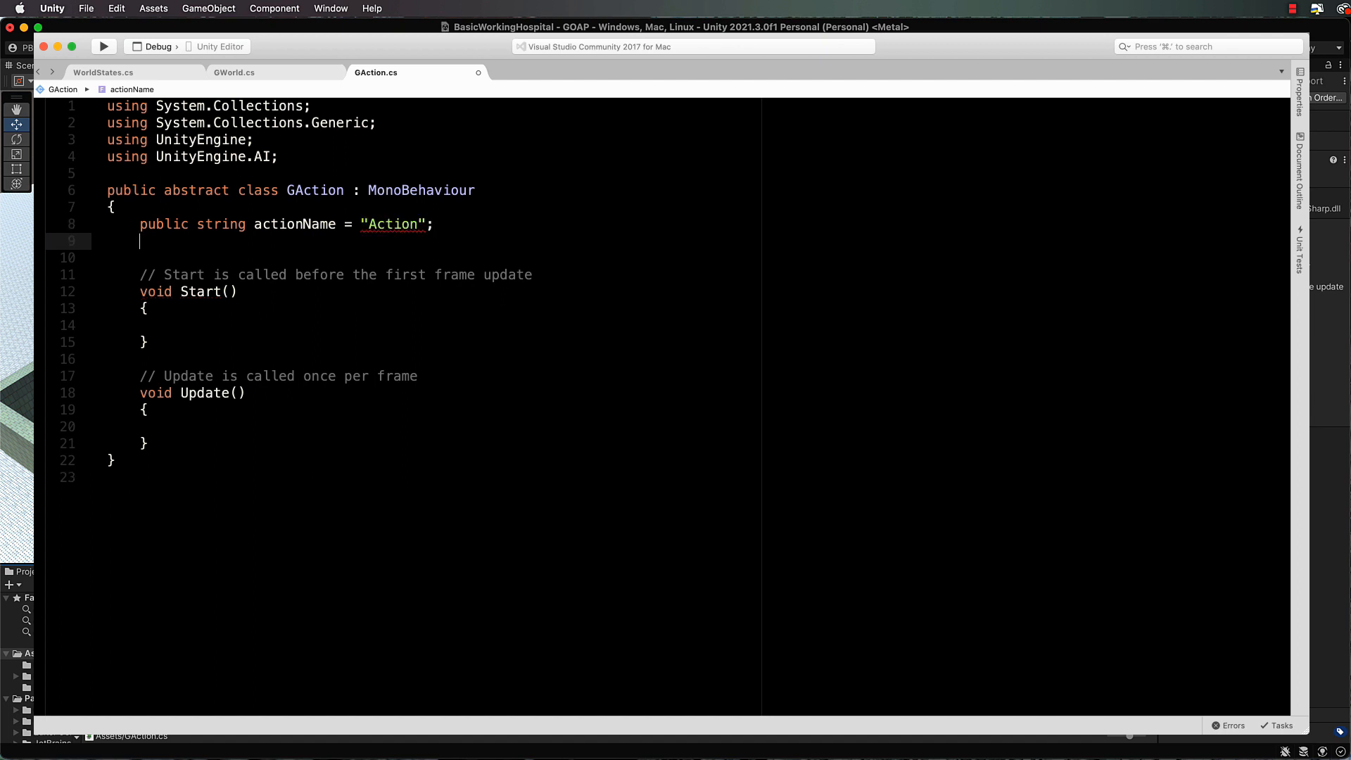
{"action": "type", "text": "public float cost = 1.0"}
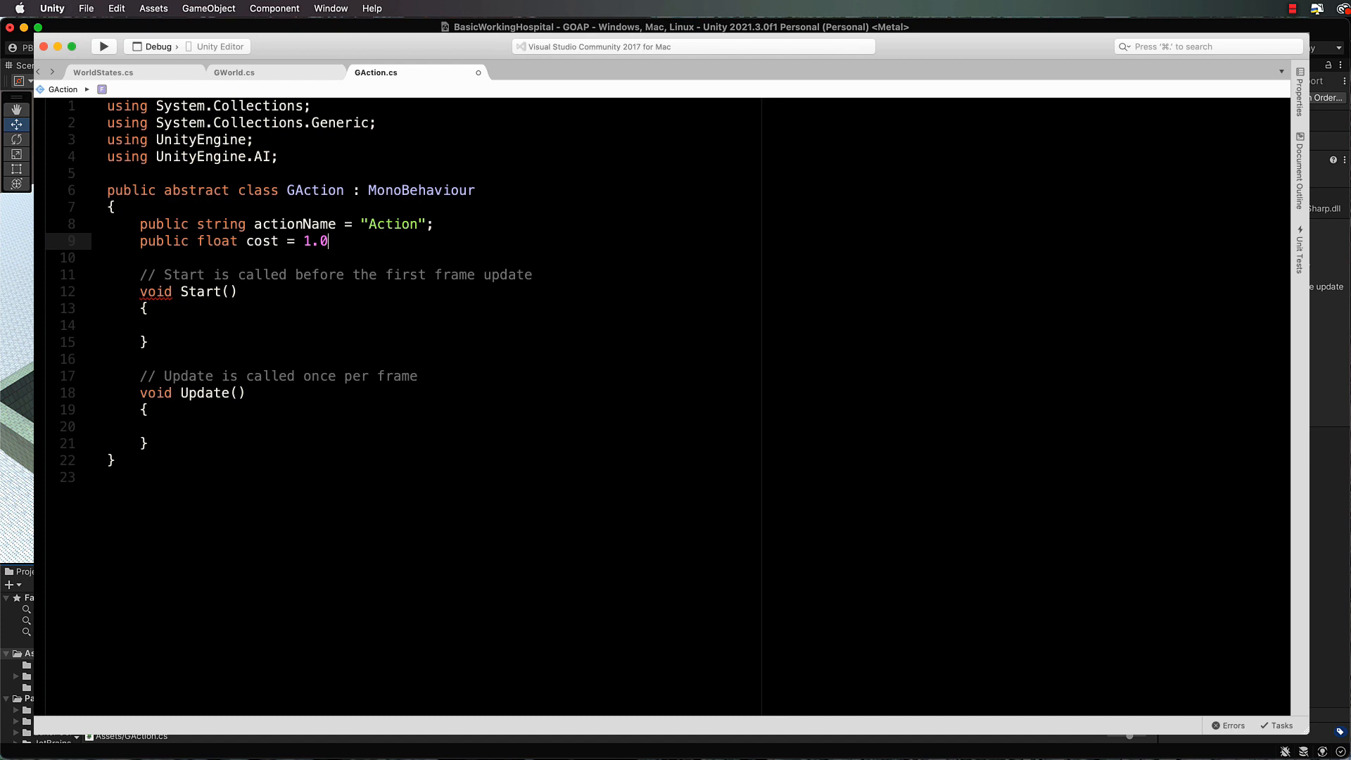
{"action": "type", "text": "f;"}
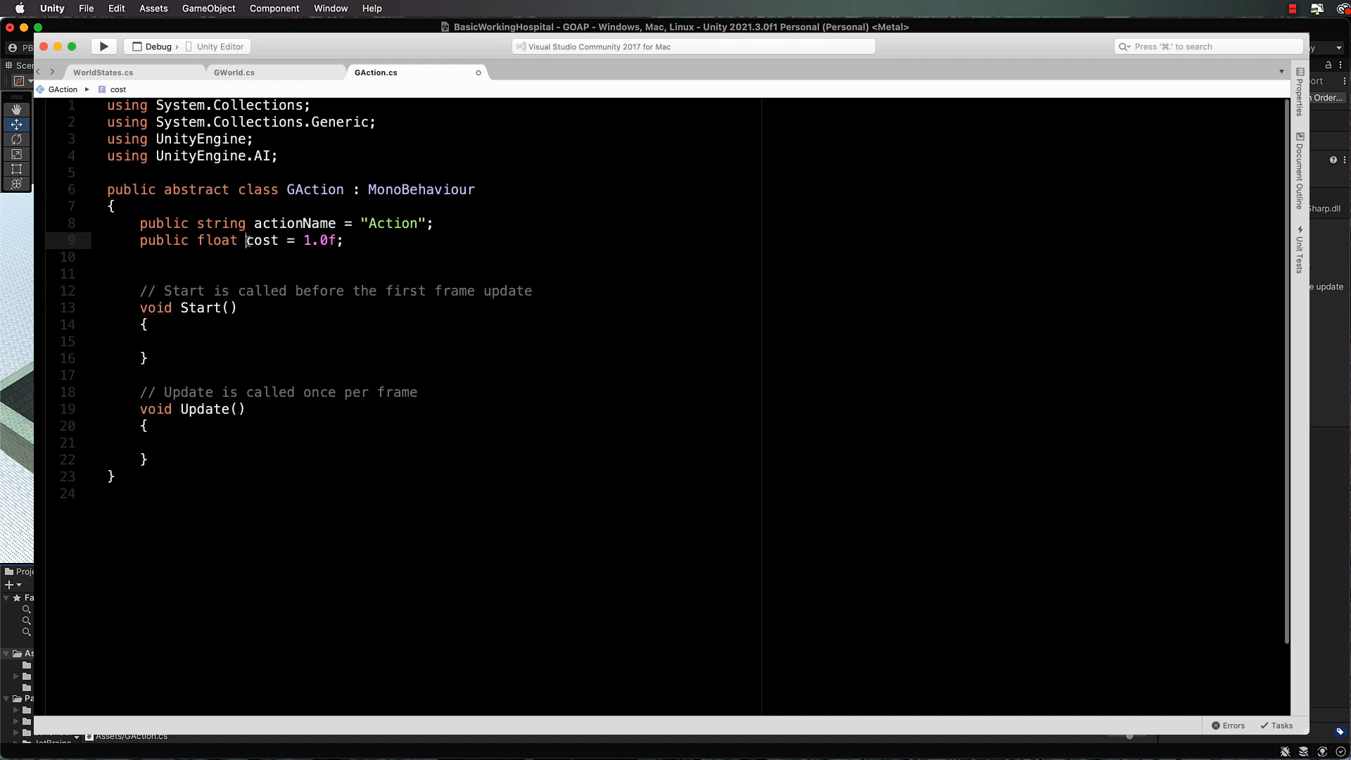
{"action": "double_click", "coordinate": [262, 240]}
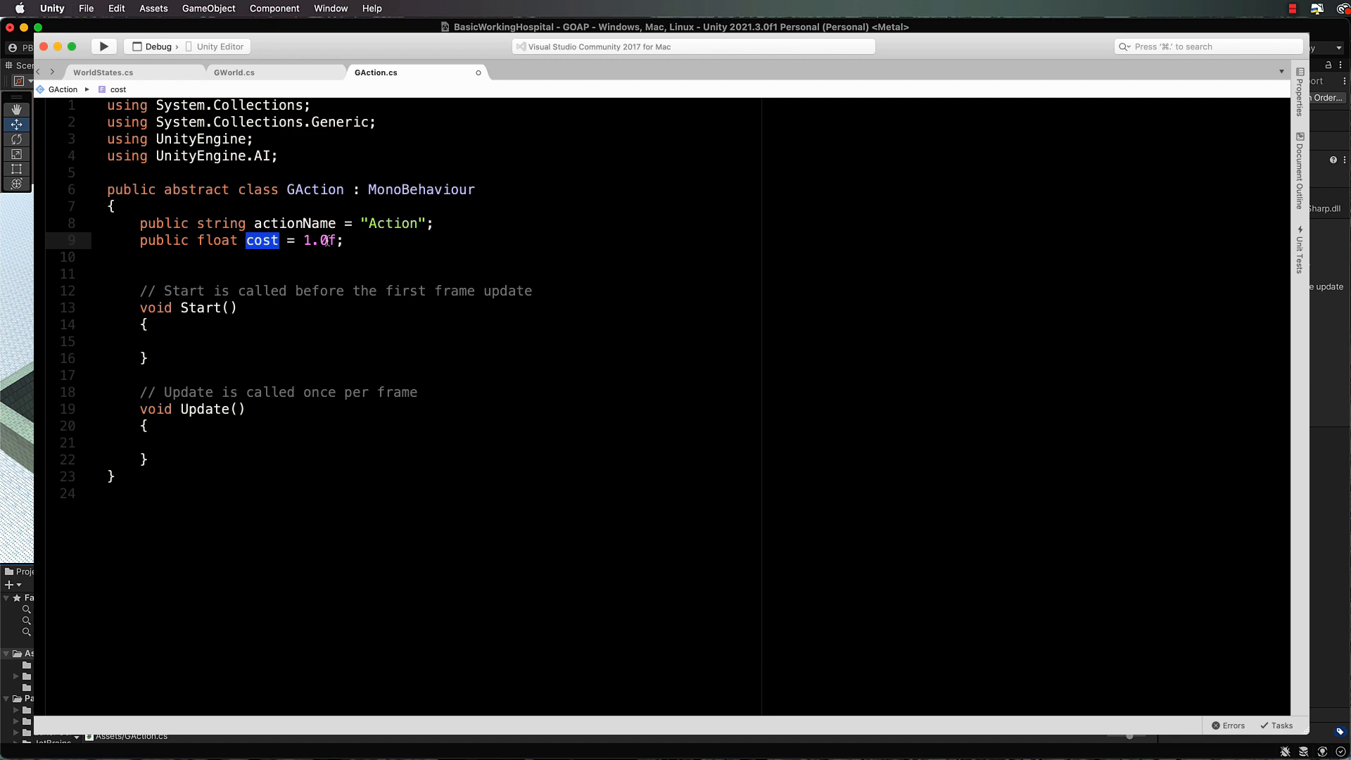
{"action": "left_click", "coordinate": [353, 241]}
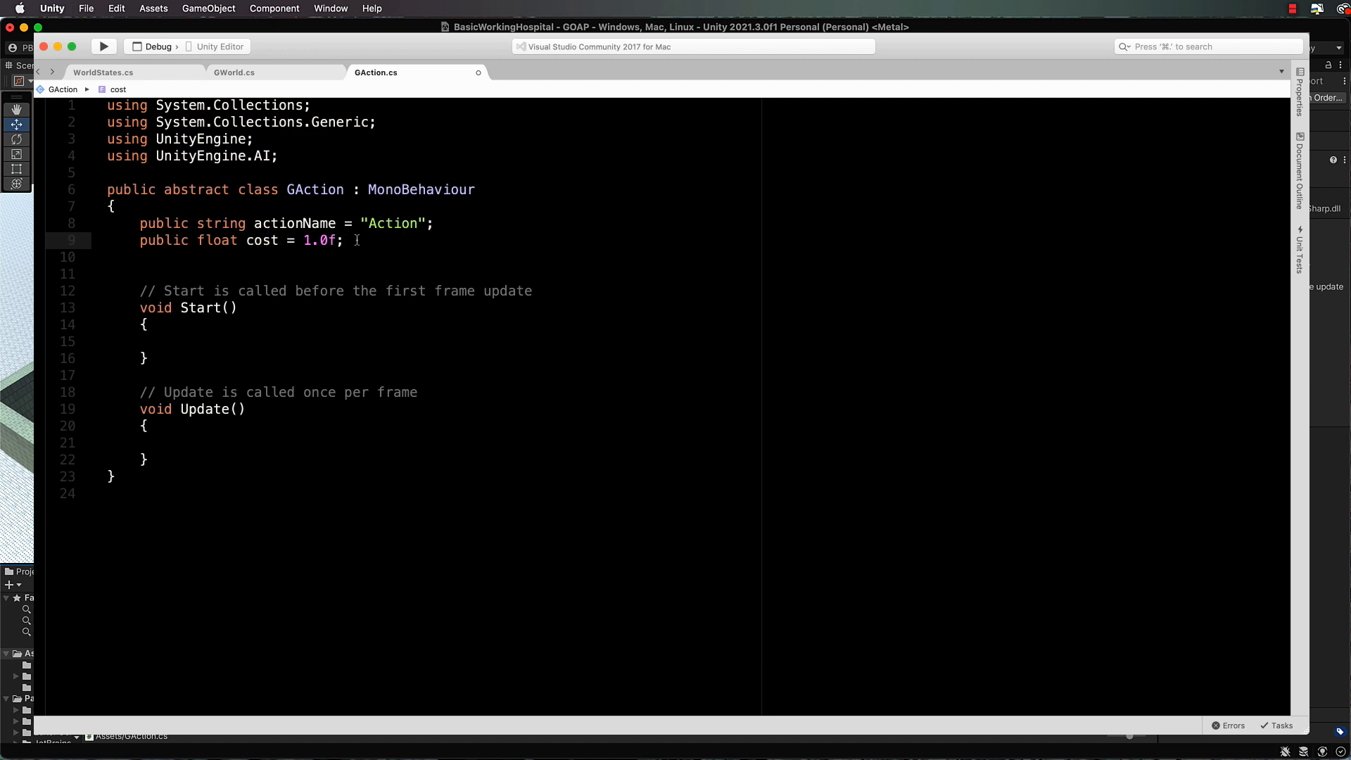
Step: Declare public GameObject fields target and targetTag
{"action": "key", "text": "enter"}
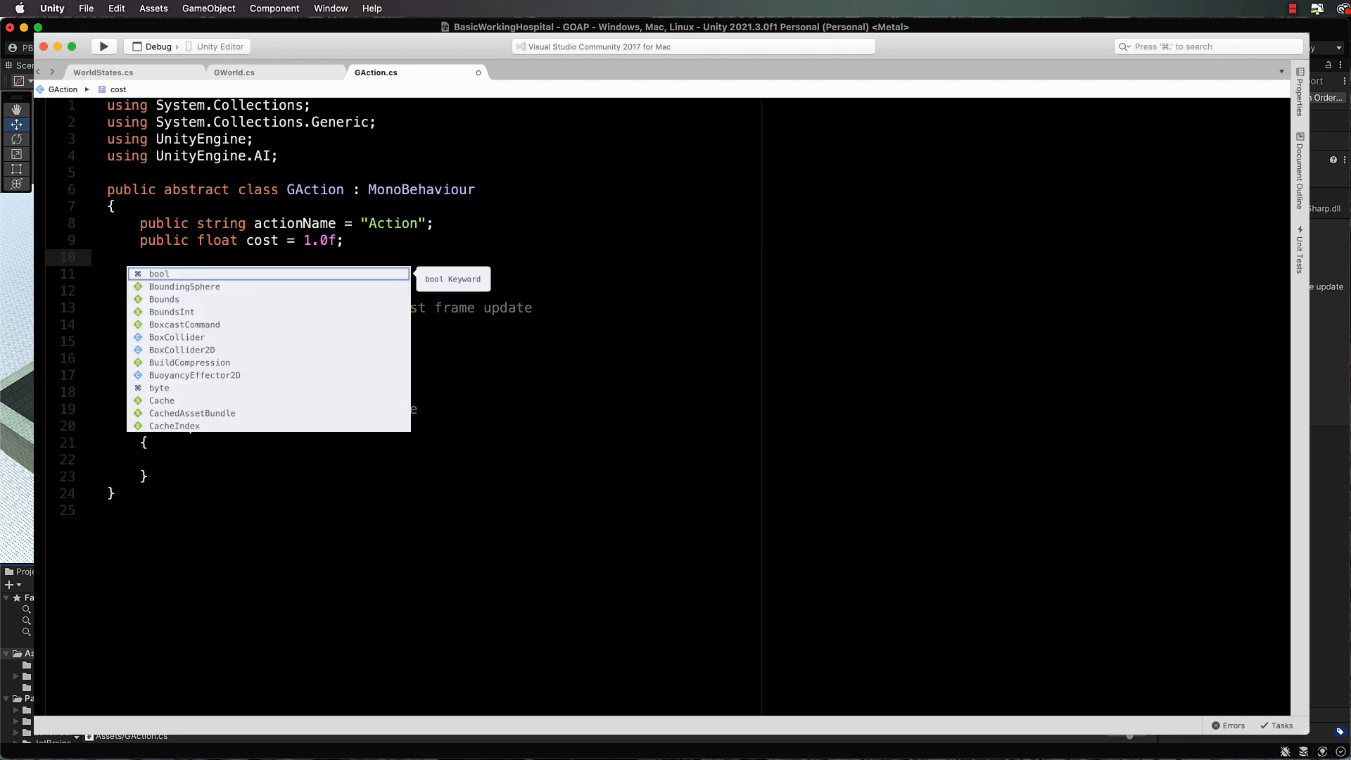
{"action": "type", "text": "public G"}
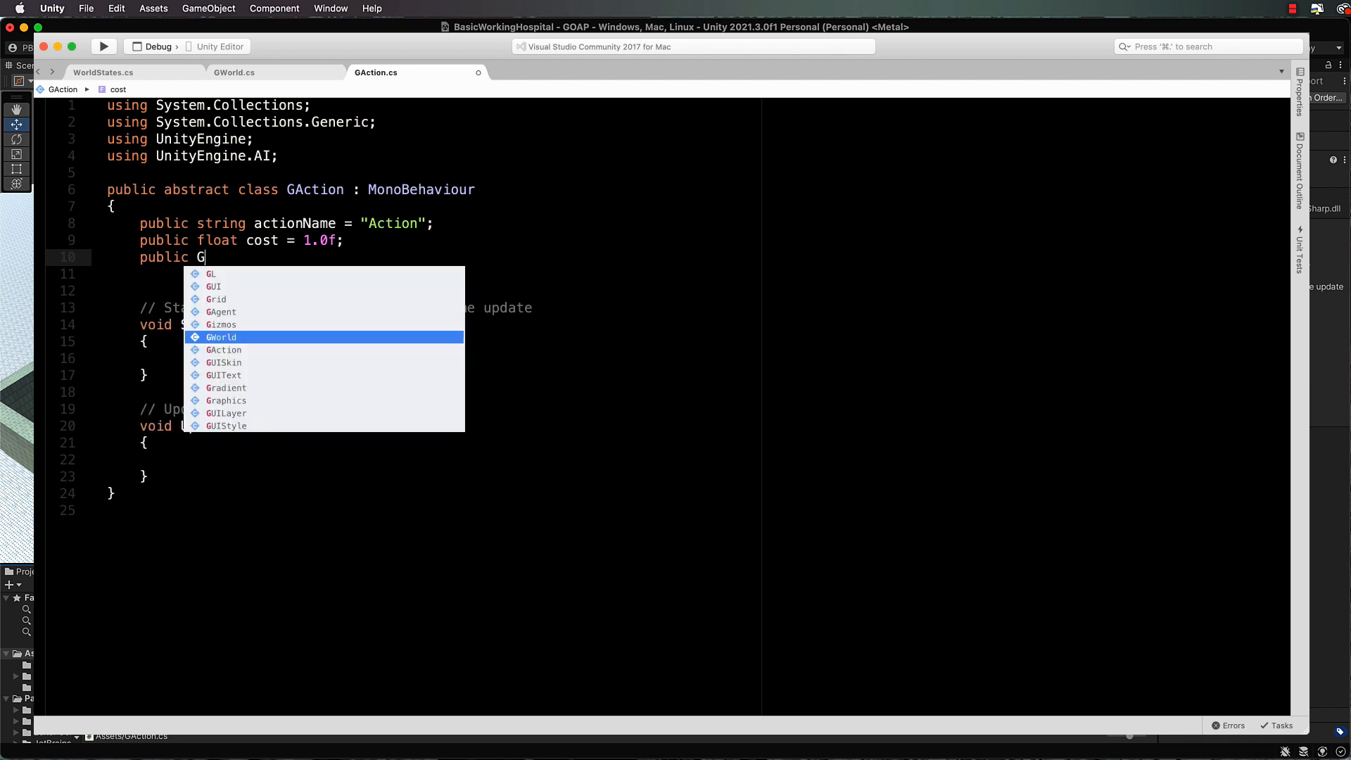
{"action": "type", "text": "ameObject"}
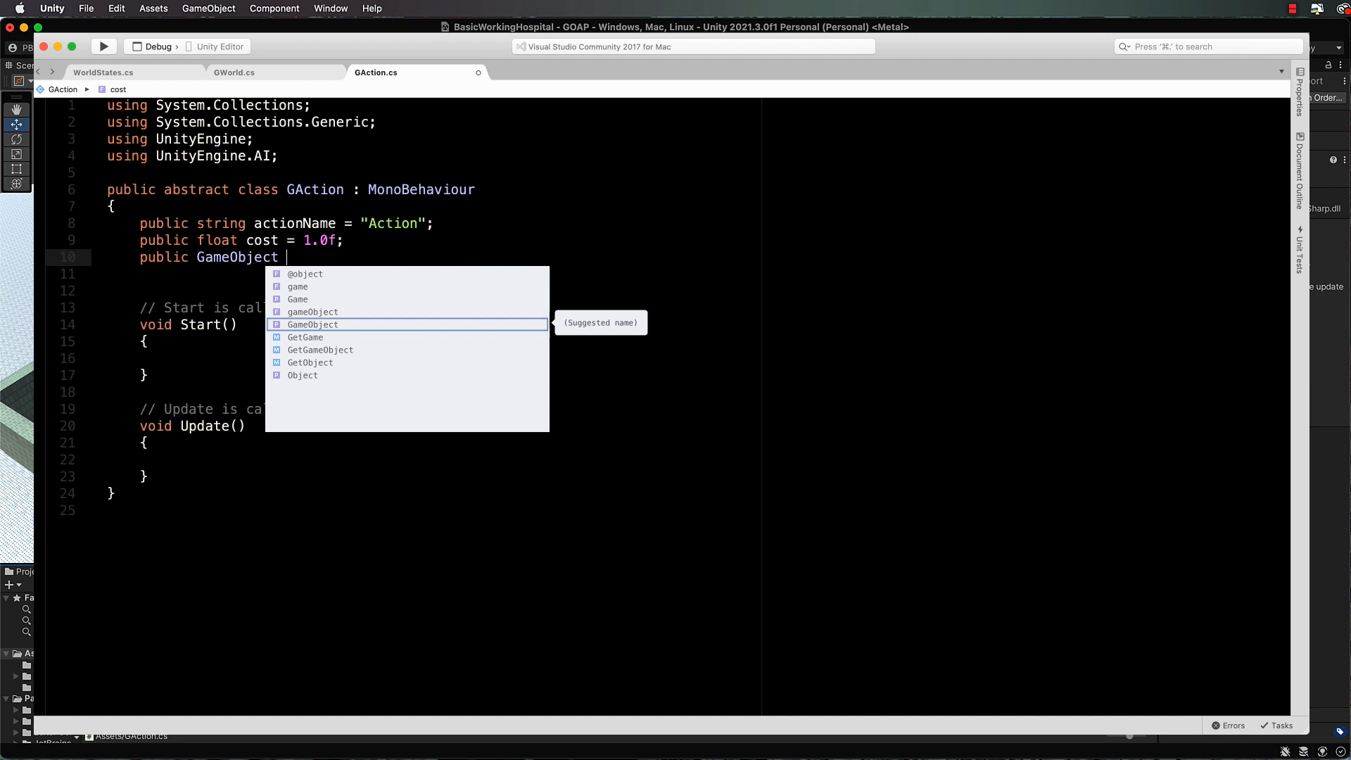
{"action": "type", "text": "tar"}
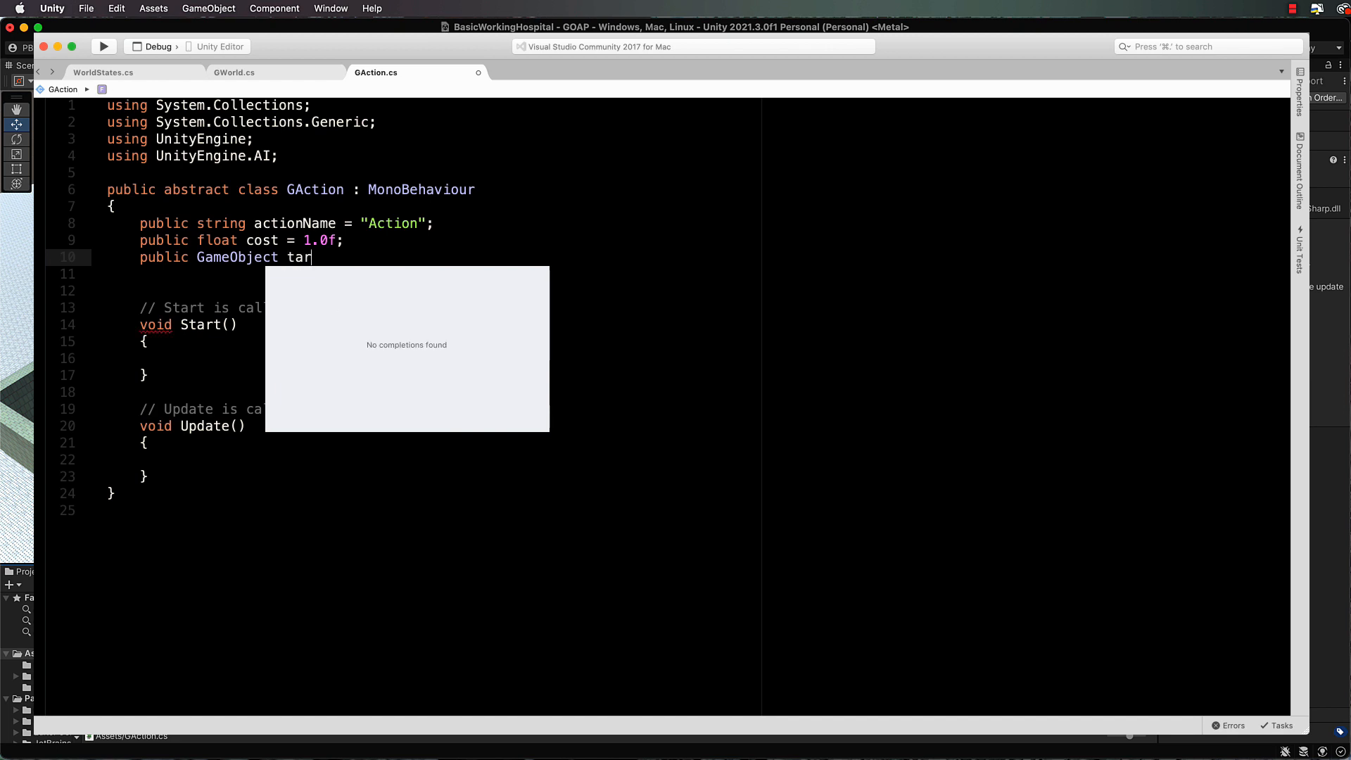
{"action": "type", "text": "get;"}
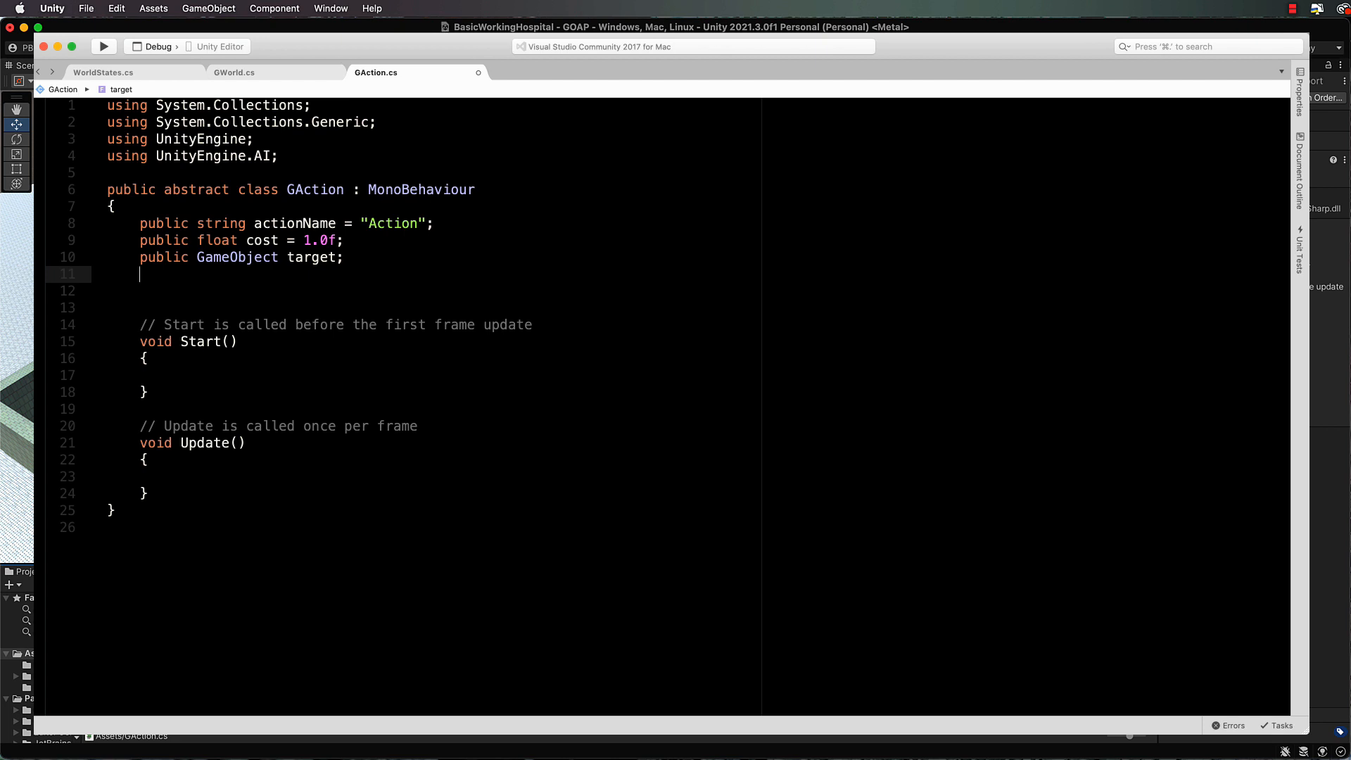
{"action": "type", "text": "public"}
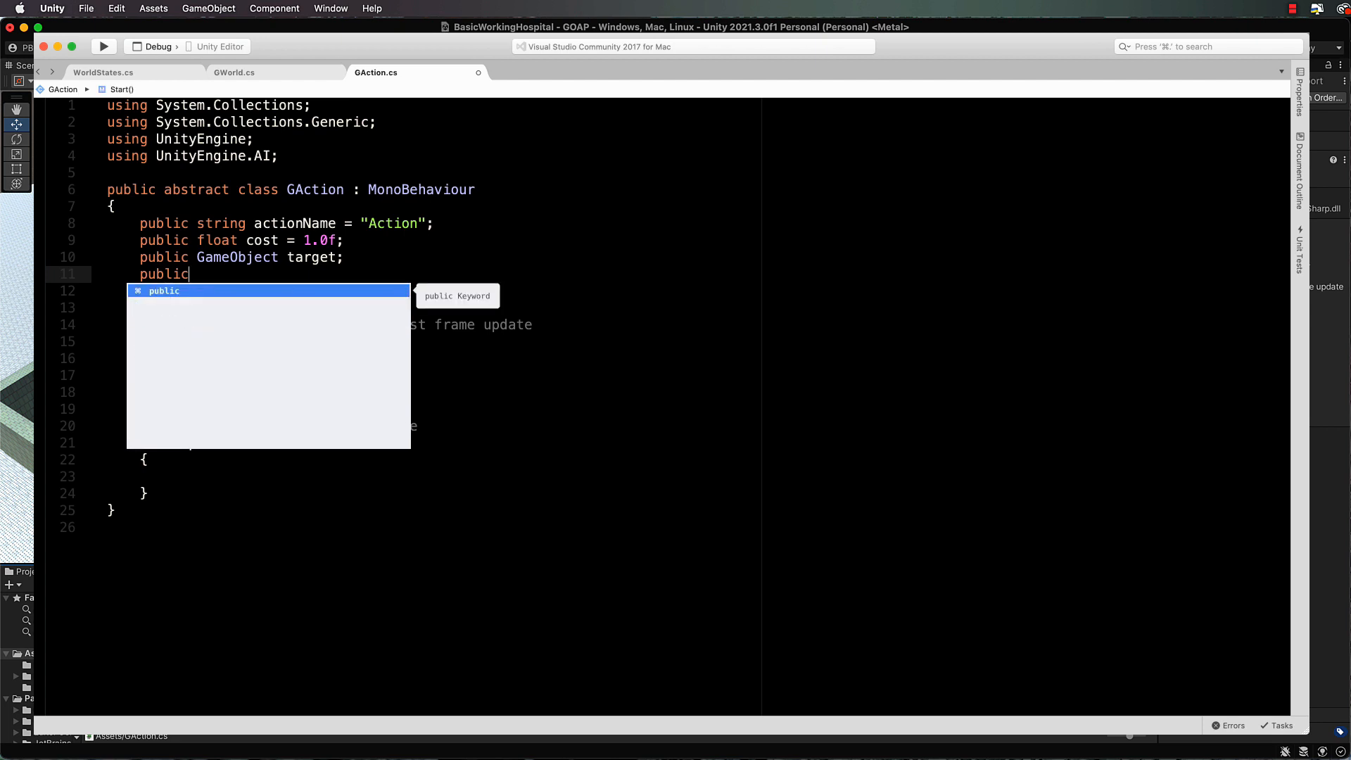
{"action": "type", "text": "GameObject"}
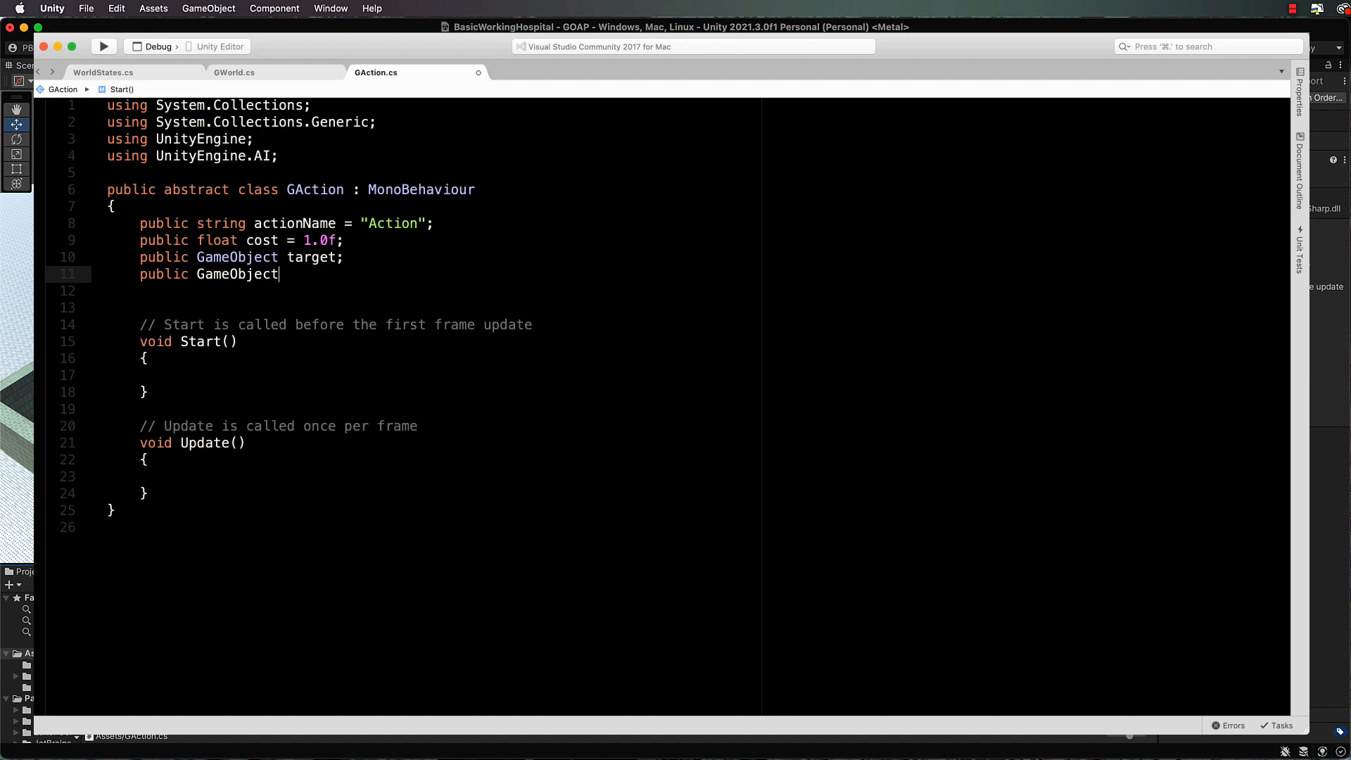
{"action": "type", "text": "target"}
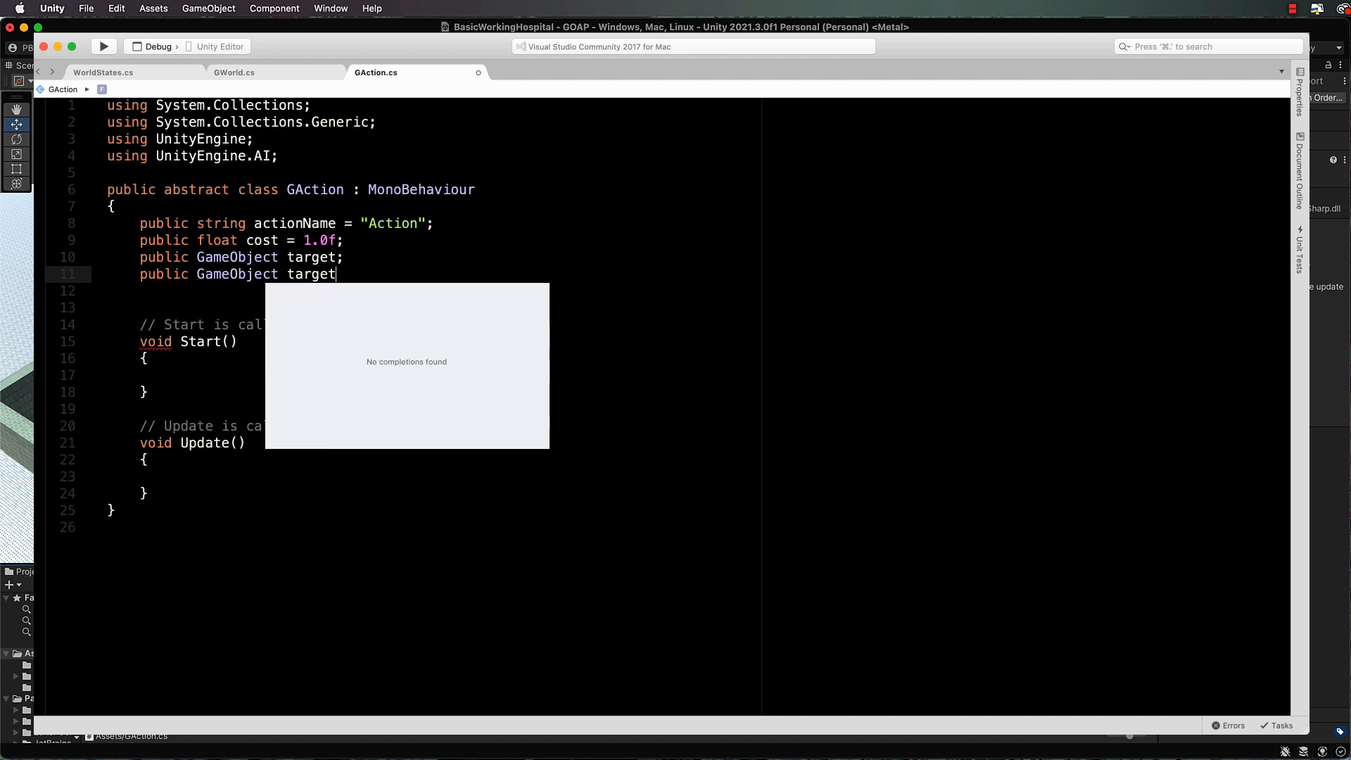
{"action": "type", "text": "Tag;"}
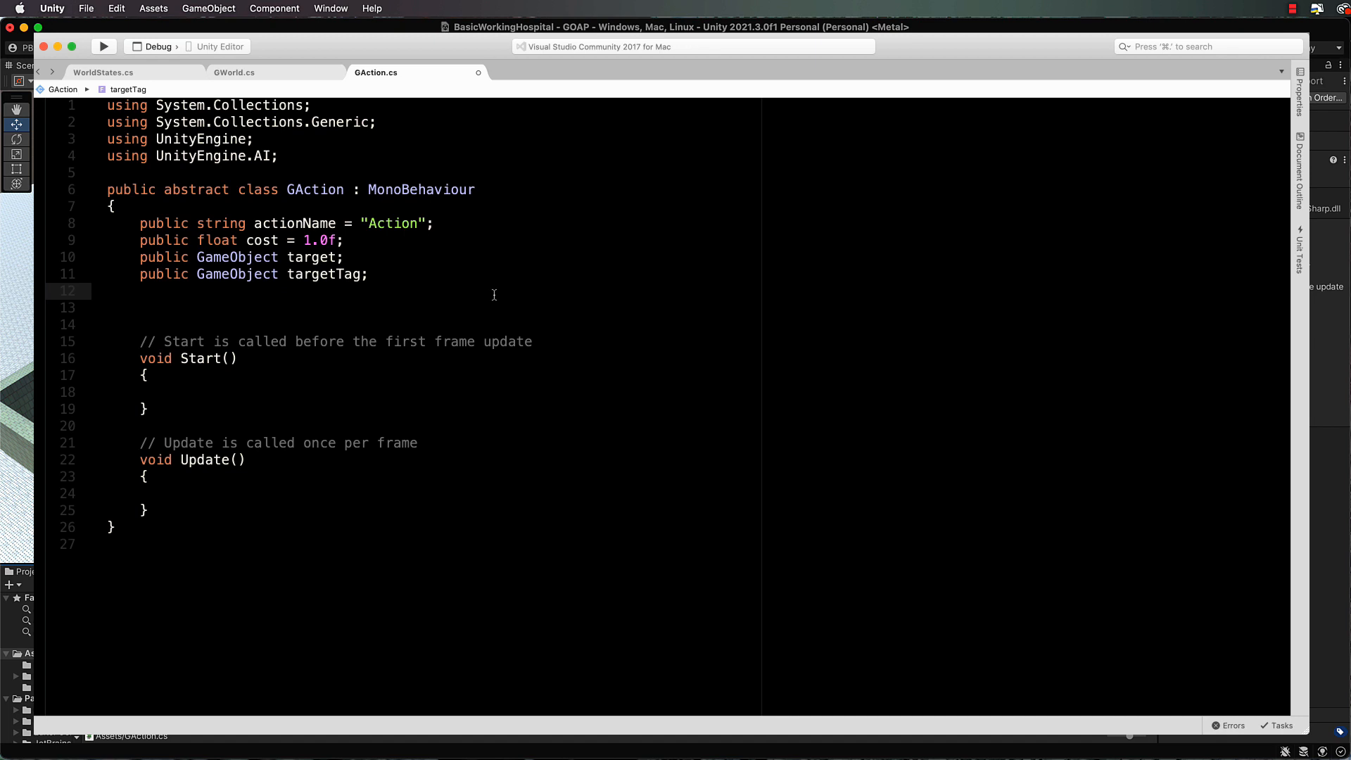
Step: Declare public float duration initialised to 0
{"action": "type", "text": "pu"}
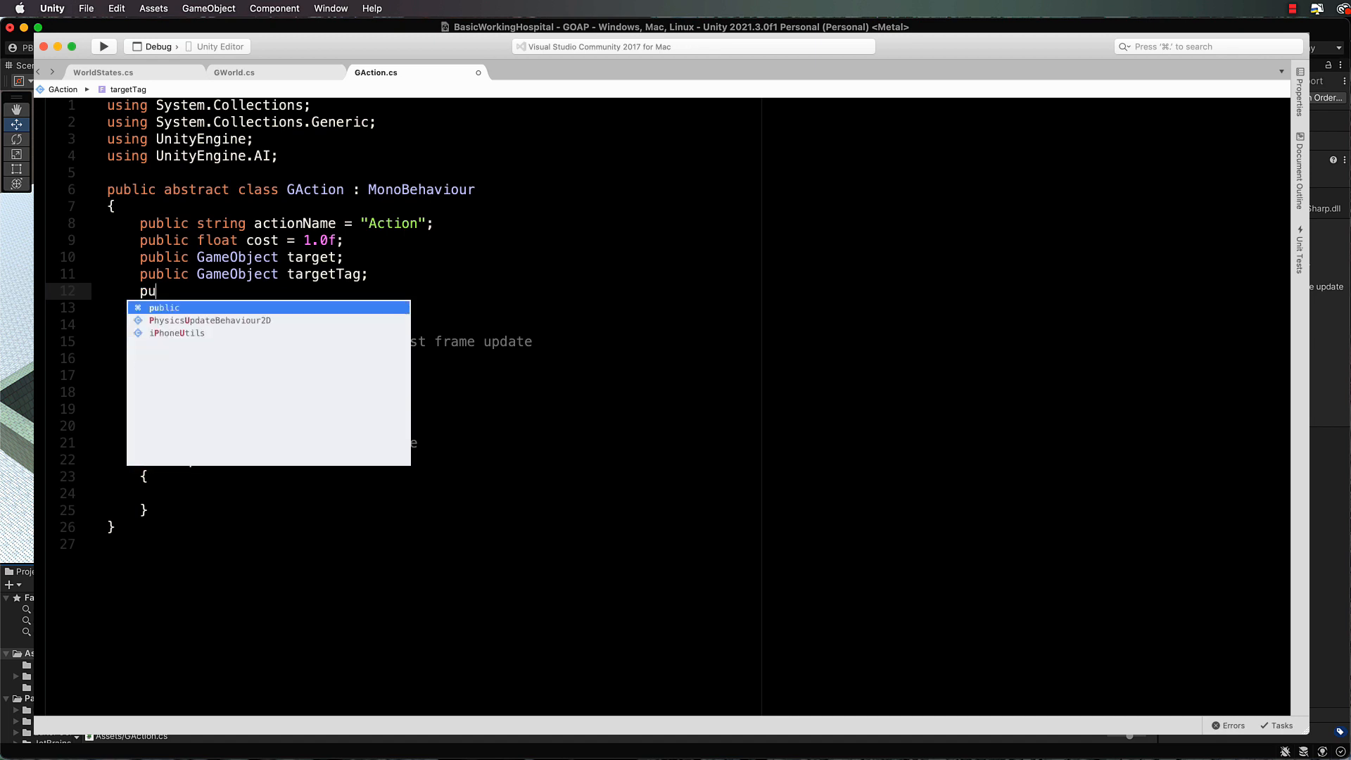
{"action": "type", "text": "blic float dur"}
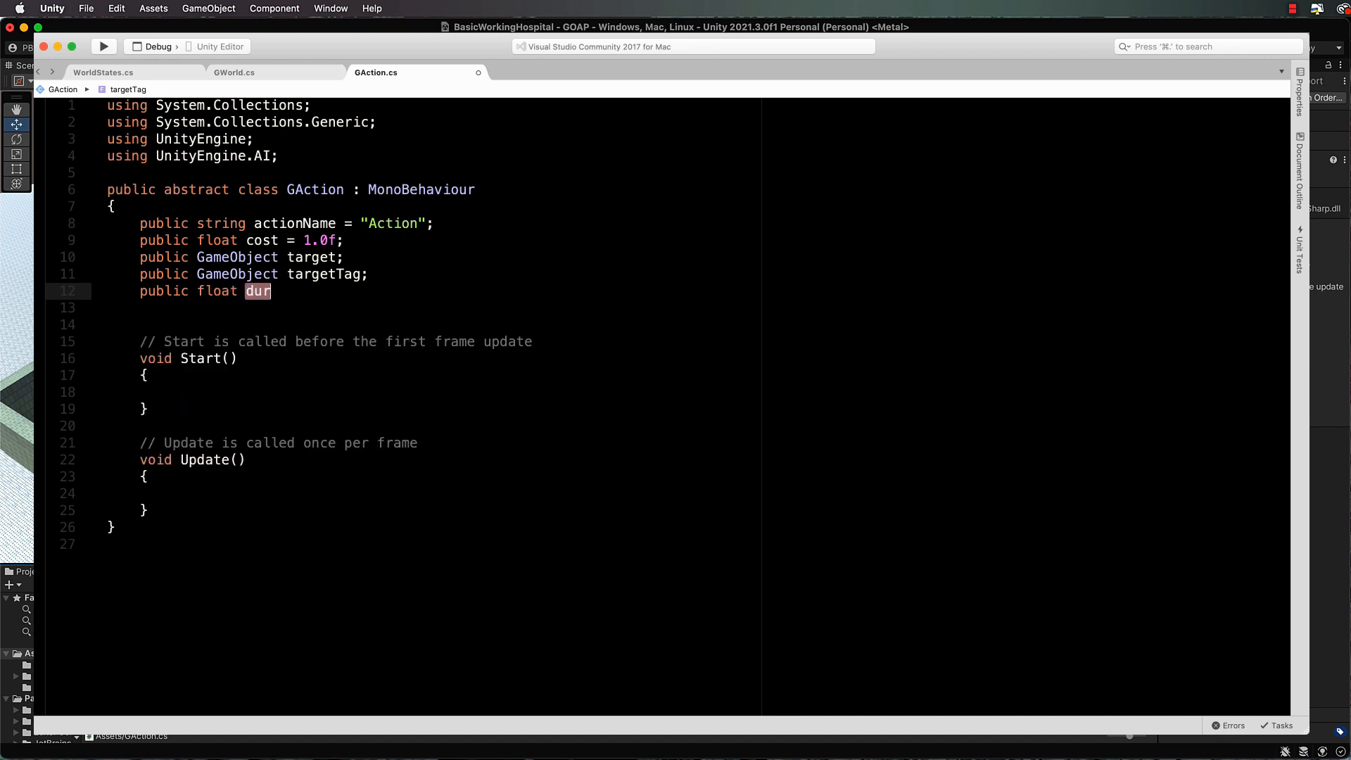
{"action": "type", "text": "ation ="}
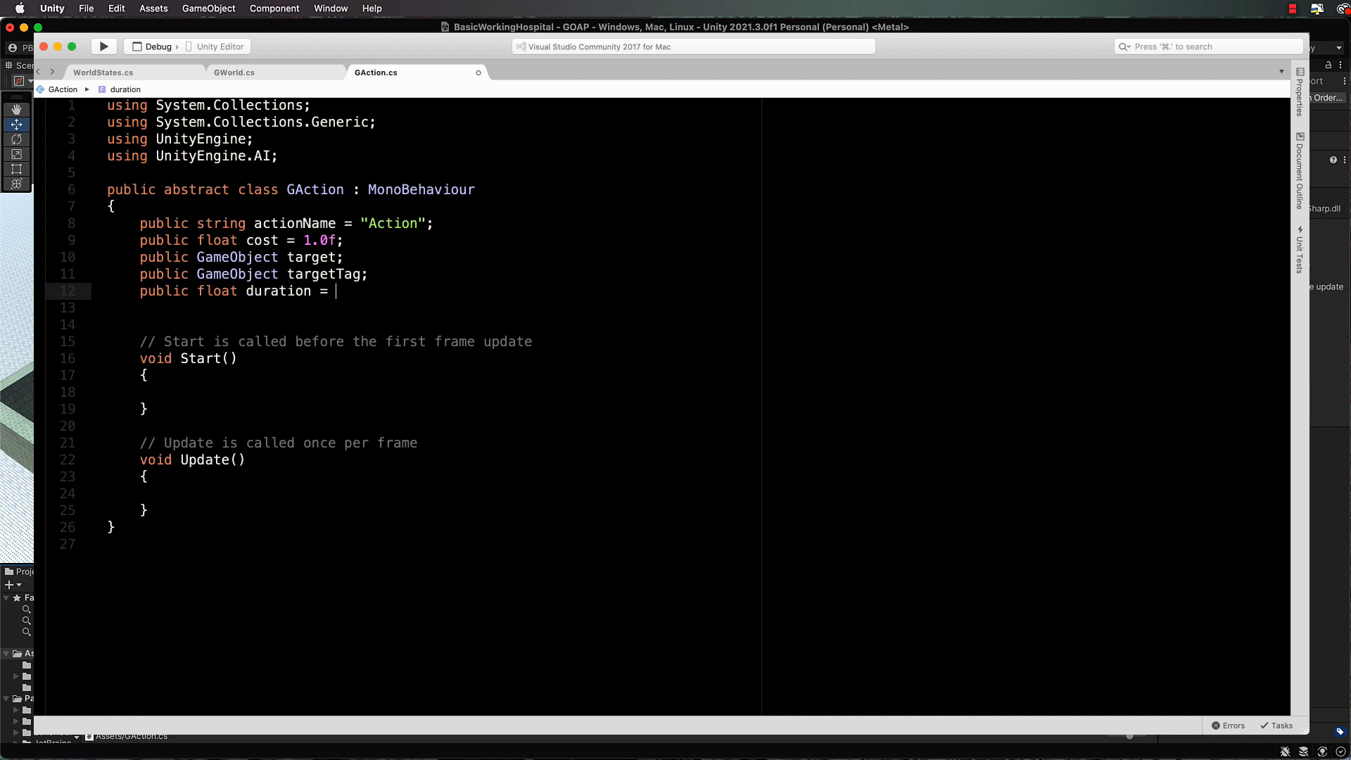
{"action": "type", "text": "0;"}
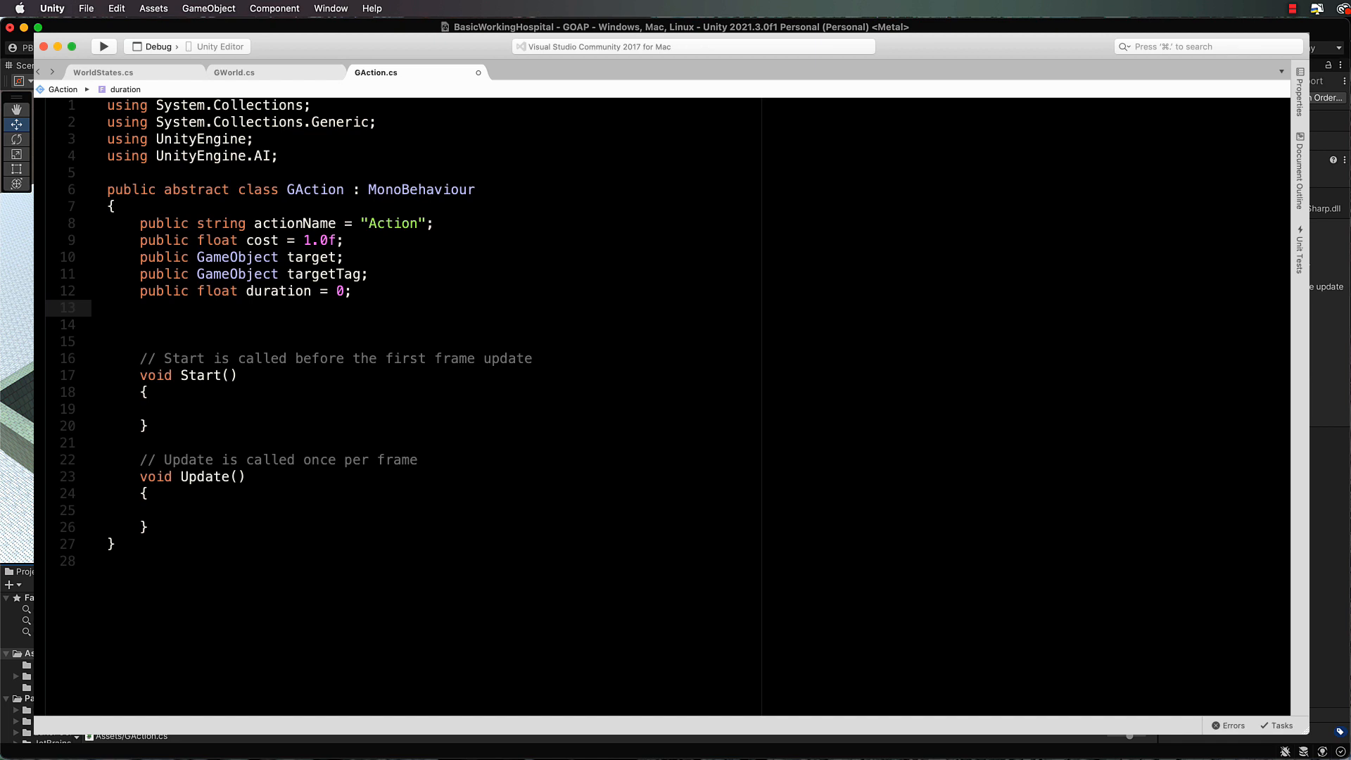
Step: Declare public WorldState[] arrays preConditions and afterEffects
{"action": "left_click", "coordinate": [141, 308]}
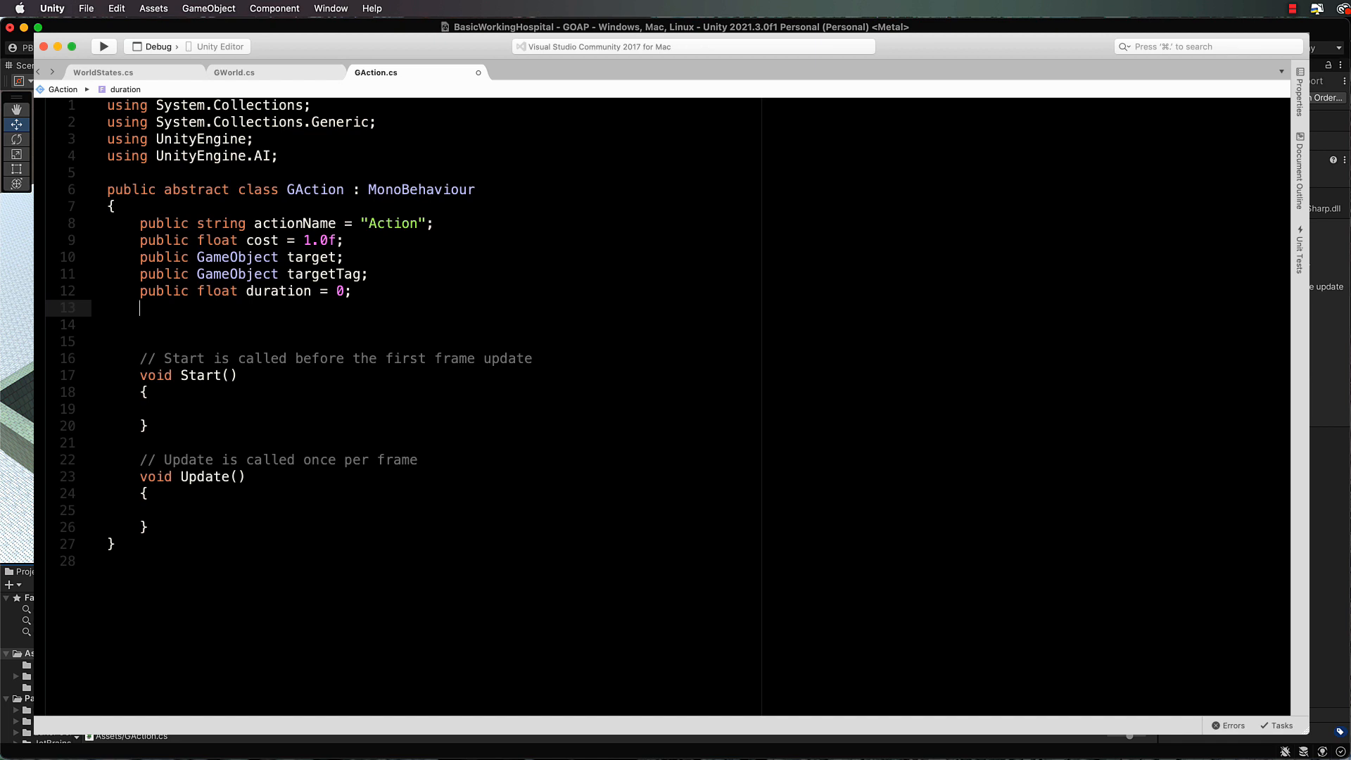
{"action": "type", "text": "public WorldState["}
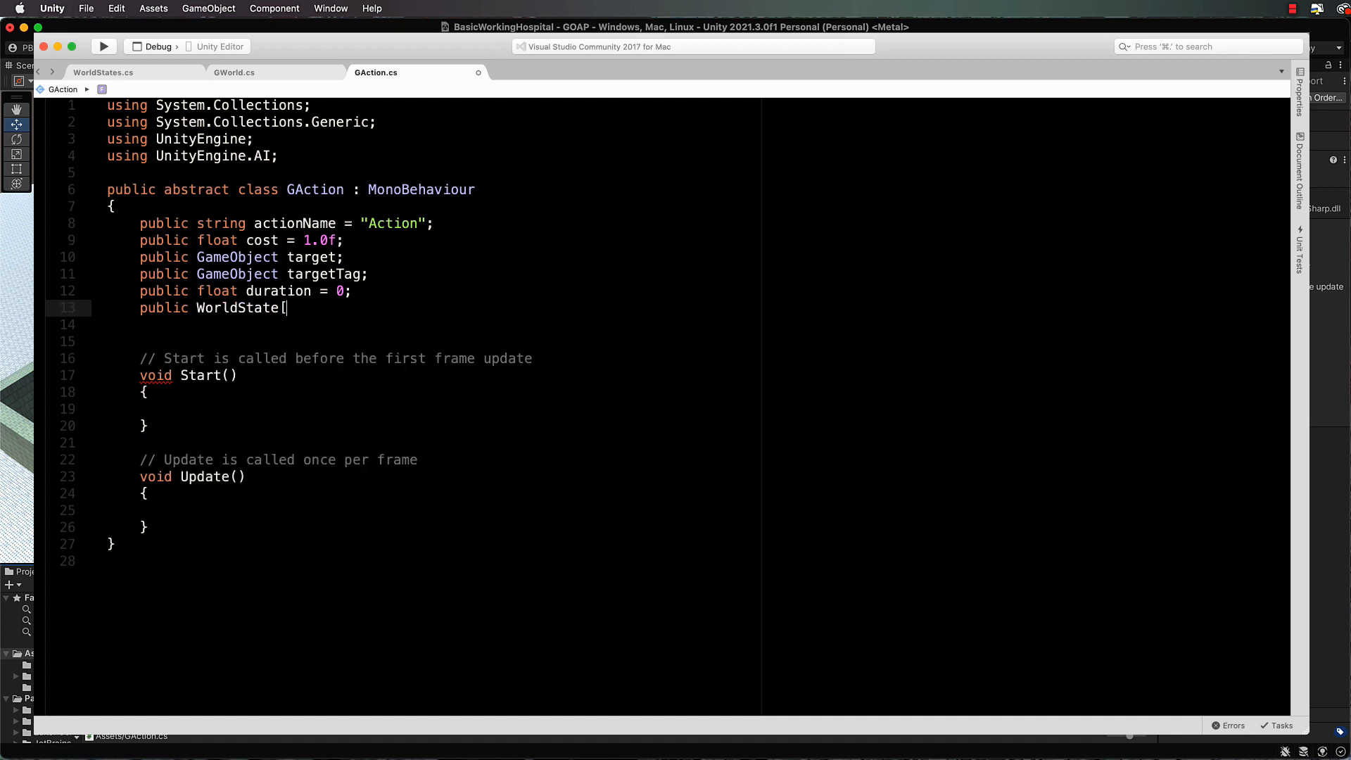
{"action": "type", "text": "] pr"}
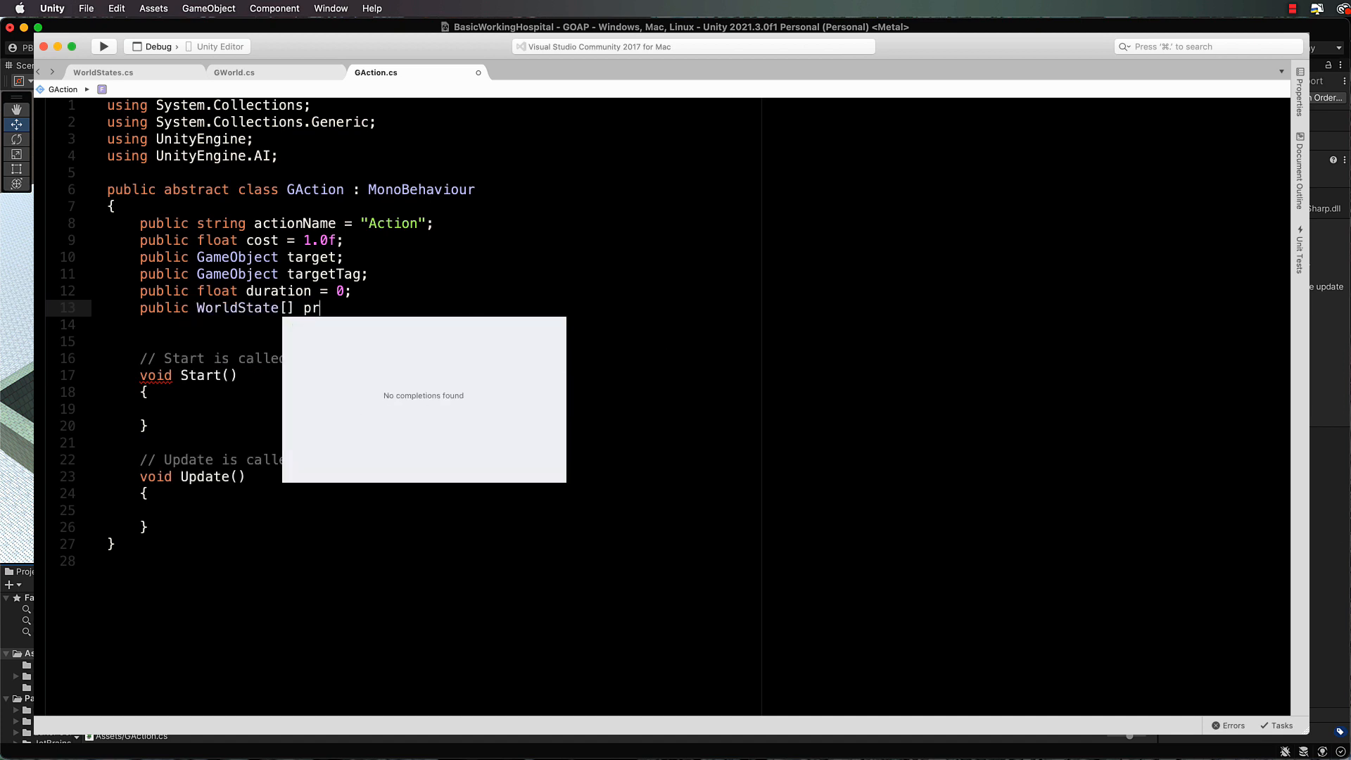
{"action": "type", "text": "eConditions;"}
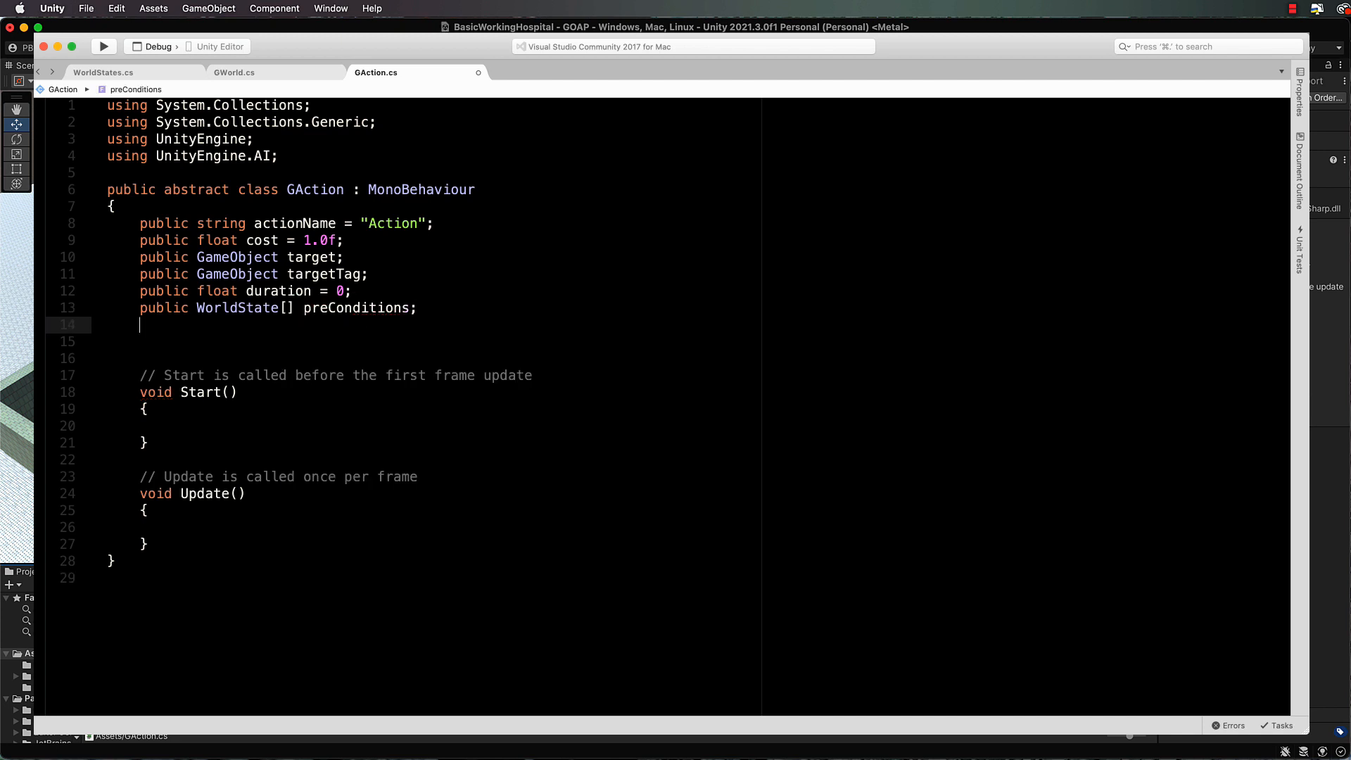
{"action": "type", "text": "pubolic WorldState[]"}
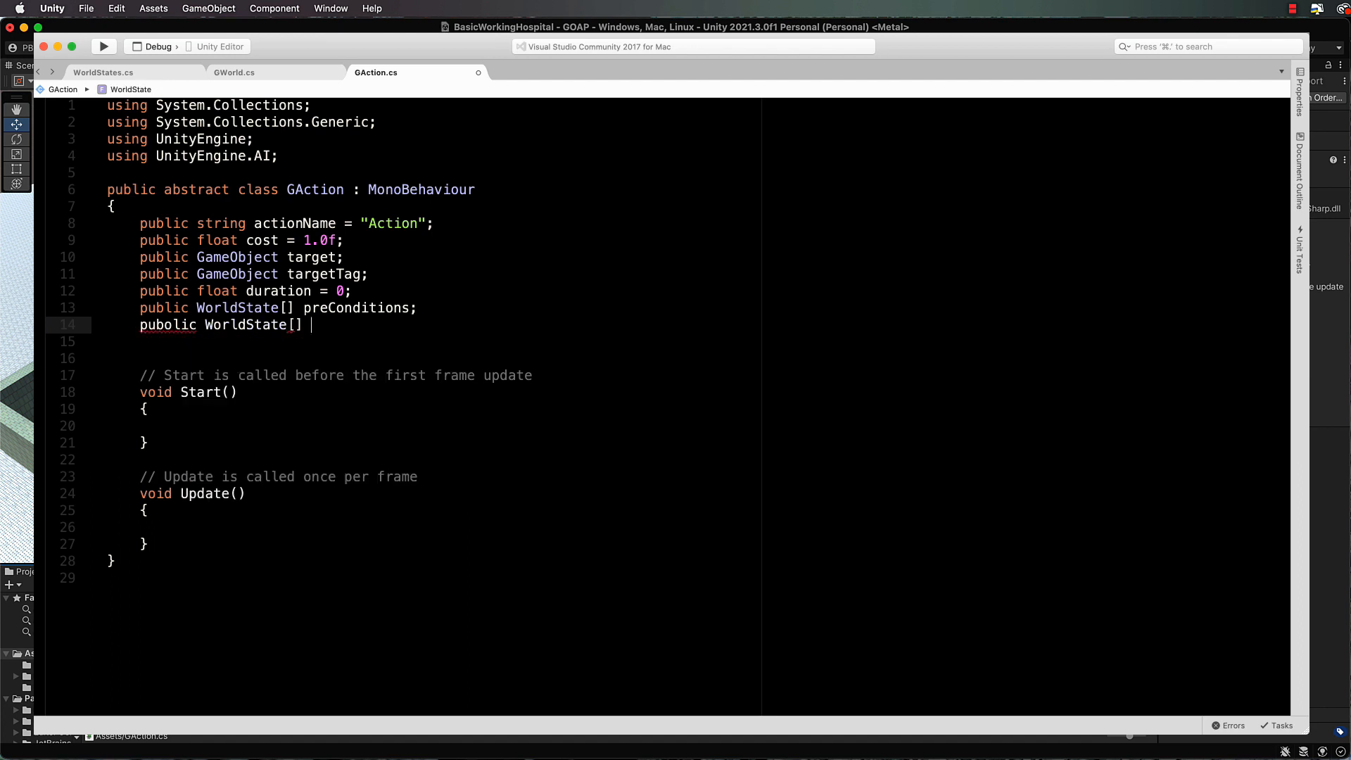
{"action": "type", "text": "after"}
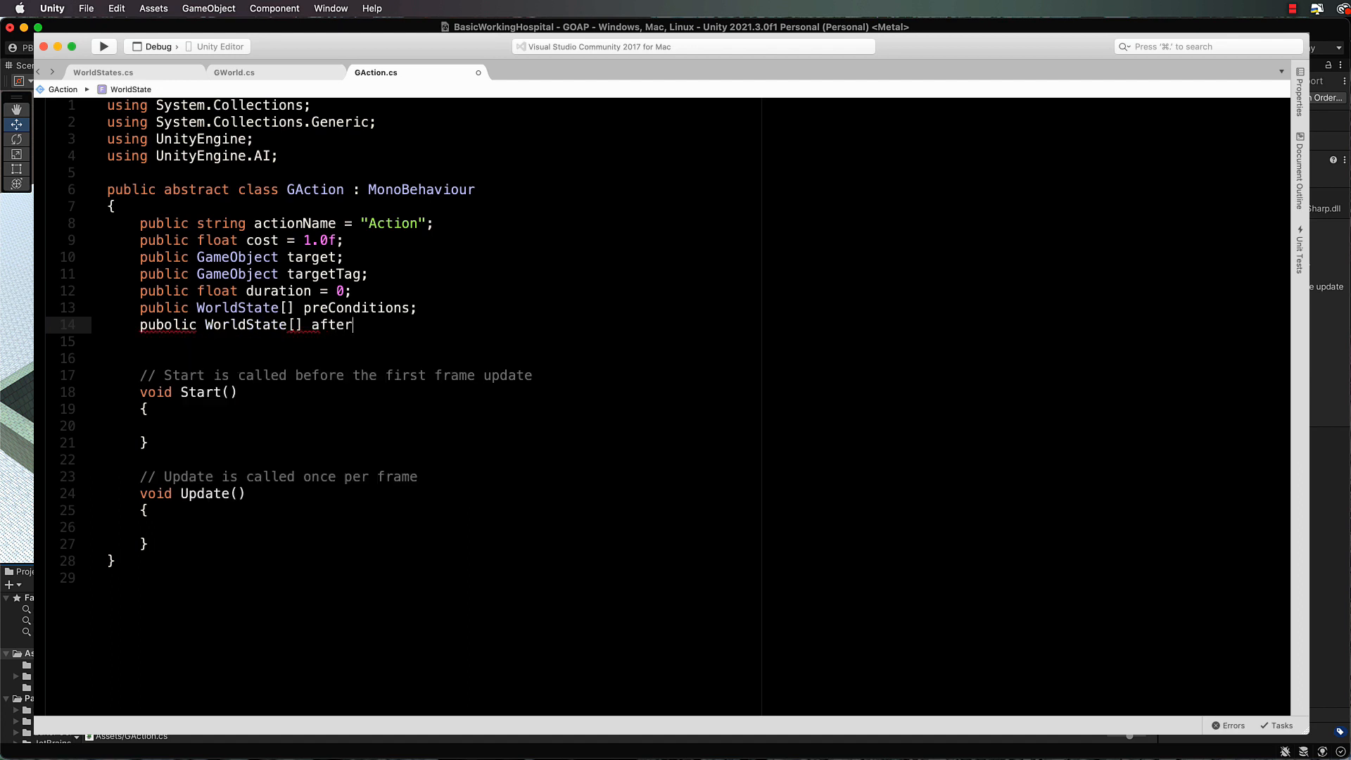
{"action": "type", "text": "Effect"}
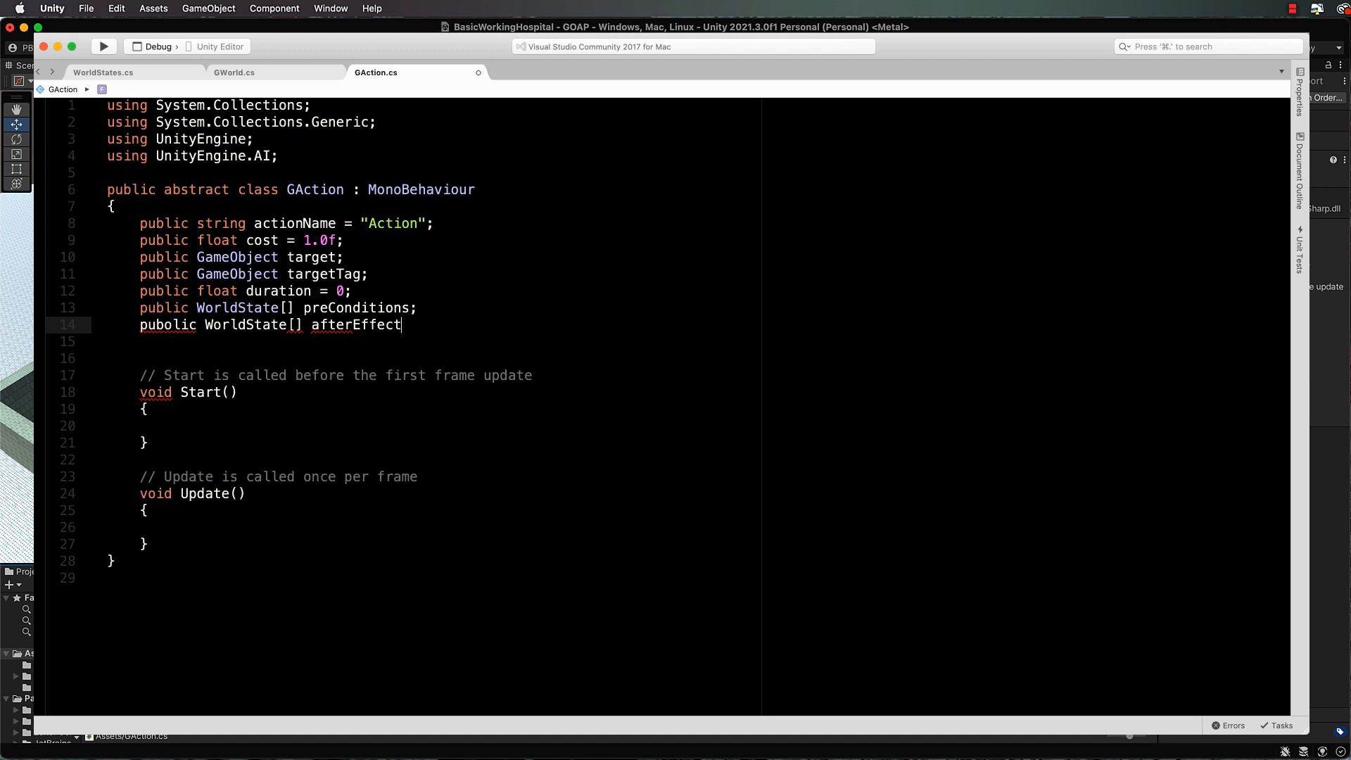
{"action": "type", "text": "s;"}
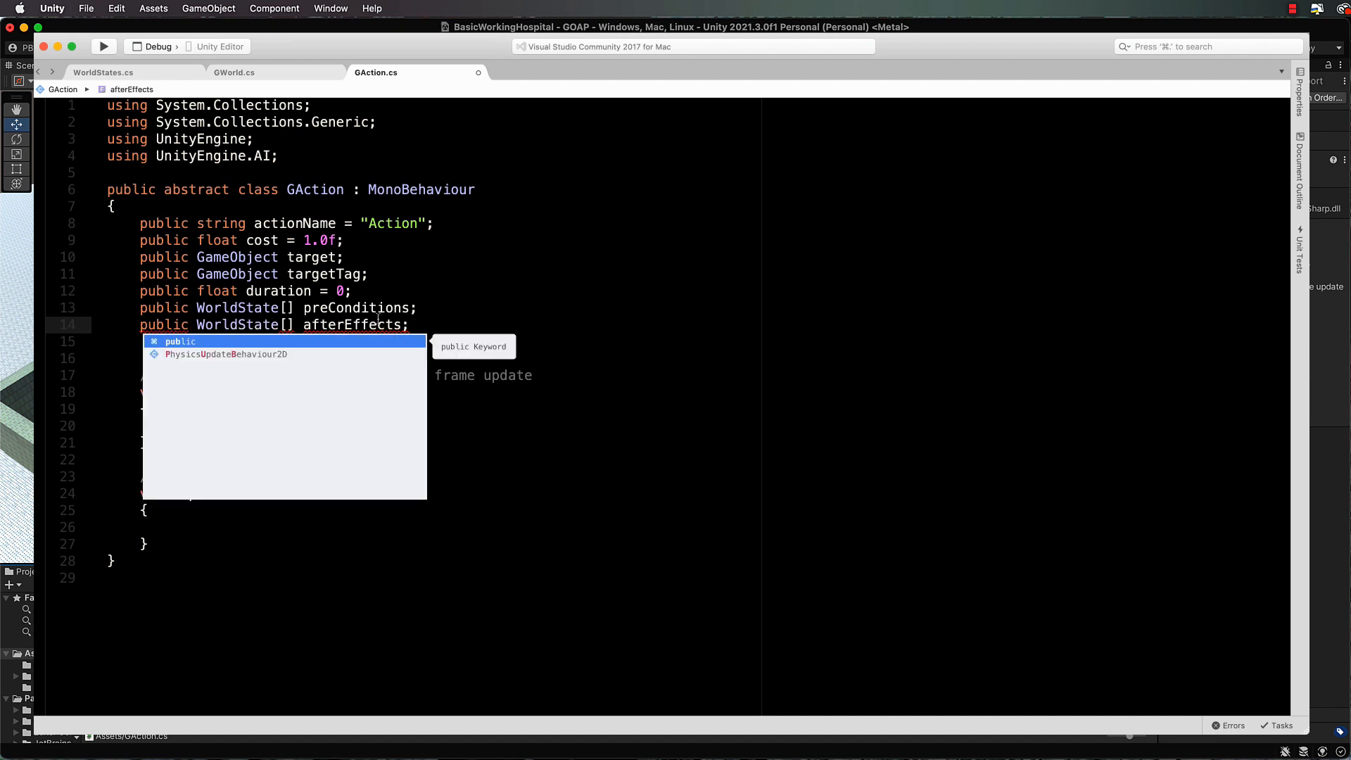
{"action": "key", "text": "escape"}
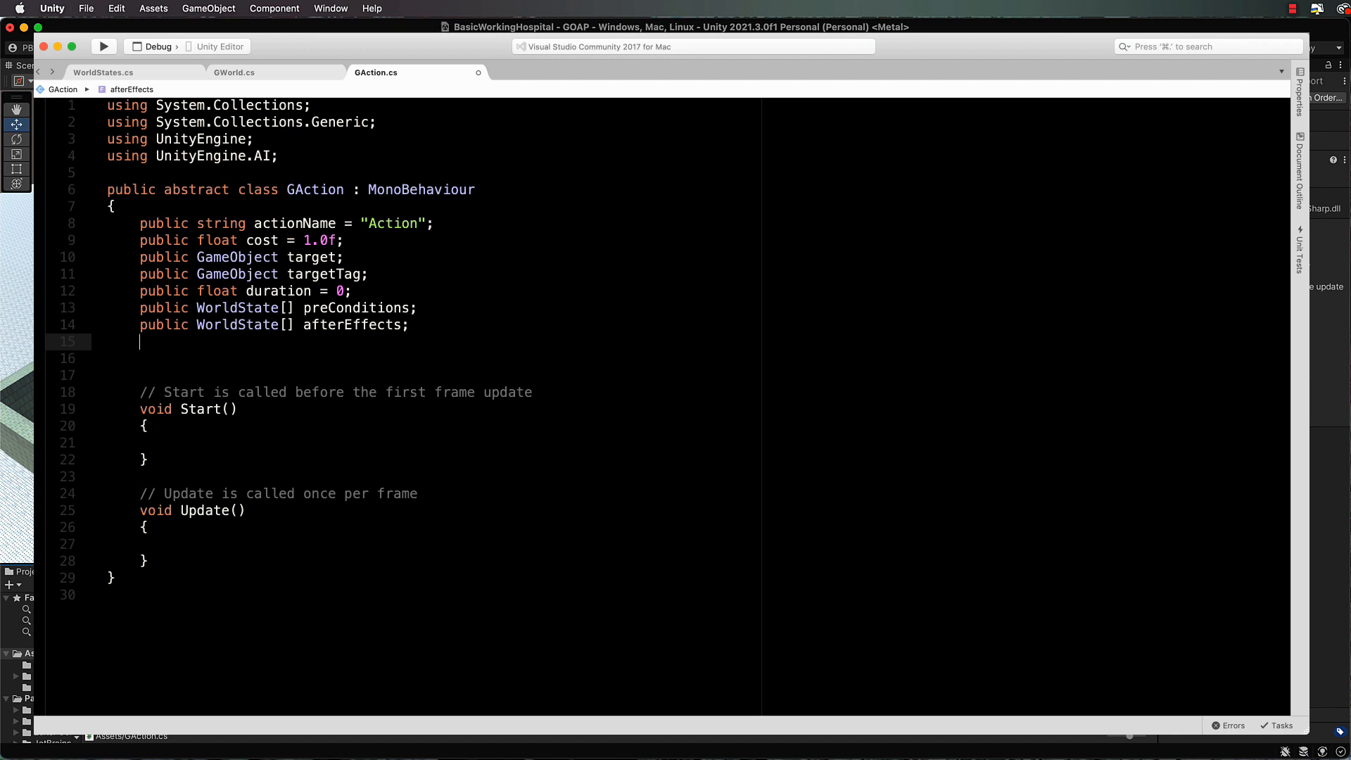
Step: Declare a public NavMeshAgent agent field
{"action": "type", "text": "pu"}
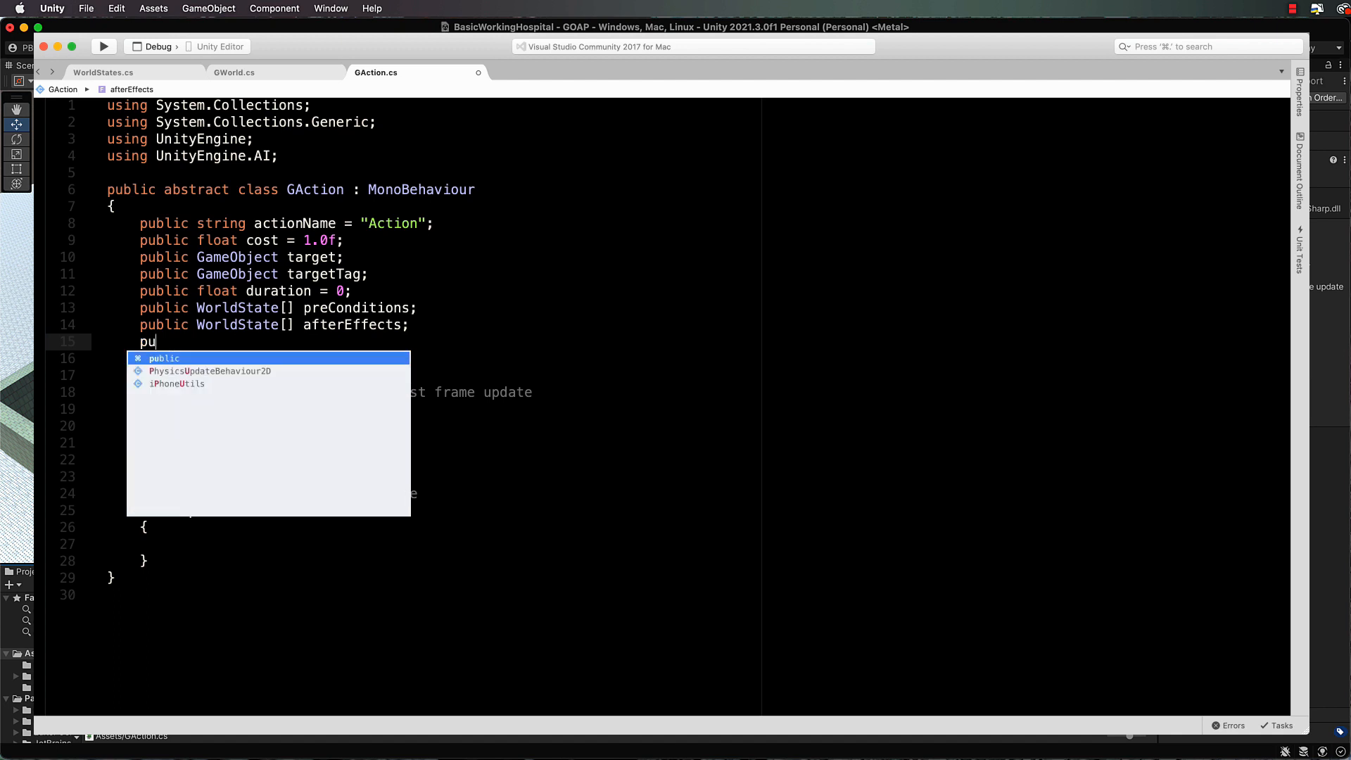
{"action": "type", "text": "blic NavMeshAgent"}
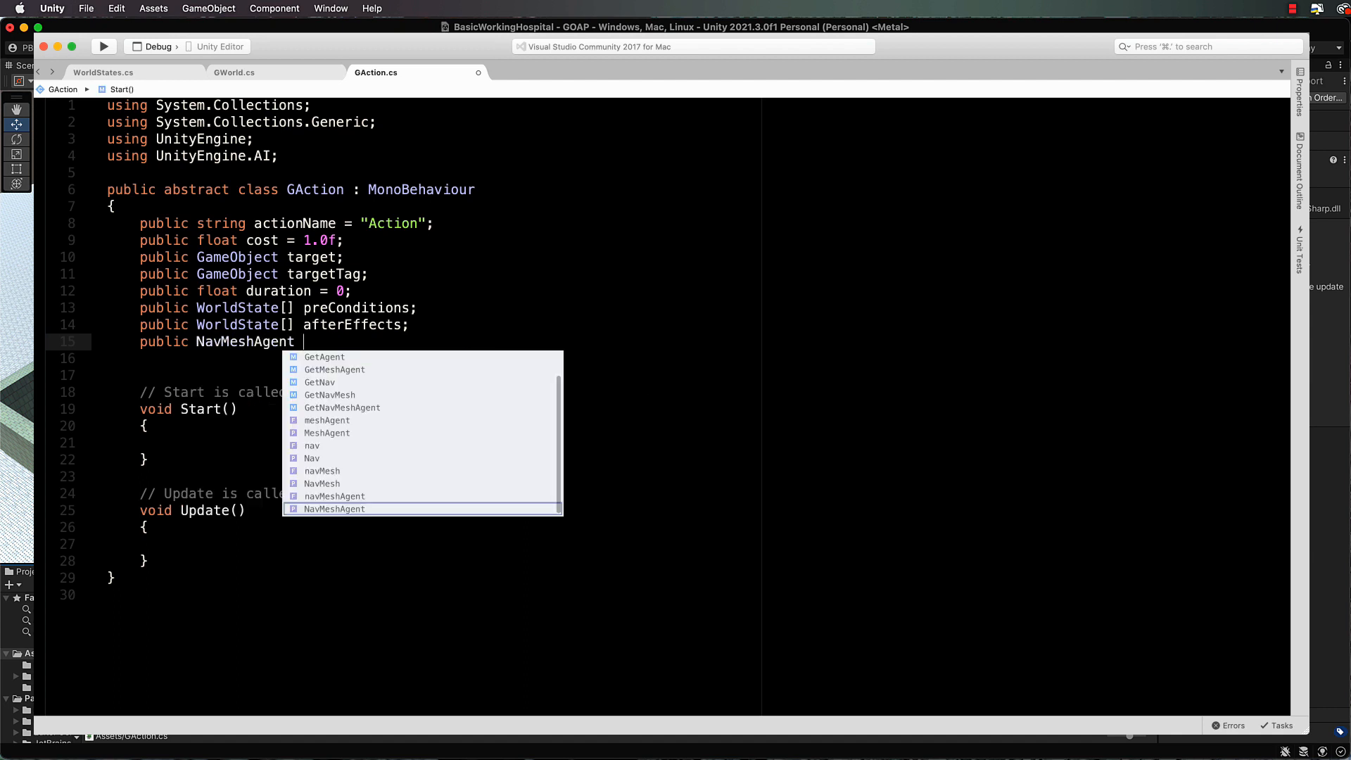
{"action": "type", "text": "agent;"}
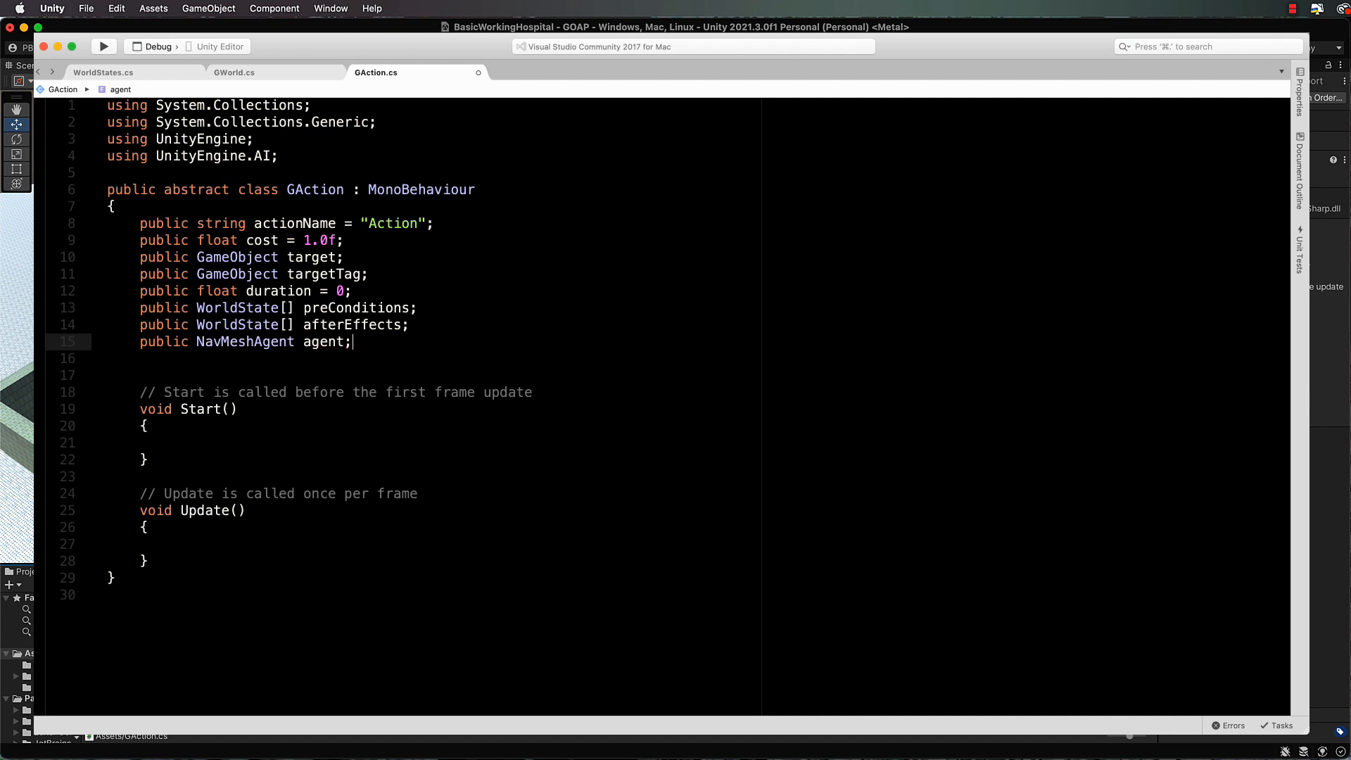
Step: Declare public Dictionary<string, int> fields preconditions and effects
{"action": "type", "text": "pu"}
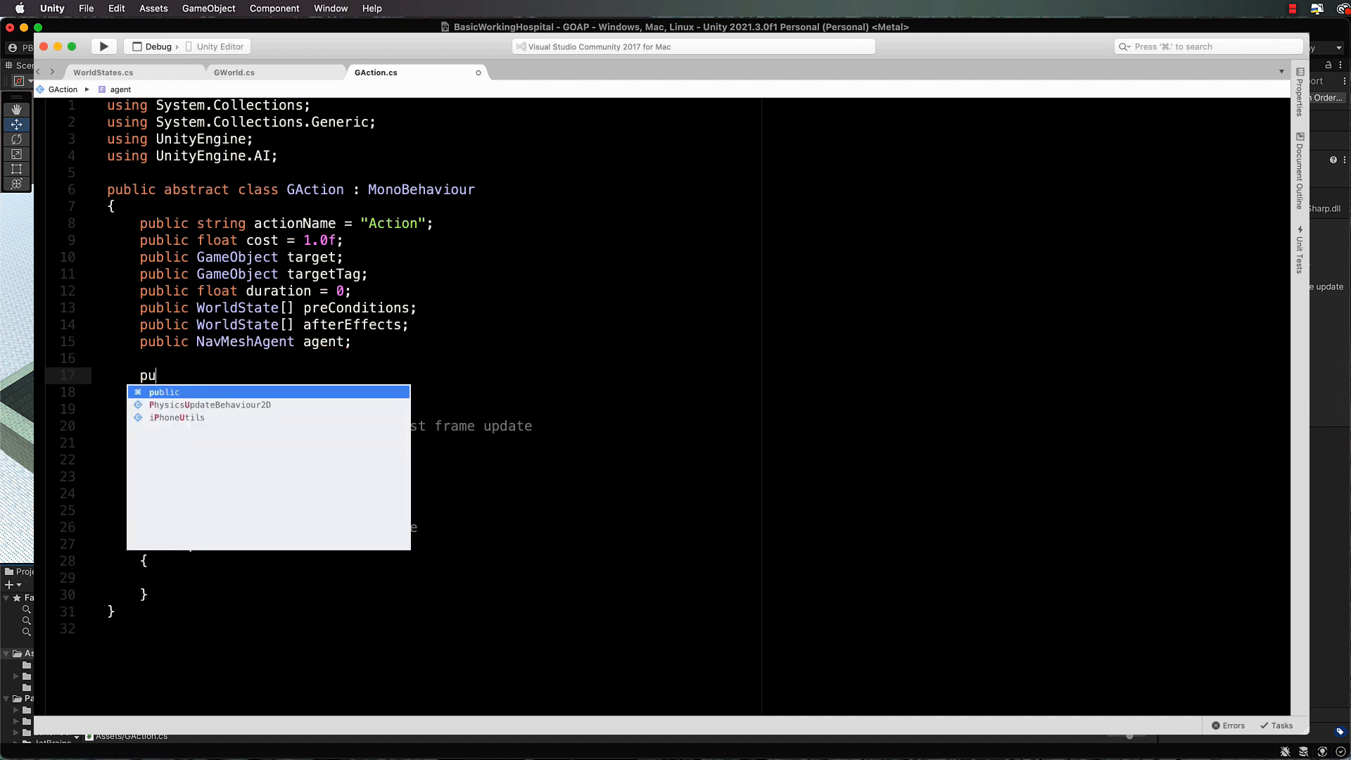
{"action": "type", "text": "blic Dis"}
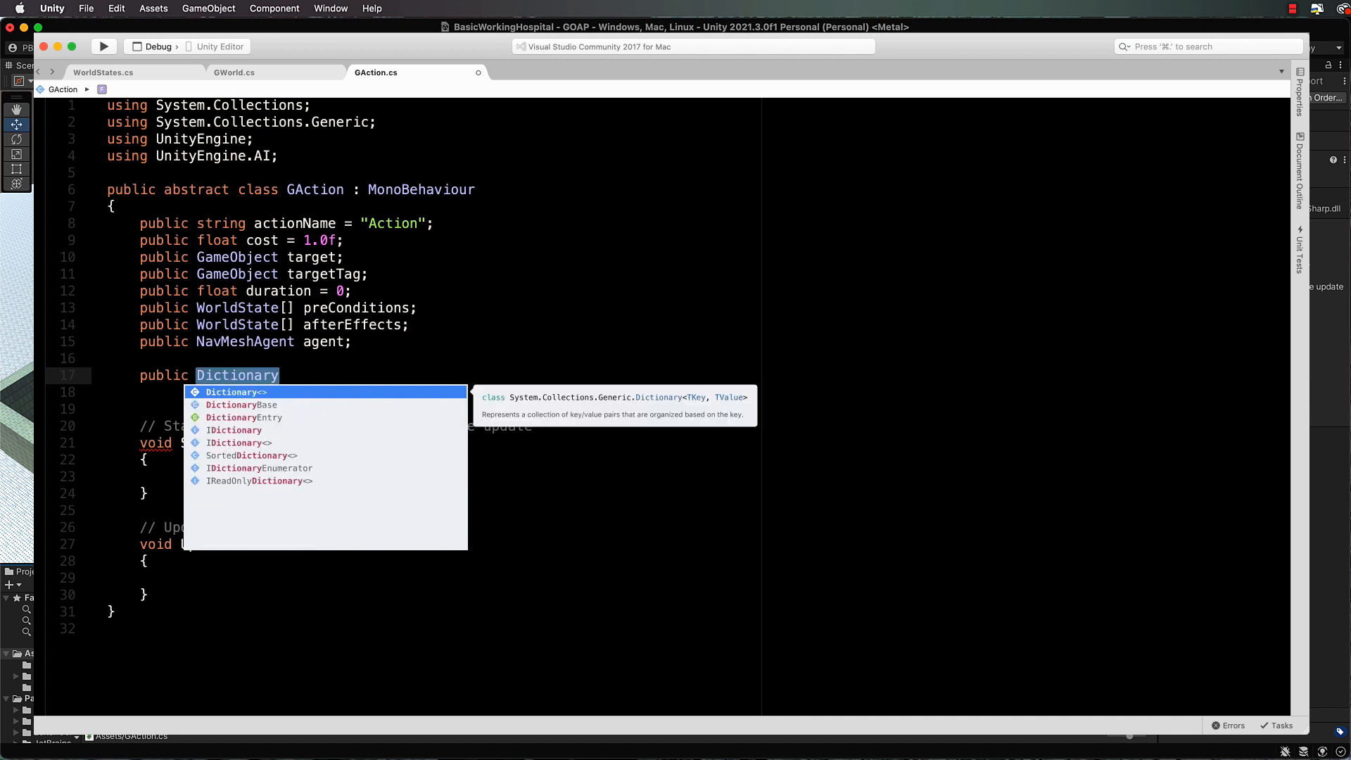
{"action": "type", "text": "<sting, int> pr"}
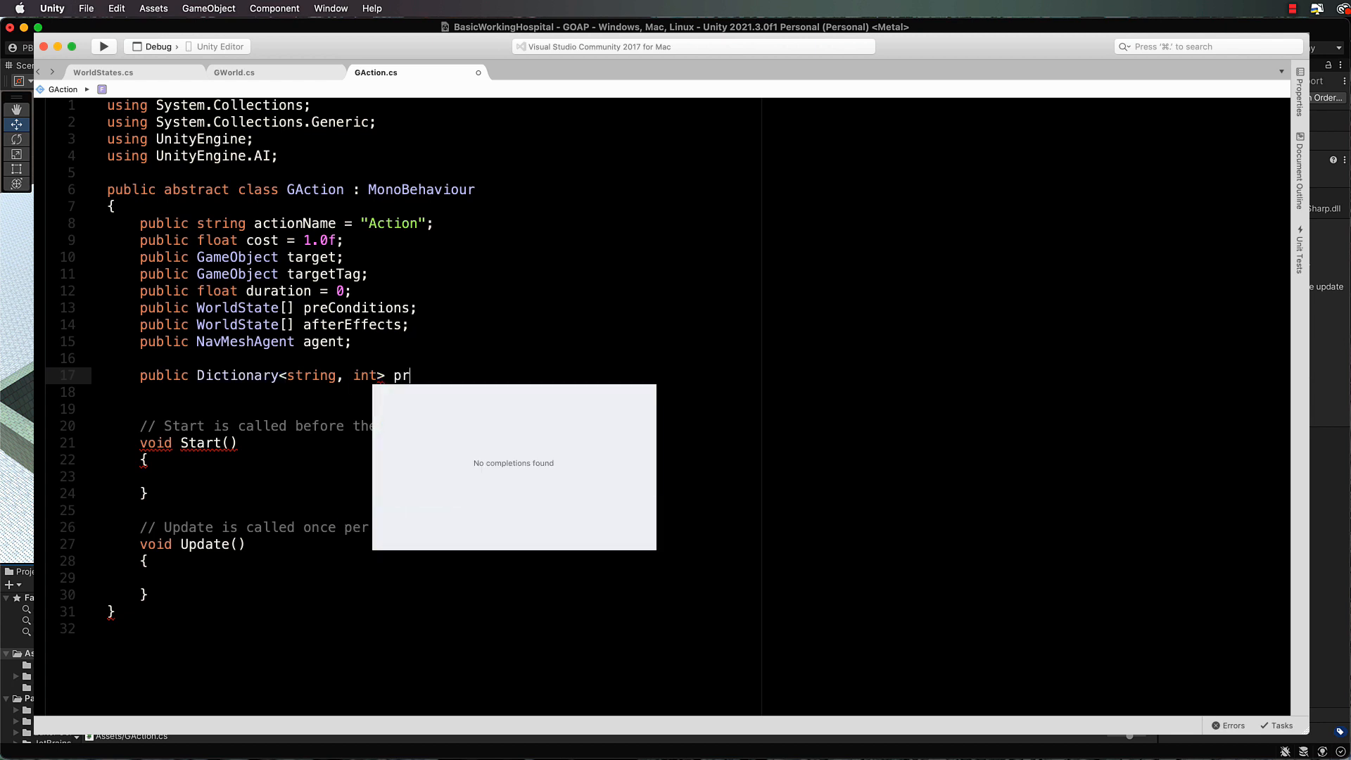
{"action": "type", "text": "econditions"}
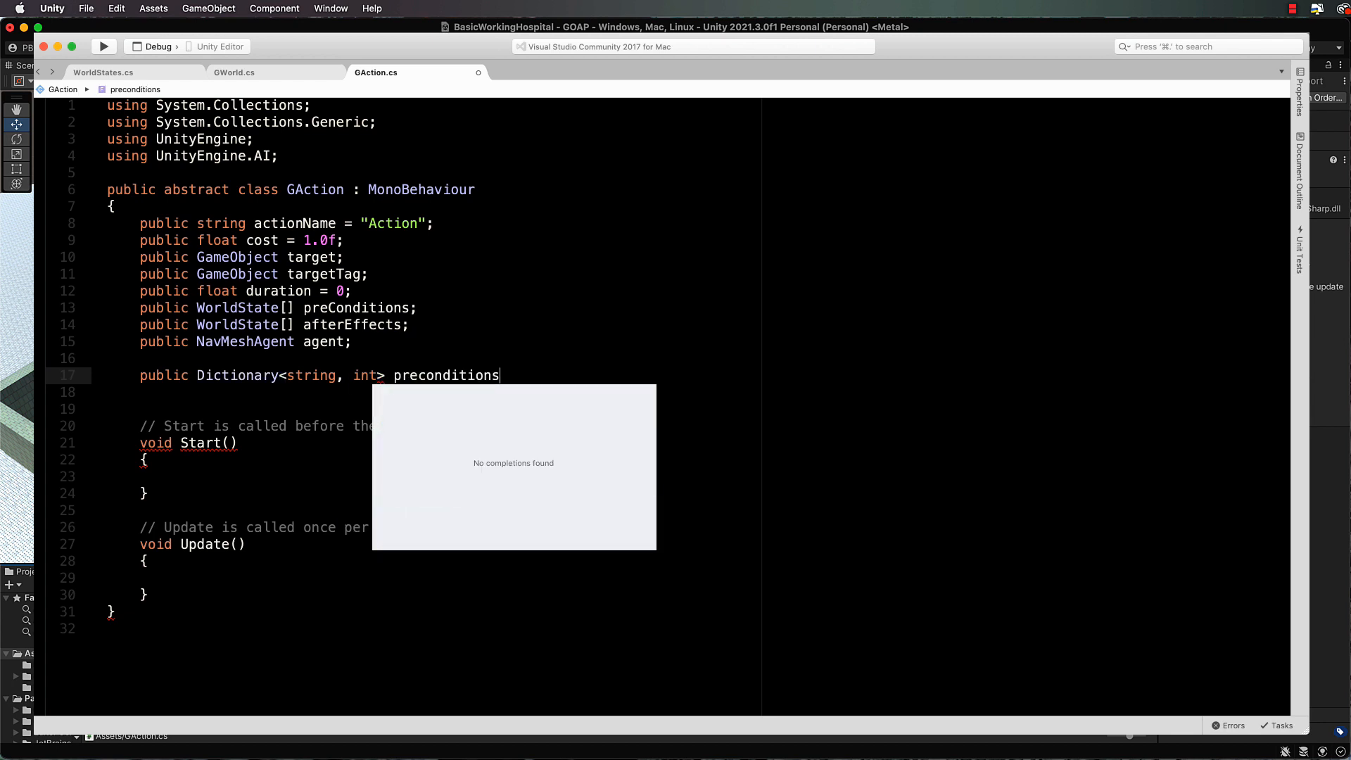
{"action": "type", "text": ";"}
{"action": "left_click", "coordinate": [432, 391]}
{"action": "type", "text": "public Di"}
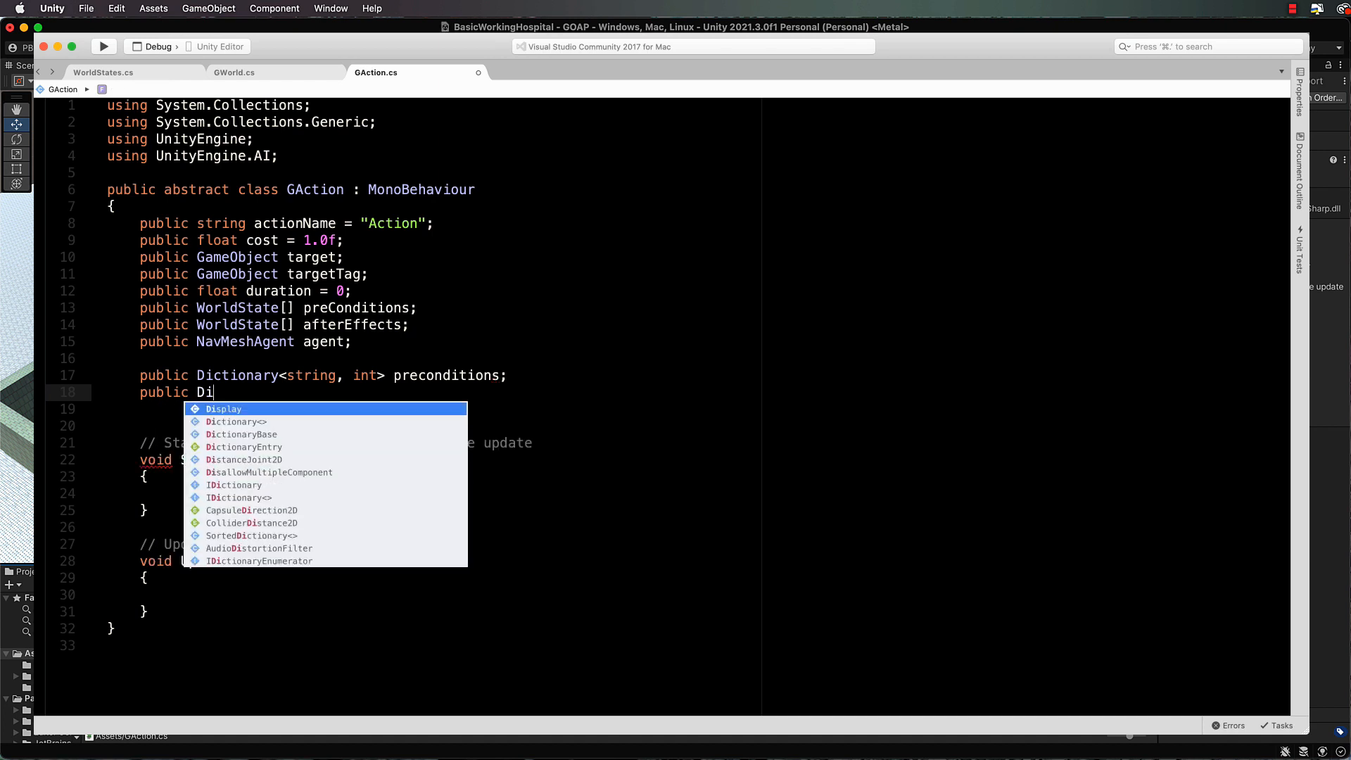
{"action": "type", "text": "ctionary<s"}
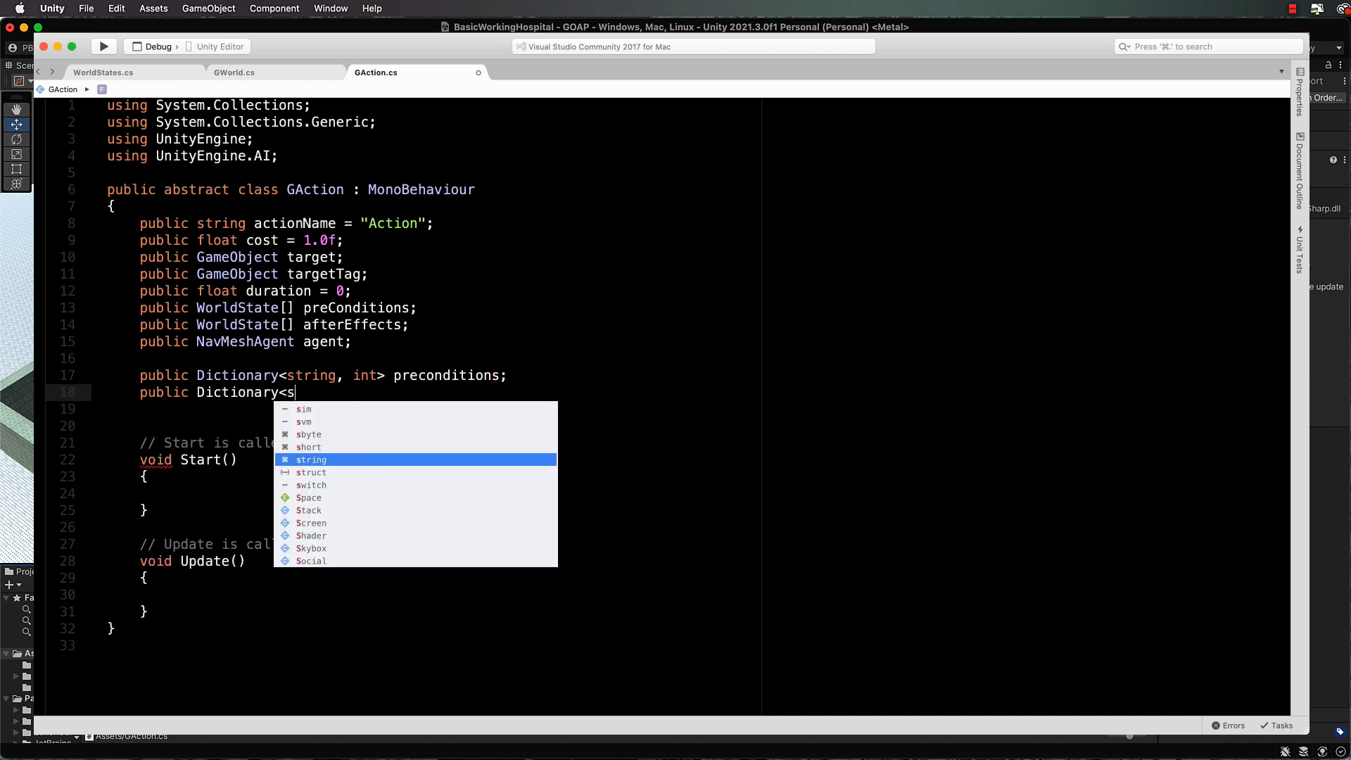
{"action": "type", "text": "tring, int>"}
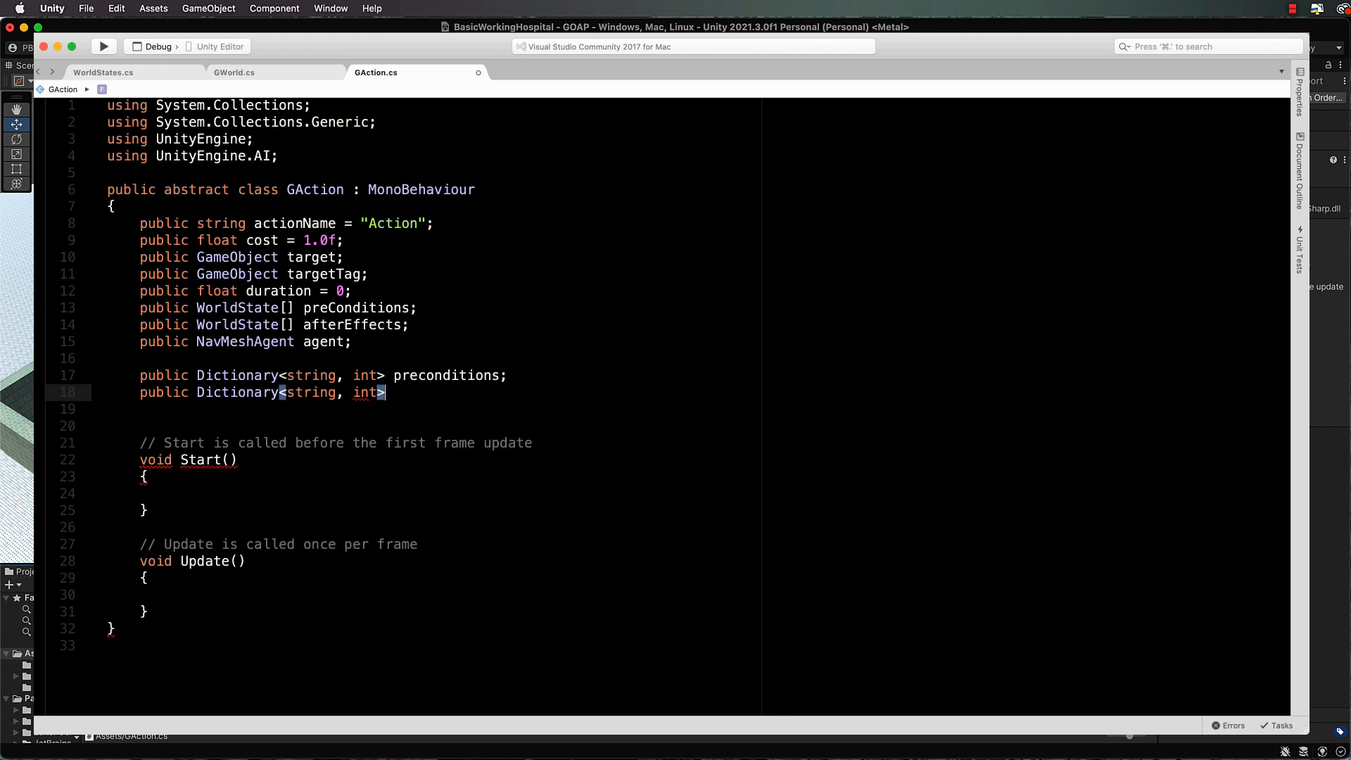
{"action": "type", "text": "effect"}
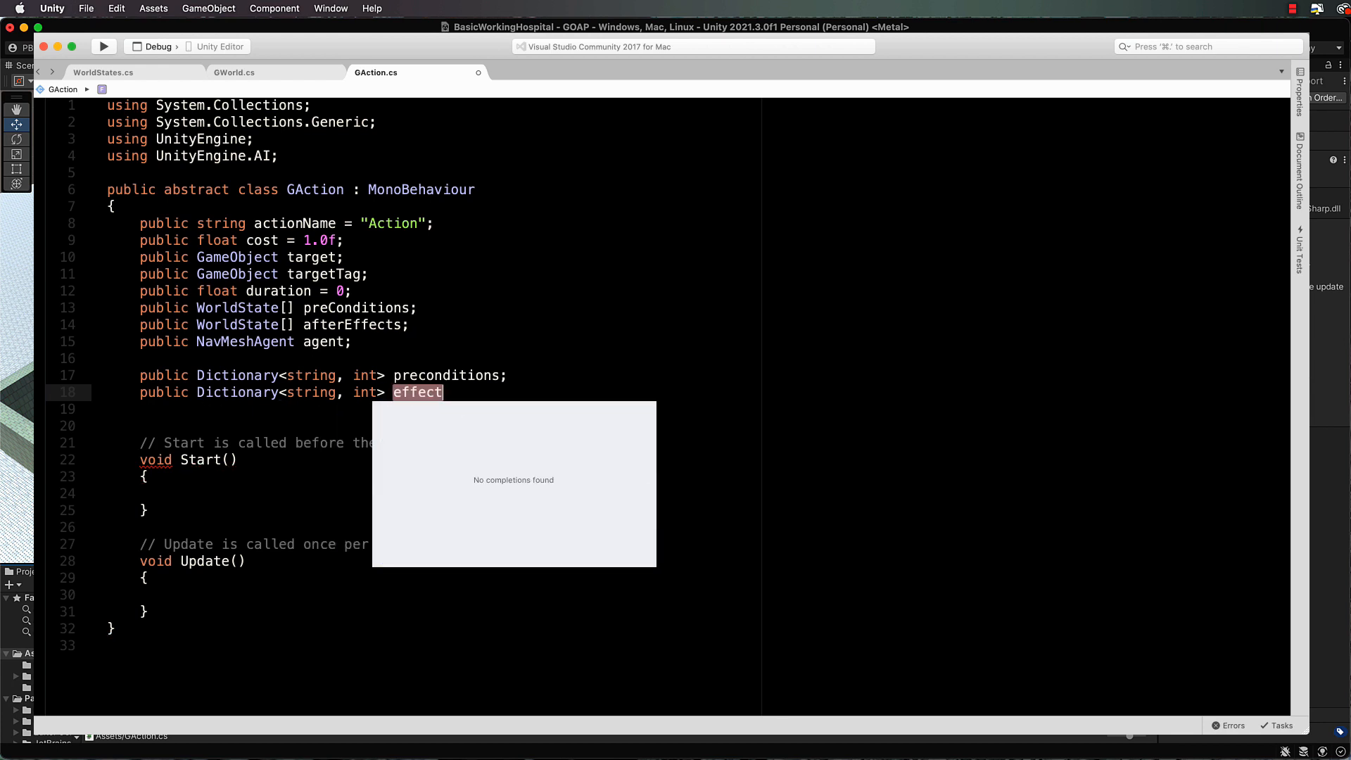
{"action": "type", "text": "s;"}
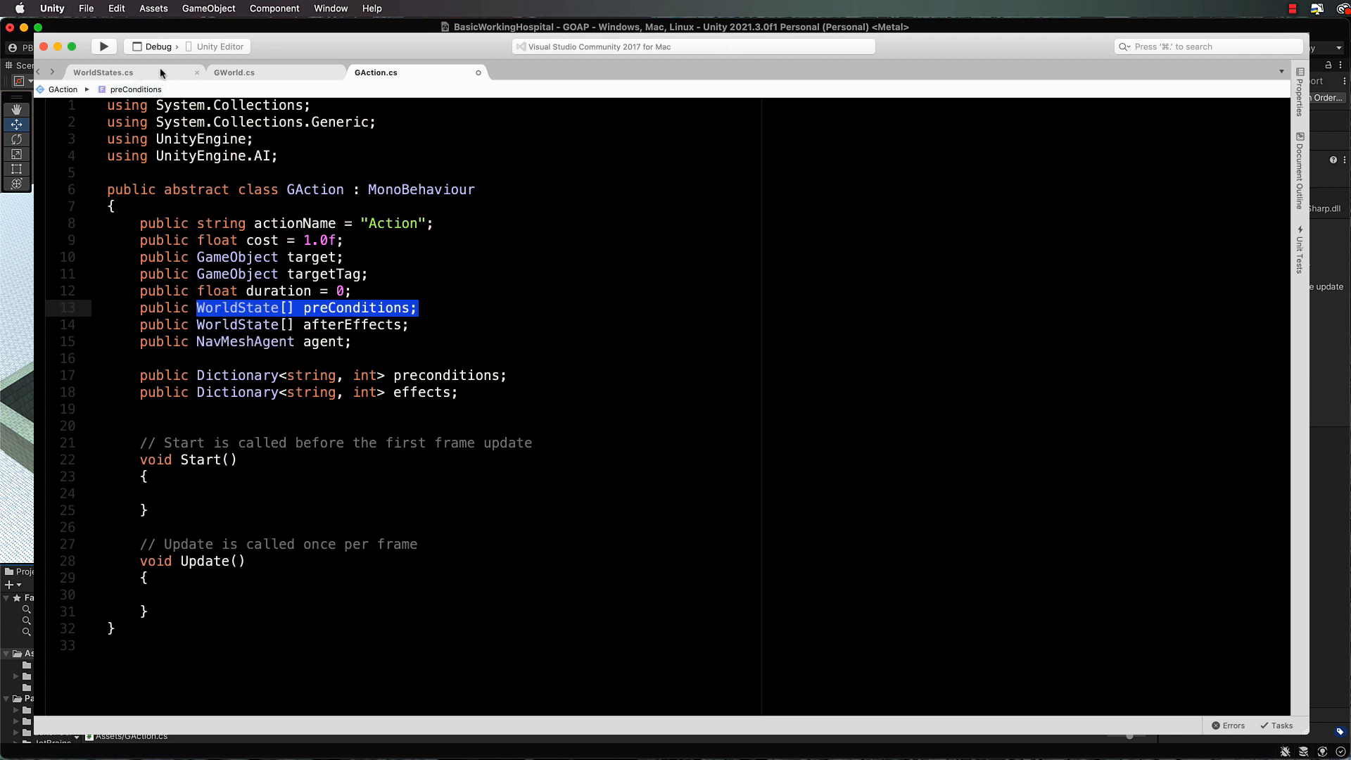
Step: Review the WorldState class in WorldStates.cs, then select the Dictionary field lines in GAction
{"action": "left_click", "coordinate": [102, 72]}
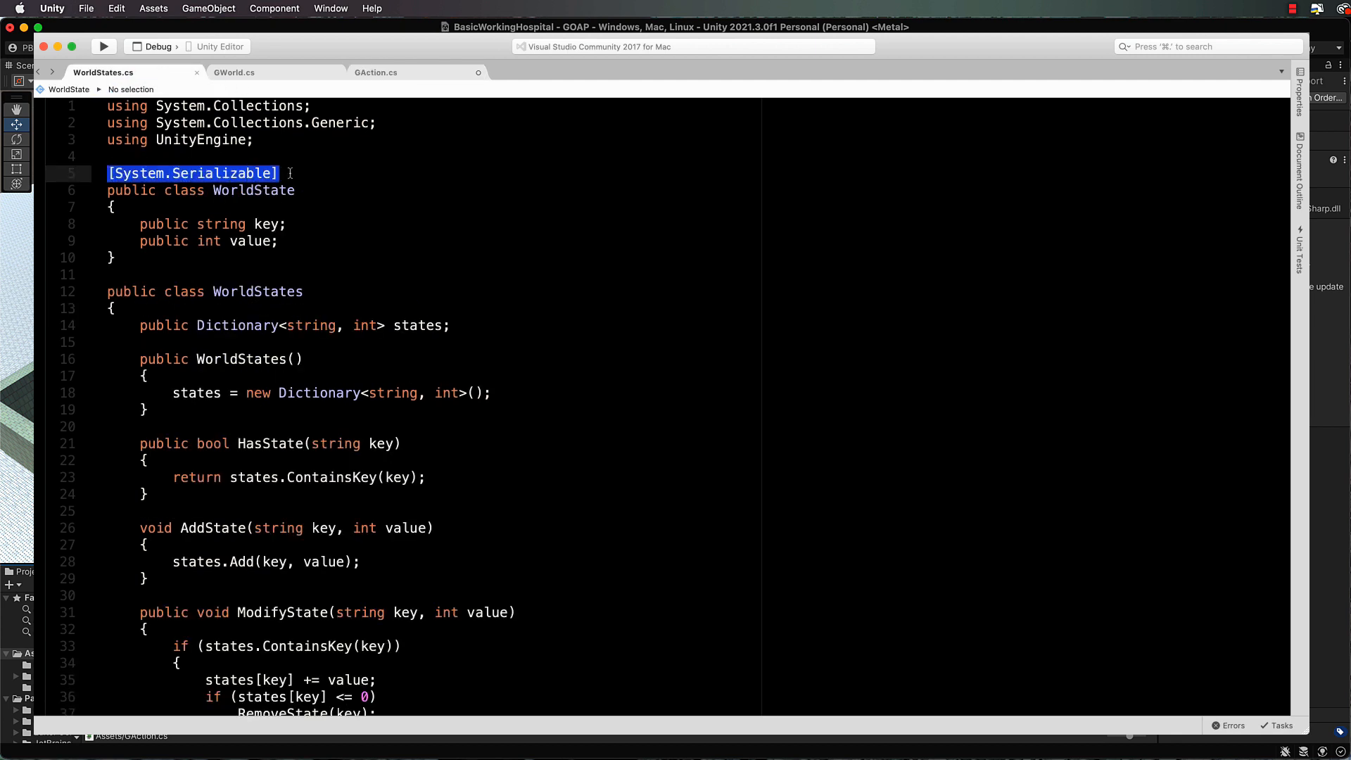
{"action": "double_click", "coordinate": [250, 190]}
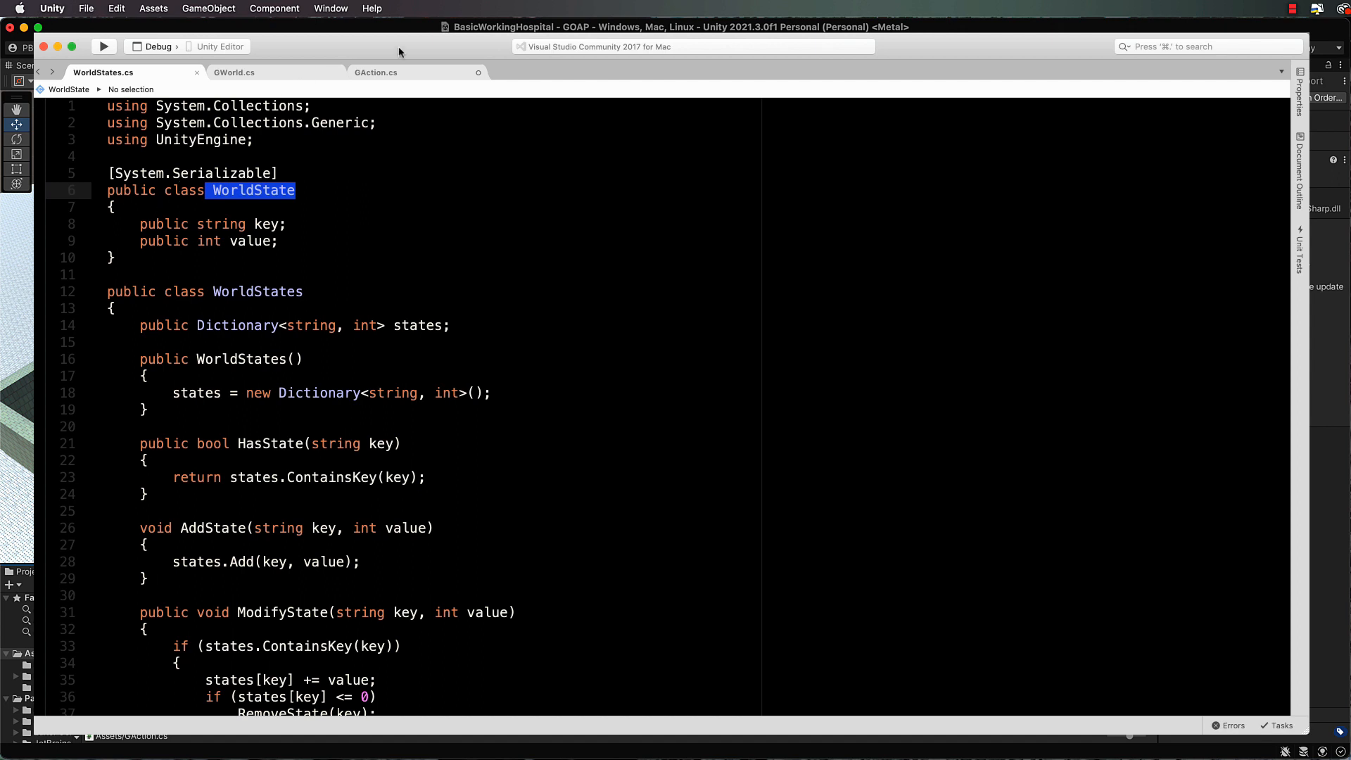
{"action": "left_click", "coordinate": [376, 72]}
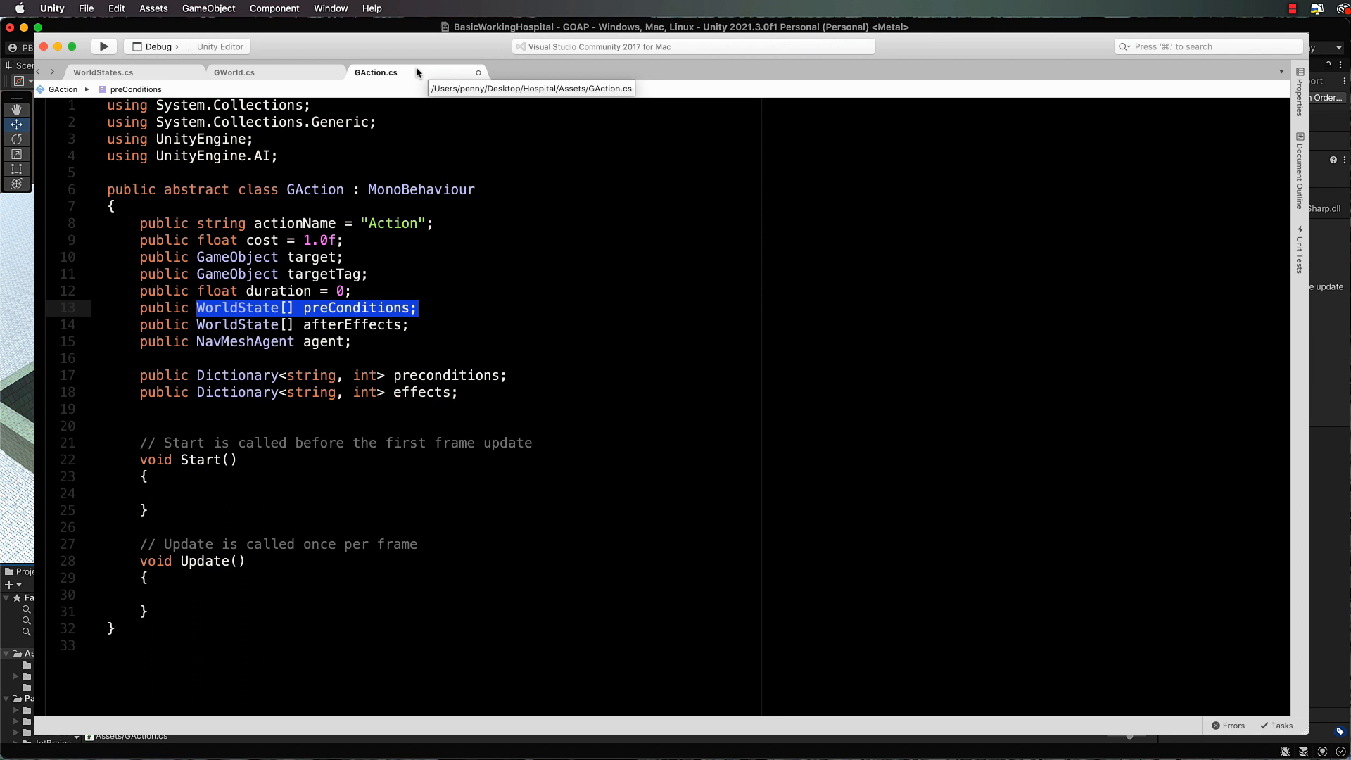
{"action": "mouse_move", "coordinate": [281, 356]}
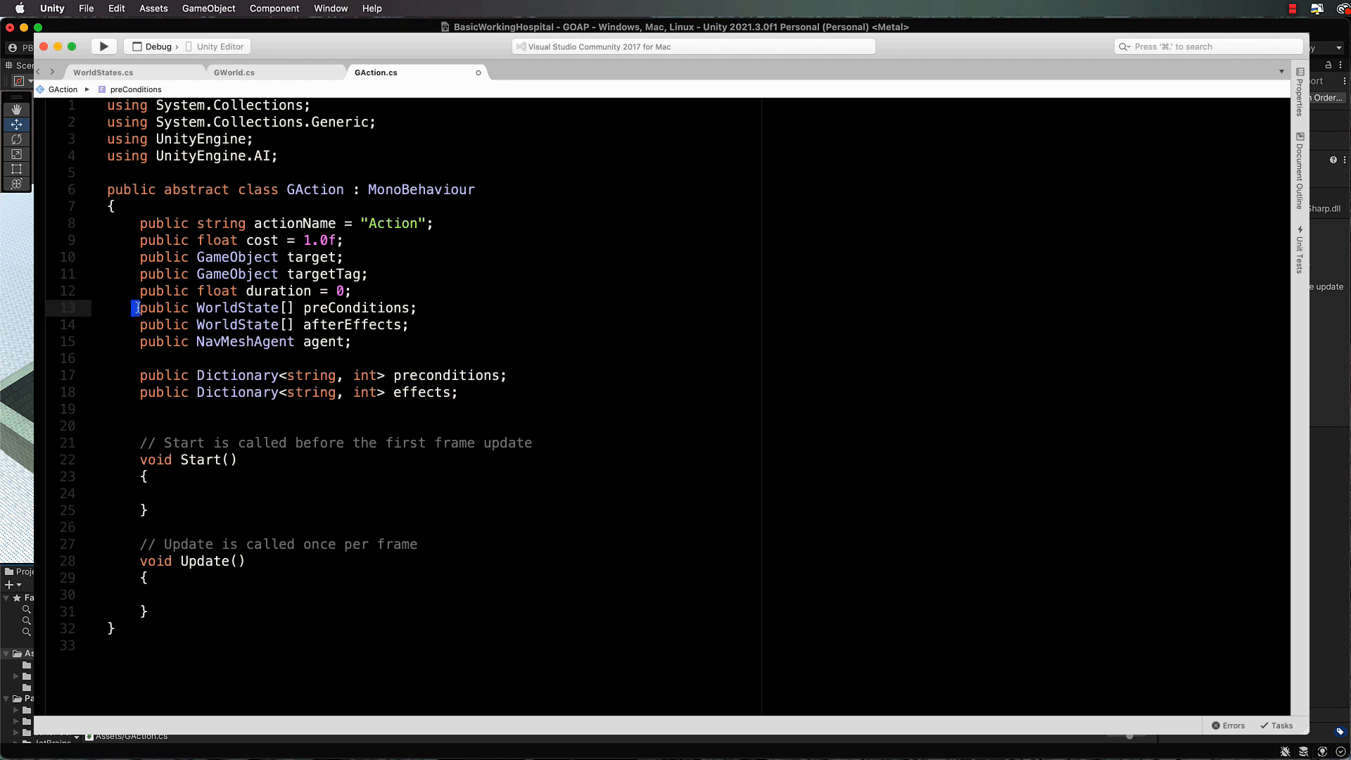
{"action": "left_click_drag", "start_coordinate": [134, 308], "coordinate": [409, 325]}
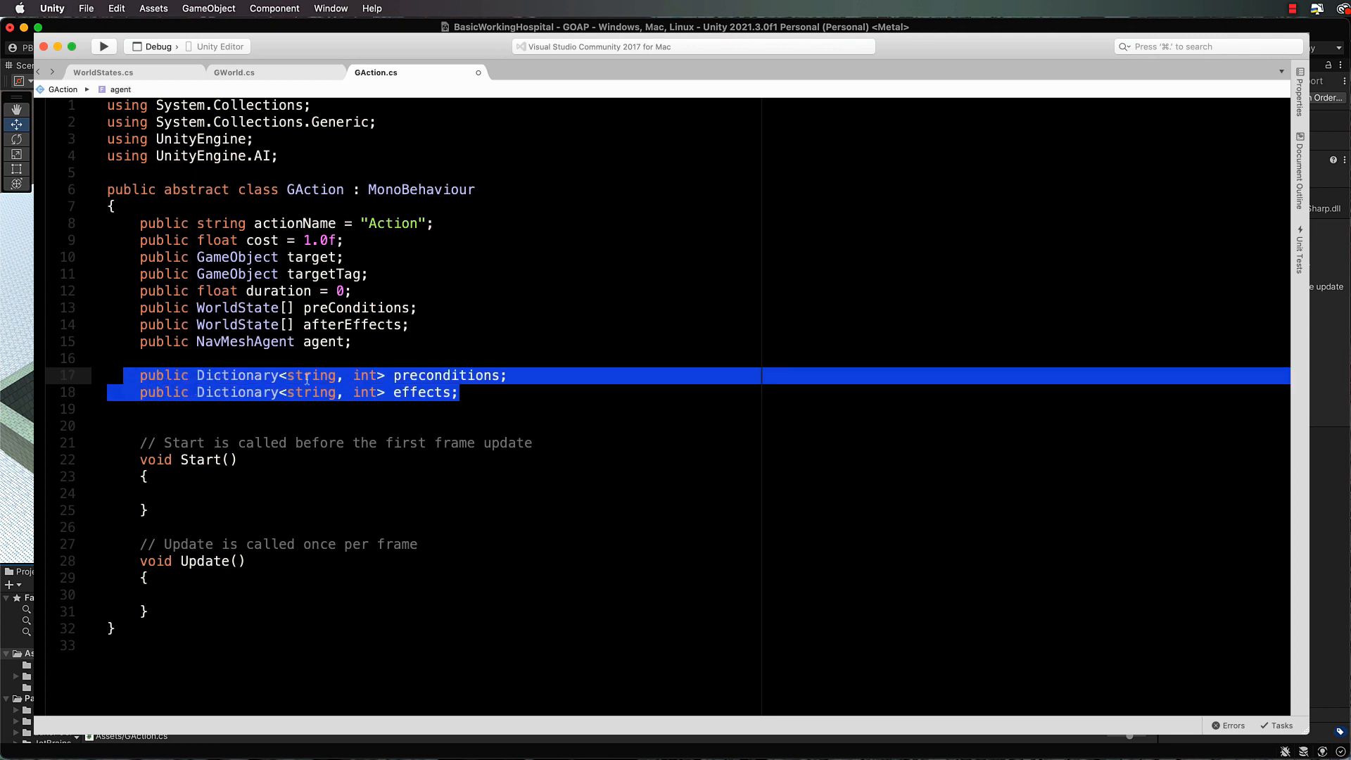
{"action": "mouse_move", "coordinate": [443, 357]}
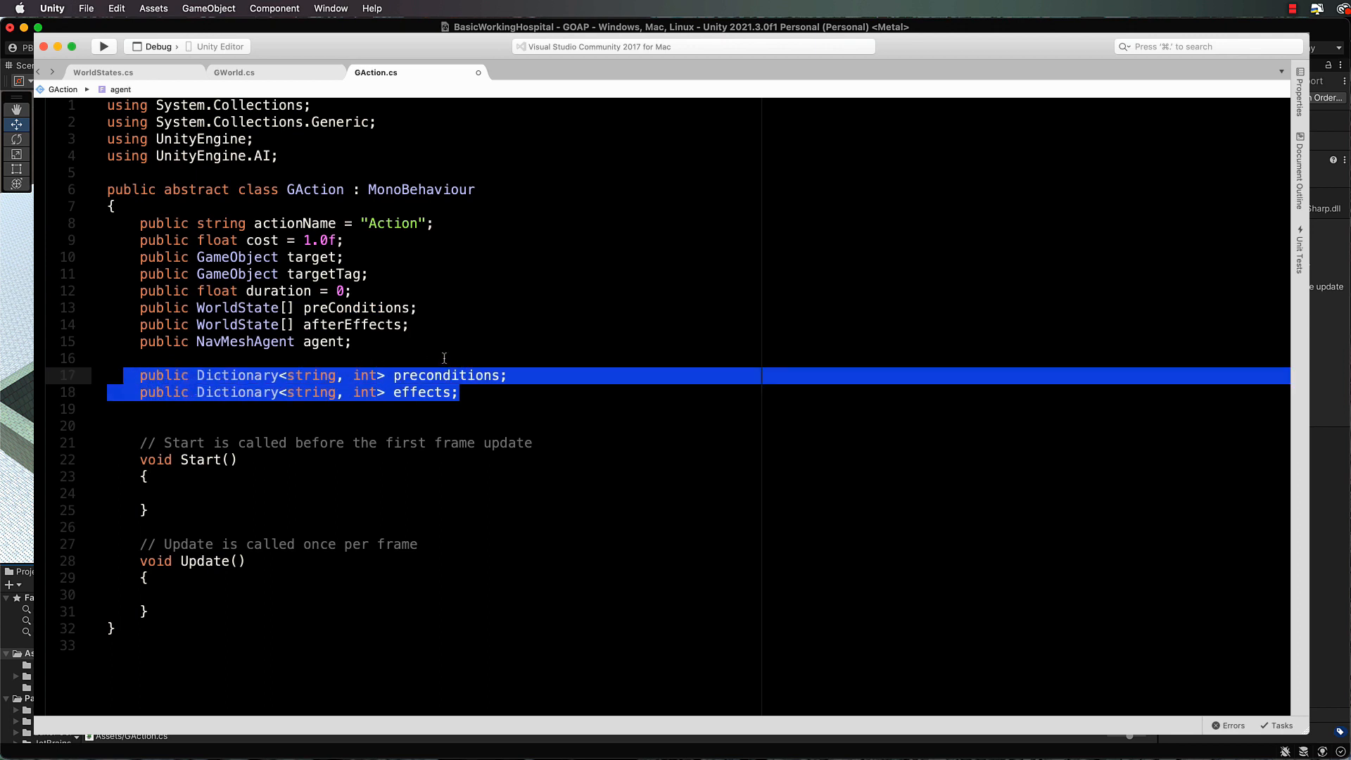
Step: Declare a public WorldStates agentBeliefs field
{"action": "type", "text": "public W"}
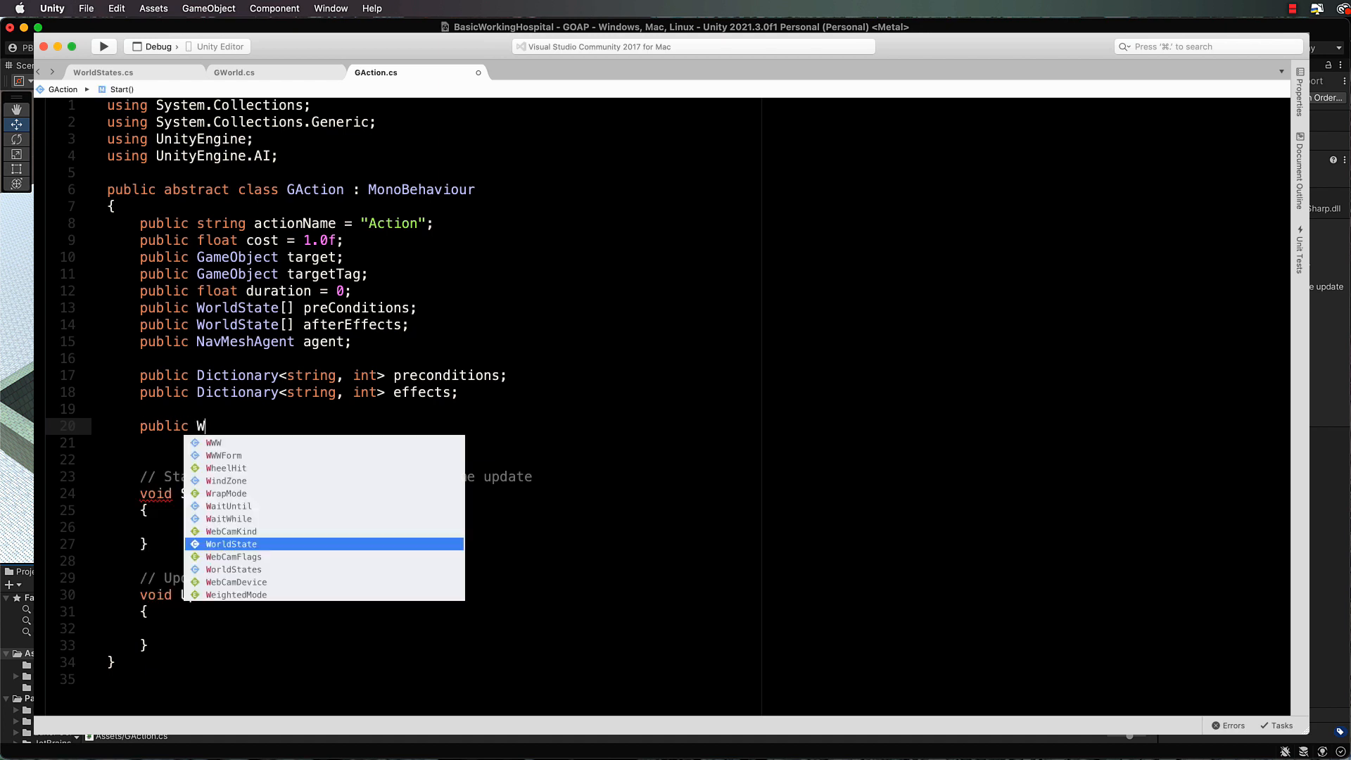
{"action": "type", "text": "orldStat"}
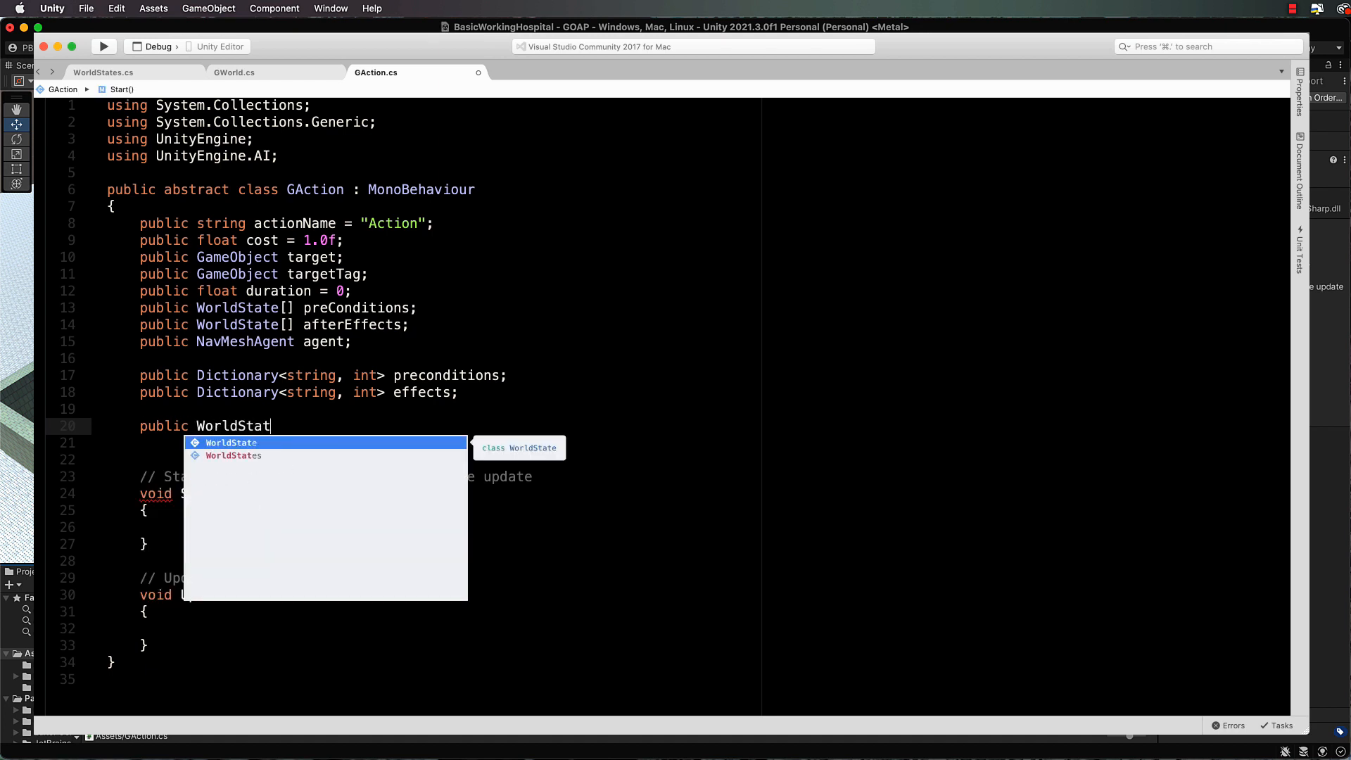
{"action": "type", "text": "es agent"}
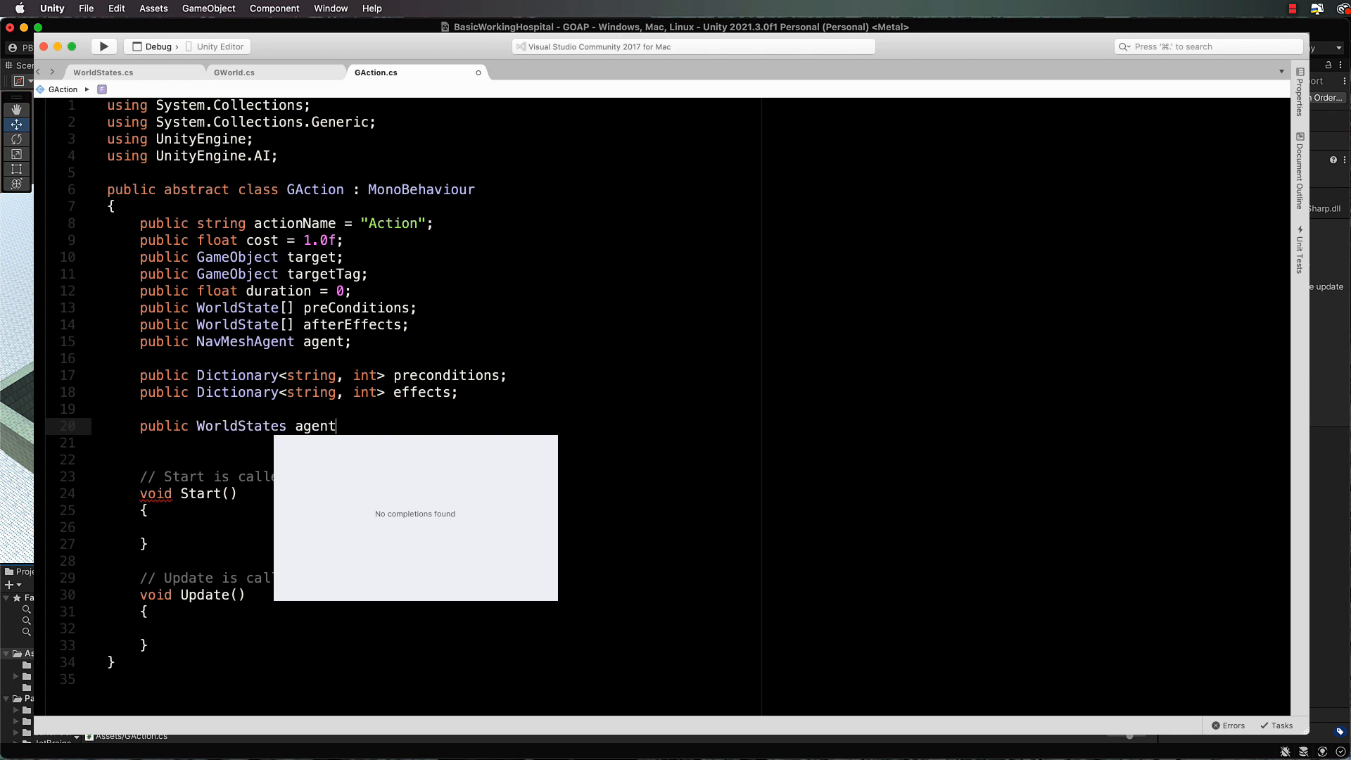
{"action": "type", "text": "Belief"}
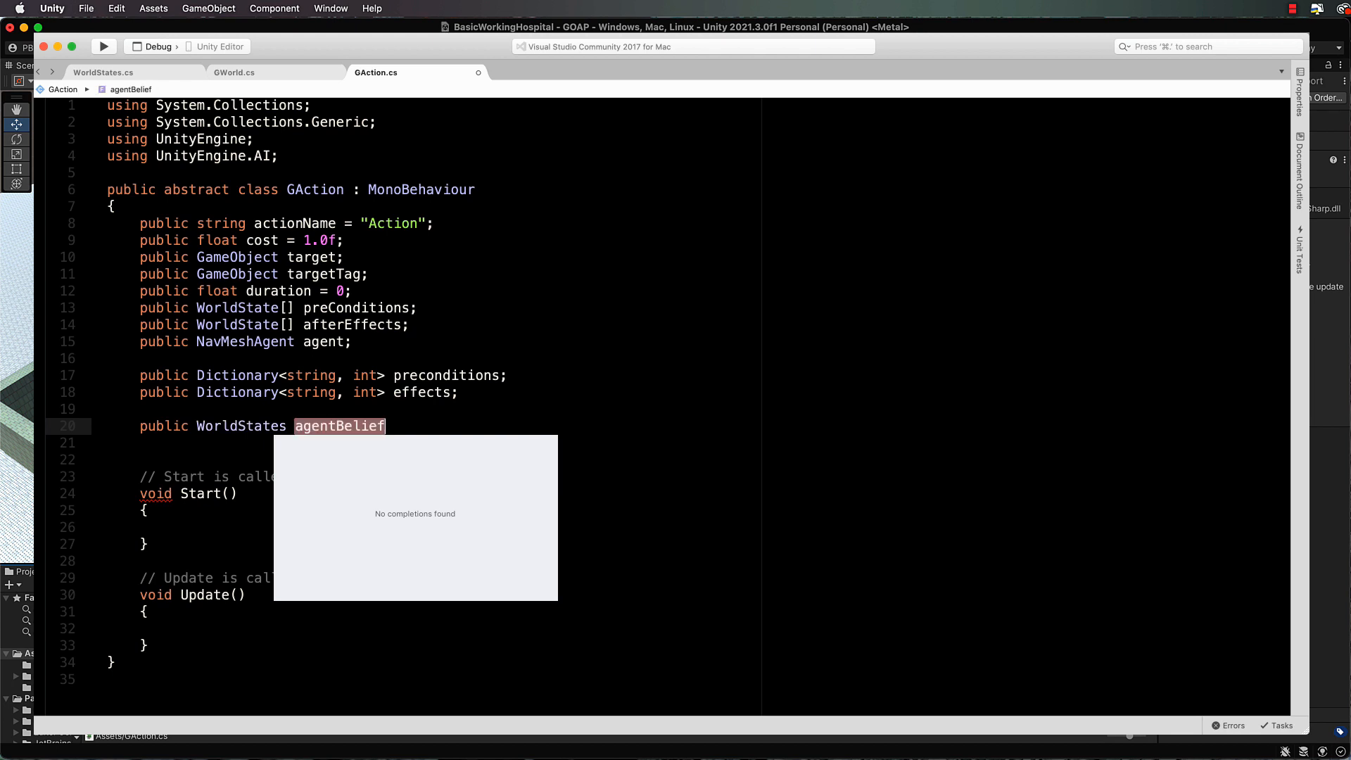
{"action": "type", "text": "s;"}
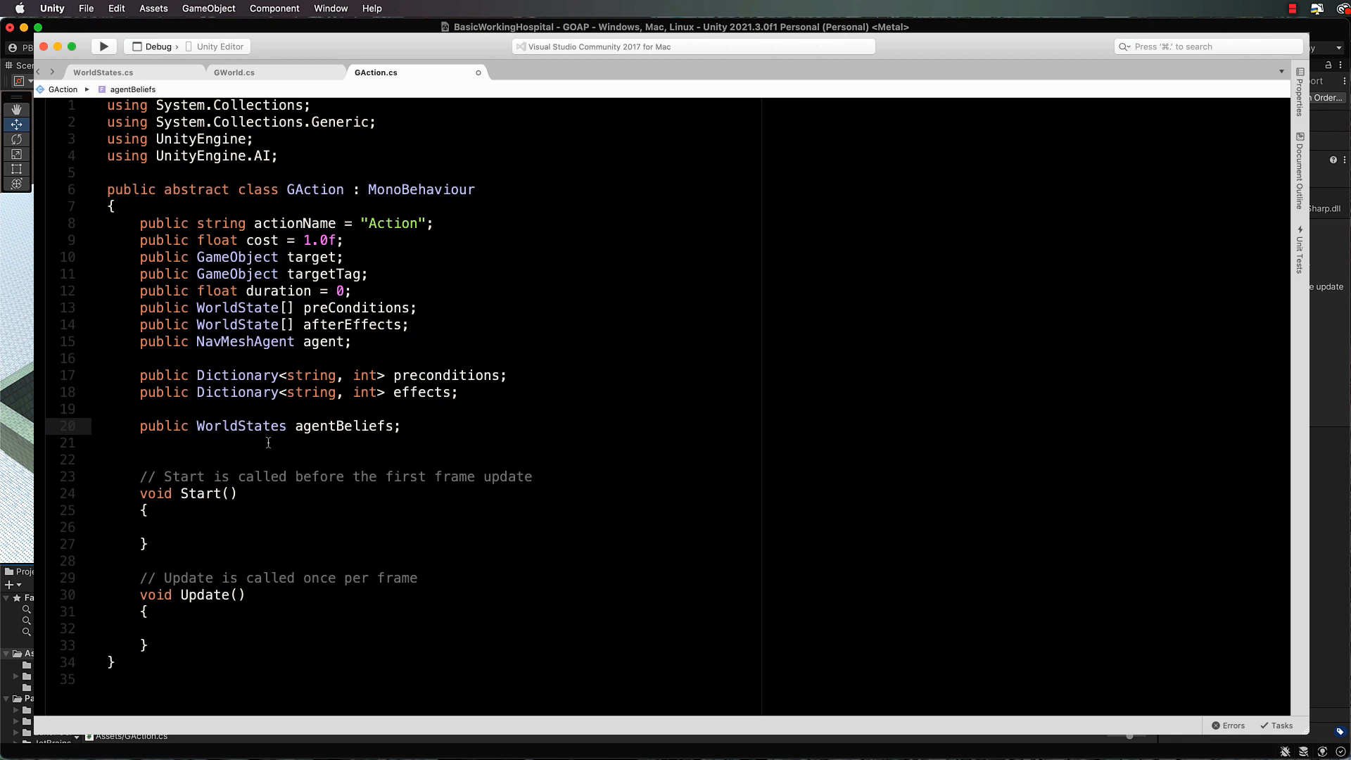
Step: Declare public bool running initialised to false
{"action": "key", "text": "enter"}
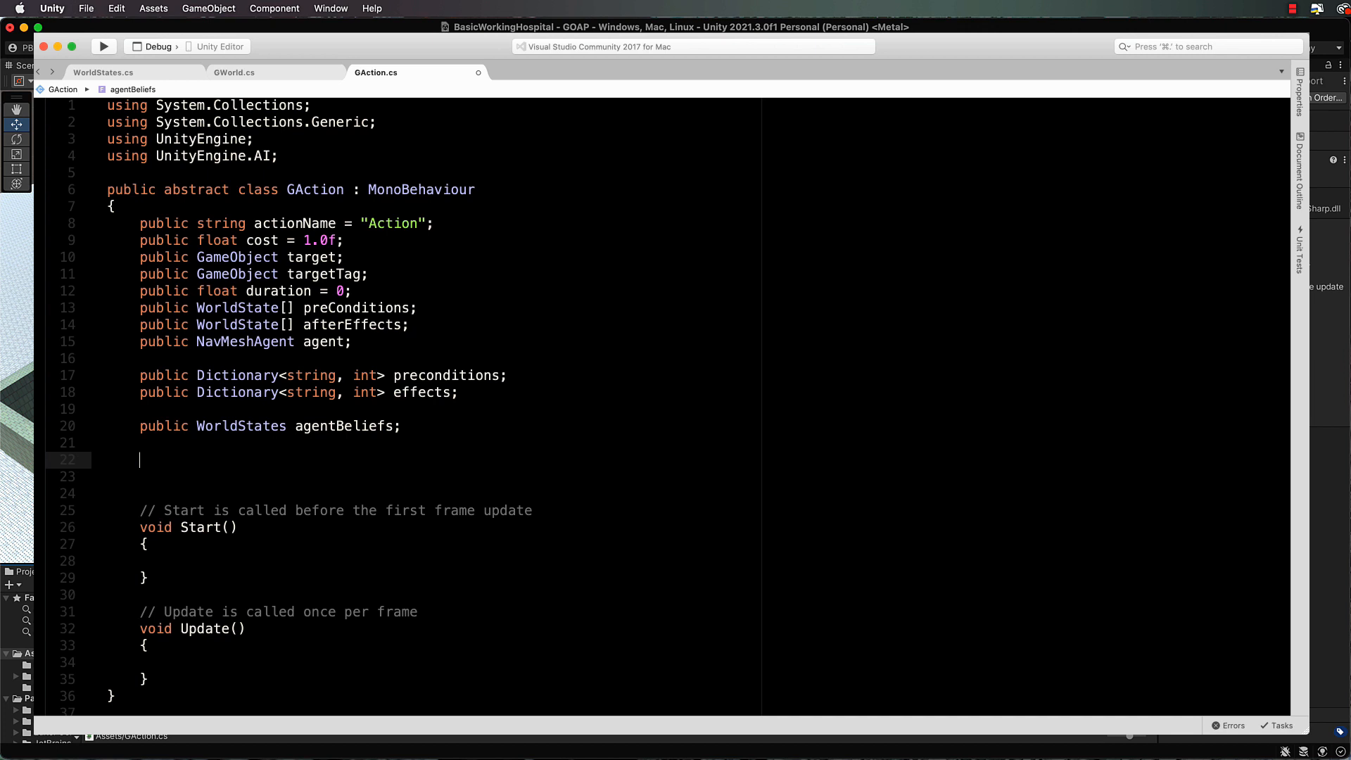
{"action": "type", "text": "publi"}
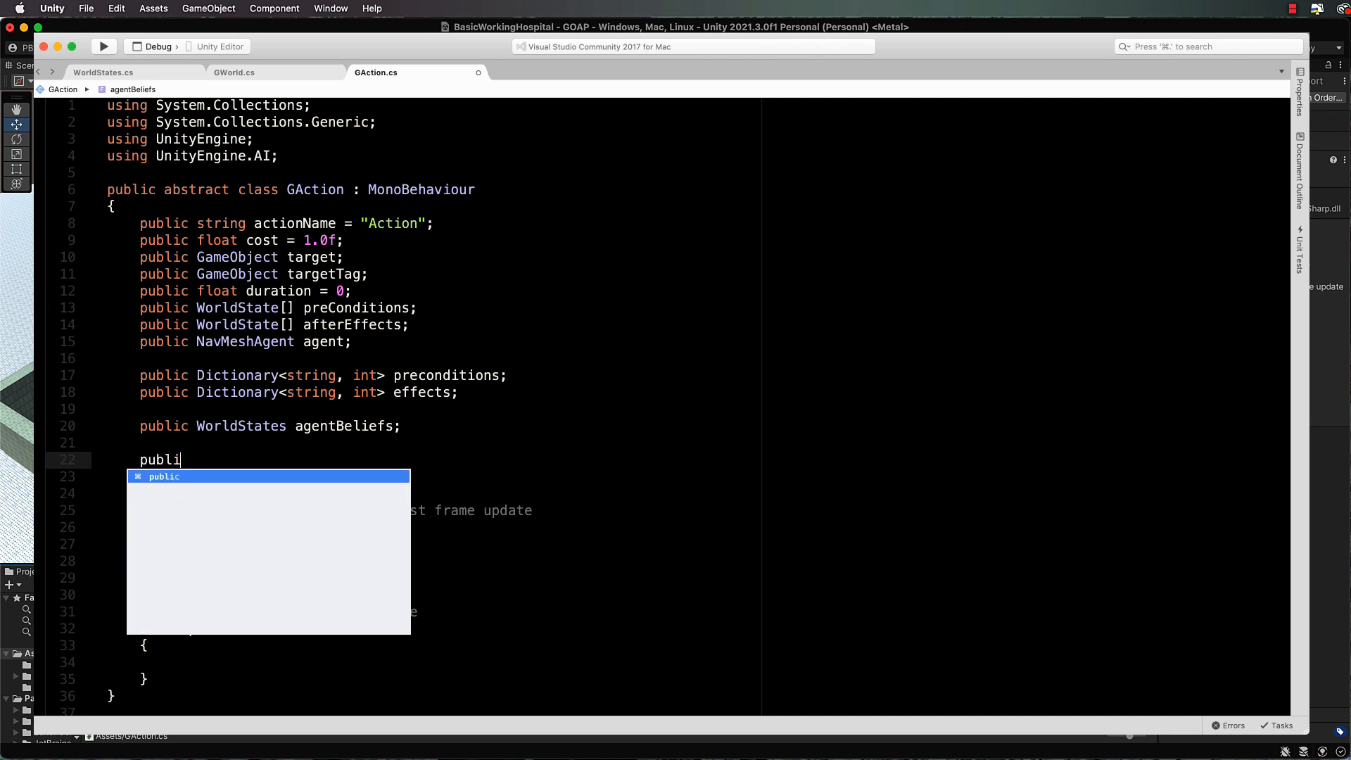
{"action": "type", "text": "c bool"}
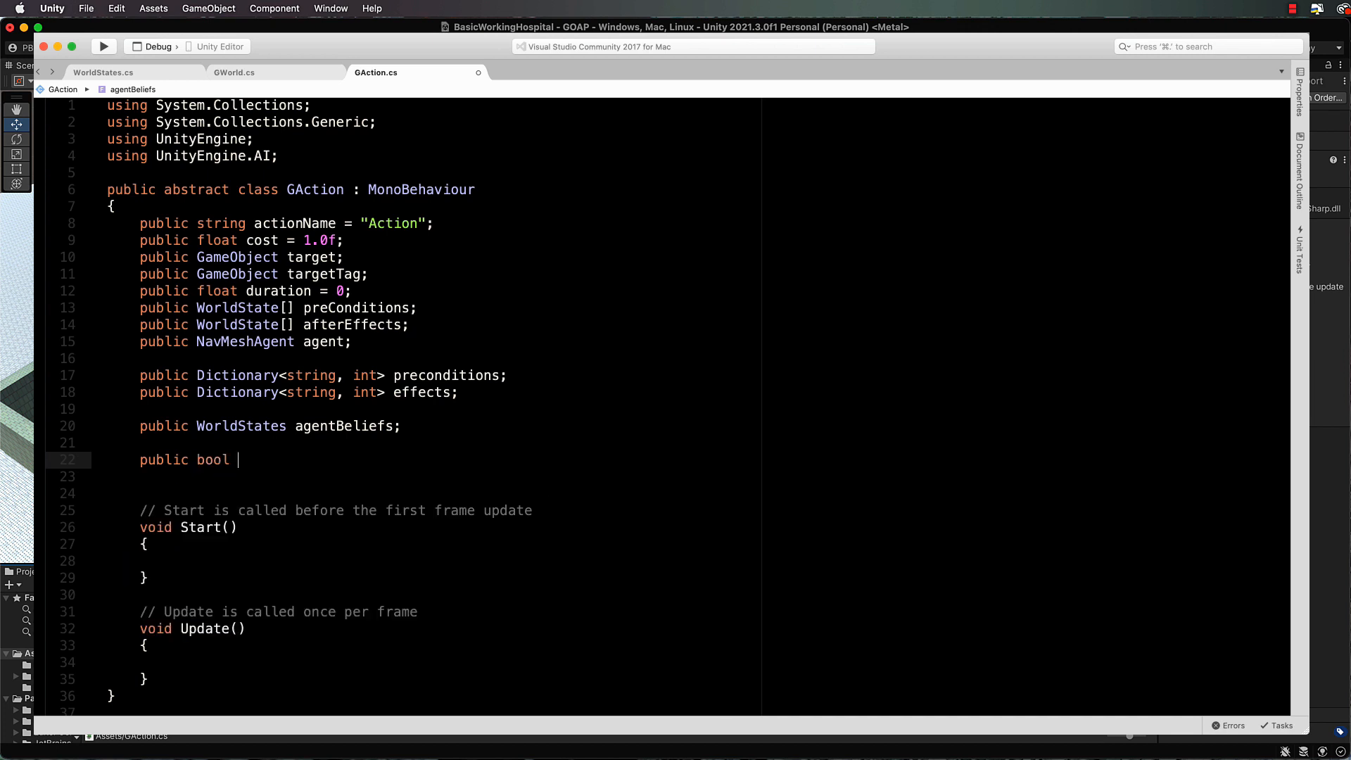
{"action": "type", "text": "running ="}
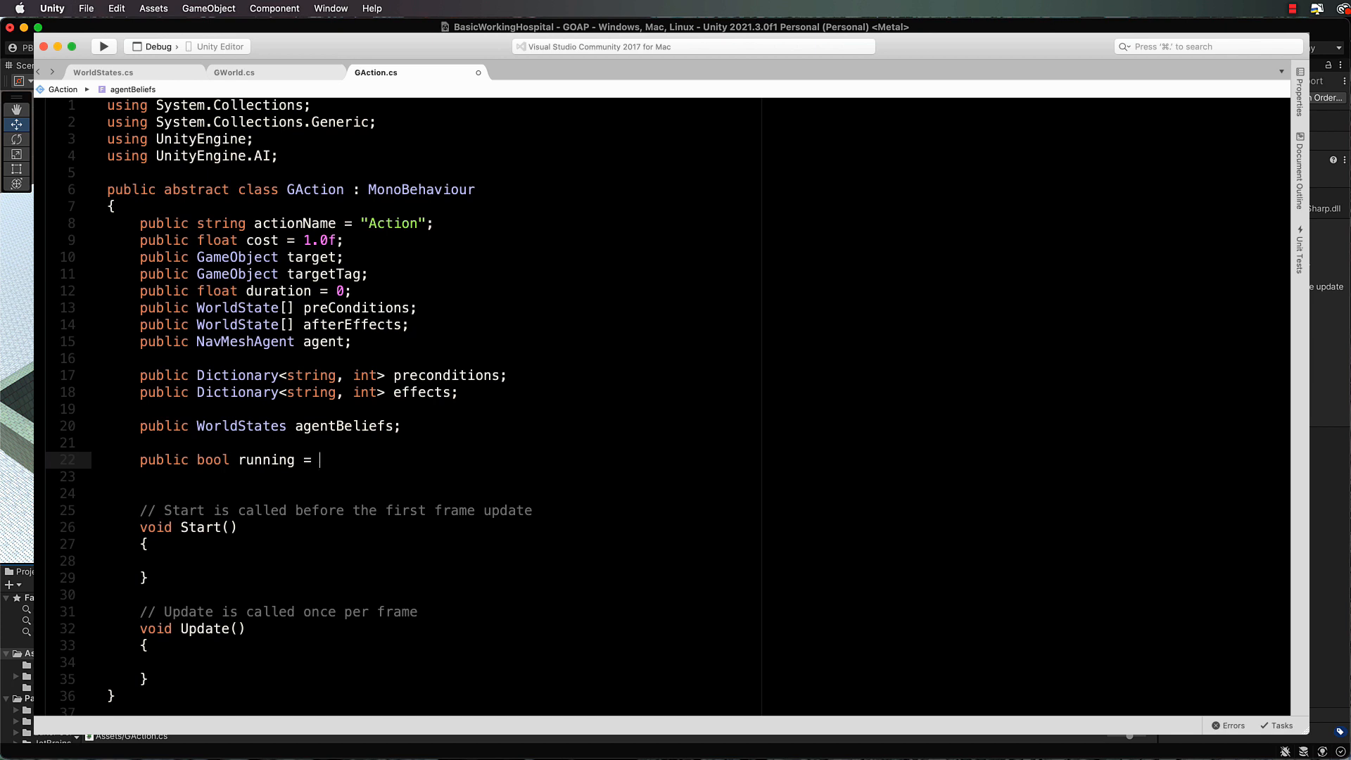
{"action": "type", "text": "false;"}
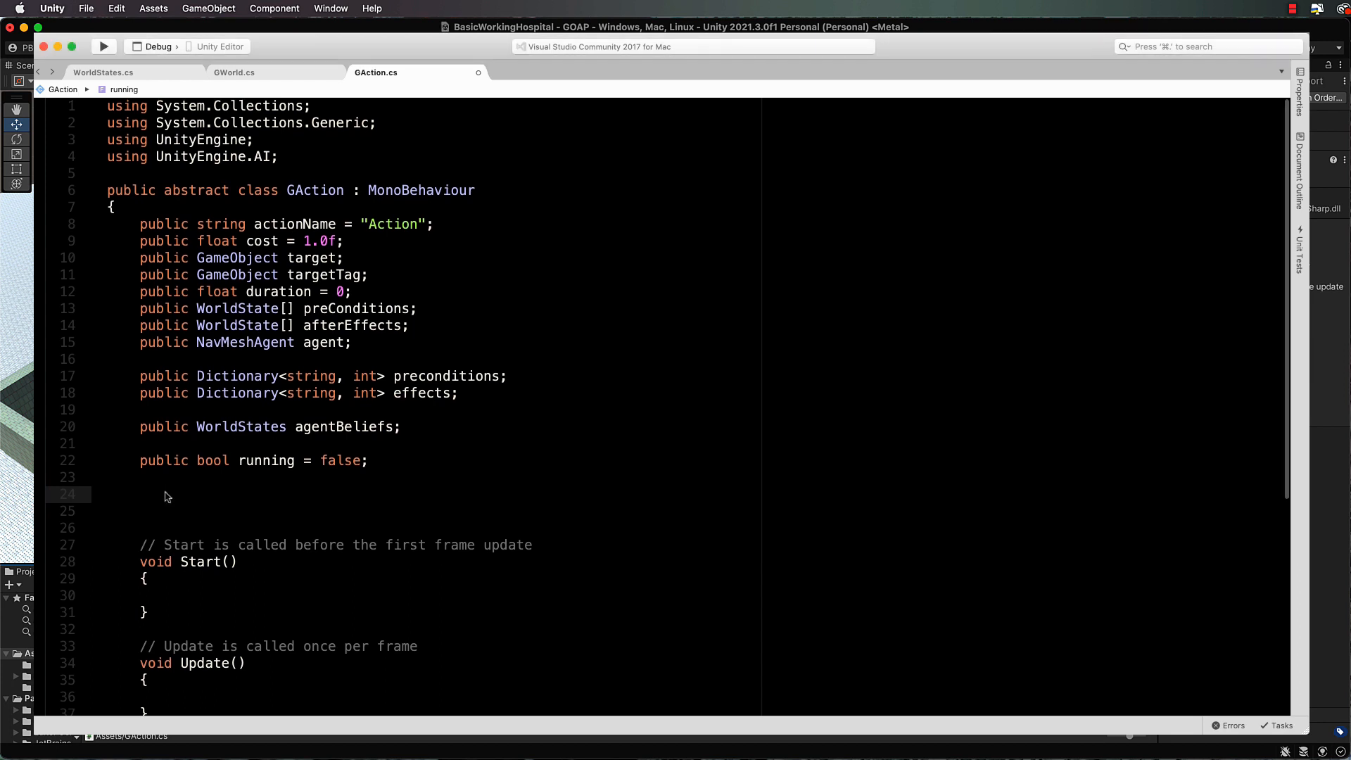
Step: Write a GAction() constructor assigning preconditions and effects to new Dictionary<string, int> instances
{"action": "type", "text": "public"}
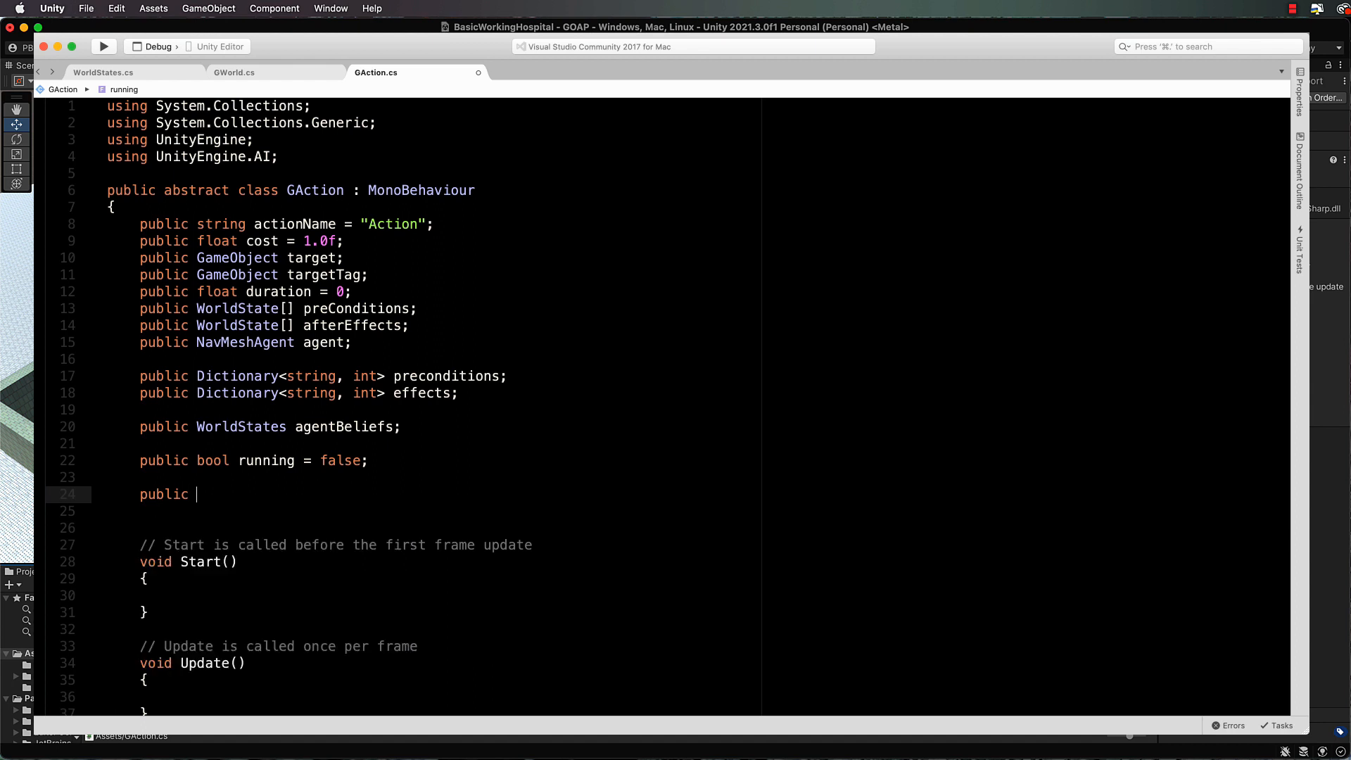
{"action": "type", "text": "GAction("}
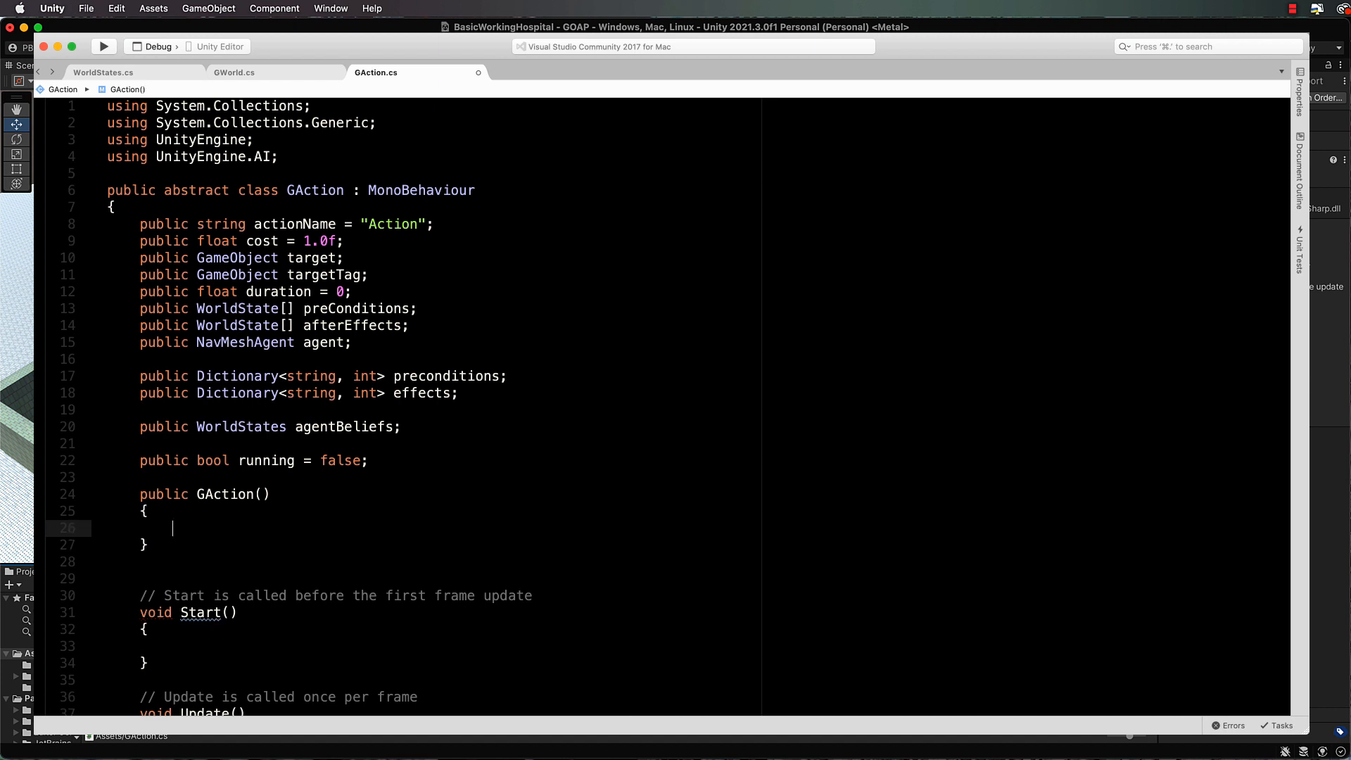
{"action": "type", "text": "pre"}
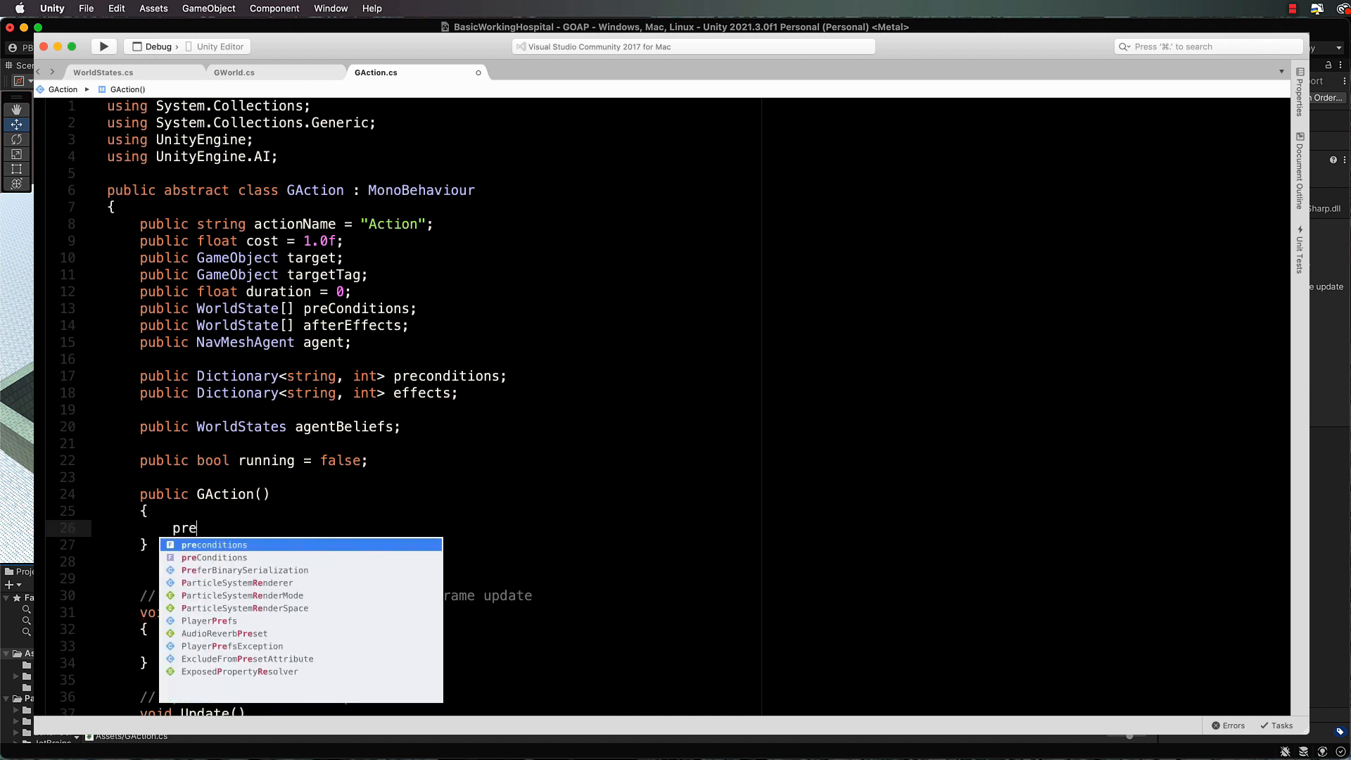
{"action": "type", "text": "condition"}
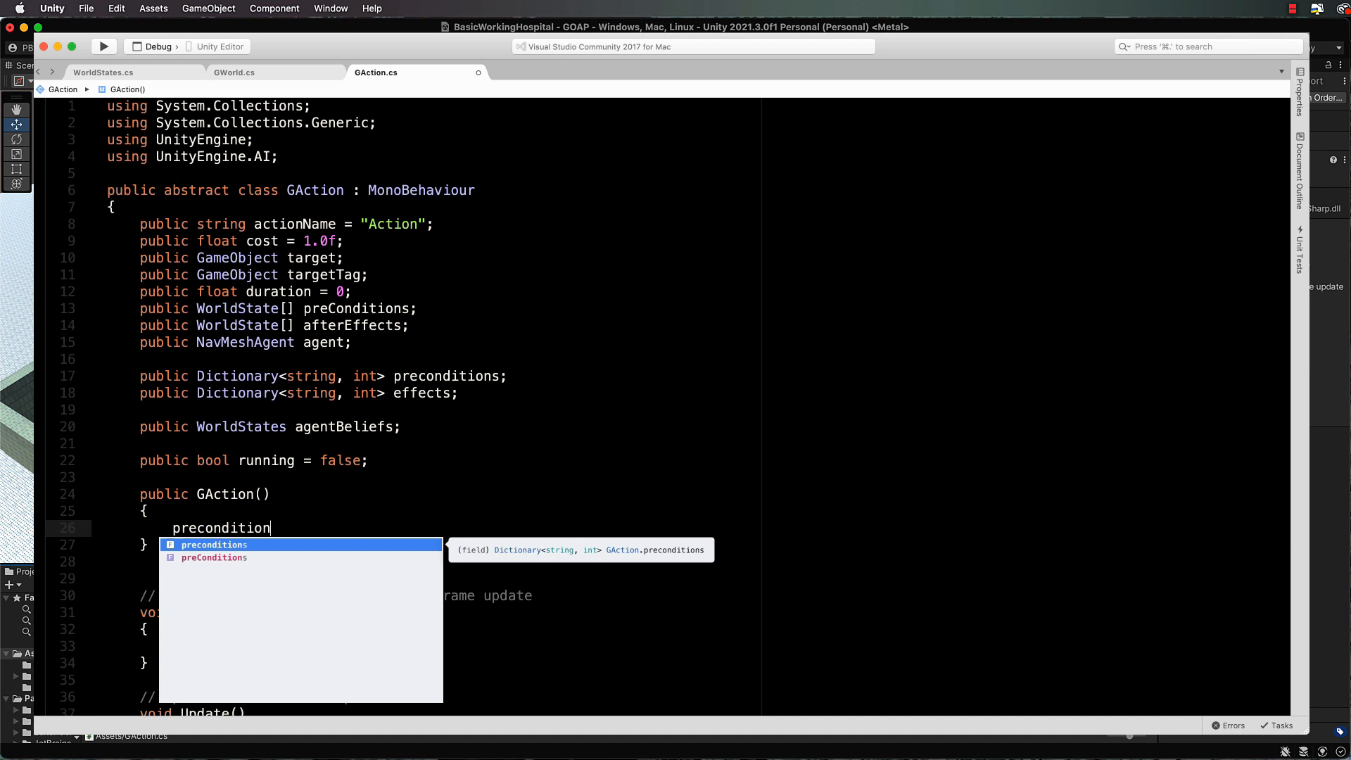
{"action": "type", "text": "="}
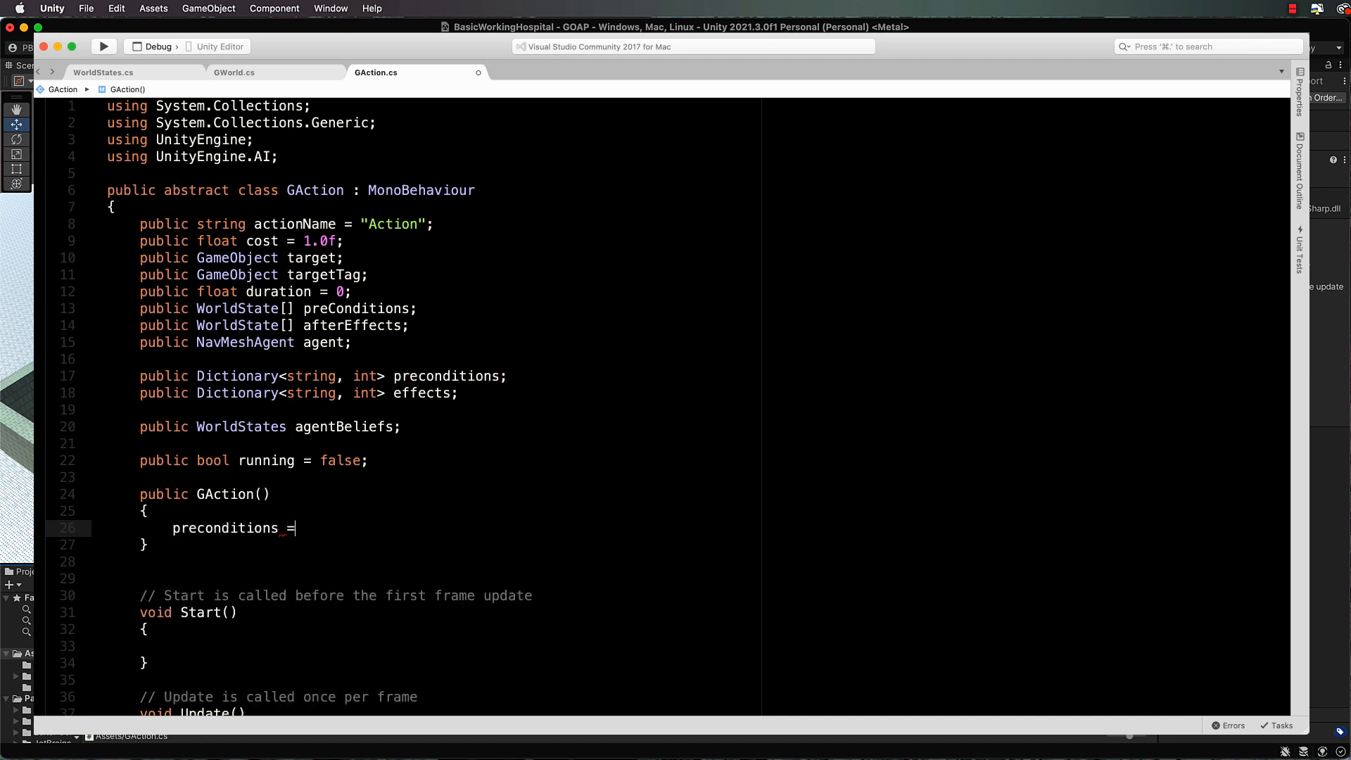
{"action": "type", "text": "new Diction"}
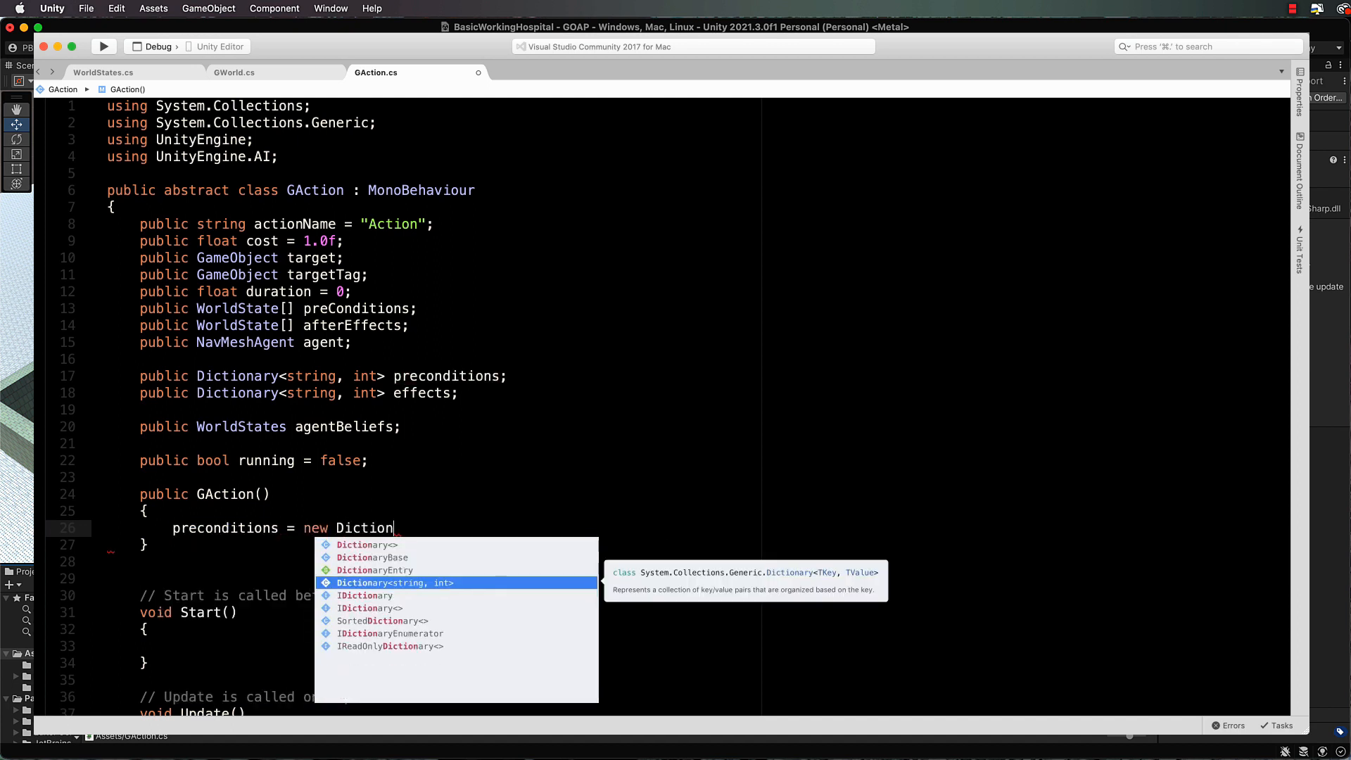
{"action": "type", "text": "ary<string, int>();"}
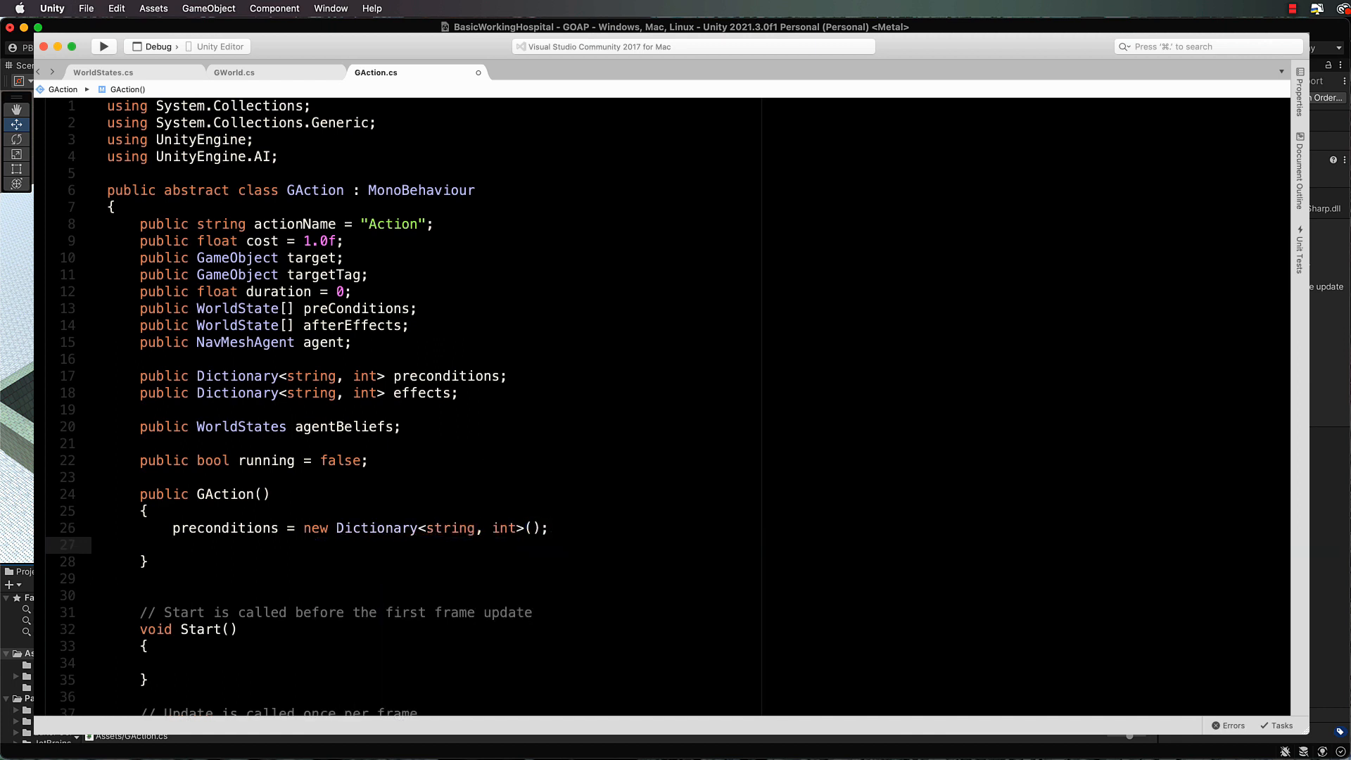
{"action": "type", "text": "effects ="}
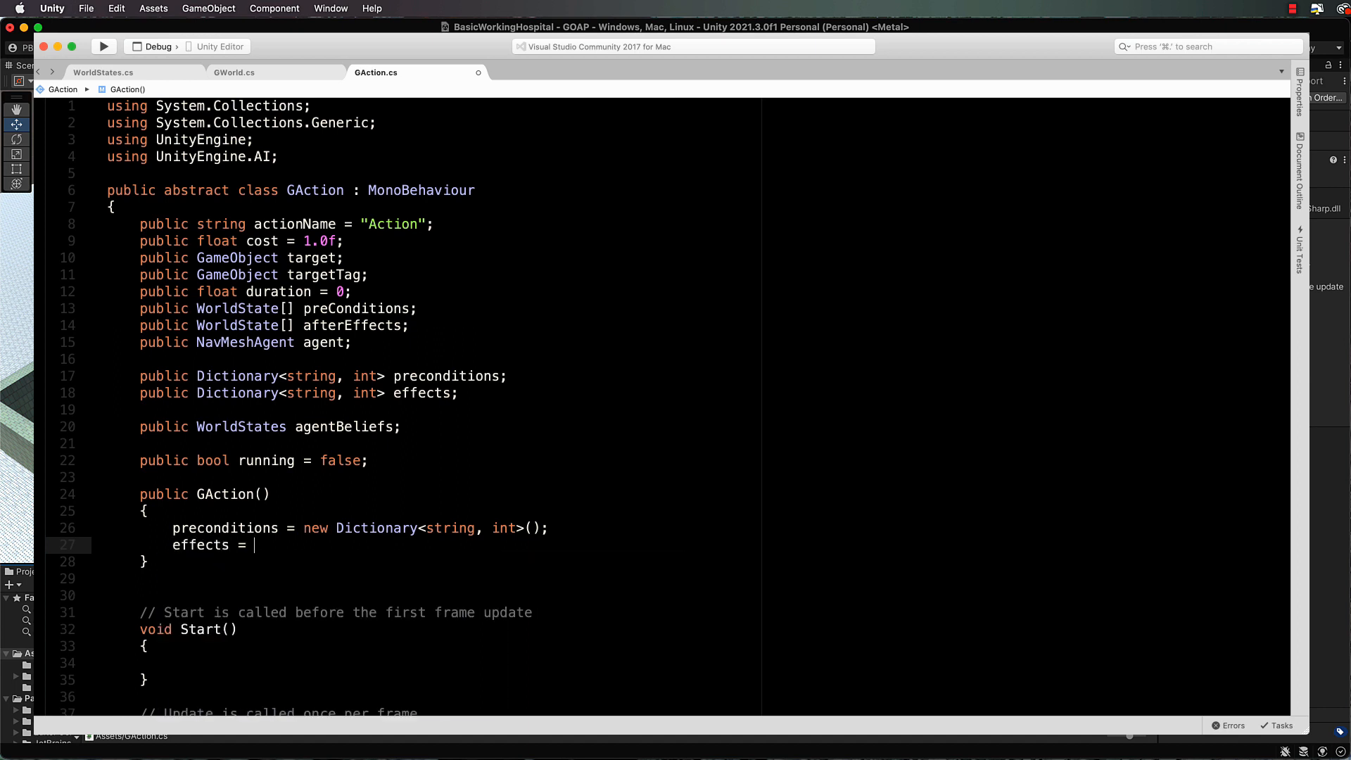
{"action": "type", "text": "new Dictionary<string, int>();"}
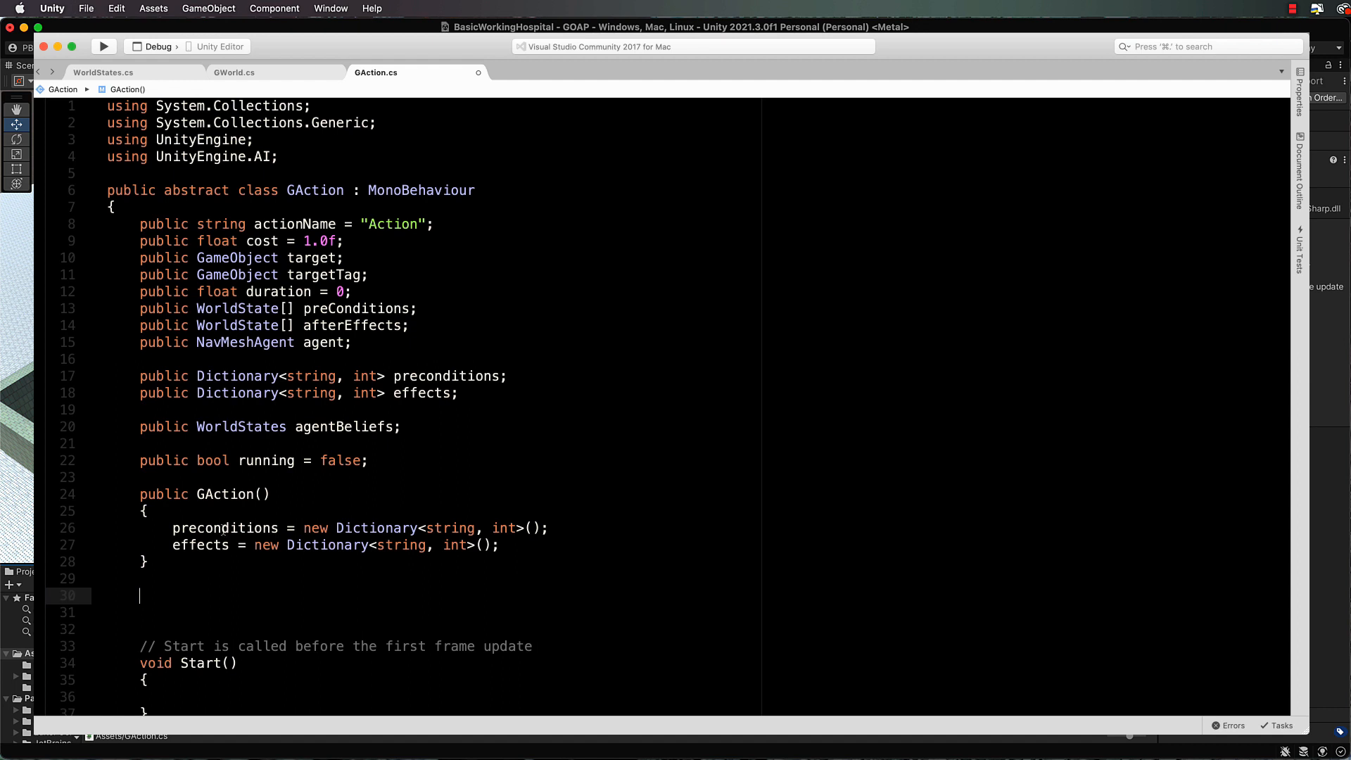
Step: Review the WorldState array and NavMeshAgent fields, then begin a new public void method below the constructor
{"action": "scroll", "scroll_direction": "down", "scroll_amount": 3}
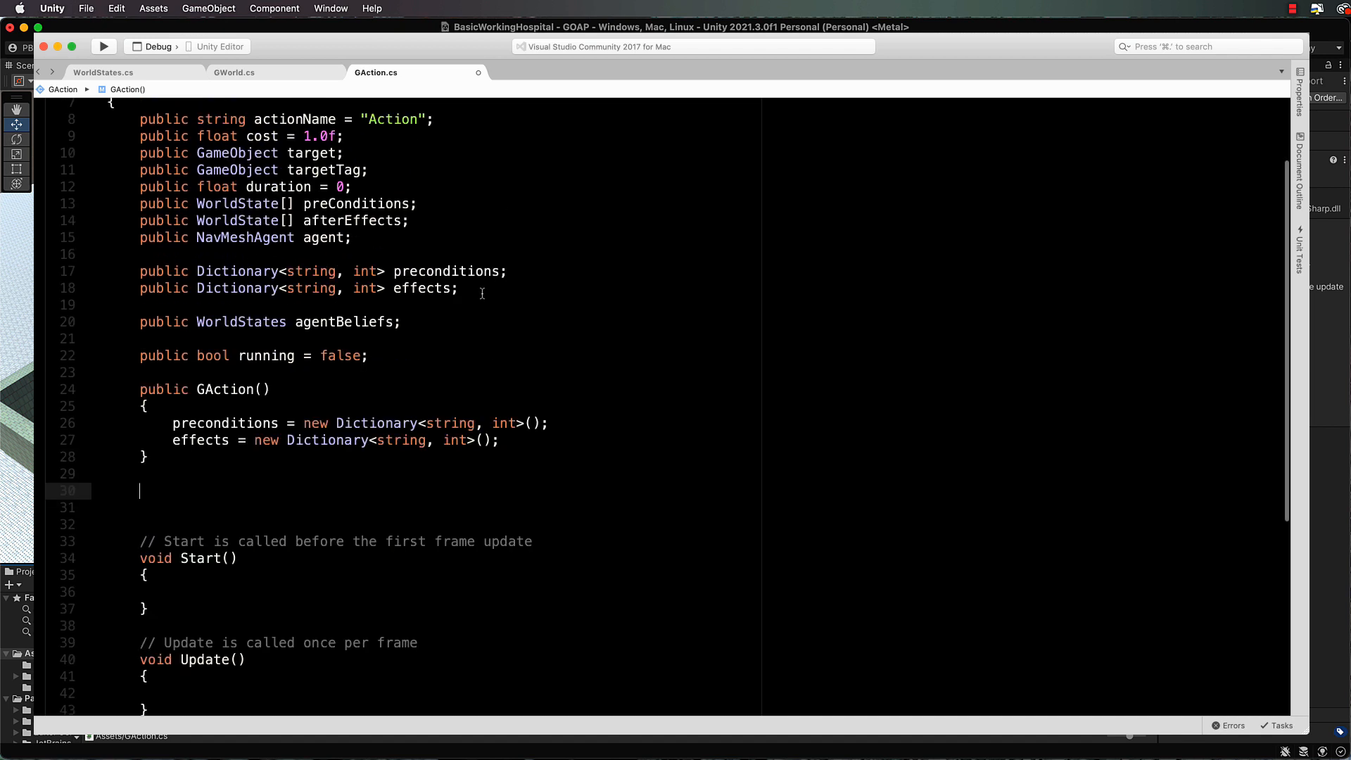
{"action": "left_click_drag", "start_coordinate": [138, 270], "coordinate": [457, 287]}
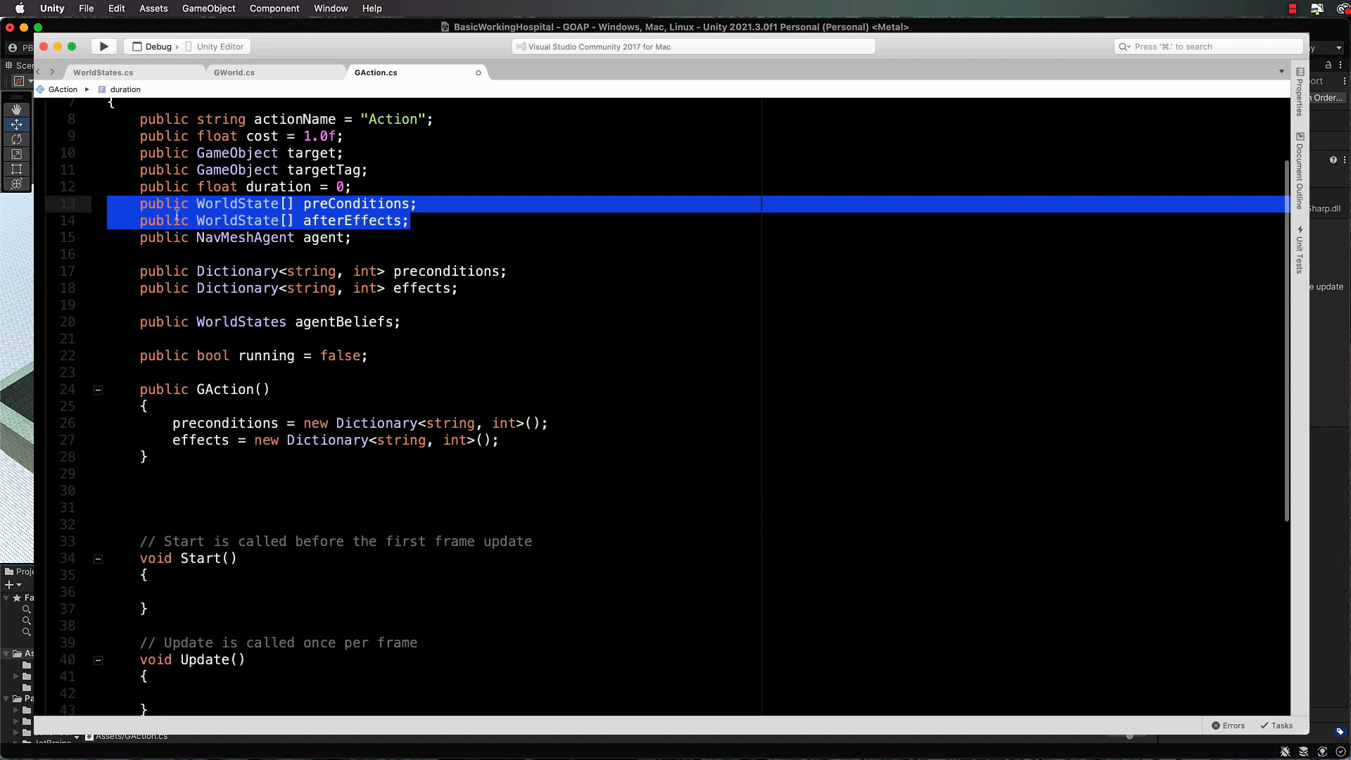
{"action": "left_click", "coordinate": [229, 237]}
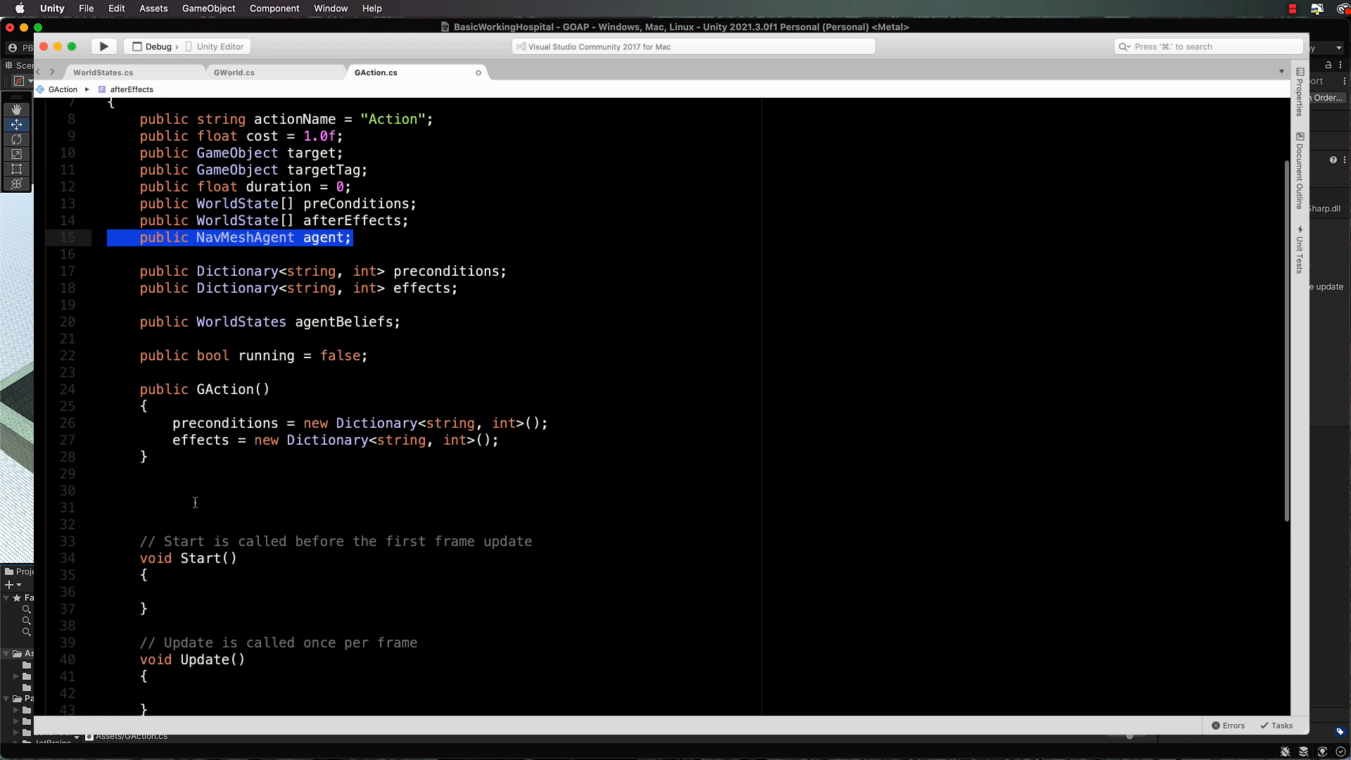
{"action": "type", "text": "public voi"}
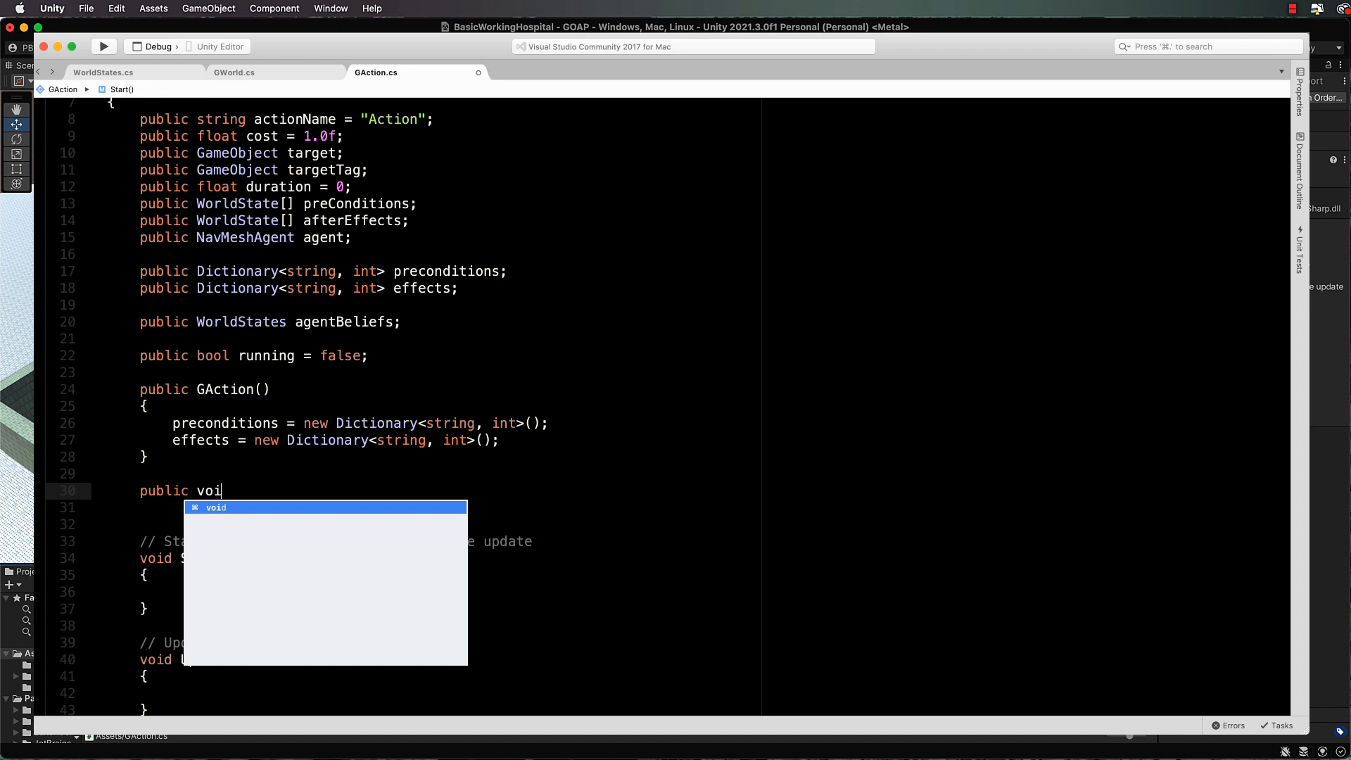
Step: Write public Awake() assigning agent = this.gameObject.GetComponent<NavMeshAgent>()
{"action": "type", "text": "Aw"}
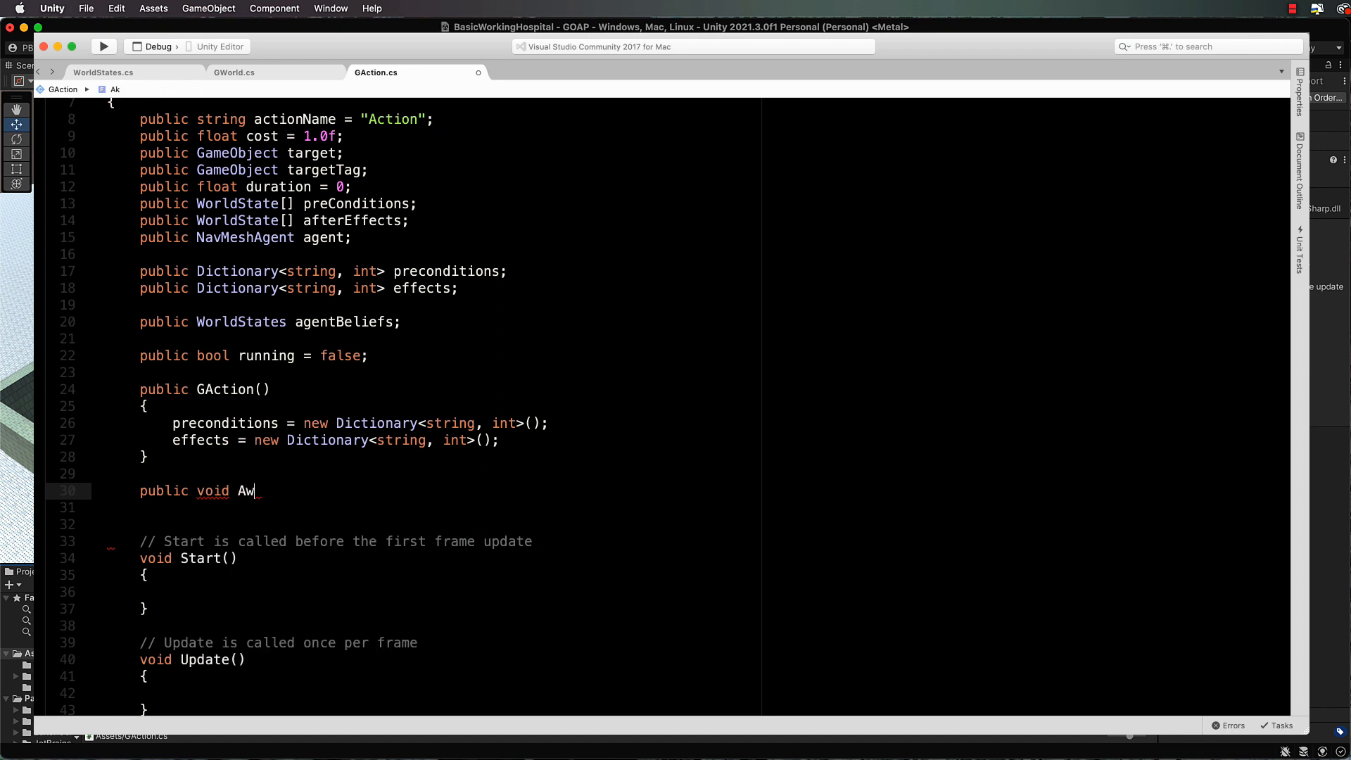
{"action": "type", "text": "ake()"}
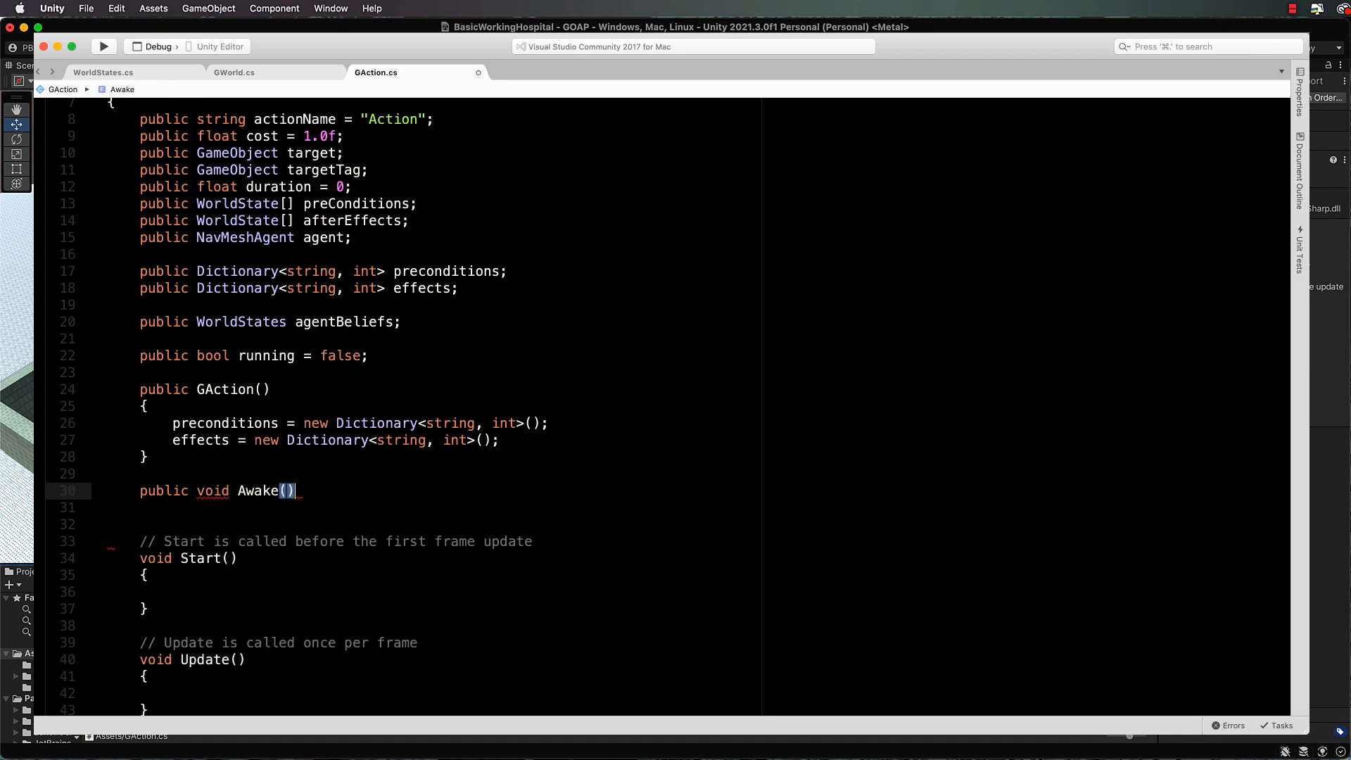
{"action": "type", "text": "agent ="}
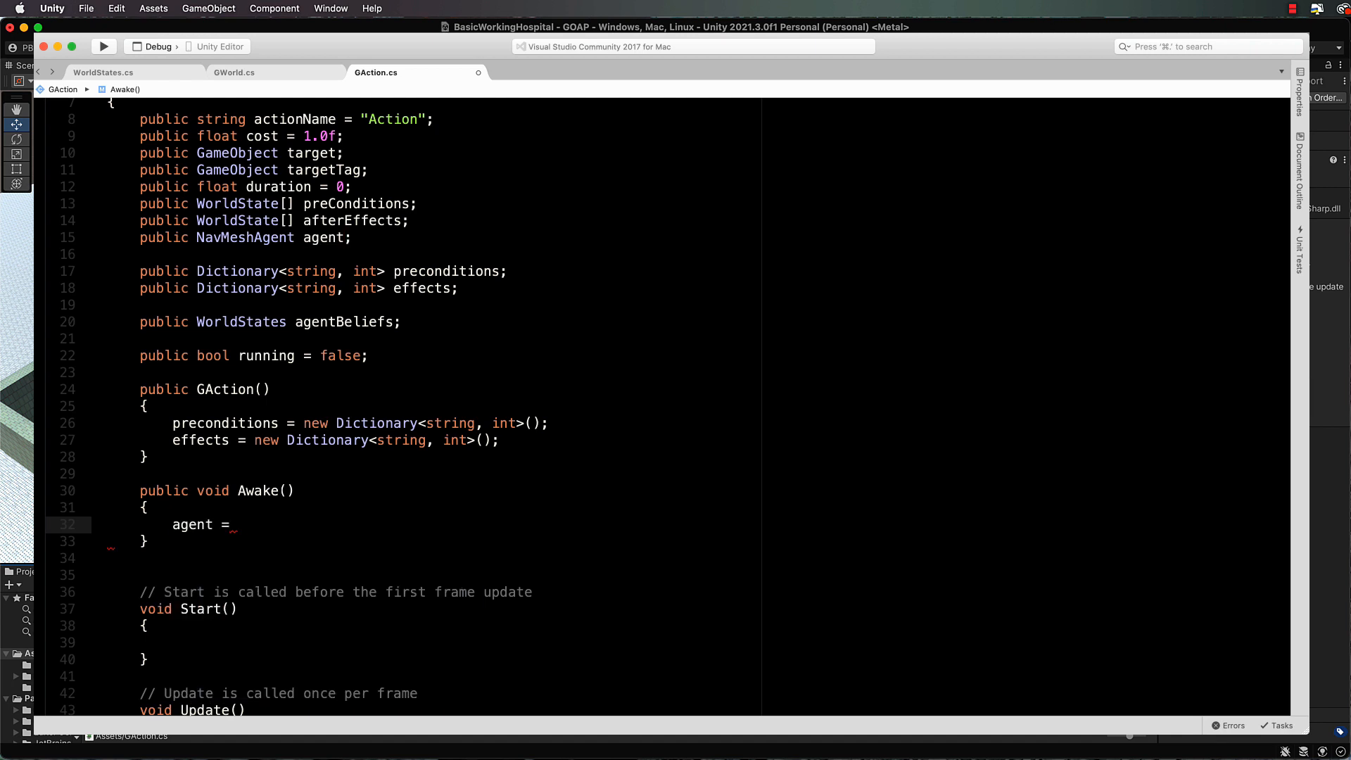
{"action": "type", "text": "this.ga"}
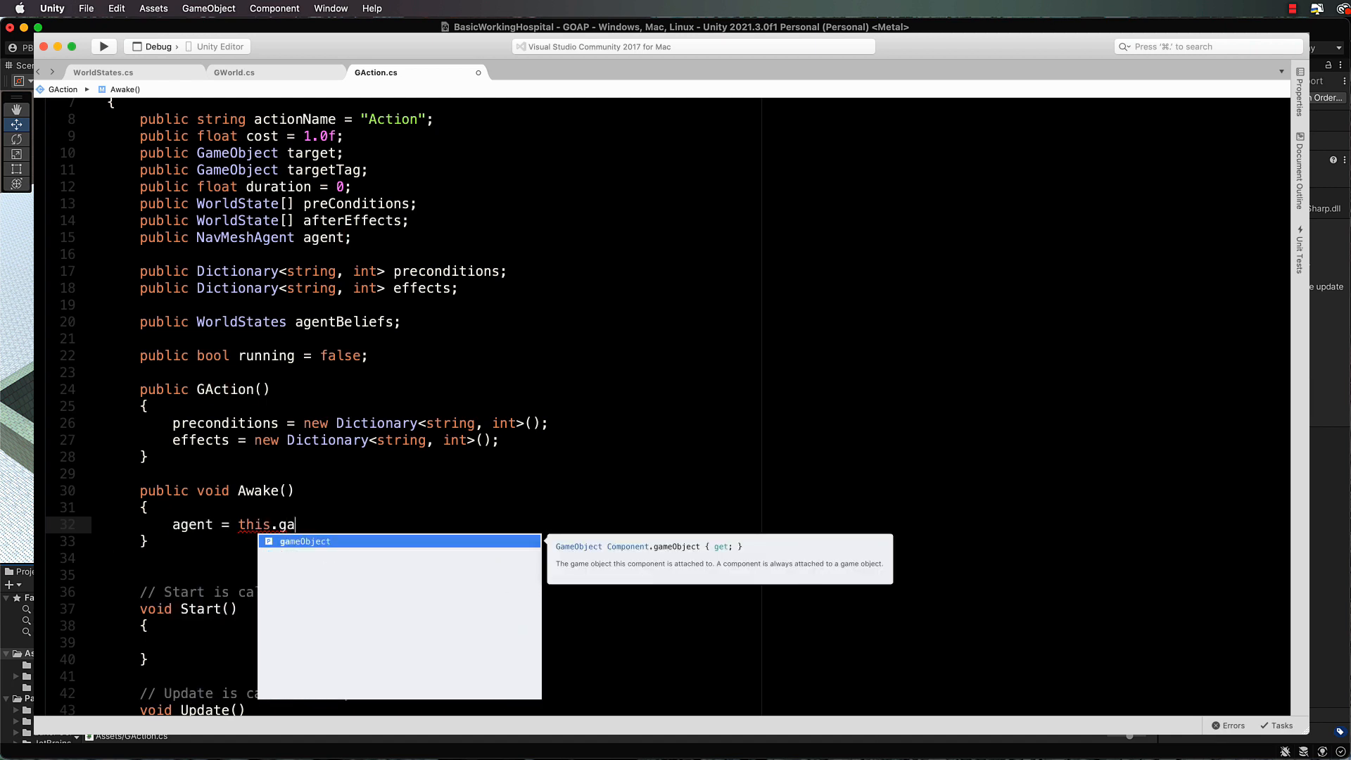
{"action": "type", "text": "meObject.Get"}
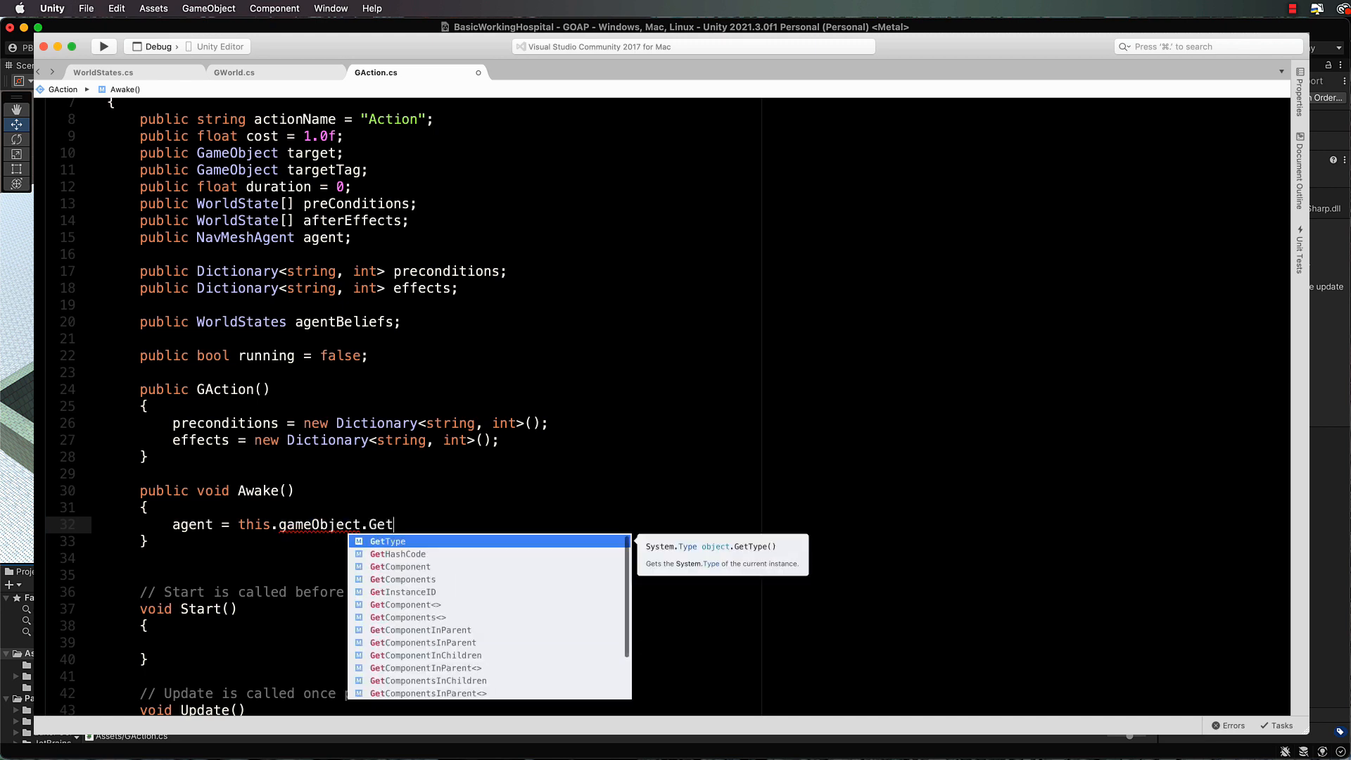
{"action": "type", "text": "Component"}
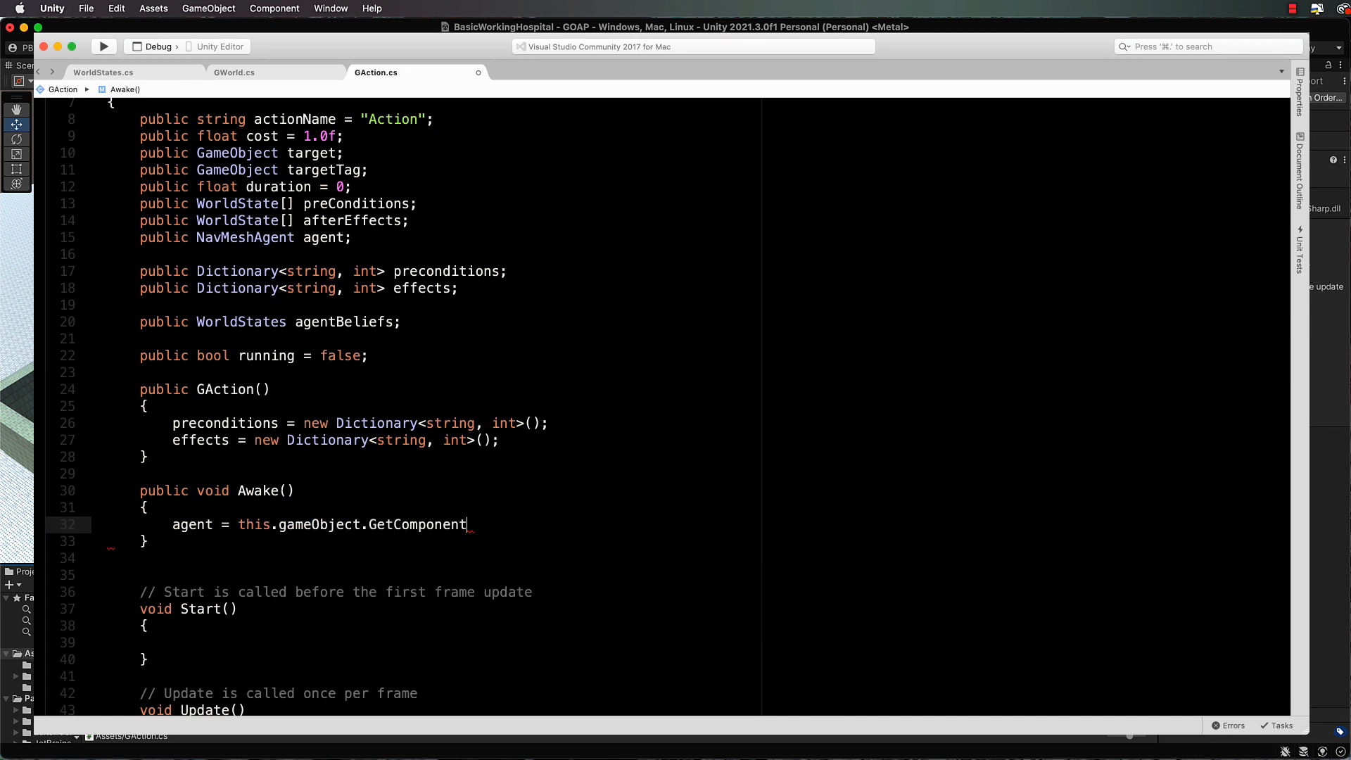
{"action": "type", "text": "<N"}
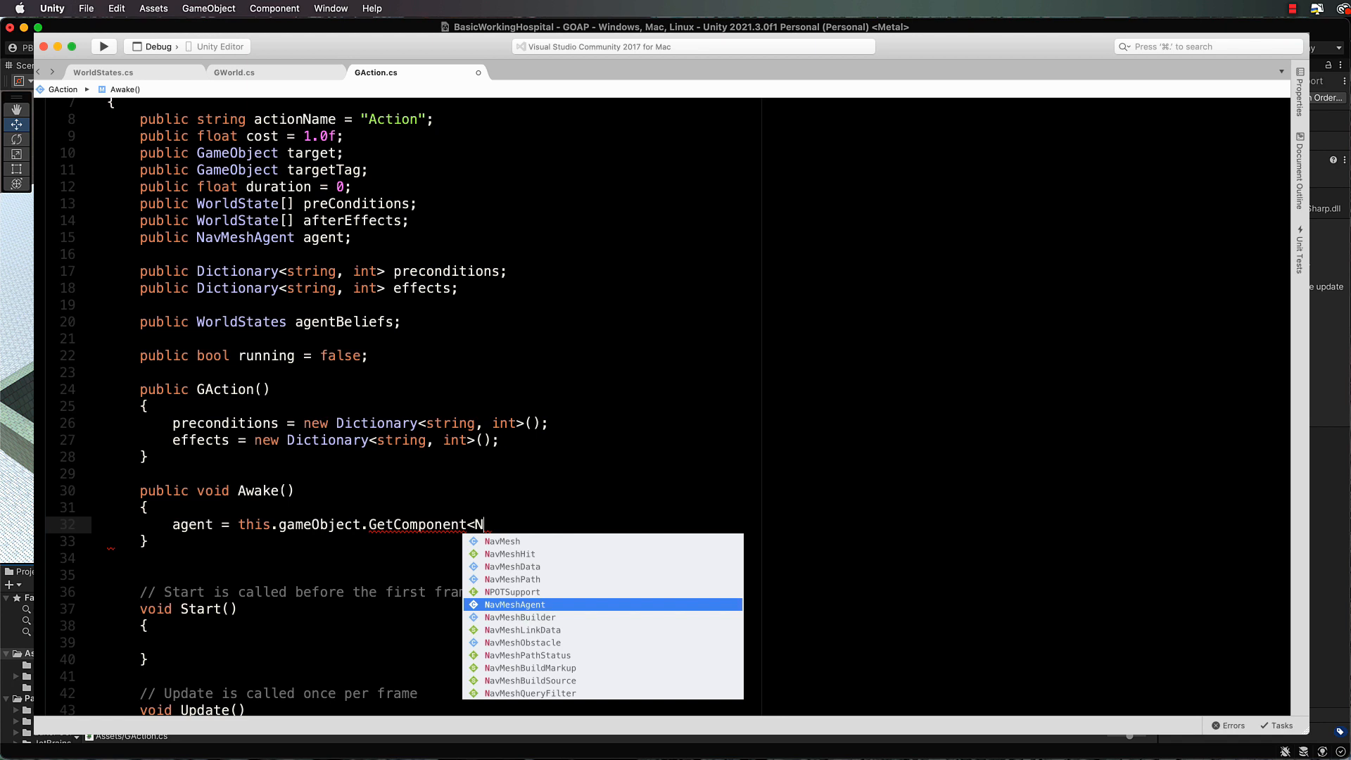
{"action": "type", "text": "avMeshAgent>();"}
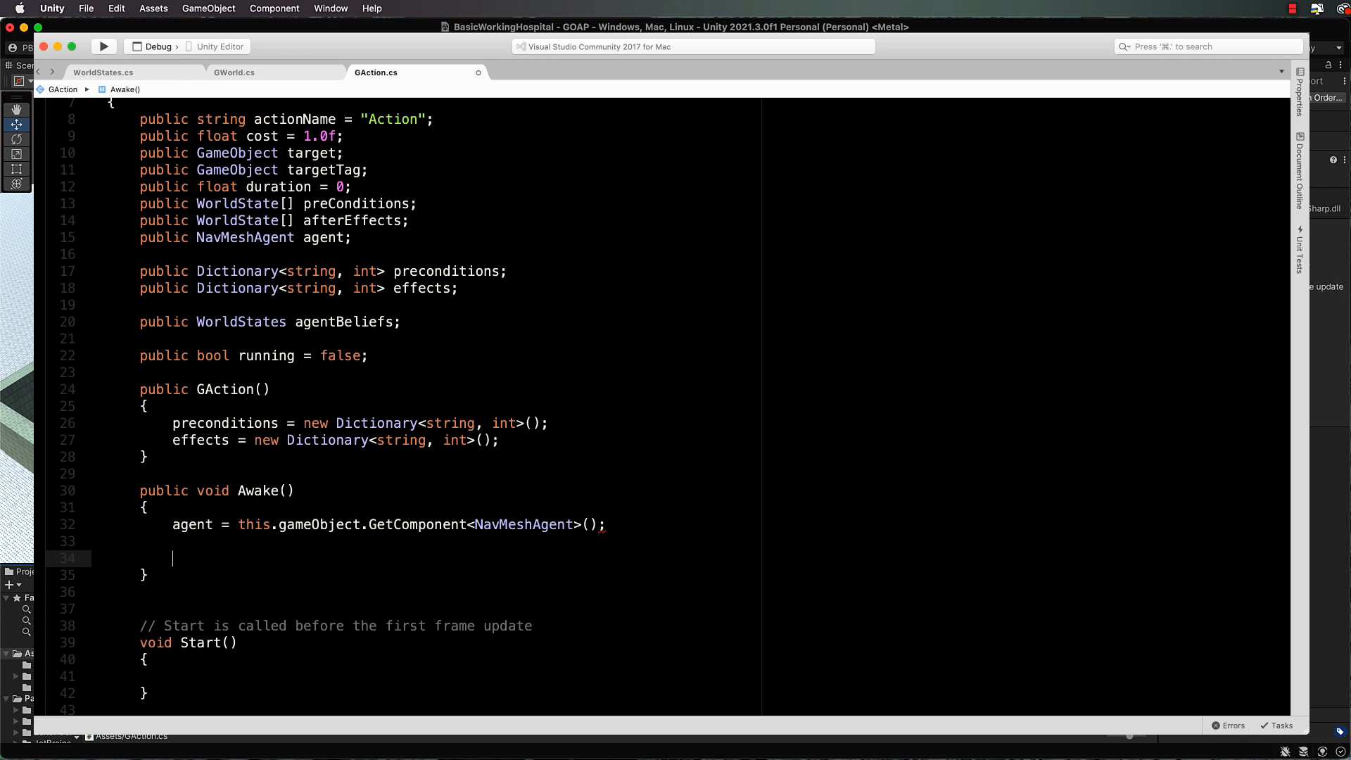
Step: Guard with if (preConditions != null) and start foreach (WorldState w in preConditions)
{"action": "type", "text": "if("}
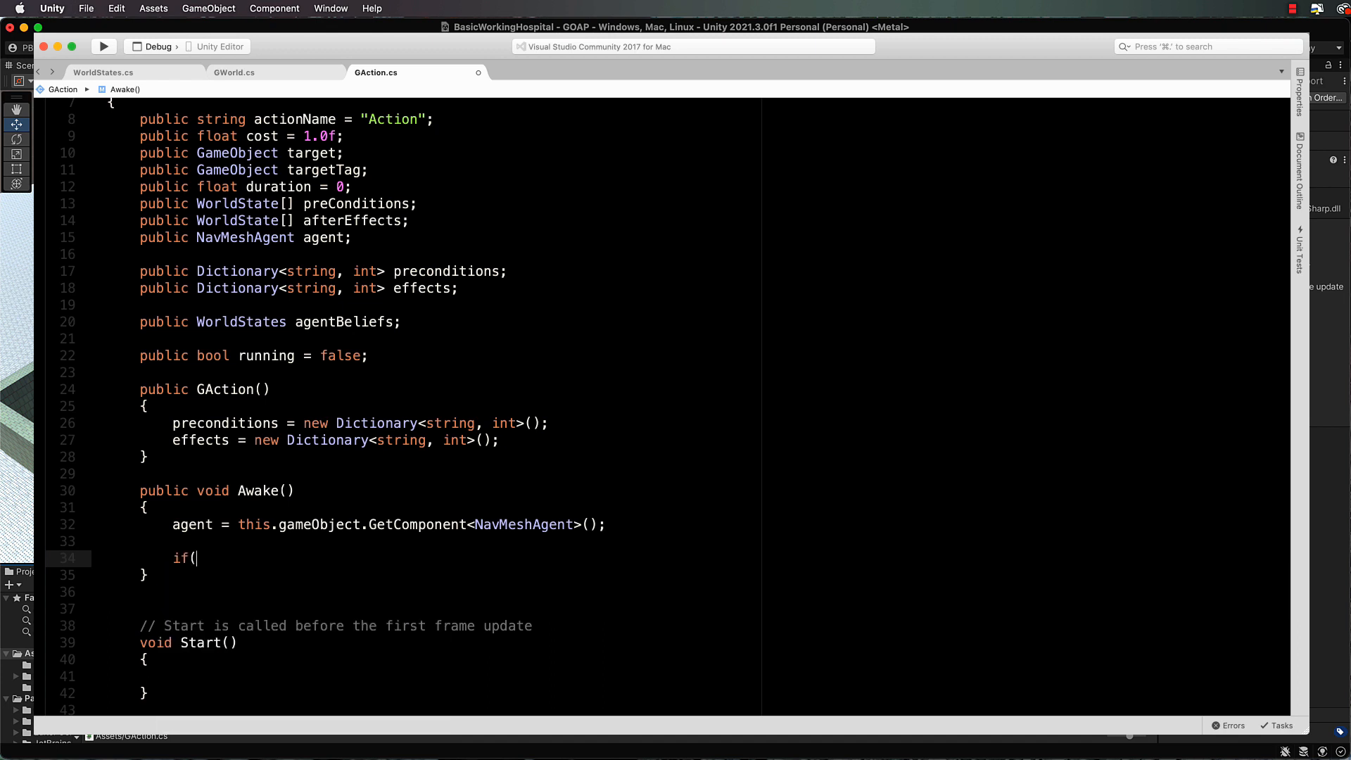
{"action": "type", "text": "preConditions != null"}
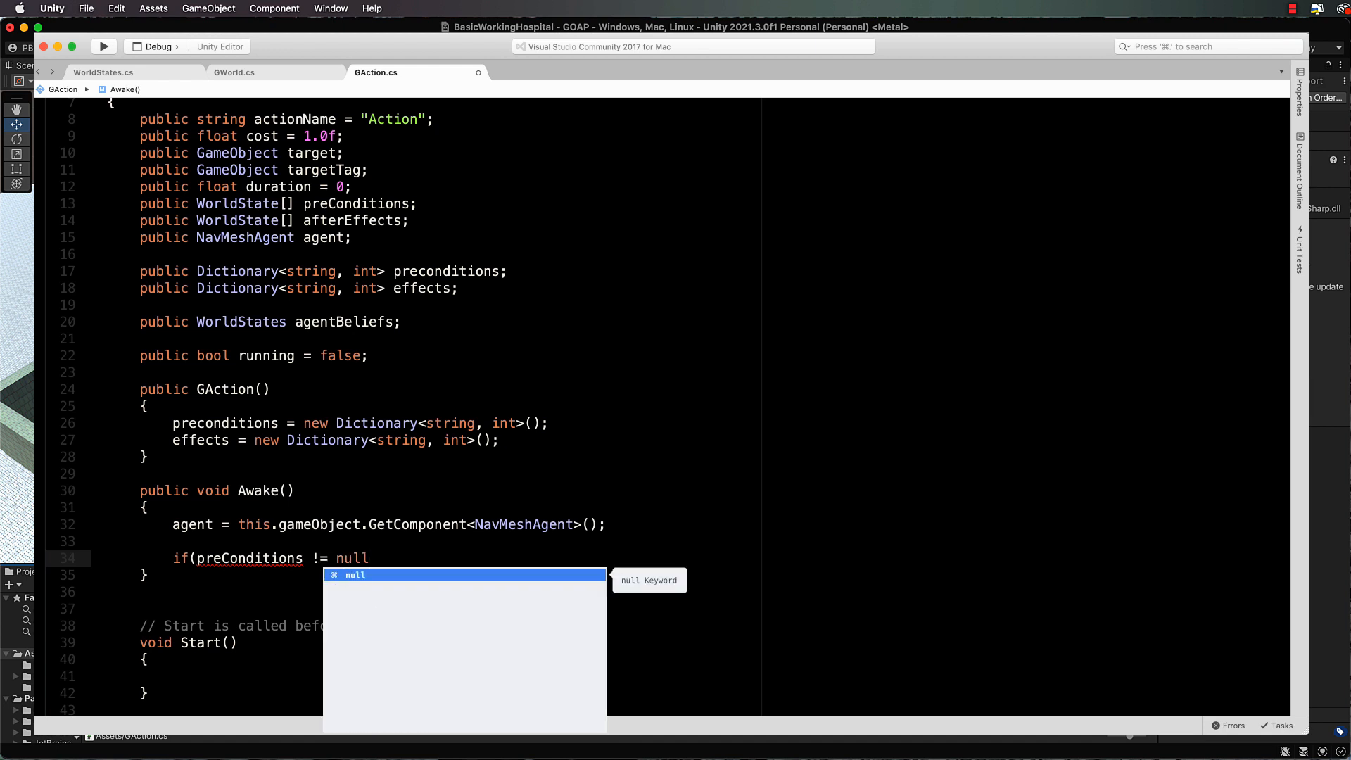
{"action": "type", "text": ")"}
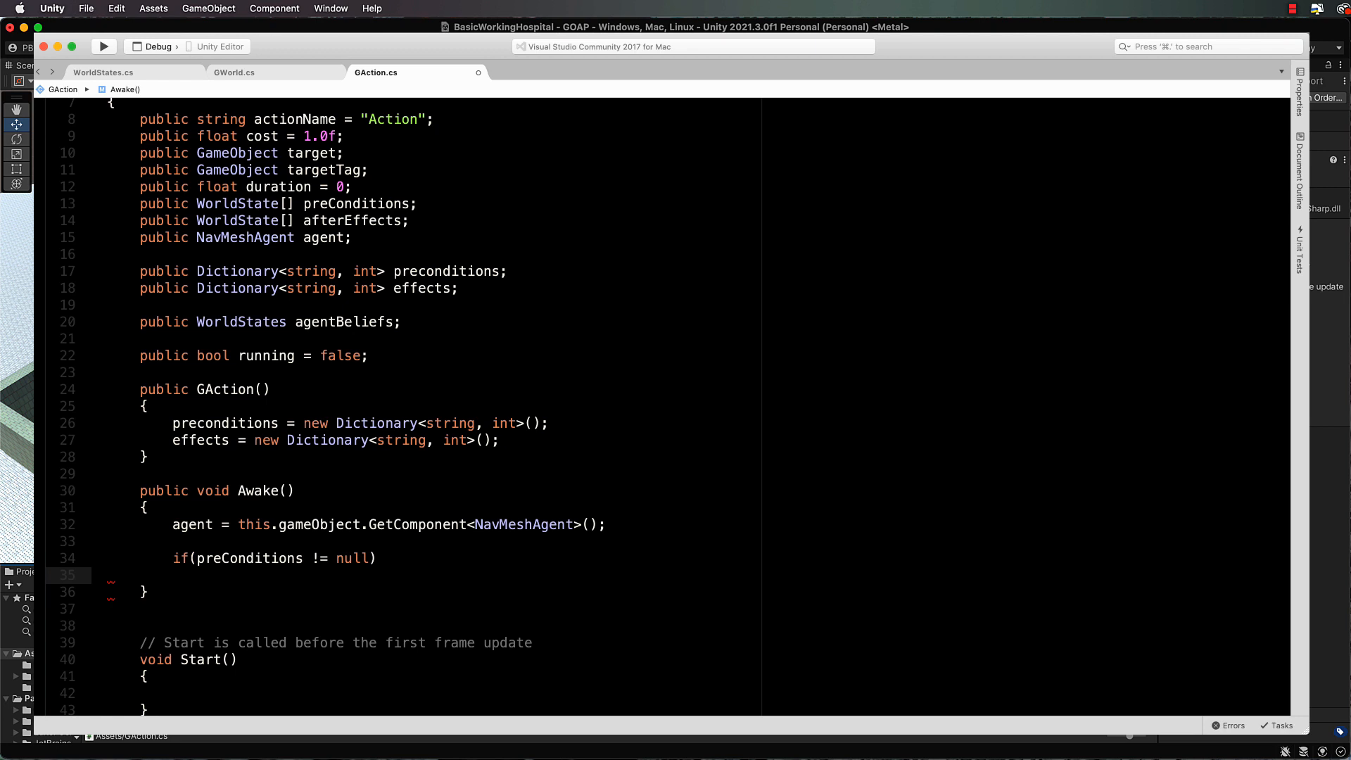
{"action": "type", "text": "for"}
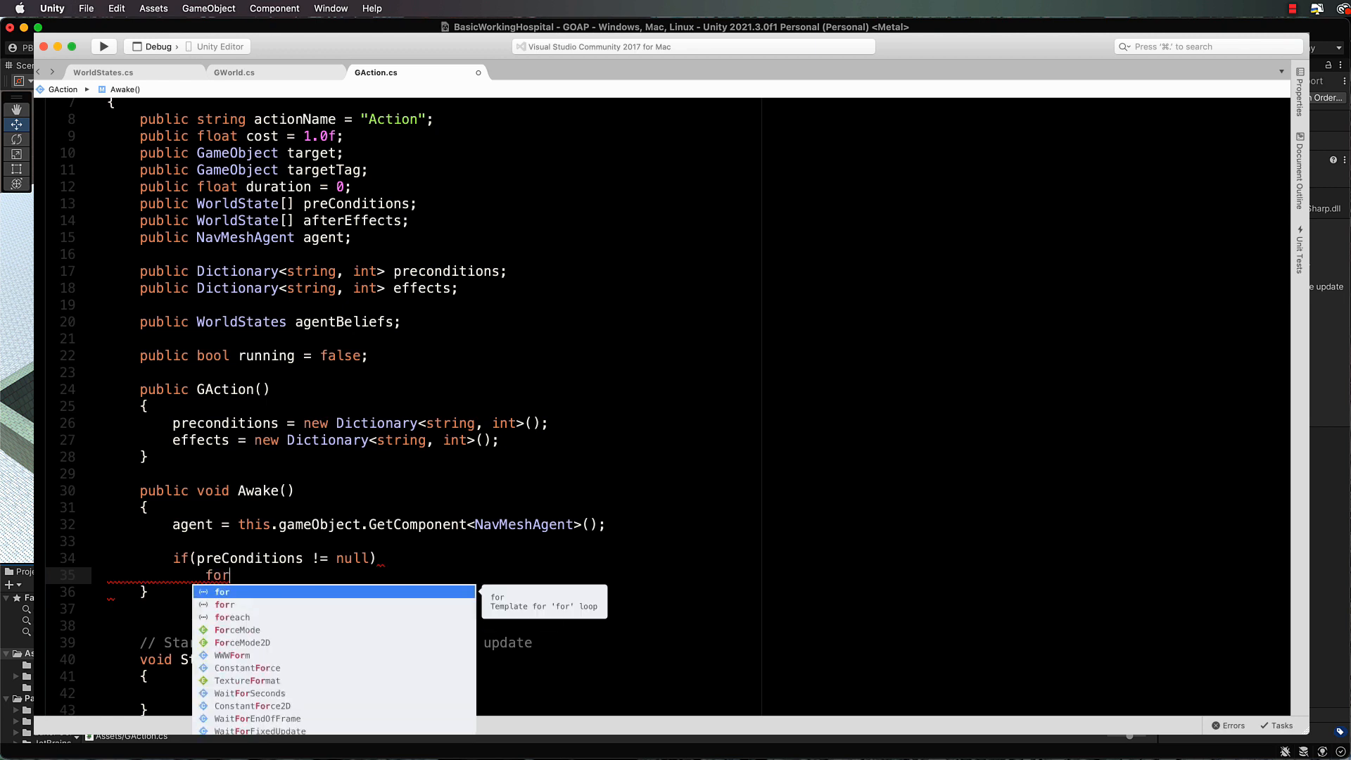
{"action": "type", "text": "ea"}
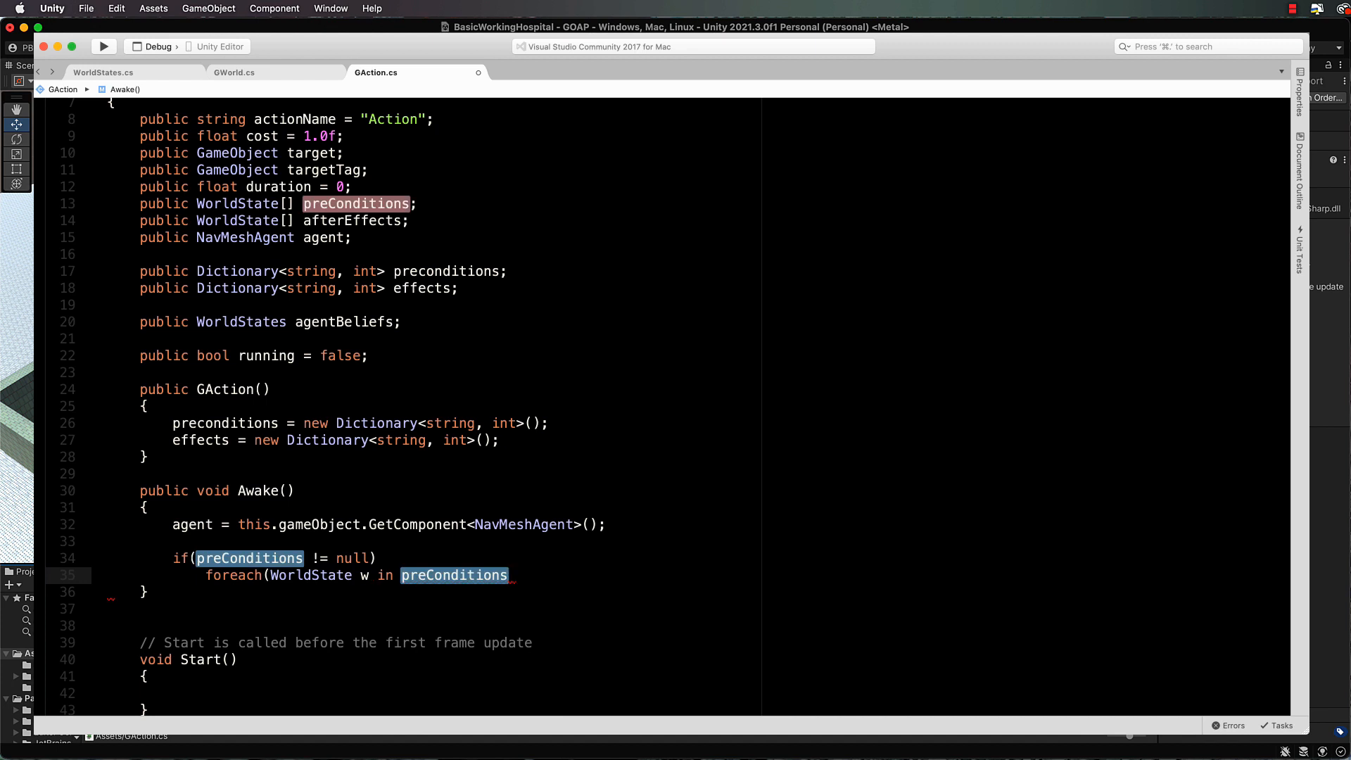
Step: Inside the loop add preconditions.Add(w.key, w.value);
{"action": "type", "text": "{"}
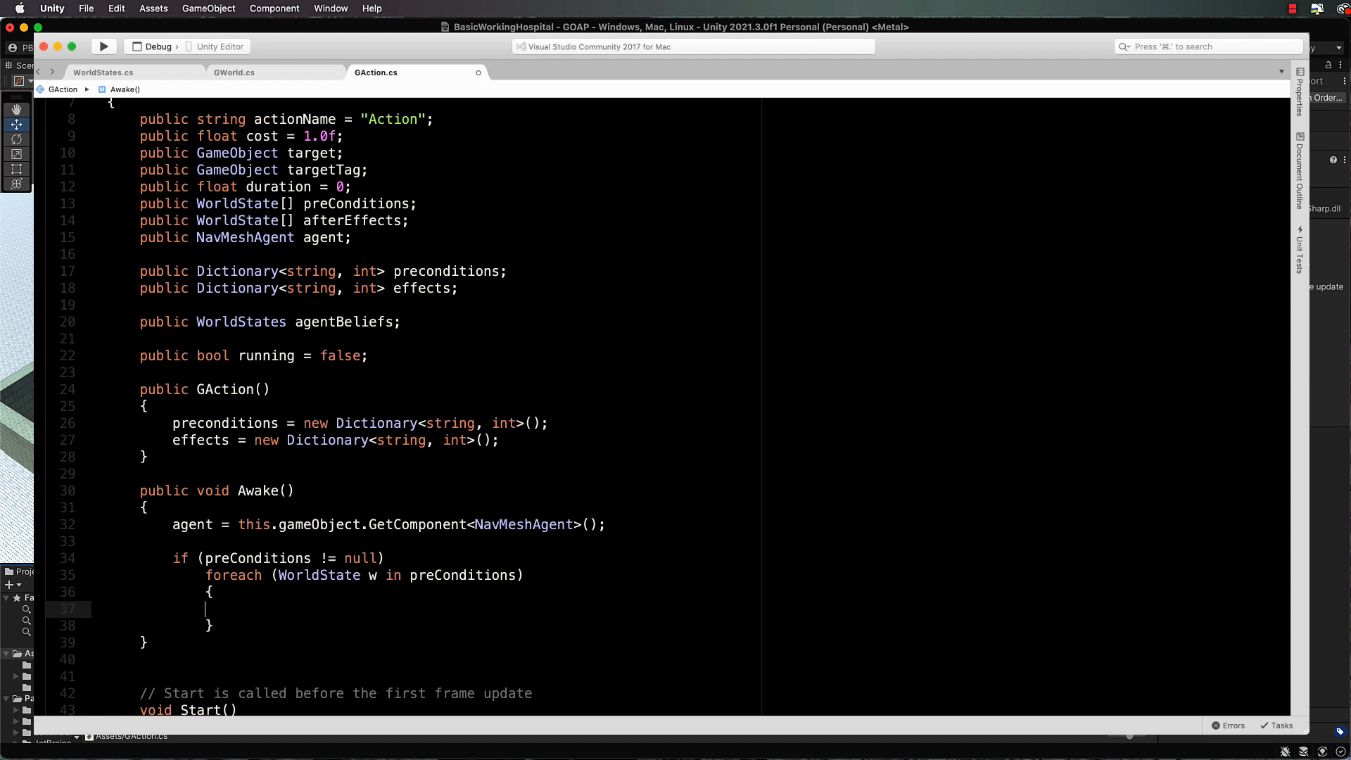
{"action": "type", "text": "preconditions"}
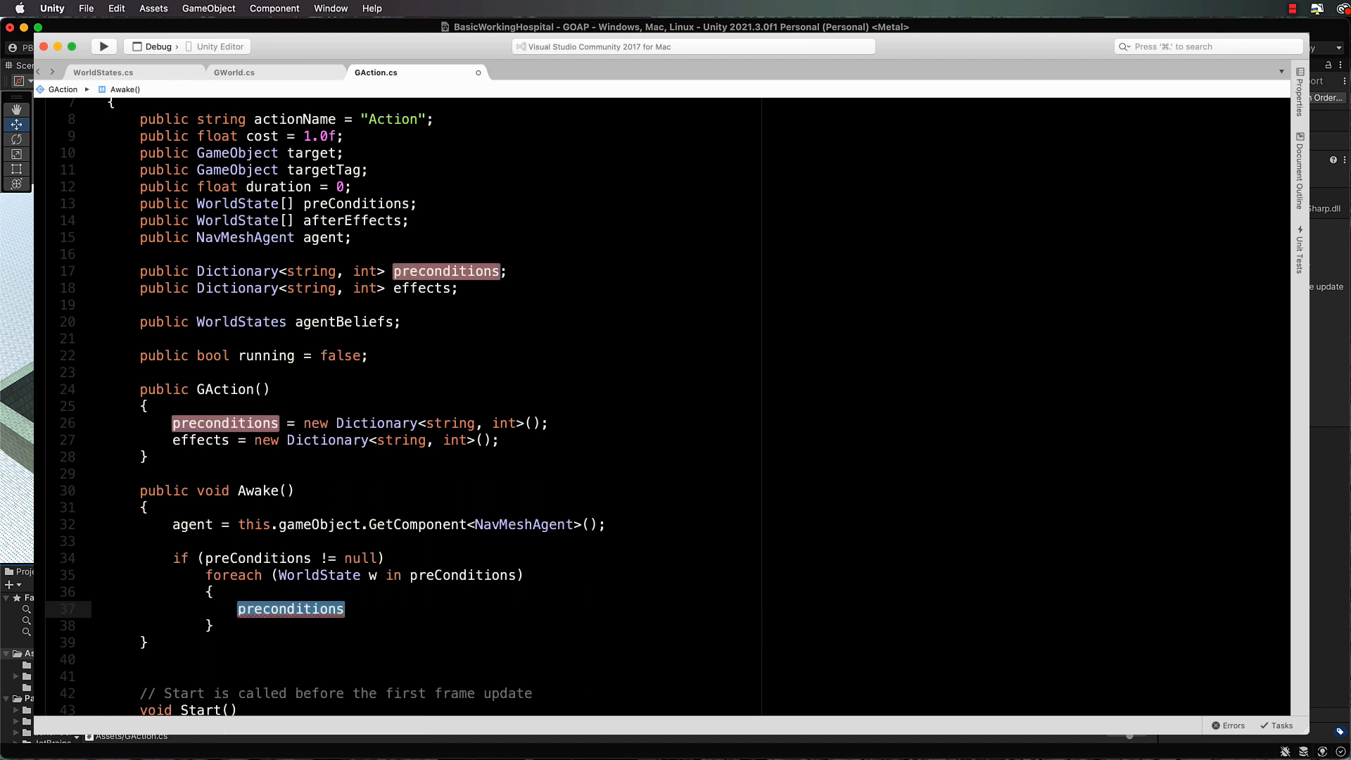
{"action": "type", "text": ".Add(w.key"}
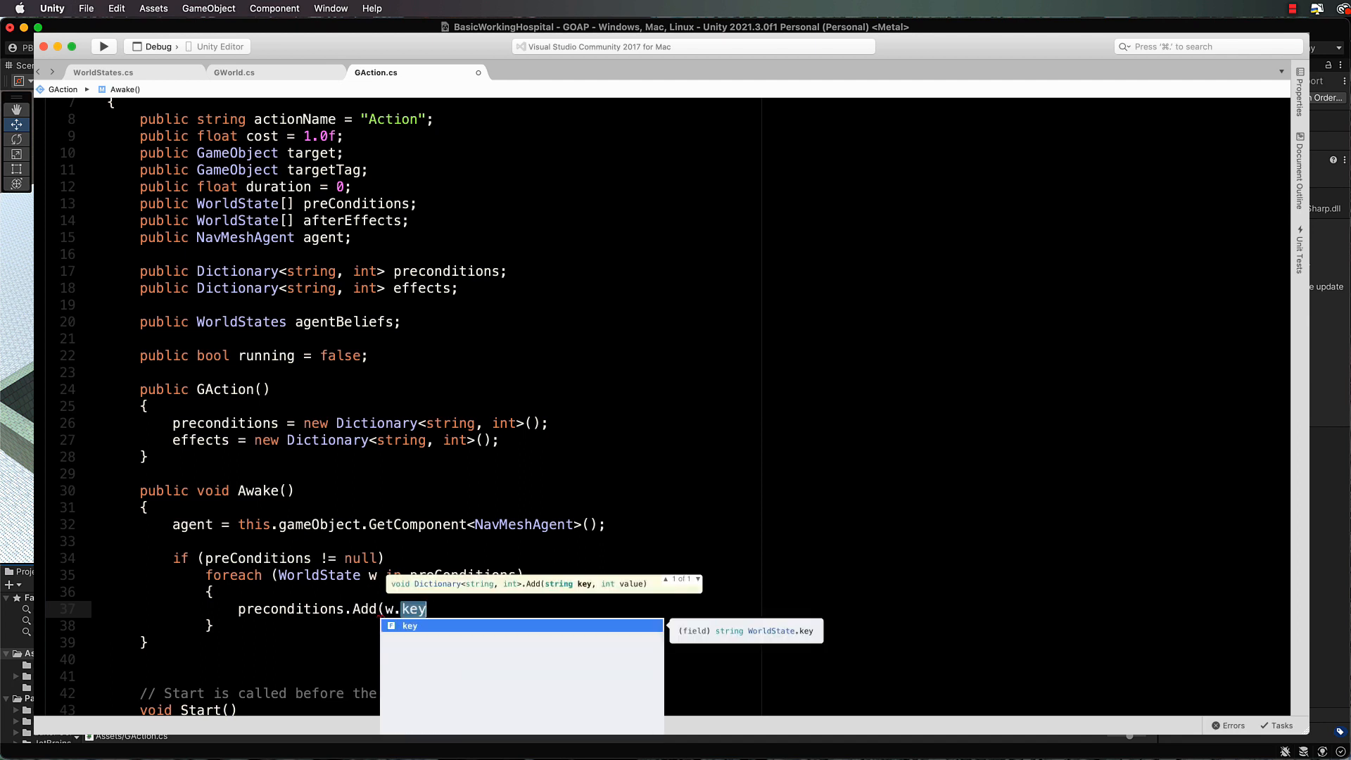
{"action": "type", "text": ", w.value);"}
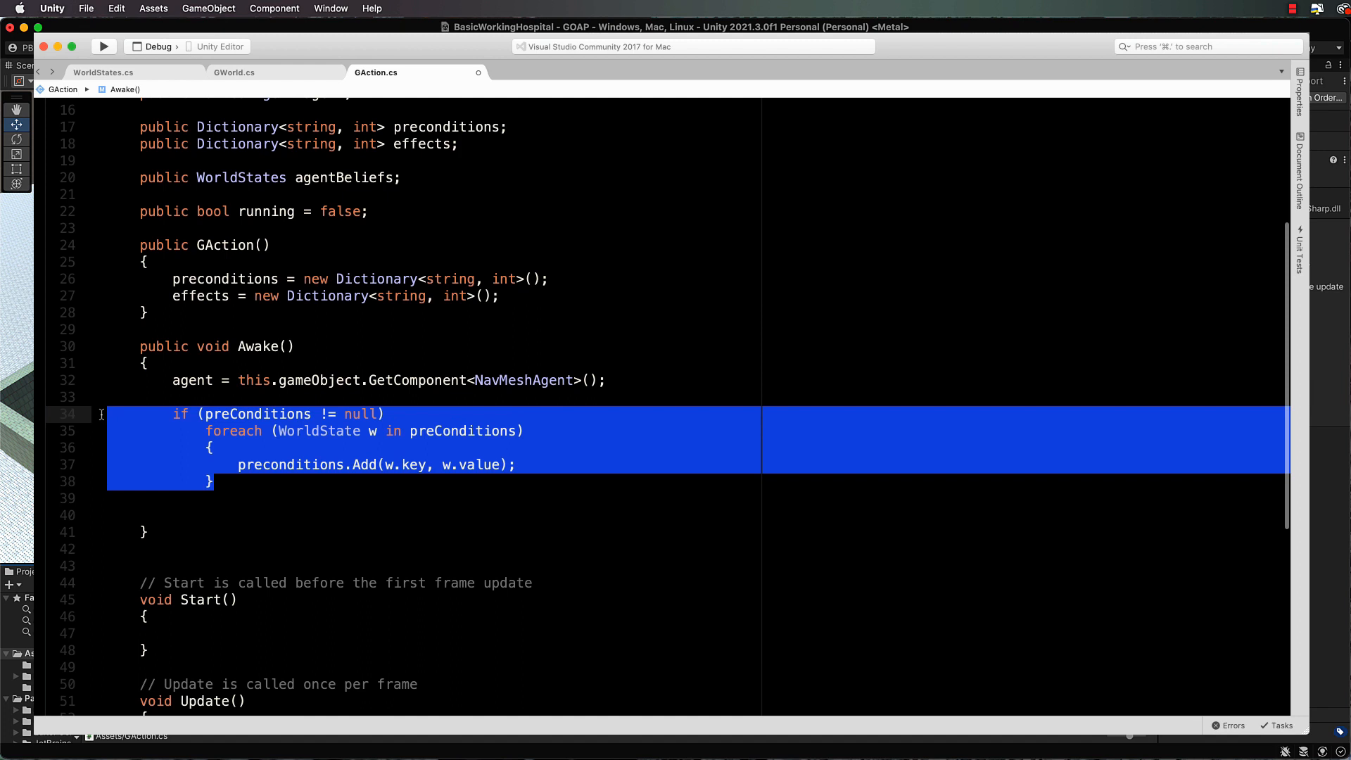
Step: Duplicate the block to loop over afterEffects and add each key/value into effects
{"action": "left_click", "coordinate": [186, 498]}
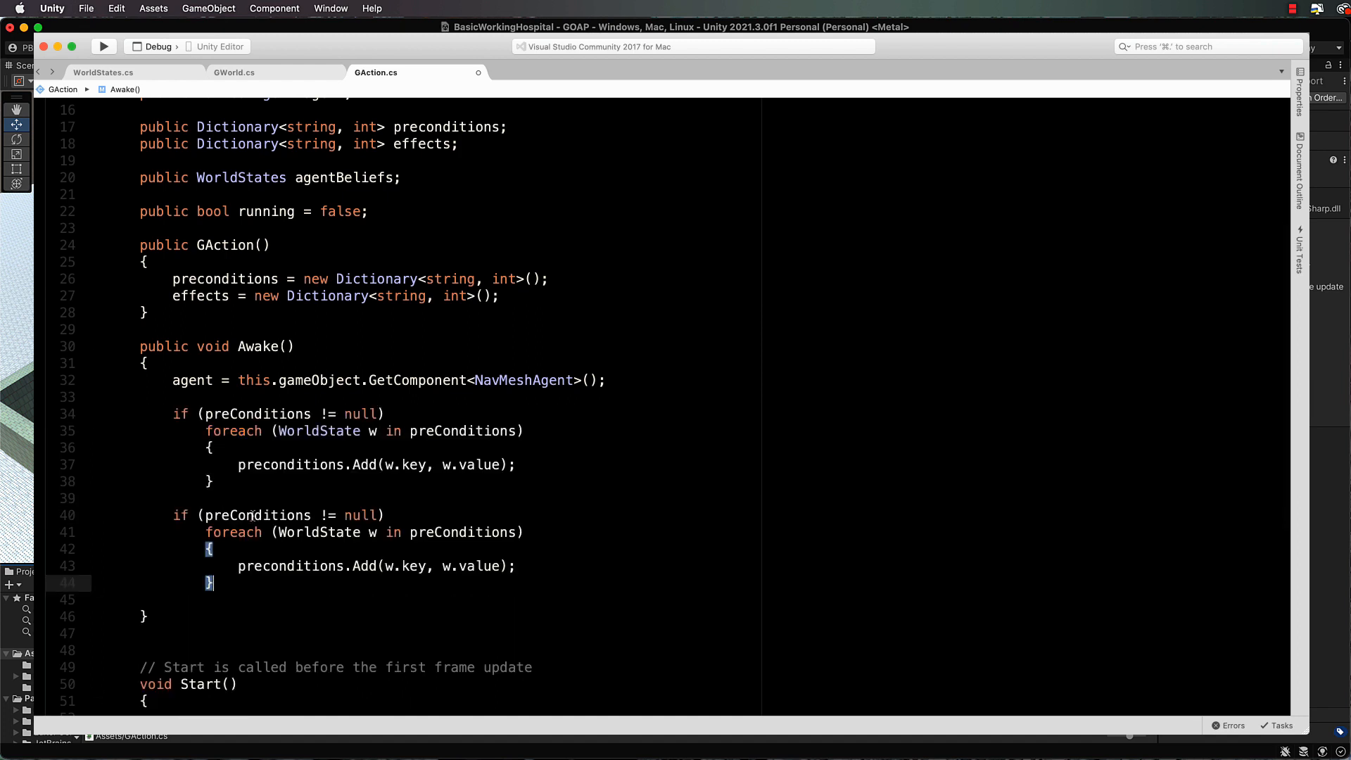
{"action": "double_click", "coordinate": [256, 515]}
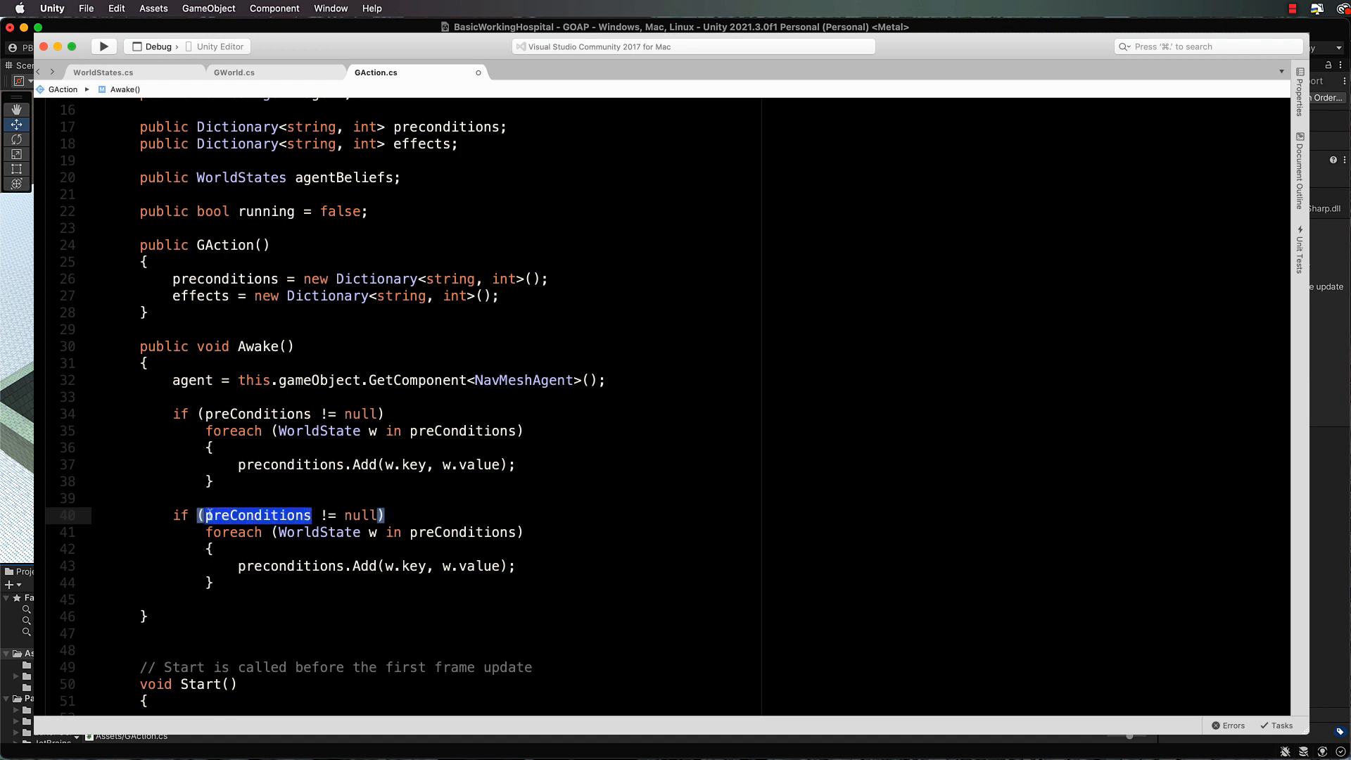
{"action": "type", "text": "afterEf"}
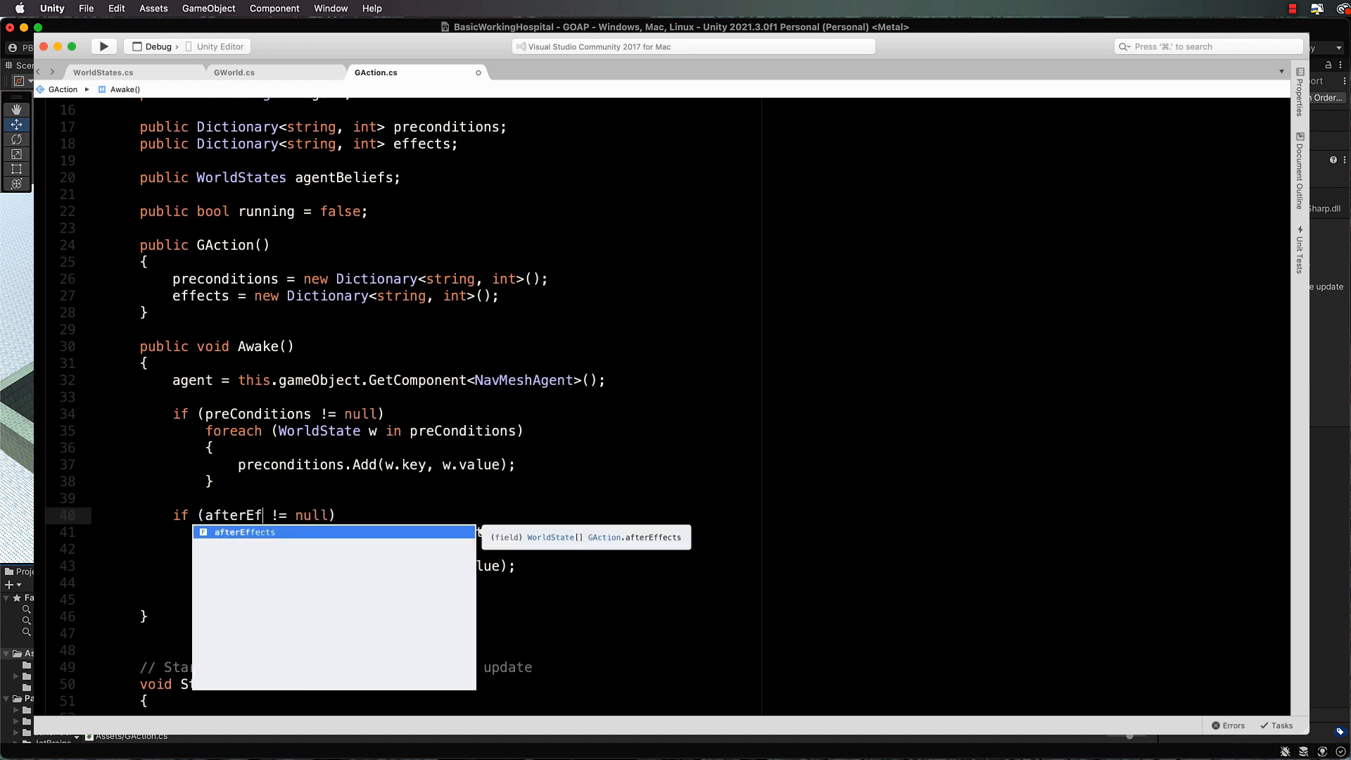
{"action": "key", "text": "Tab"}
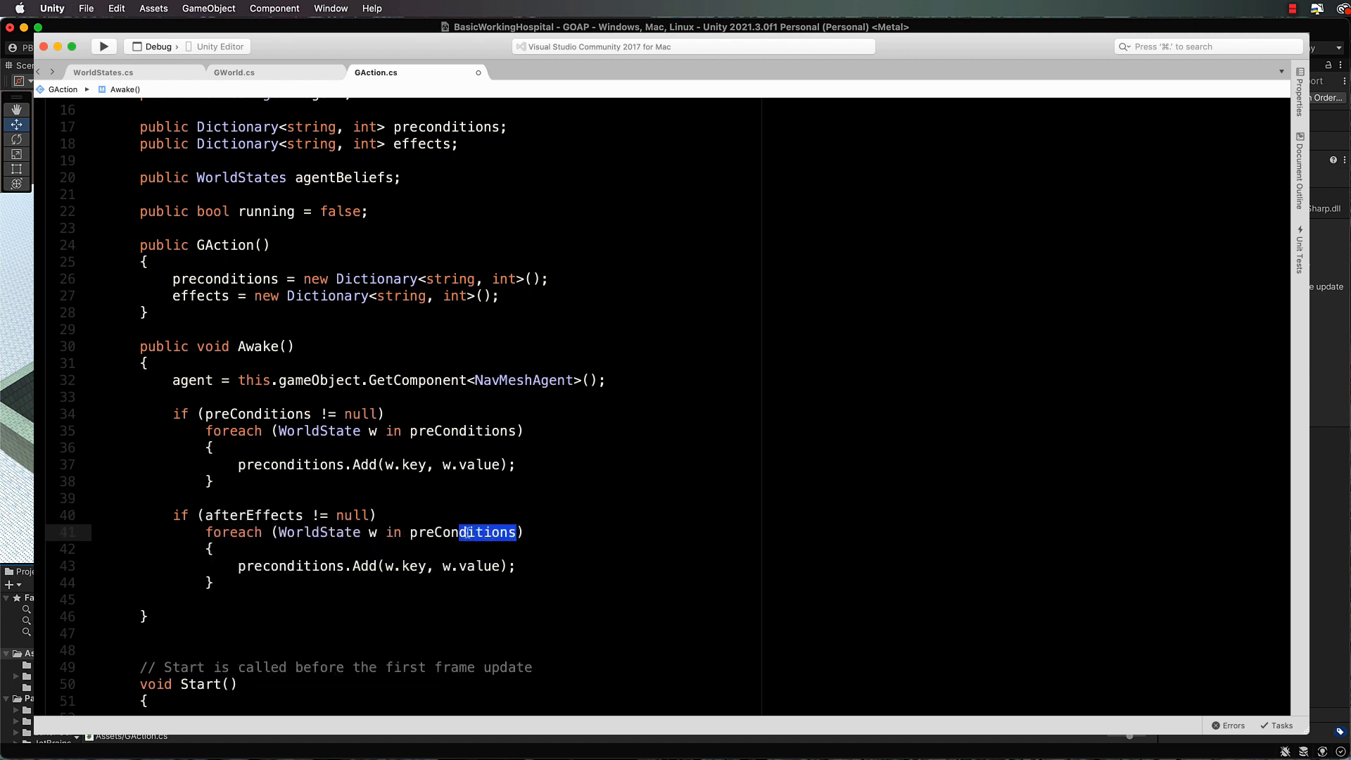
{"action": "type", "text": "afterEffec"}
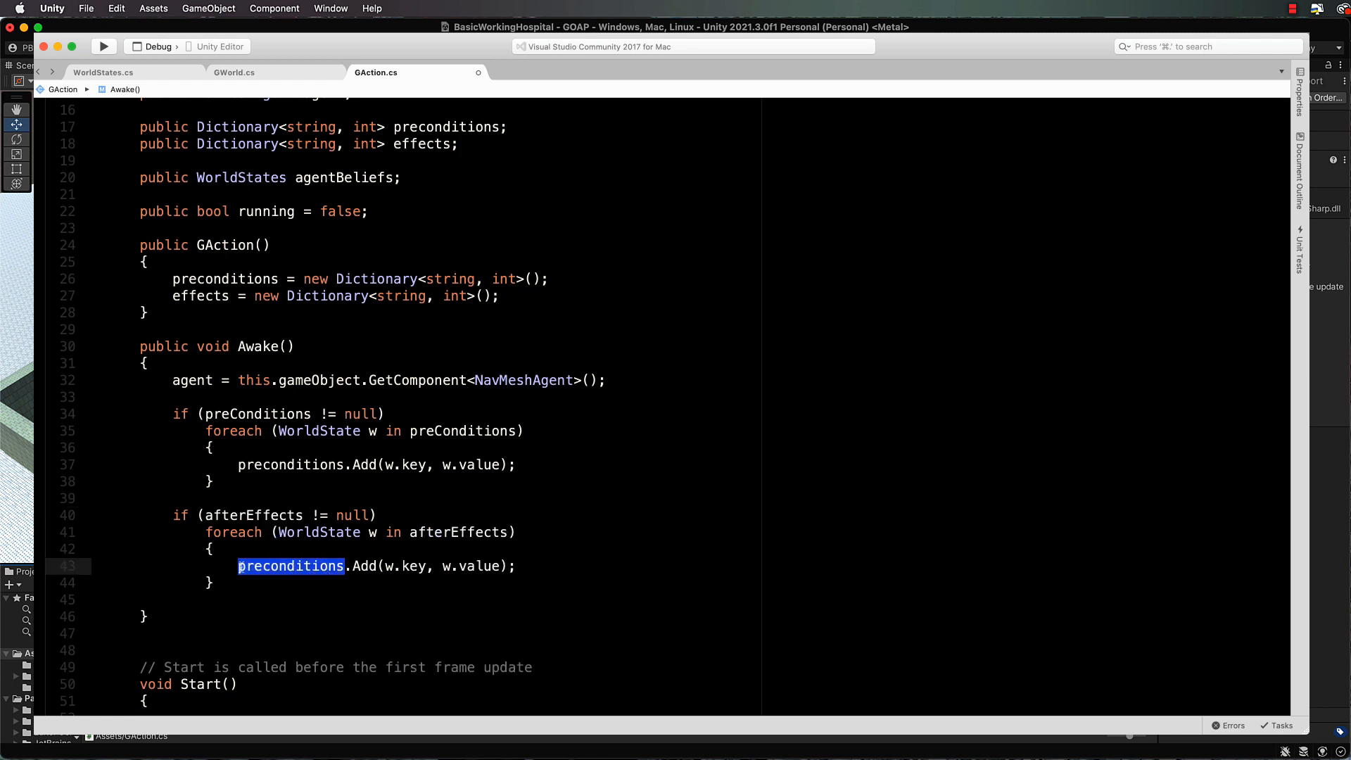
{"action": "type", "text": "effect"}
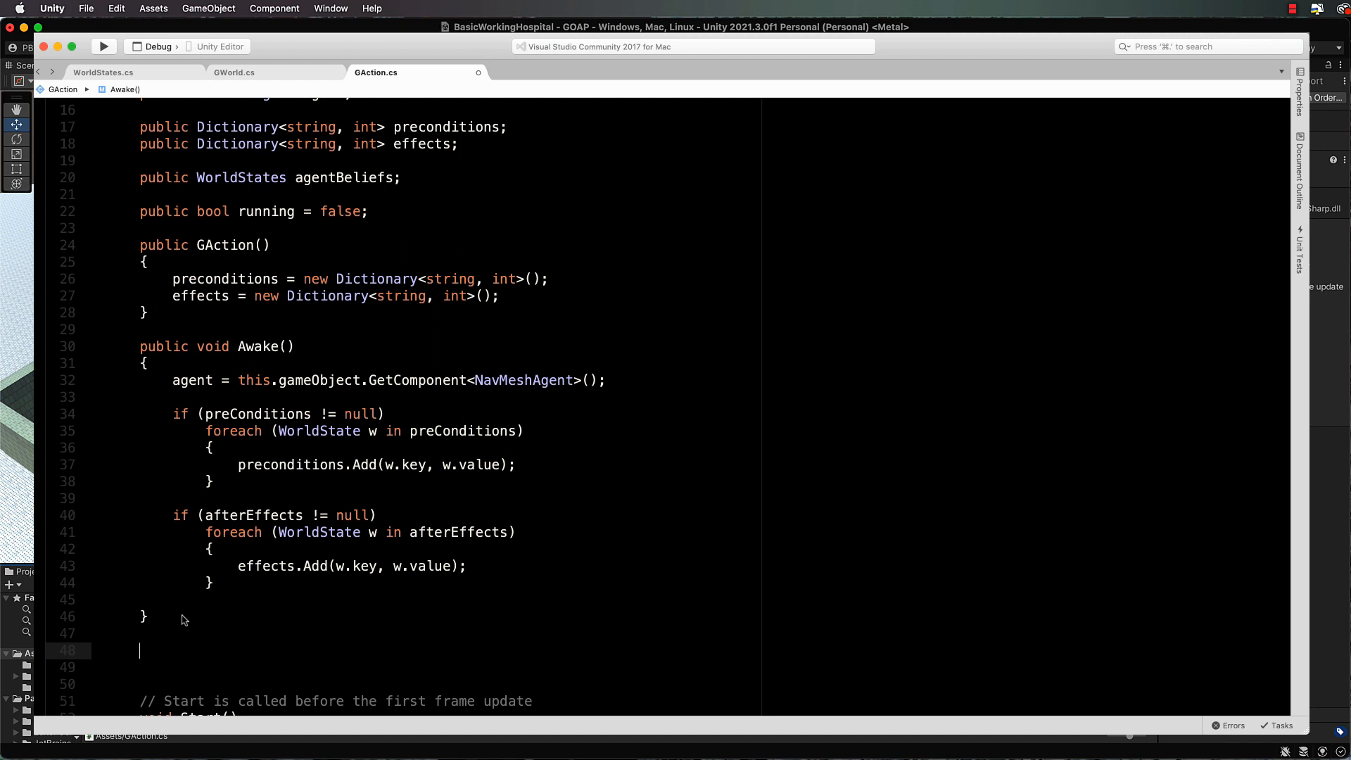
Step: Write public bool IsAchievable() { return true; } below Awake
{"action": "type", "text": "publlic bool IsAc"}
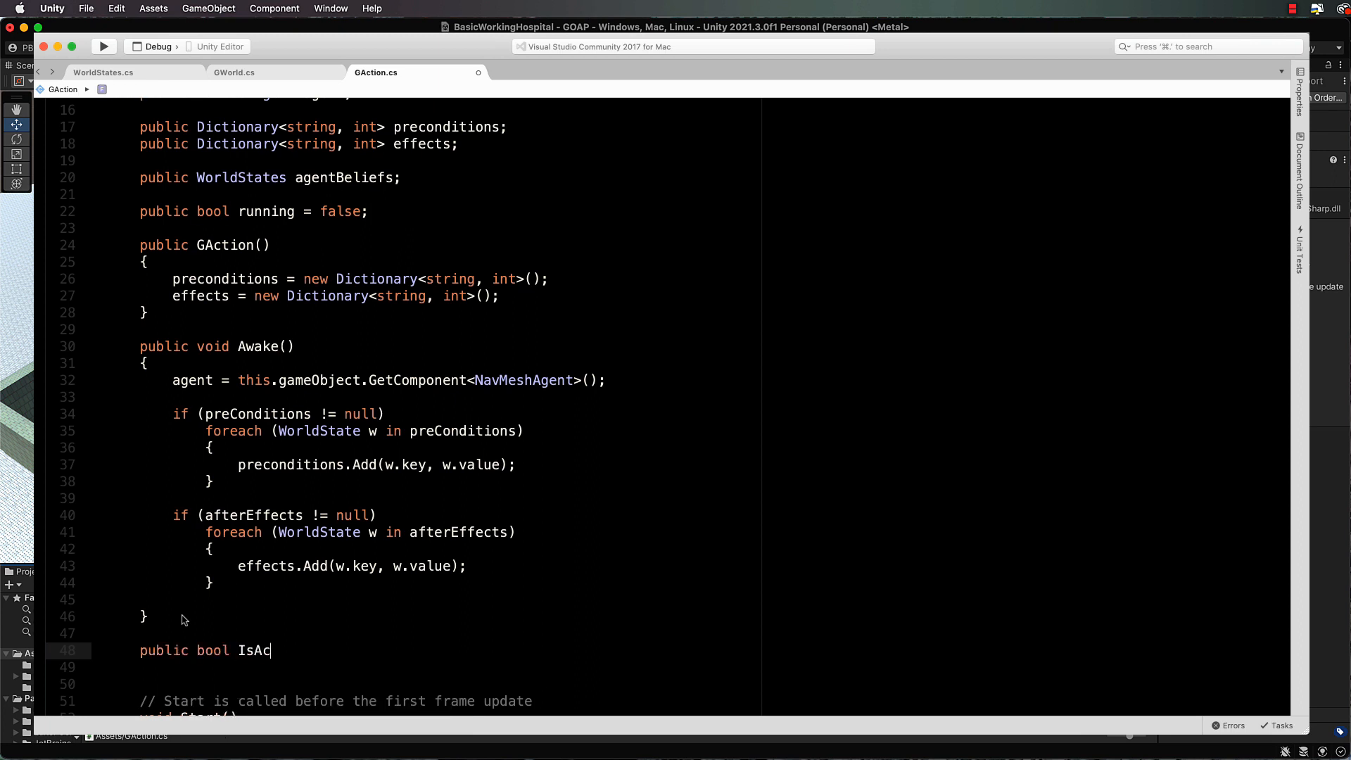
{"action": "type", "text": "hievable("}
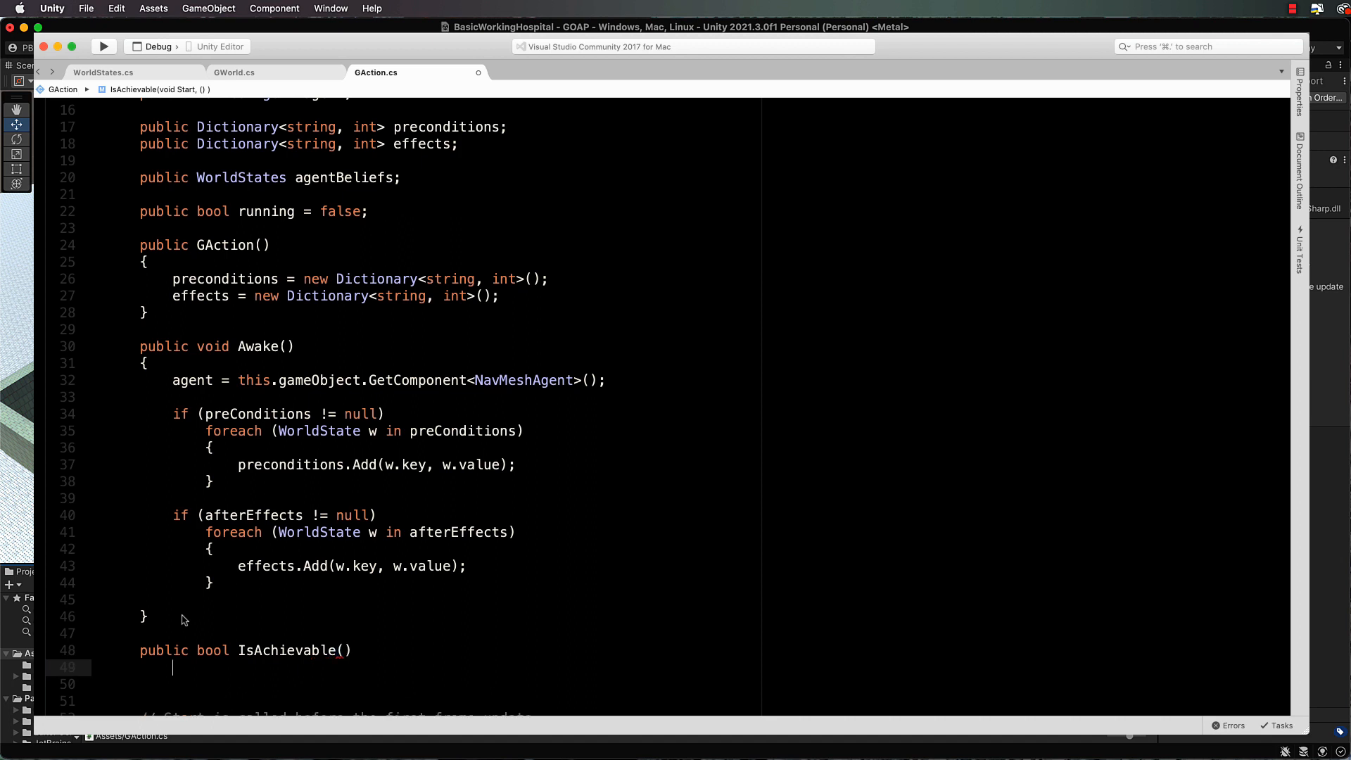
{"action": "type", "text": "{"}
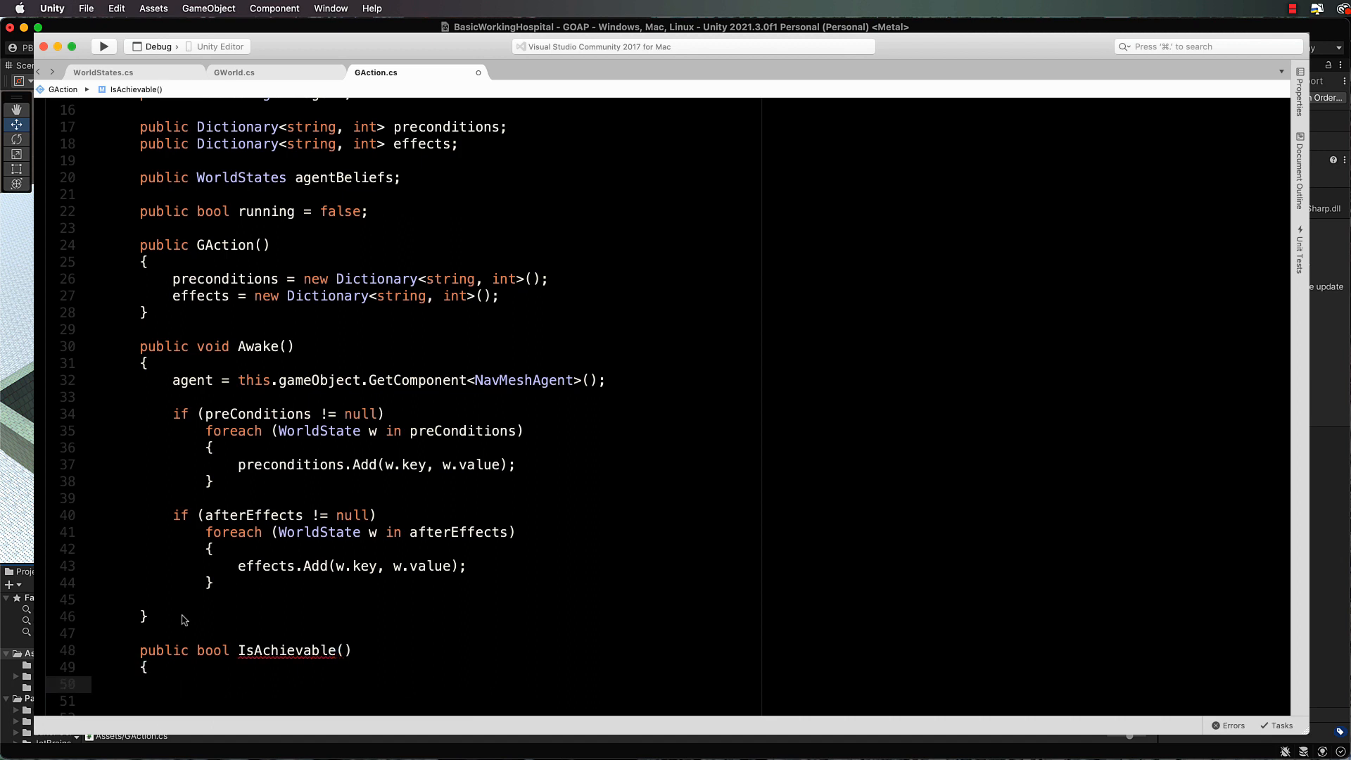
{"action": "scroll", "scroll_direction": "down", "scroll_amount": 3}
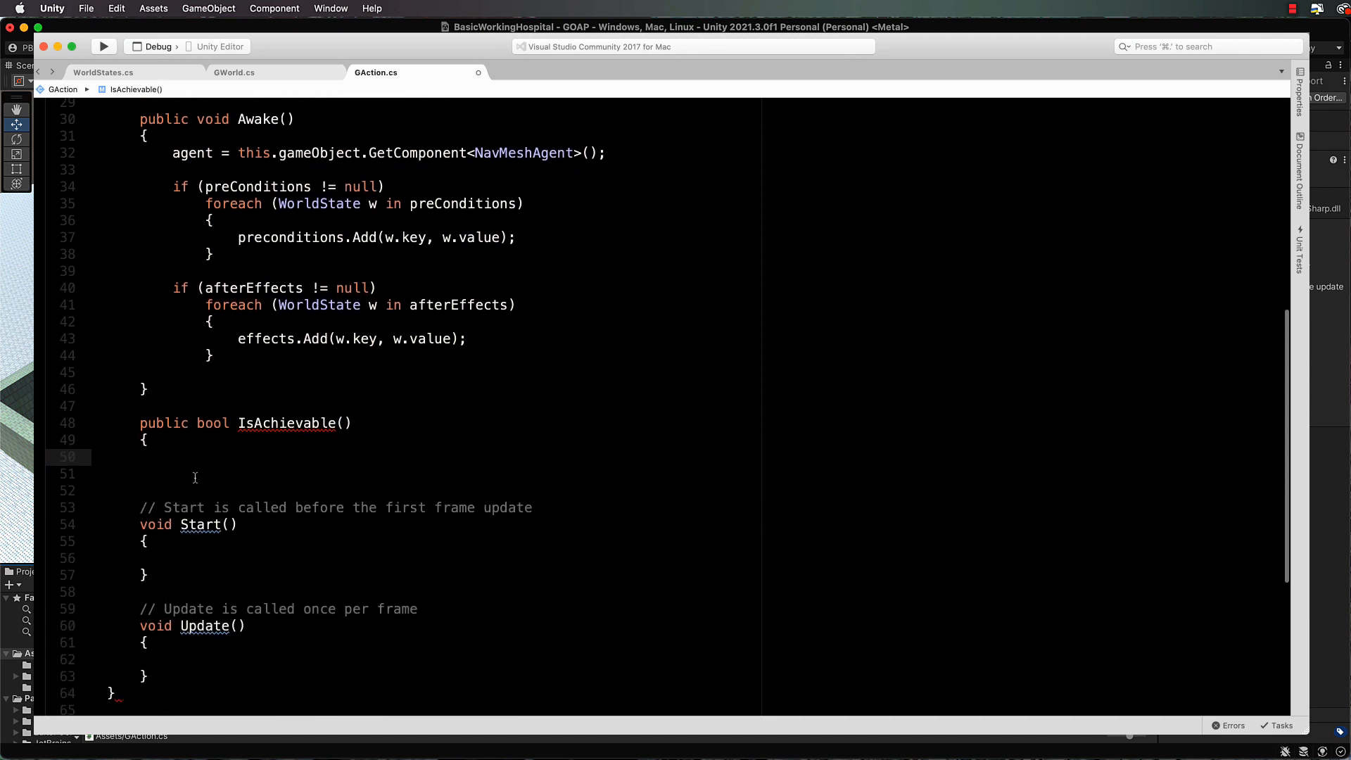
{"action": "type", "text": "return true;"}
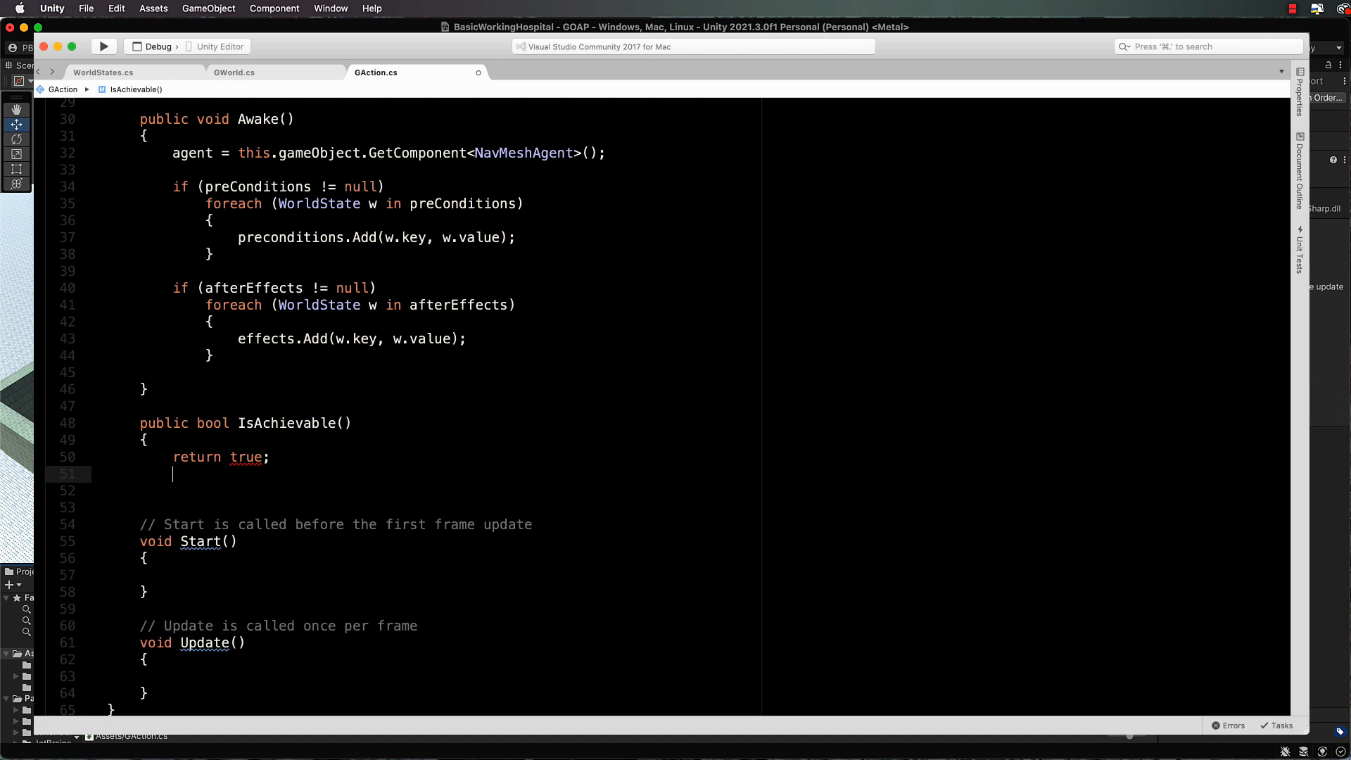
{"action": "key", "text": "backspace"}
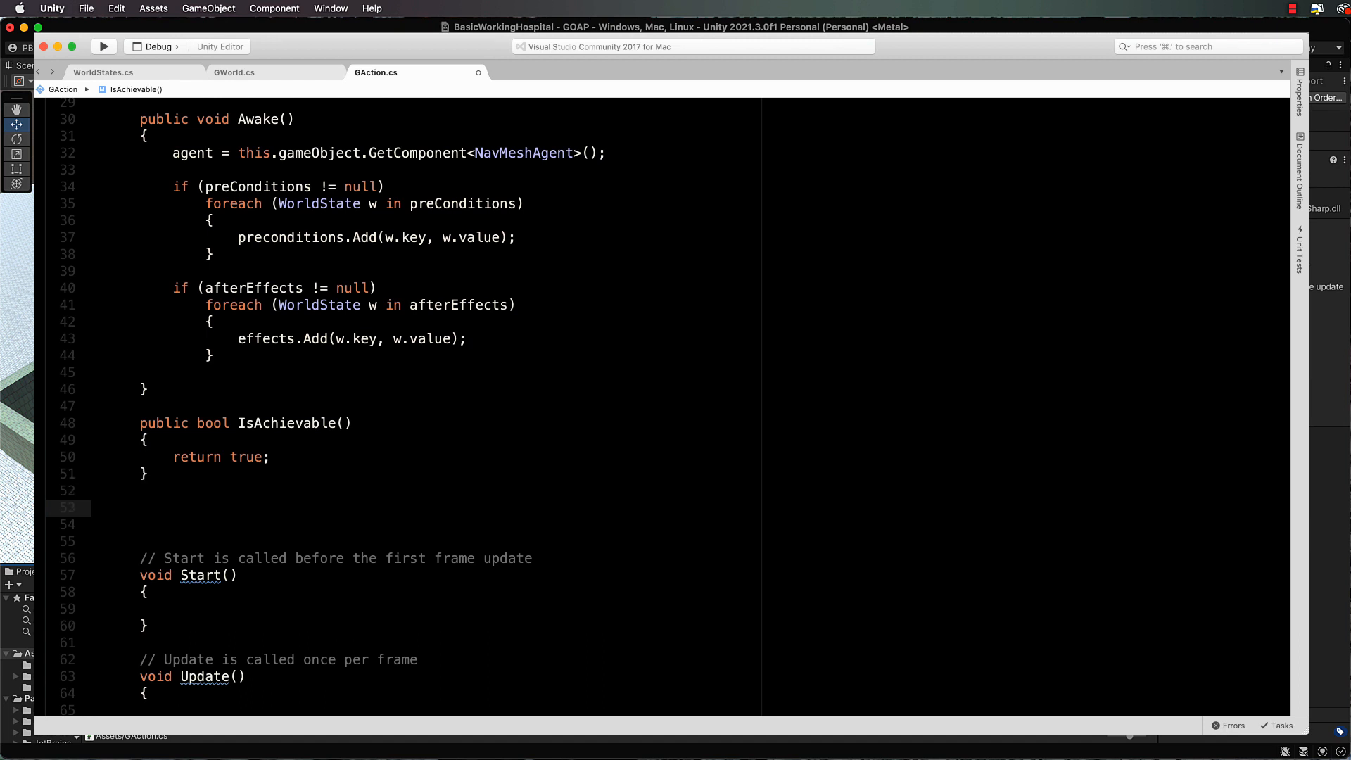
Step: Declare public bool IsAchievableGiven(Dictionary<string, int> conditions)
{"action": "type", "text": "public"}
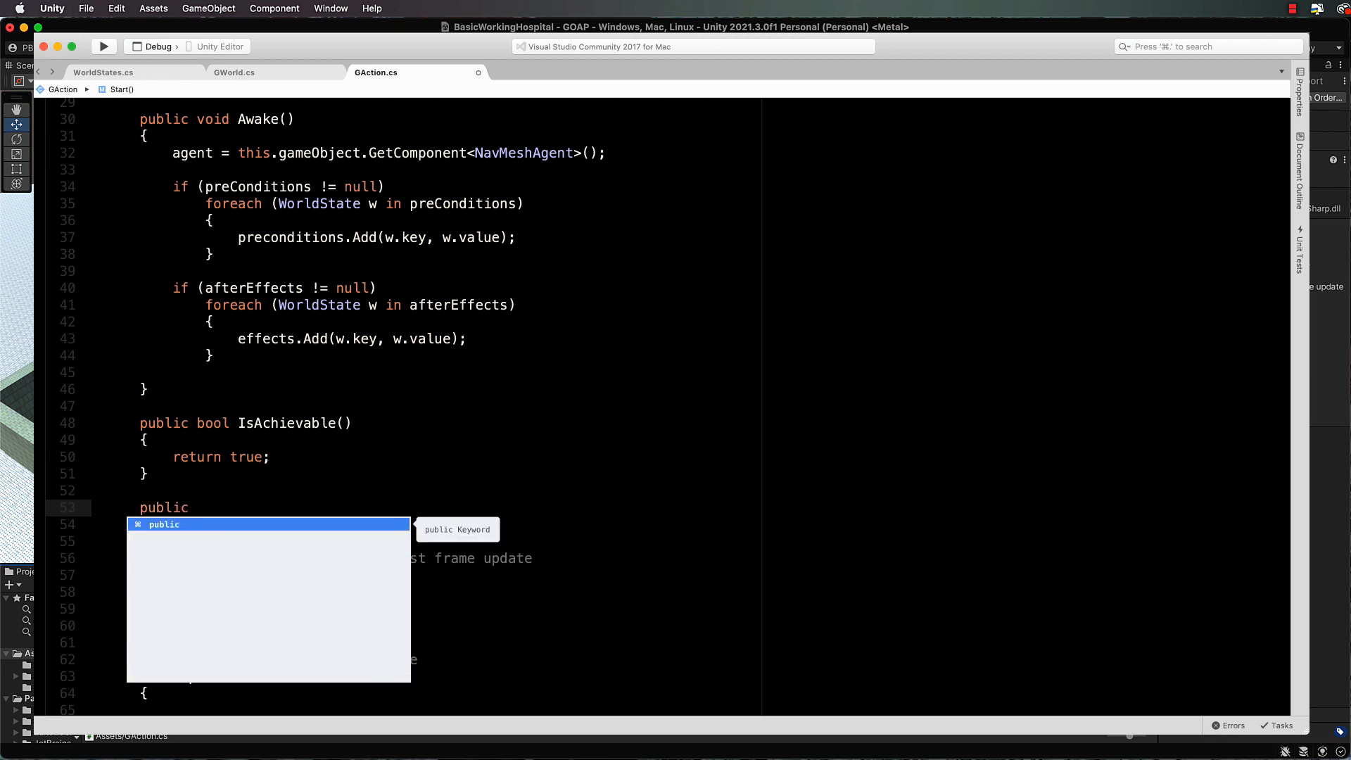
{"action": "type", "text": "bool"}
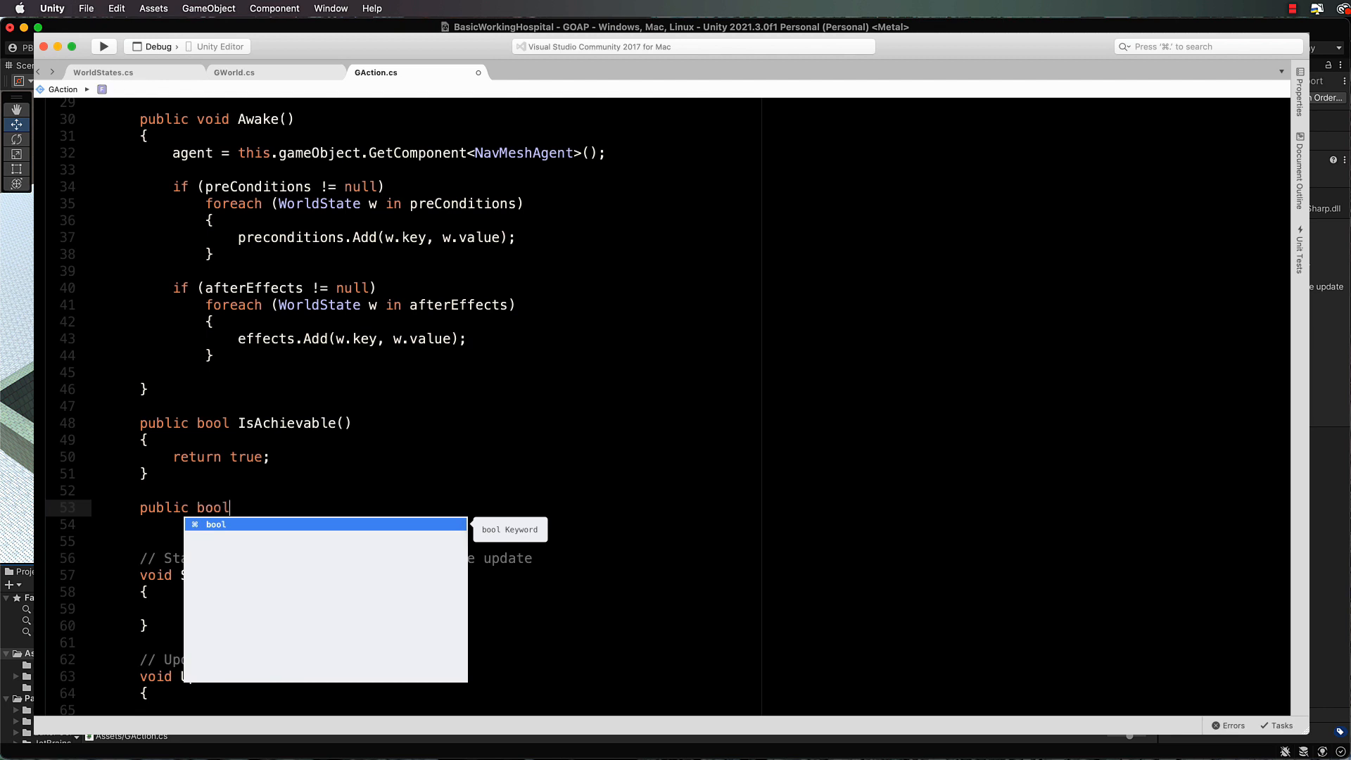
{"action": "type", "text": "IsAch"}
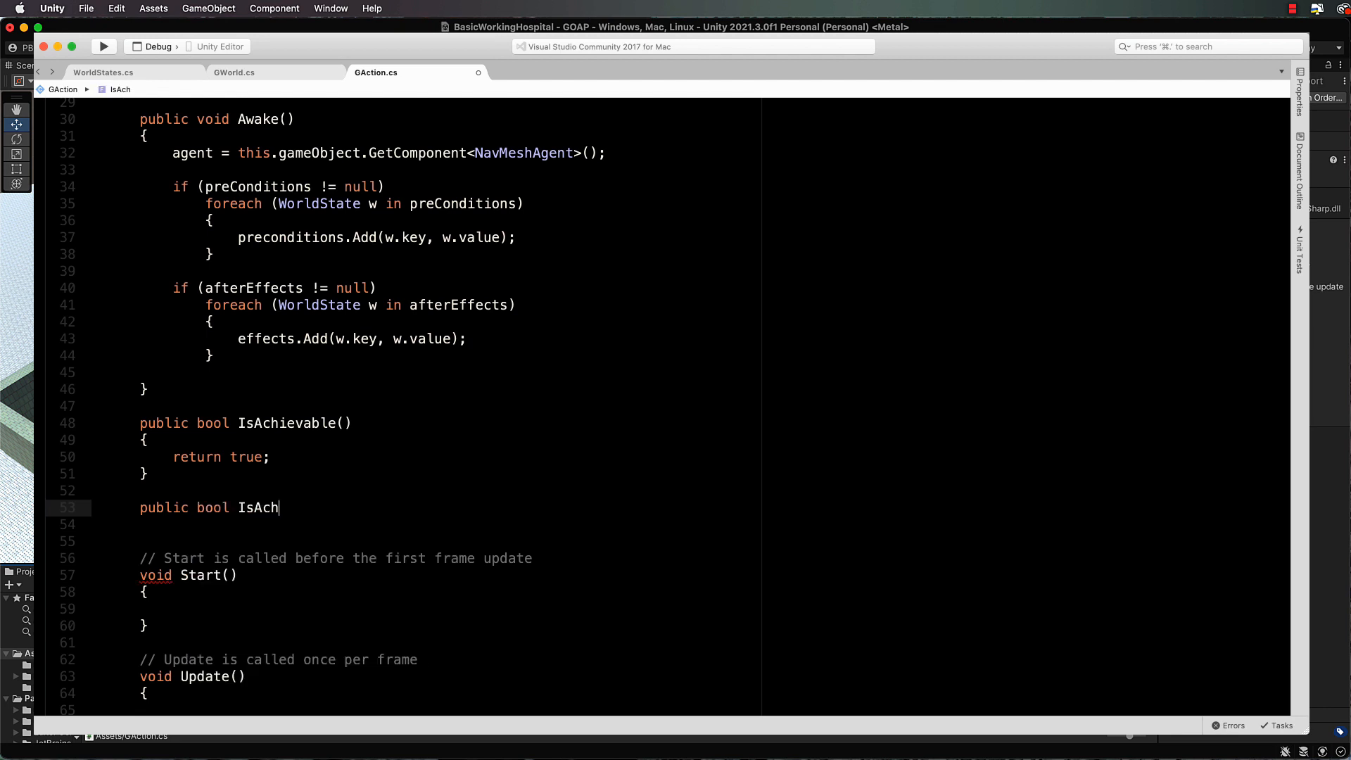
{"action": "type", "text": "ievableGi"}
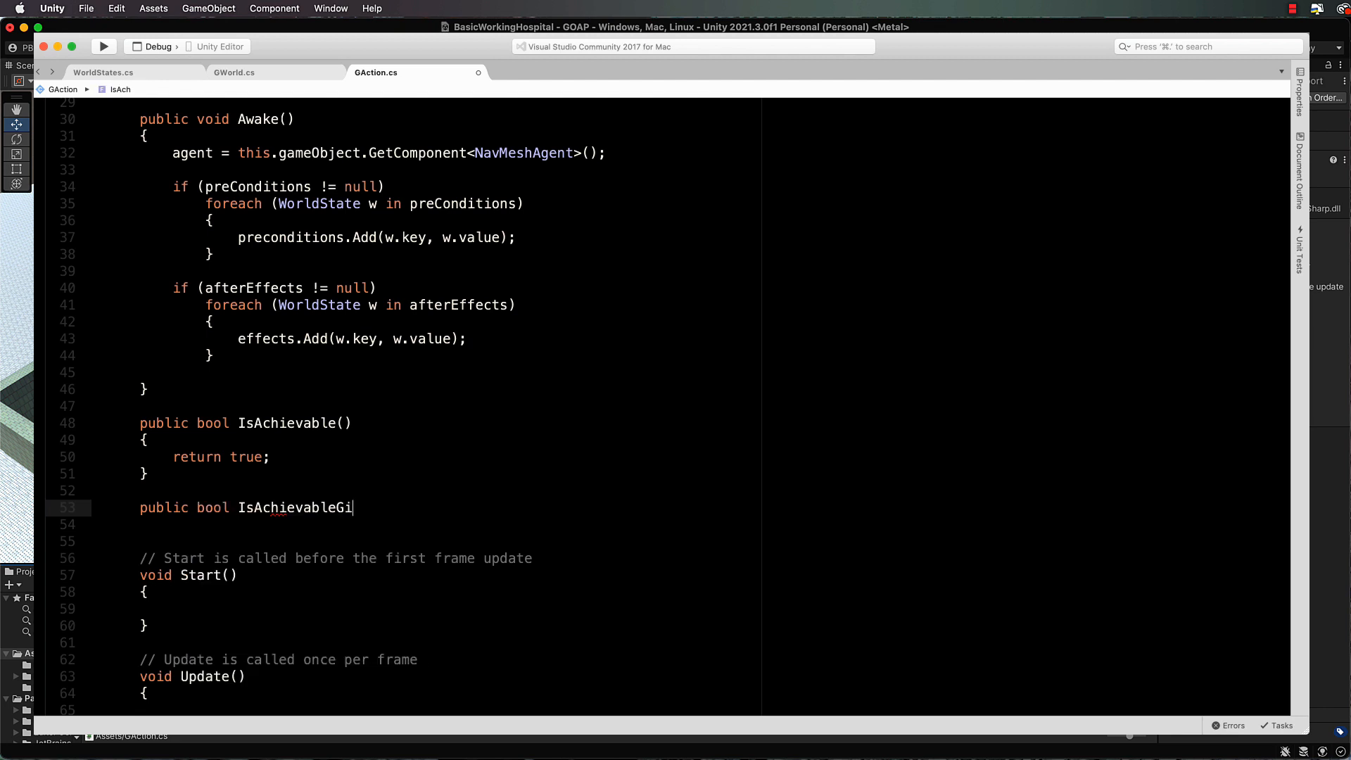
{"action": "type", "text": "ven("}
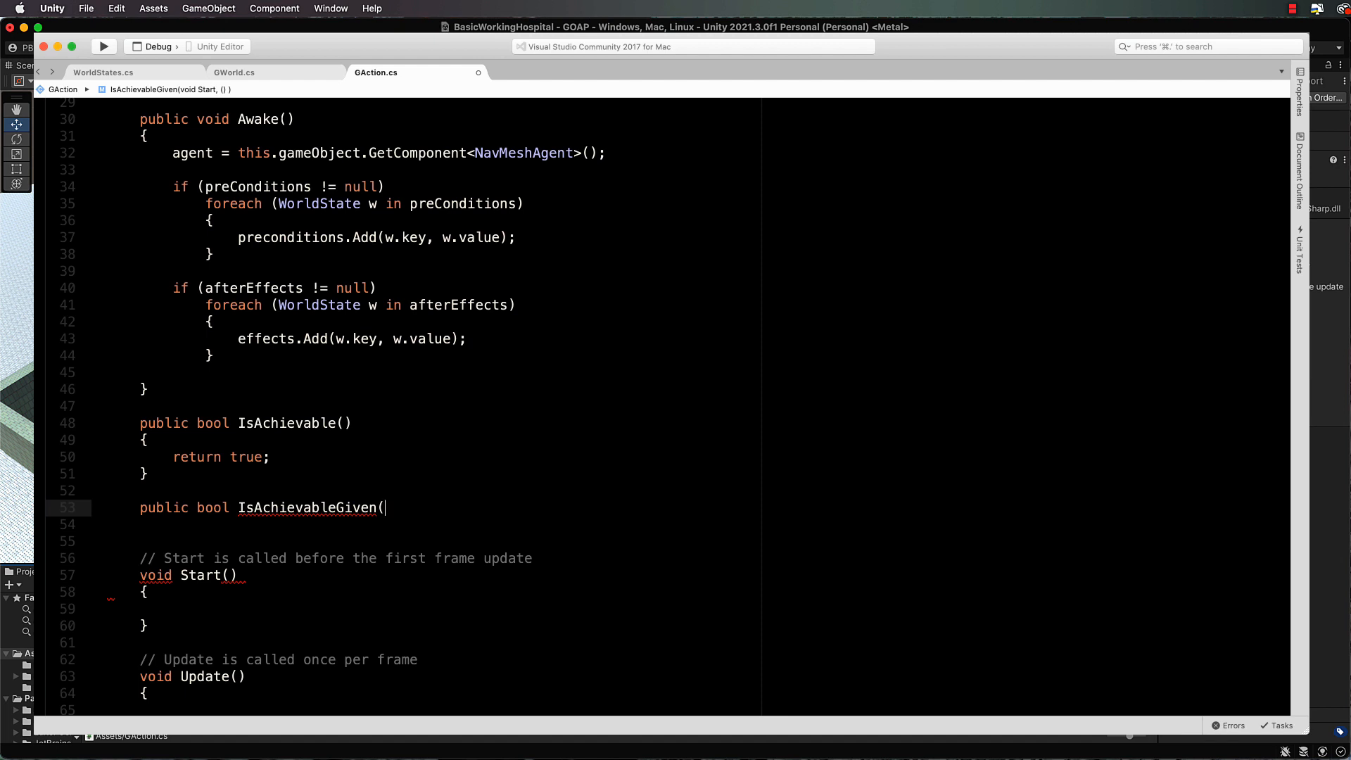
{"action": "type", "text": "D"}
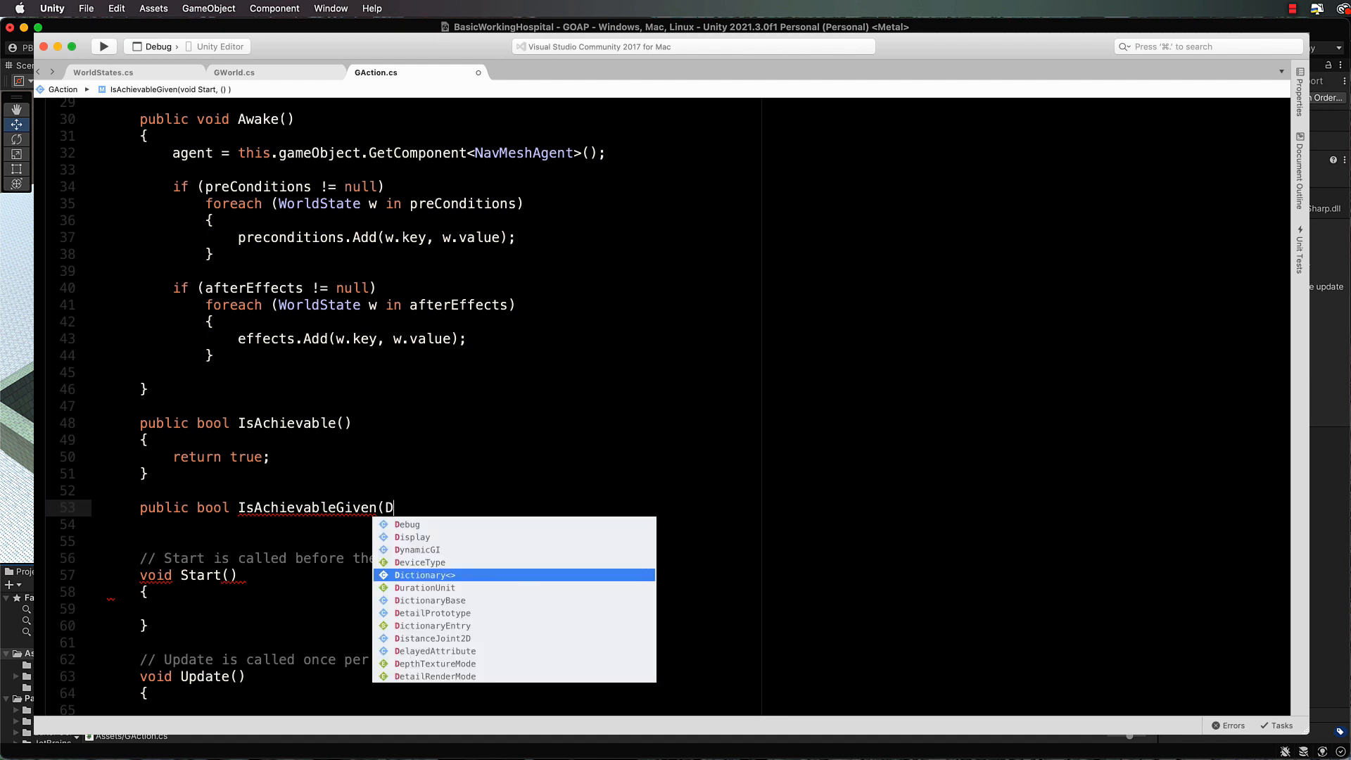
{"action": "type", "text": "ictionary<string,"}
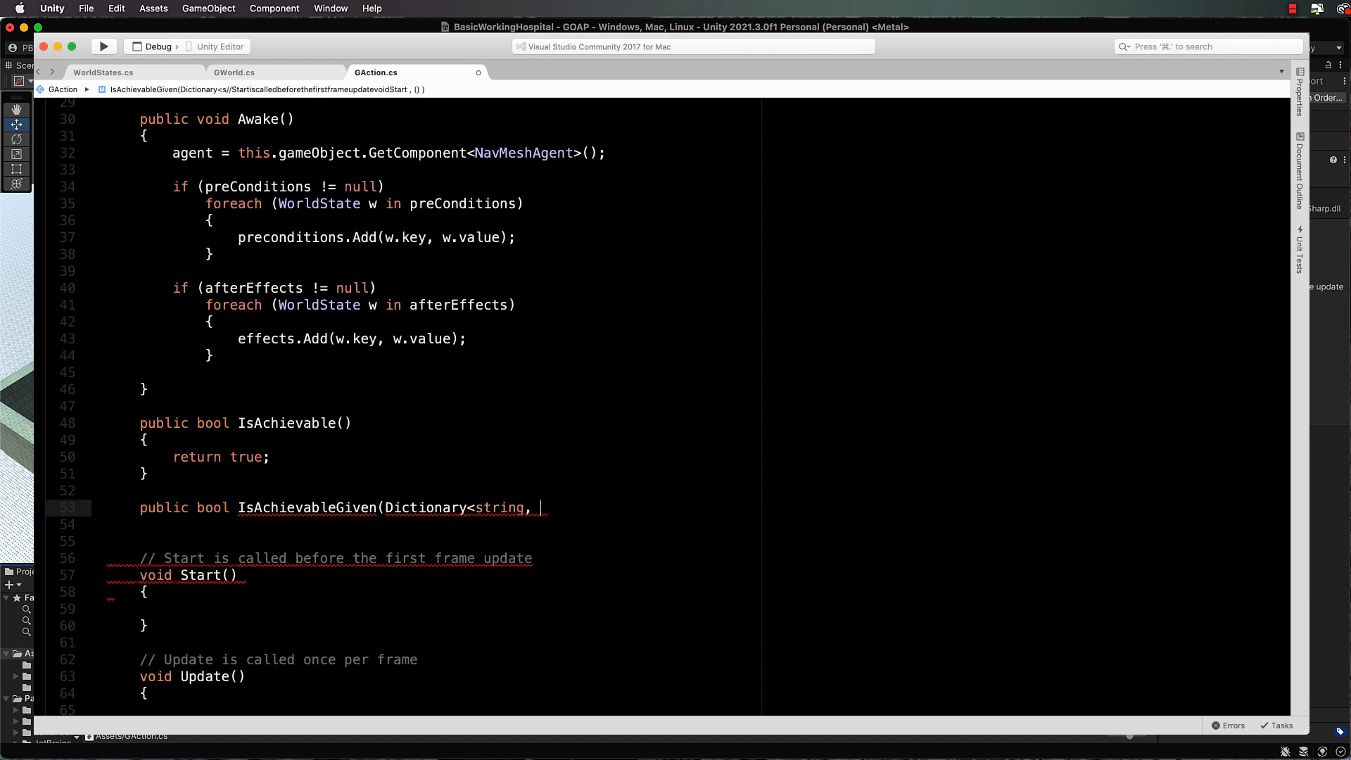
{"action": "type", "text": "int>"}
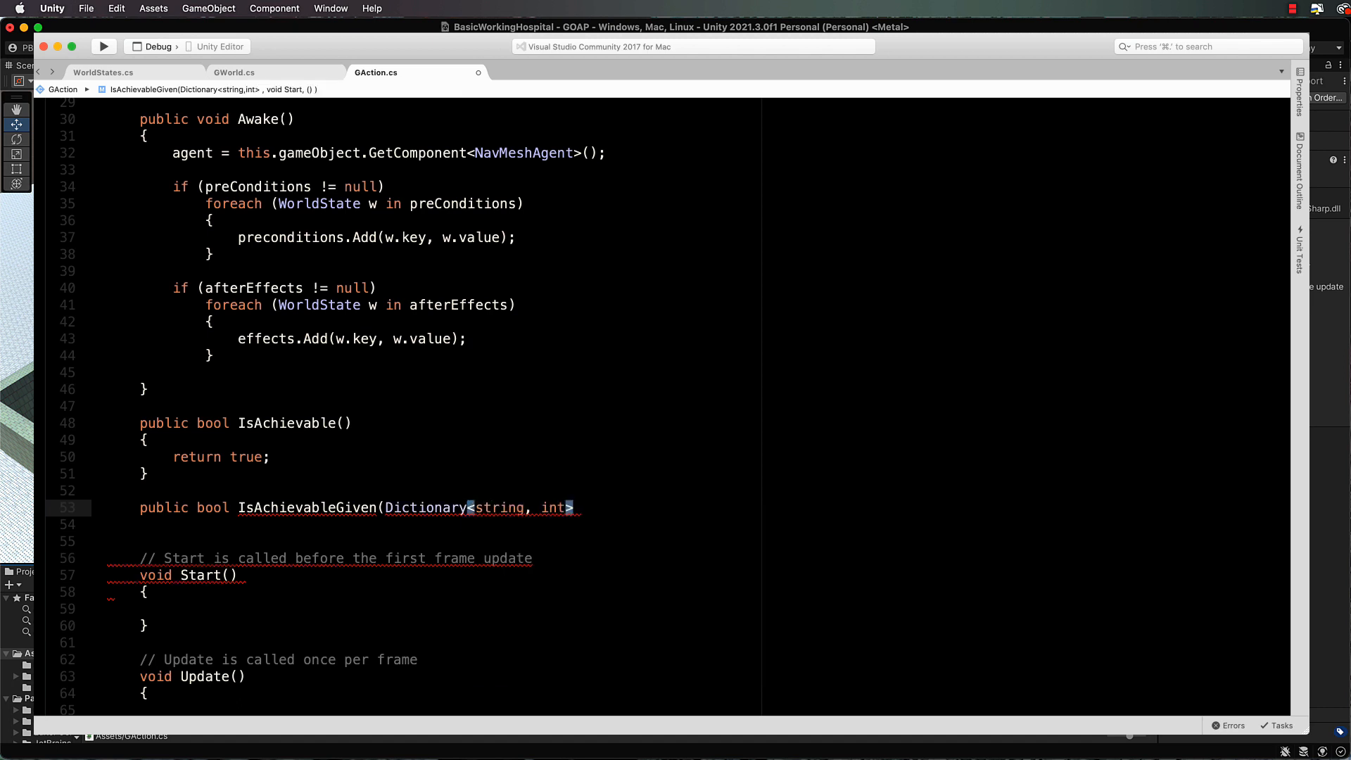
{"action": "type", "text": "conditions"}
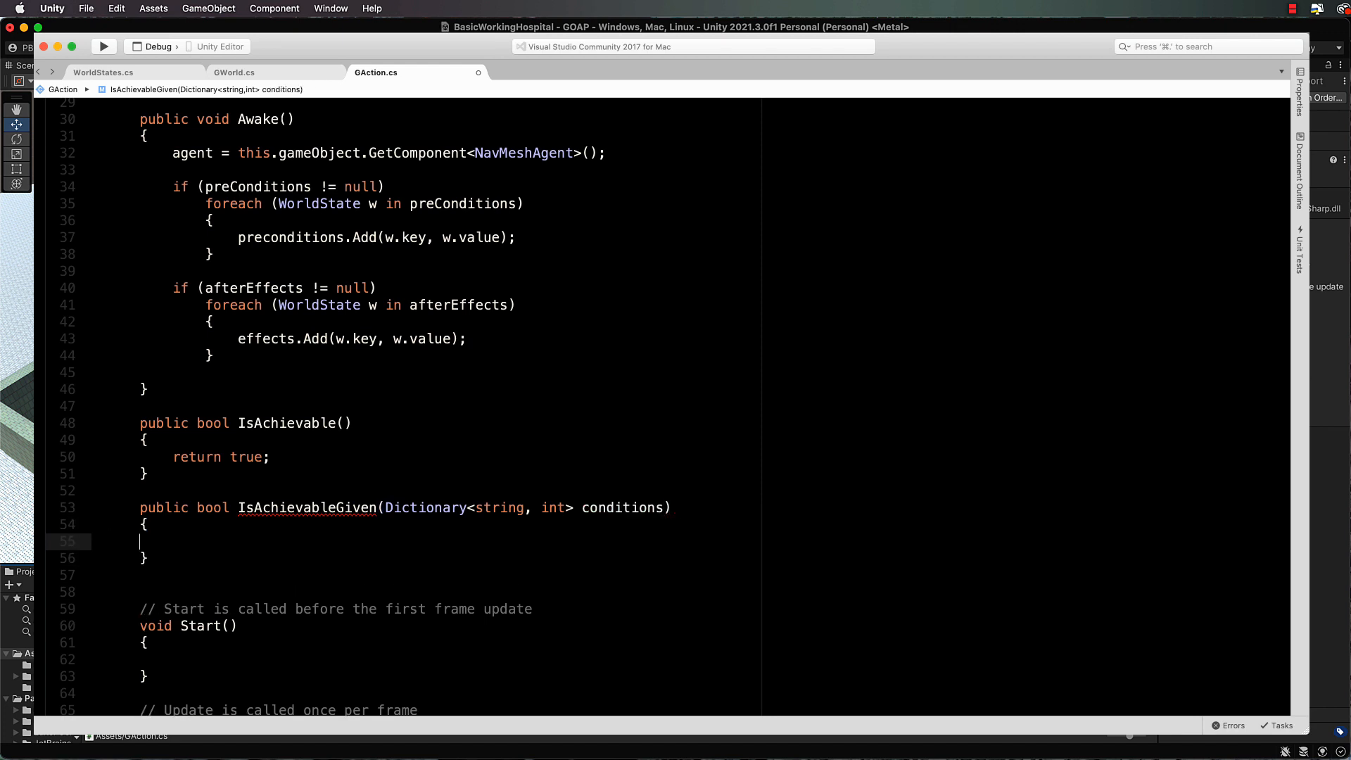
Step: Add foreach (KeyValuePair<string, int> p in preconditions) inside IsAchievableGiven
{"action": "type", "text": "foreach"}
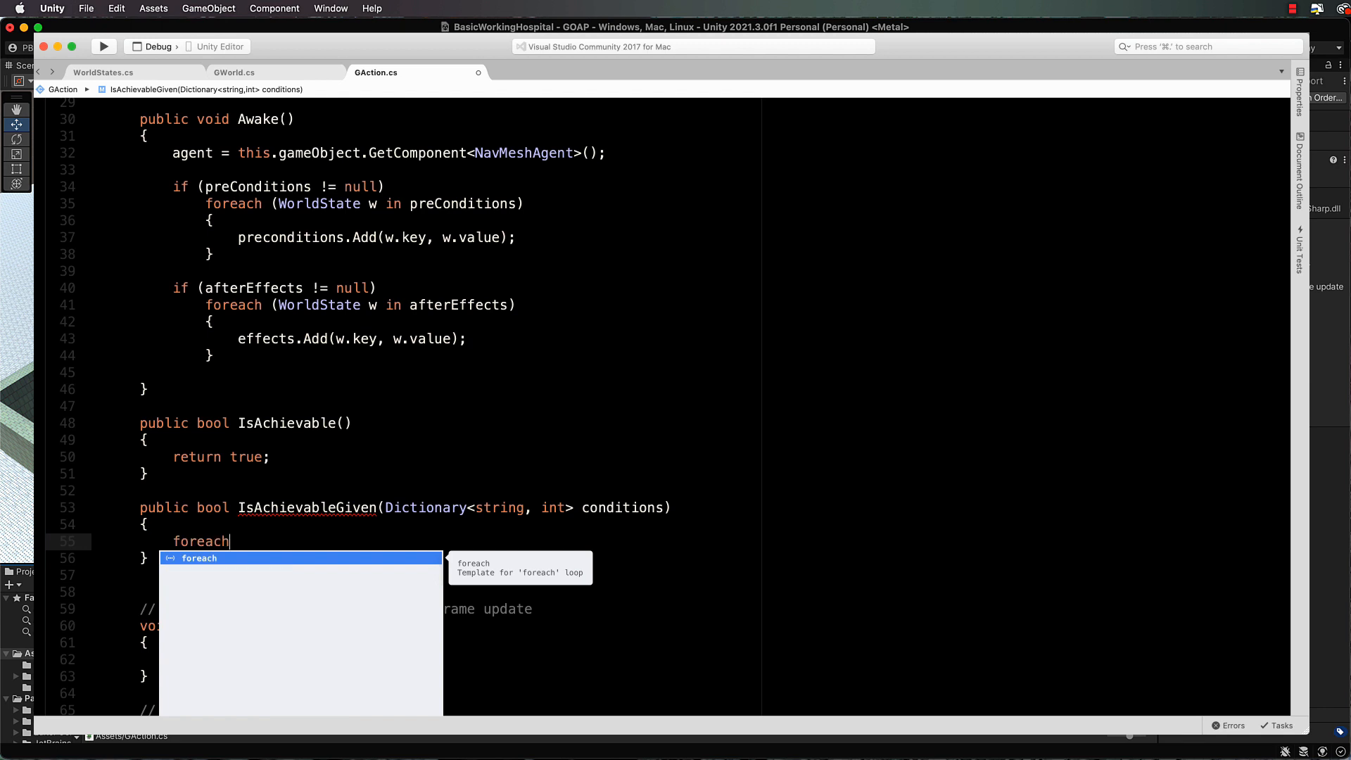
{"action": "type", "text": "(KeyValuePair<"}
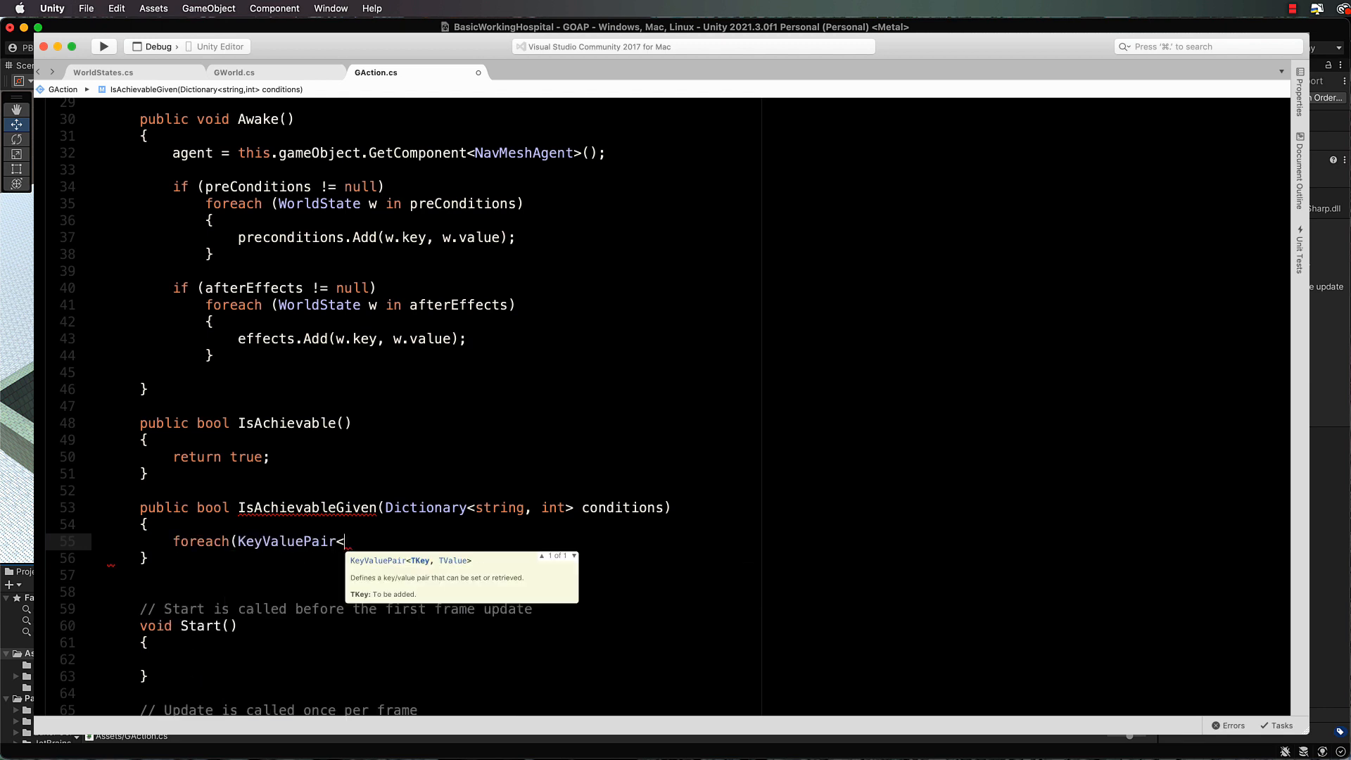
{"action": "type", "text": "string, int>"}
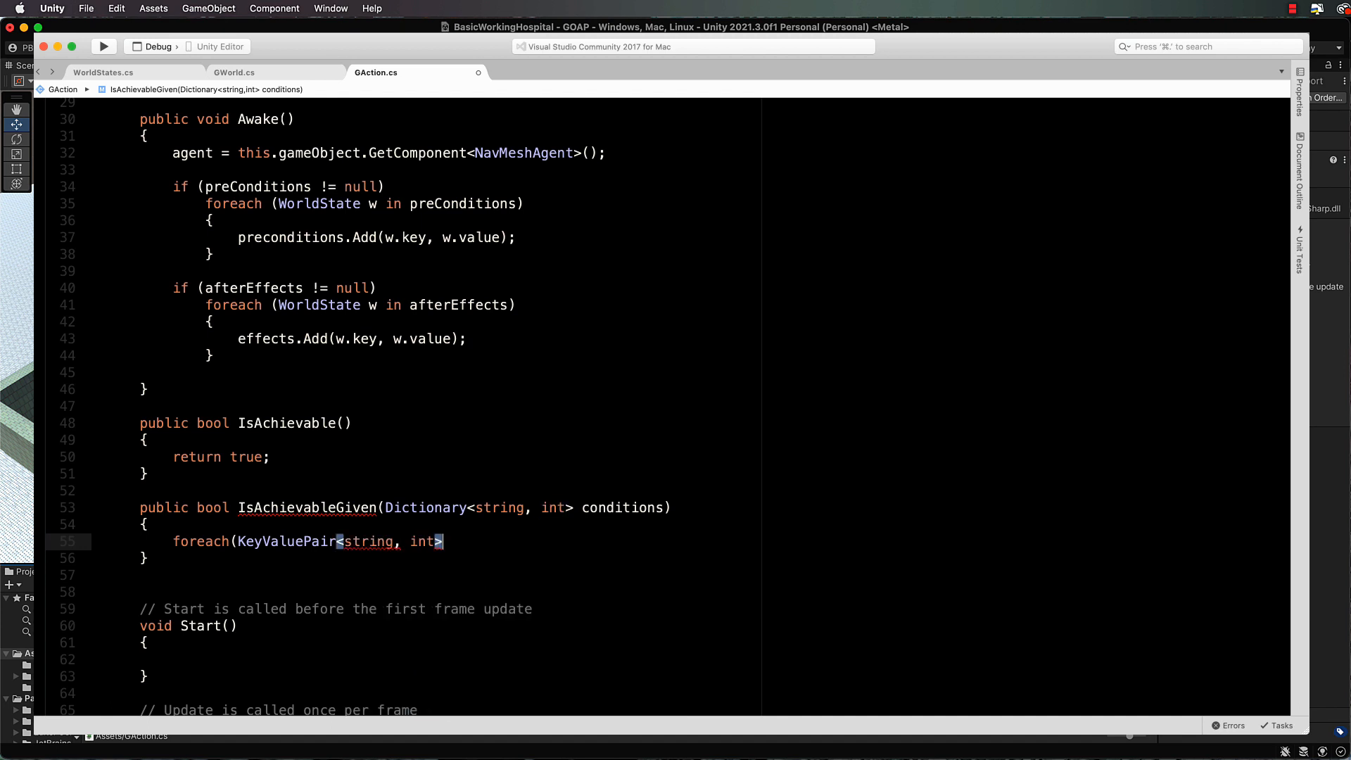
{"action": "type", "text": "p in preconditions"}
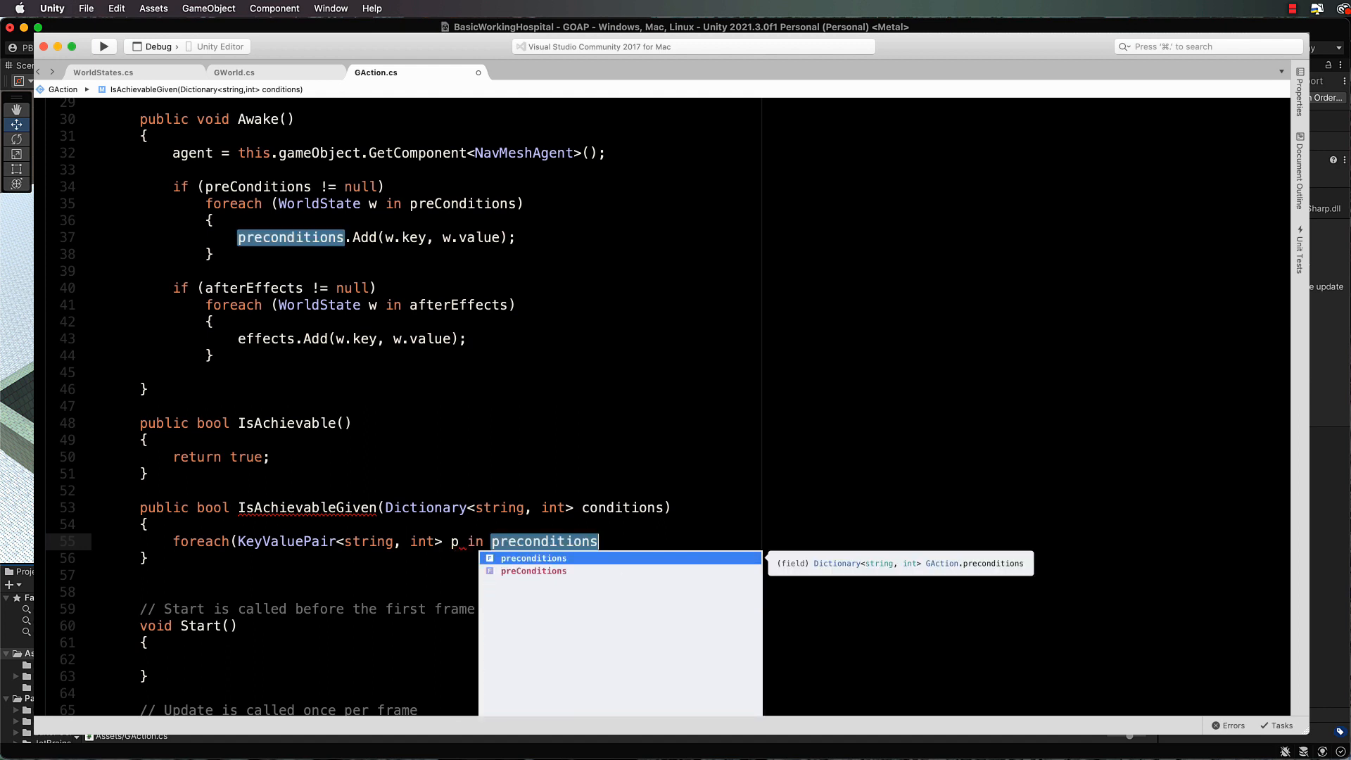
{"action": "key", "text": "Enter"}
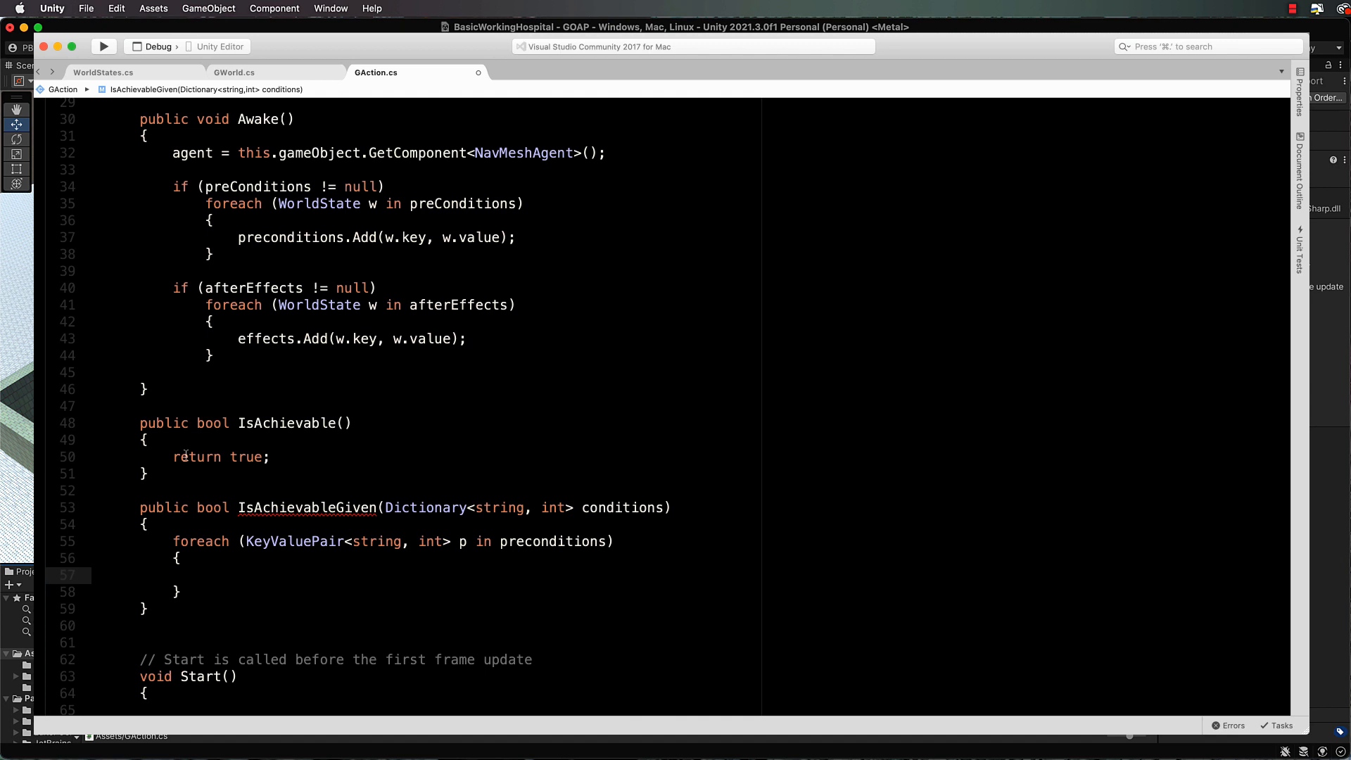
Step: Inside the loop add if (!conditions.ContainsKey(p.Key)) return false;
{"action": "double_click", "coordinate": [617, 507]}
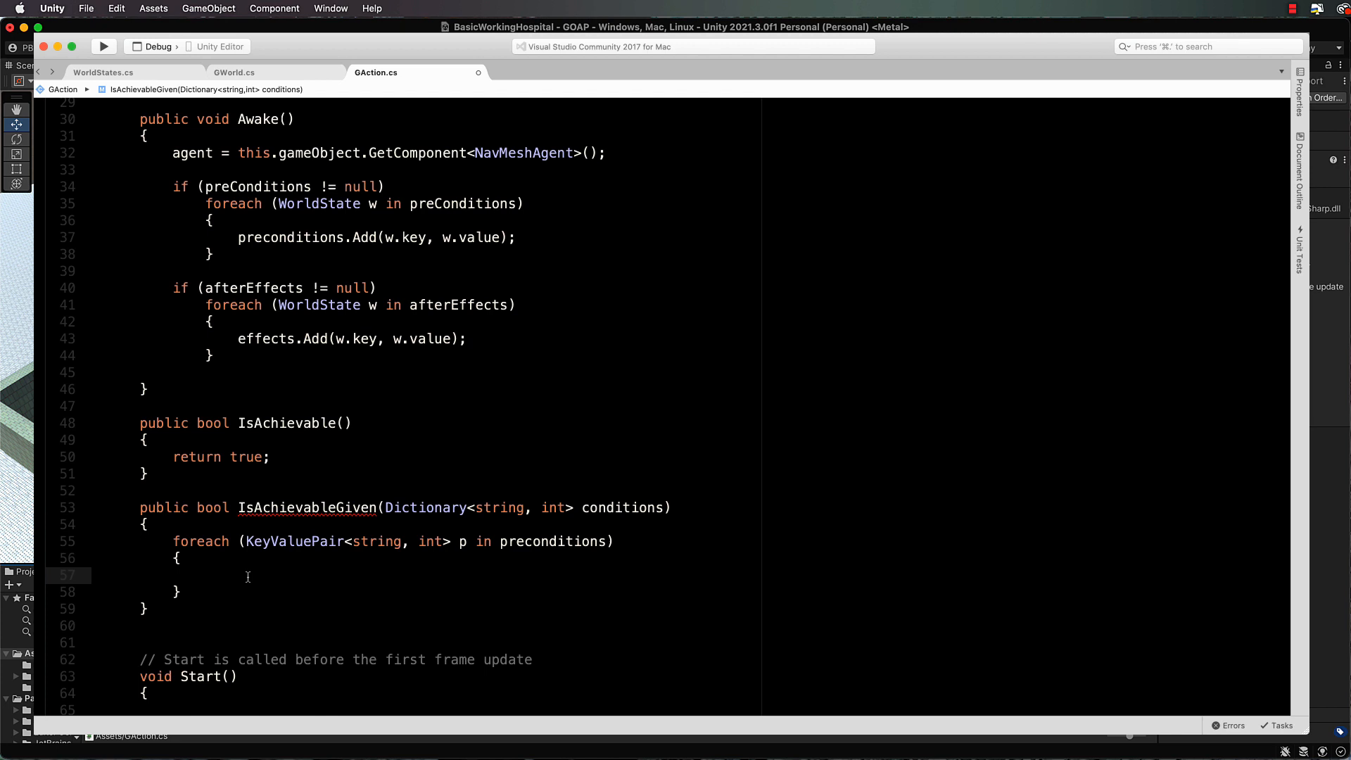
{"action": "type", "text": "if("}
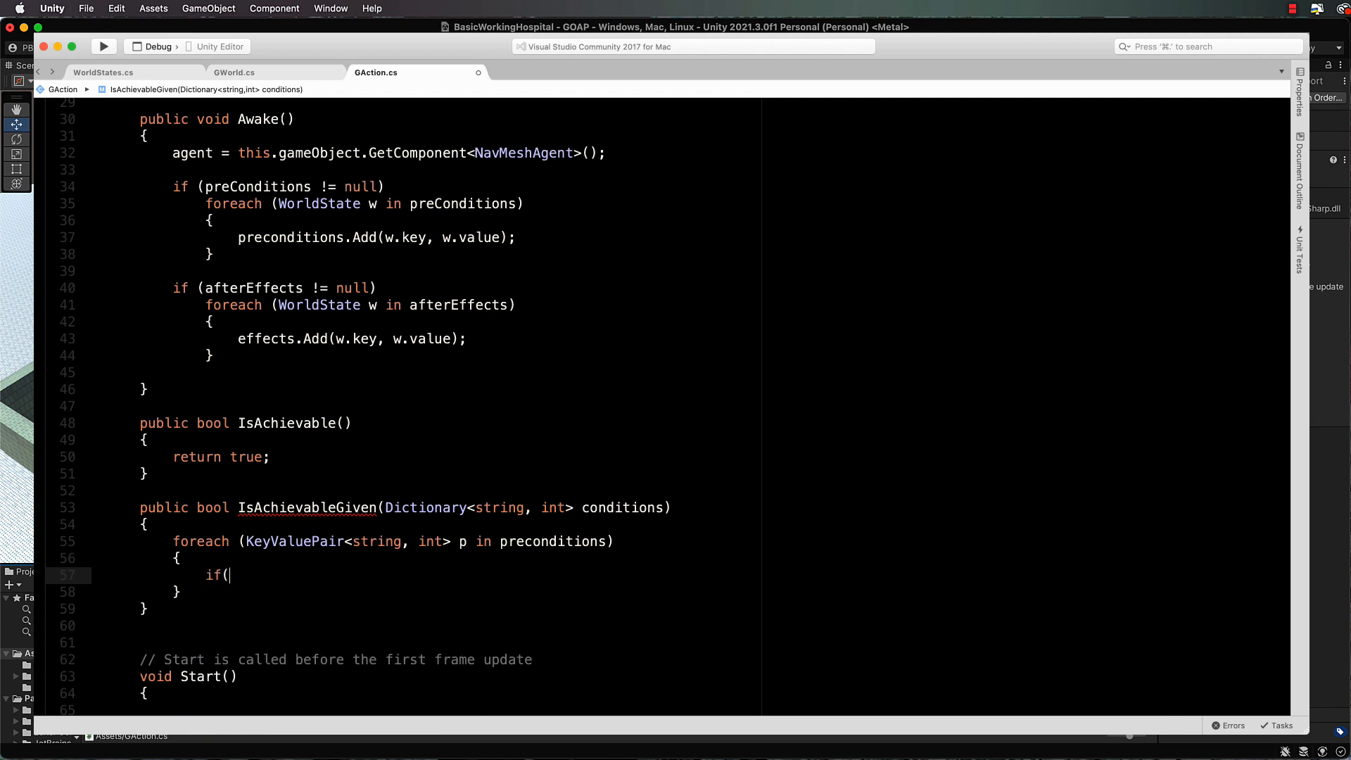
{"action": "type", "text": "!co"}
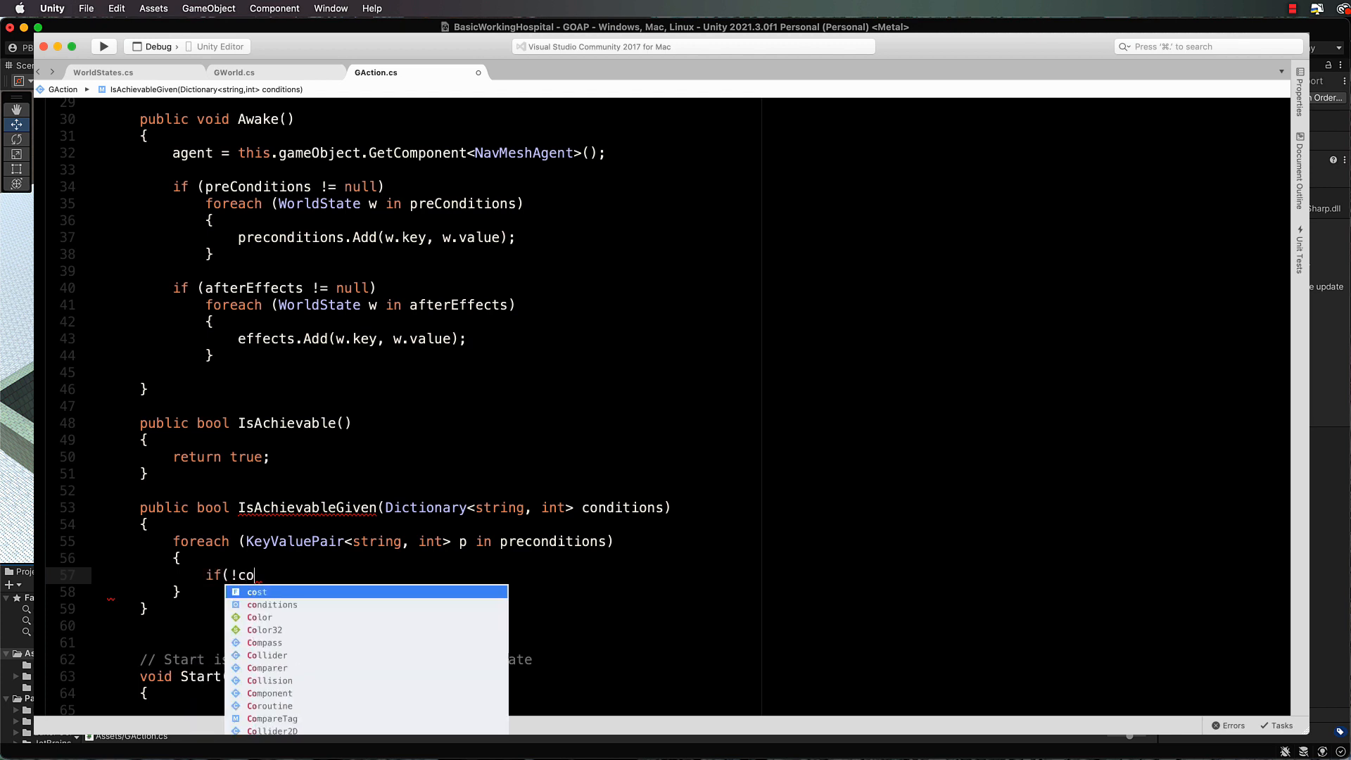
{"action": "type", "text": "nditions.ContainsKey"}
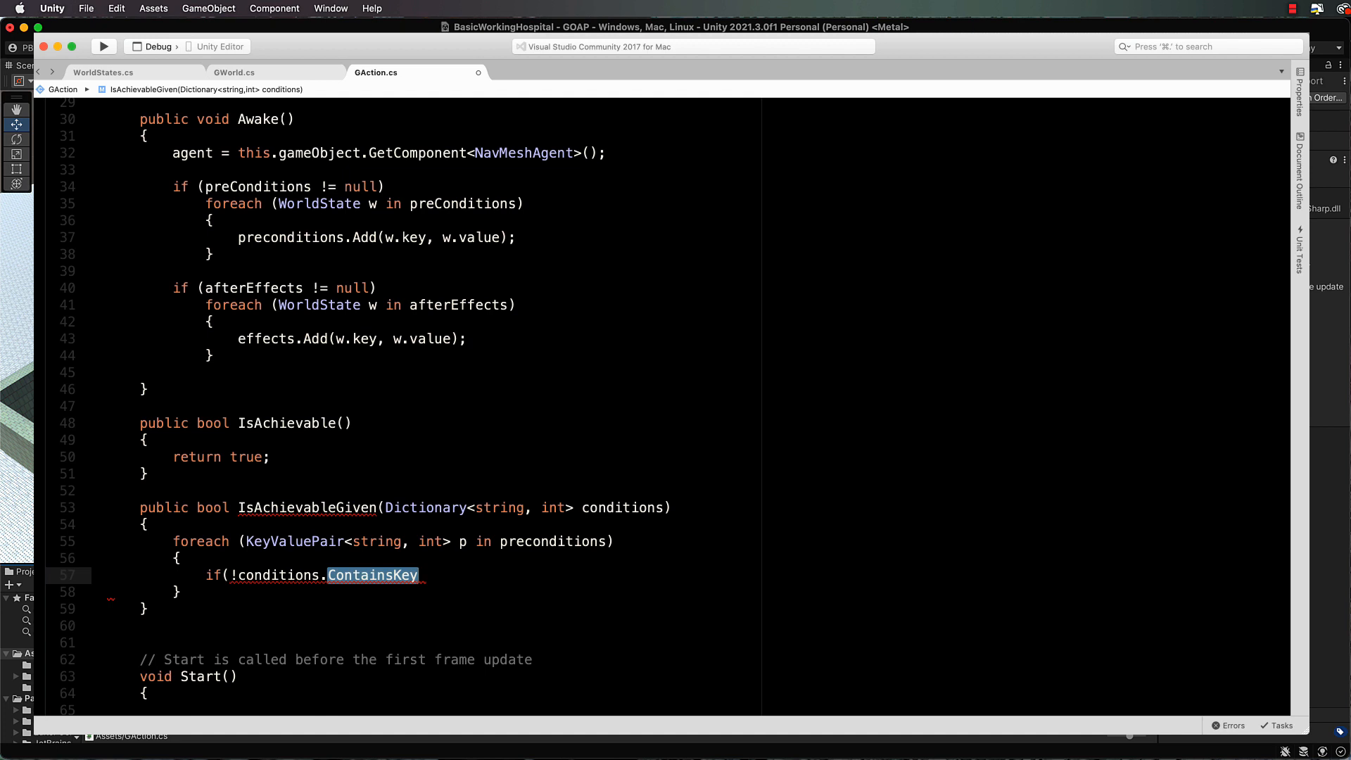
{"action": "type", "text": "(p"}
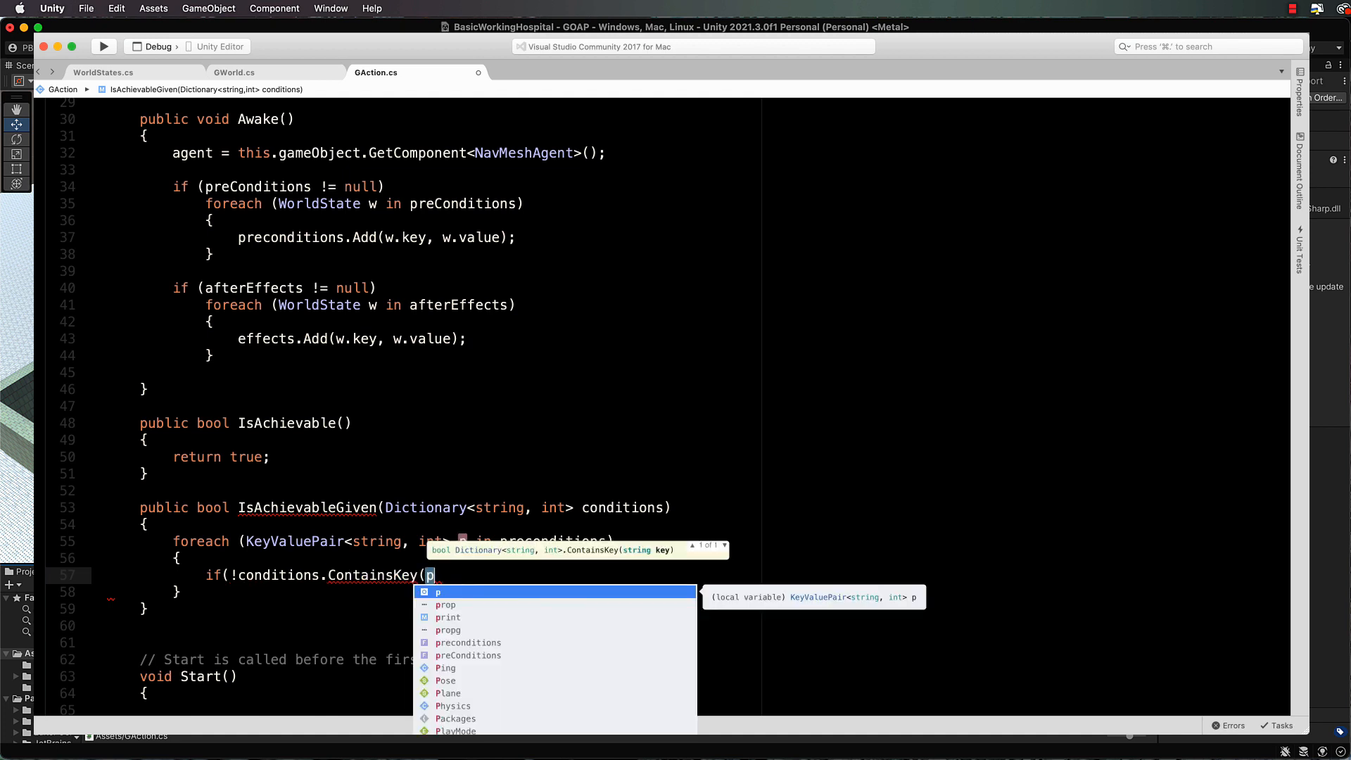
{"action": "type", "text": ".Key"}
{"action": "type", "text": "return"}
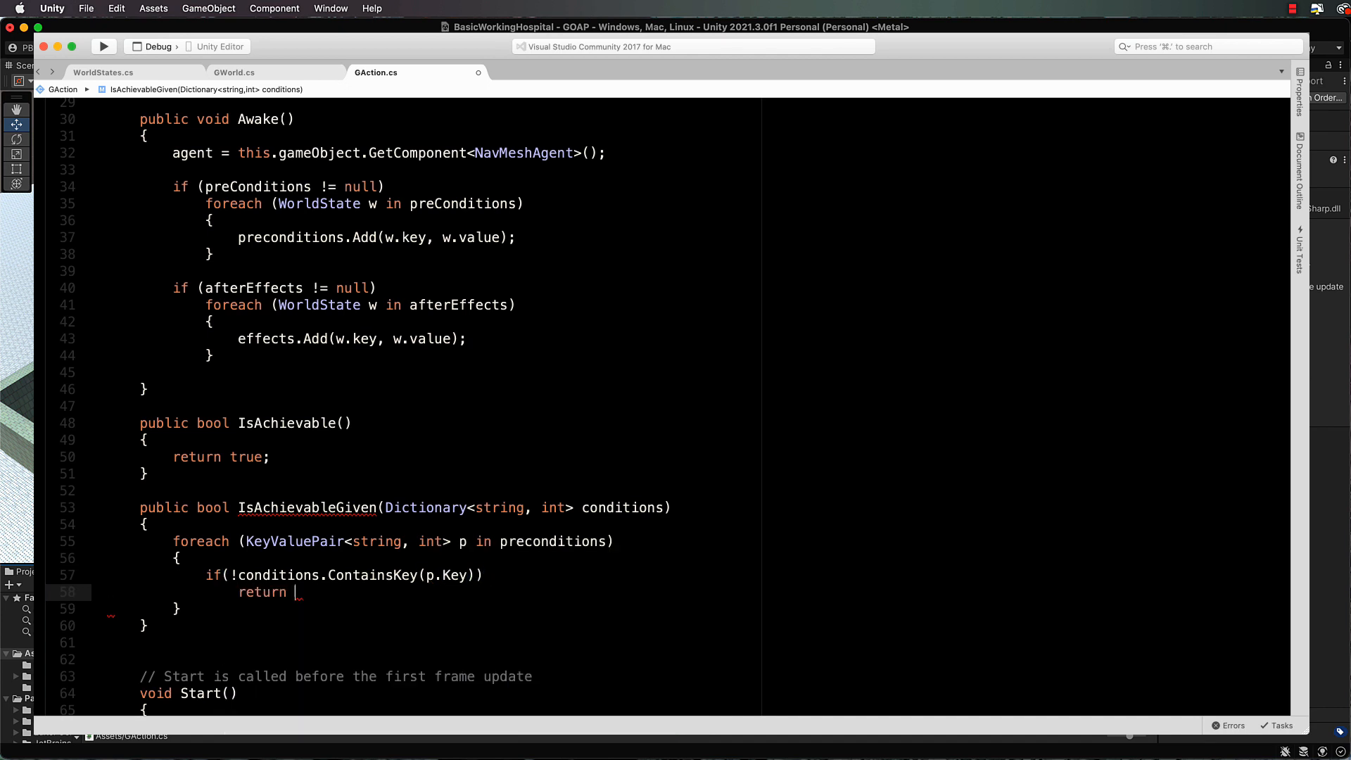
{"action": "type", "text": "false;"}
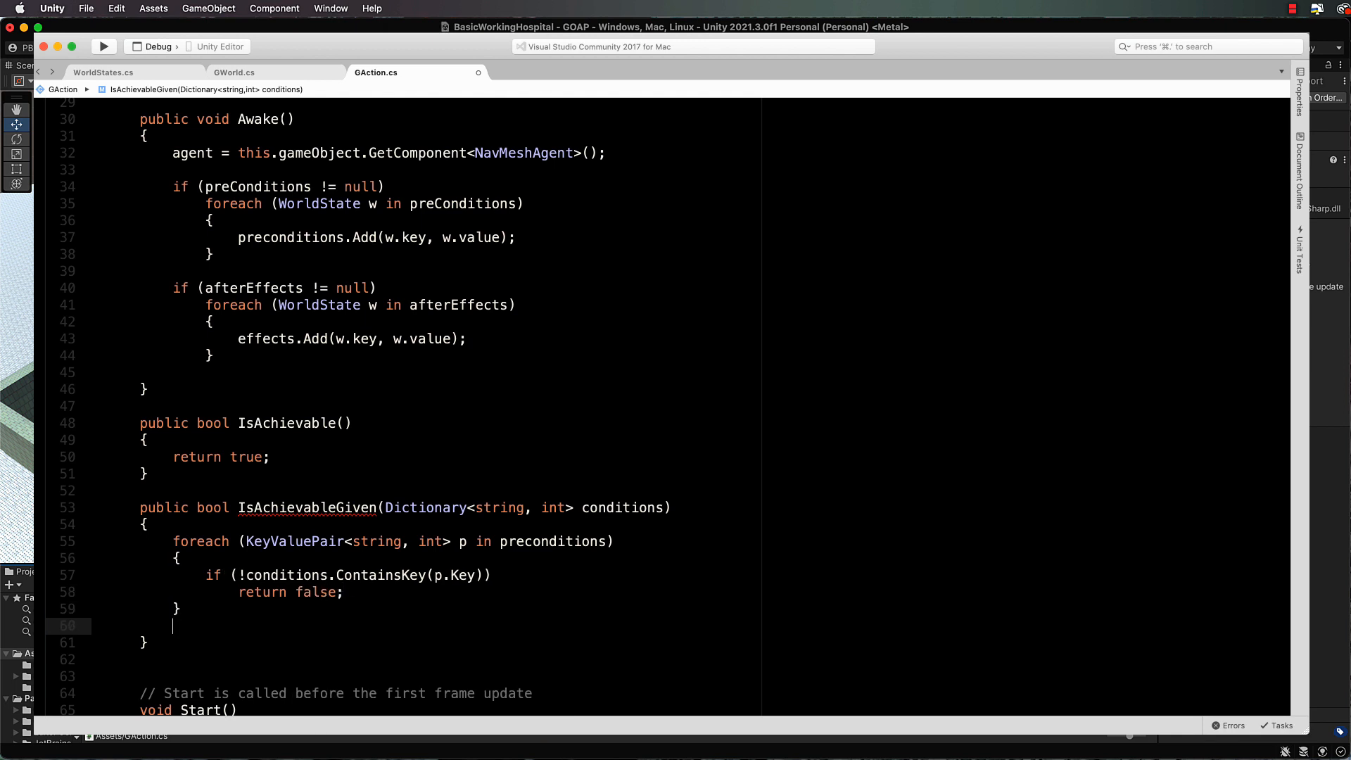
Step: After the loop add return true;
{"action": "type", "text": "return"}
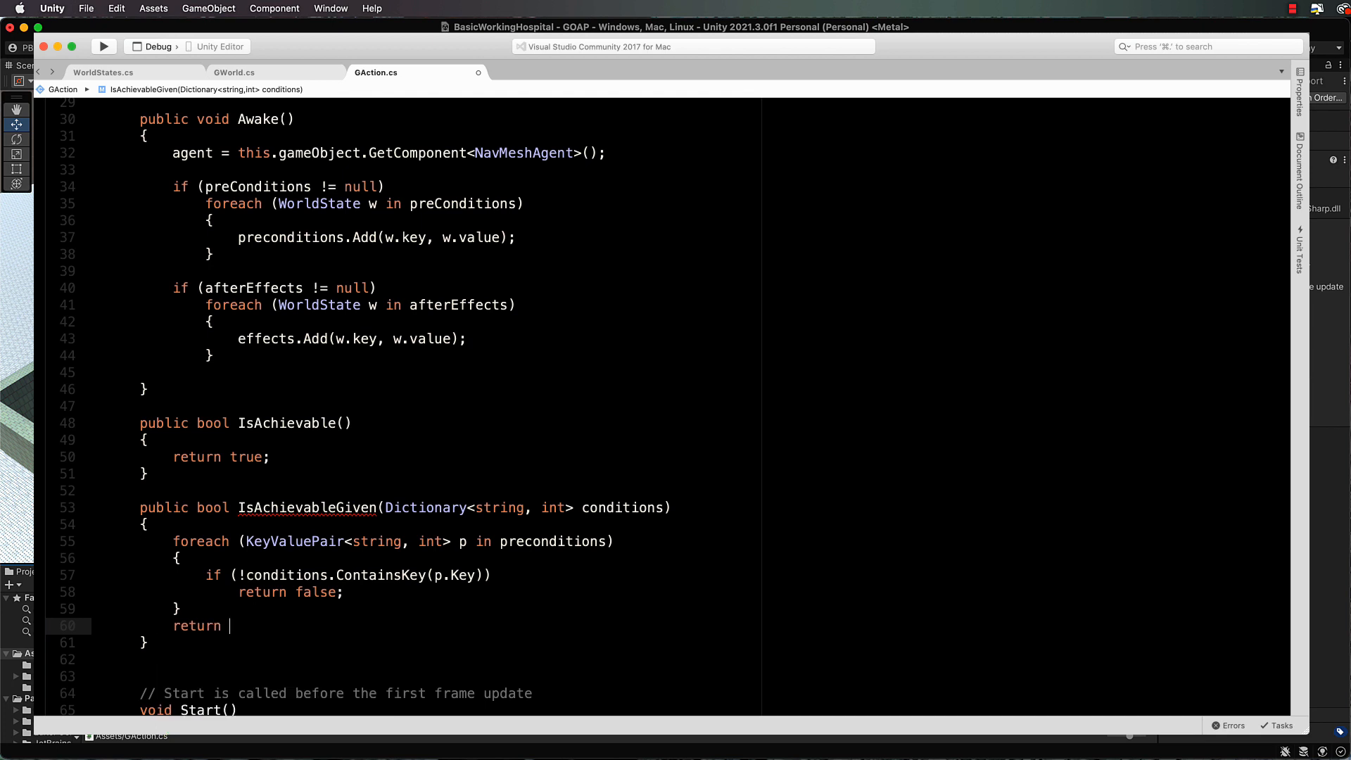
{"action": "type", "text": "true;"}
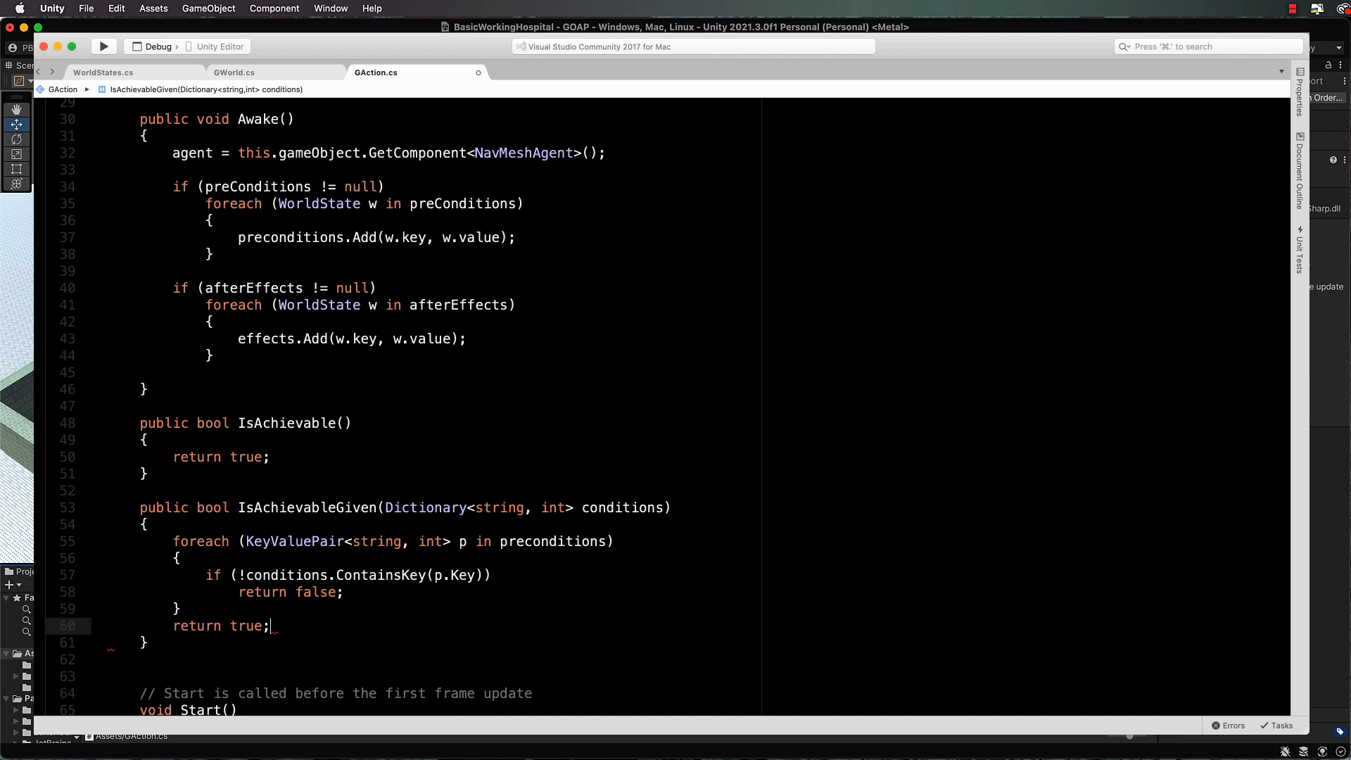
{"action": "mouse_move", "coordinate": [503, 579]}
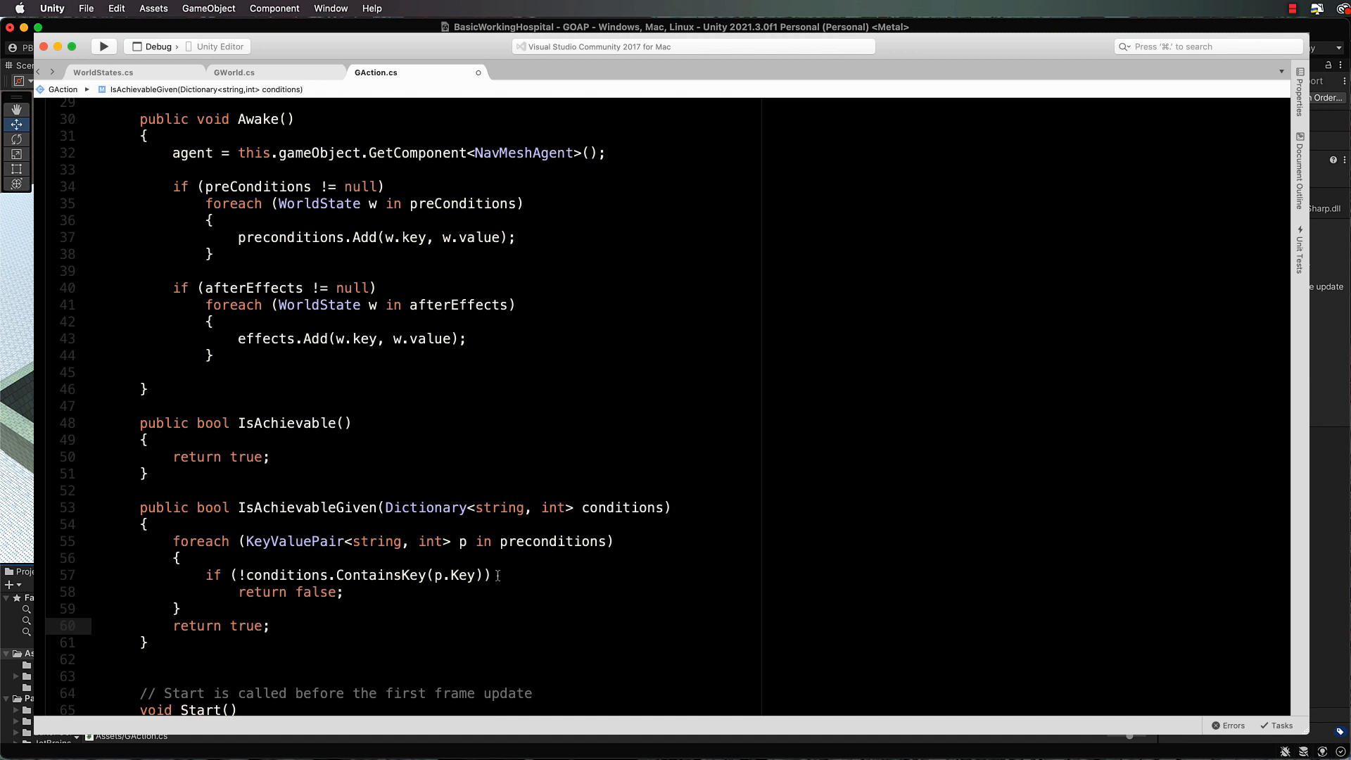
Step: Declare public abstract bool PrePerform(); and PostPerform(); at the end of GAction
{"action": "scroll", "scroll_direction": "down", "scroll_amount": 3}
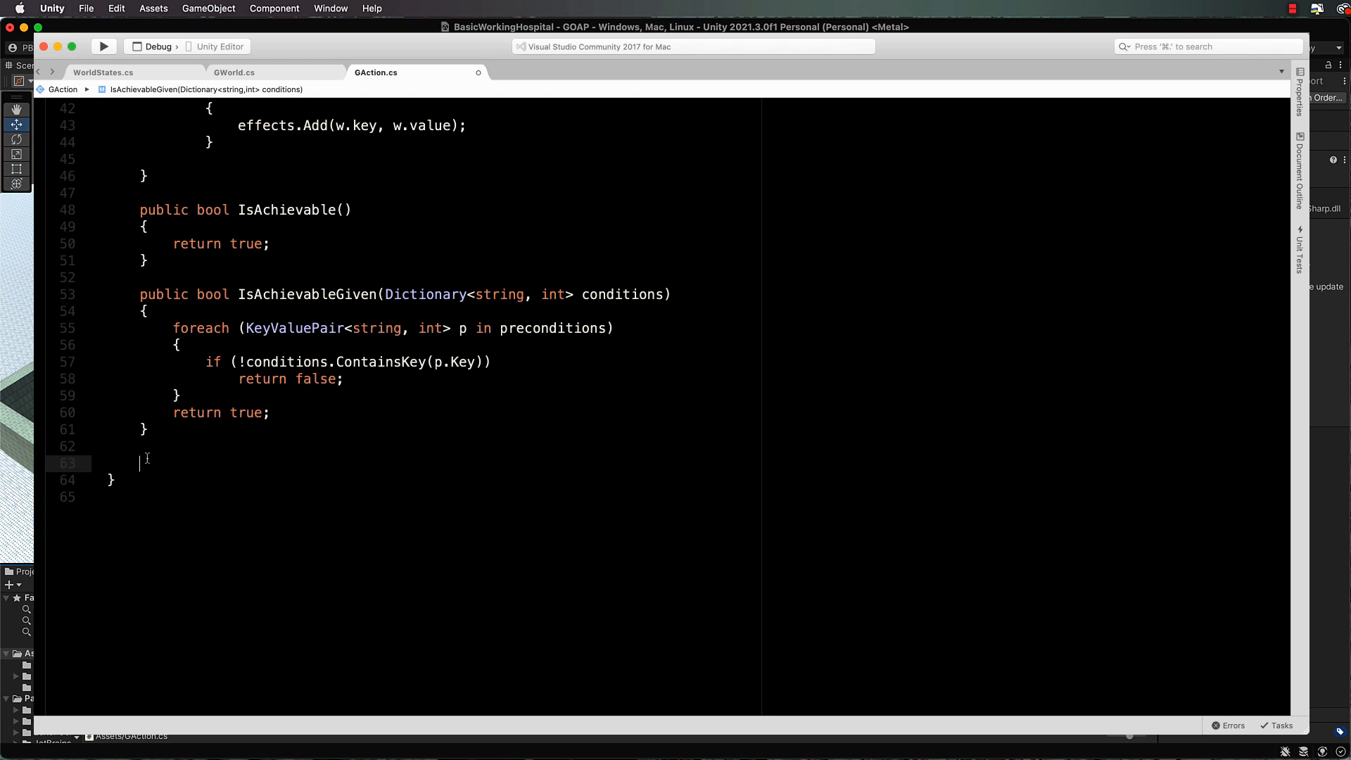
{"action": "type", "text": "public"}
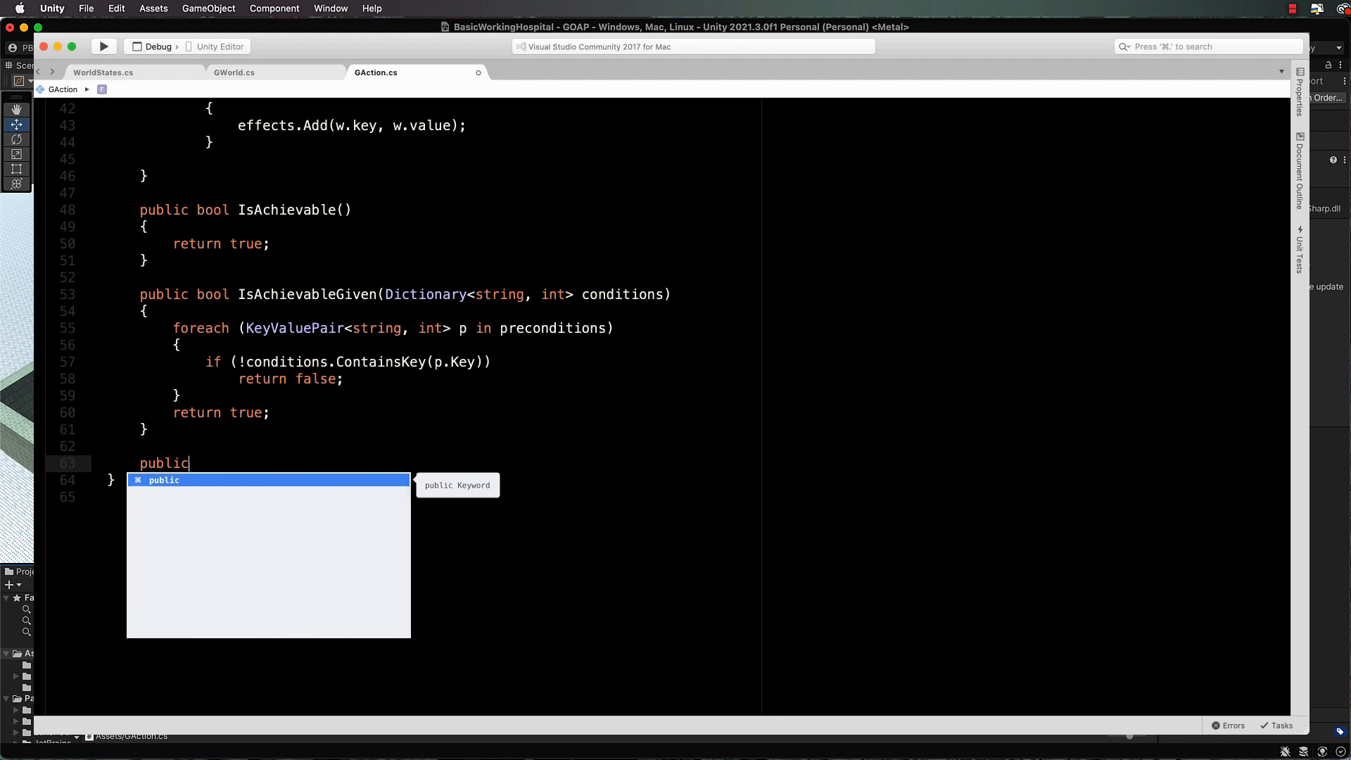
{"action": "type", "text": "abstract bool Pre"}
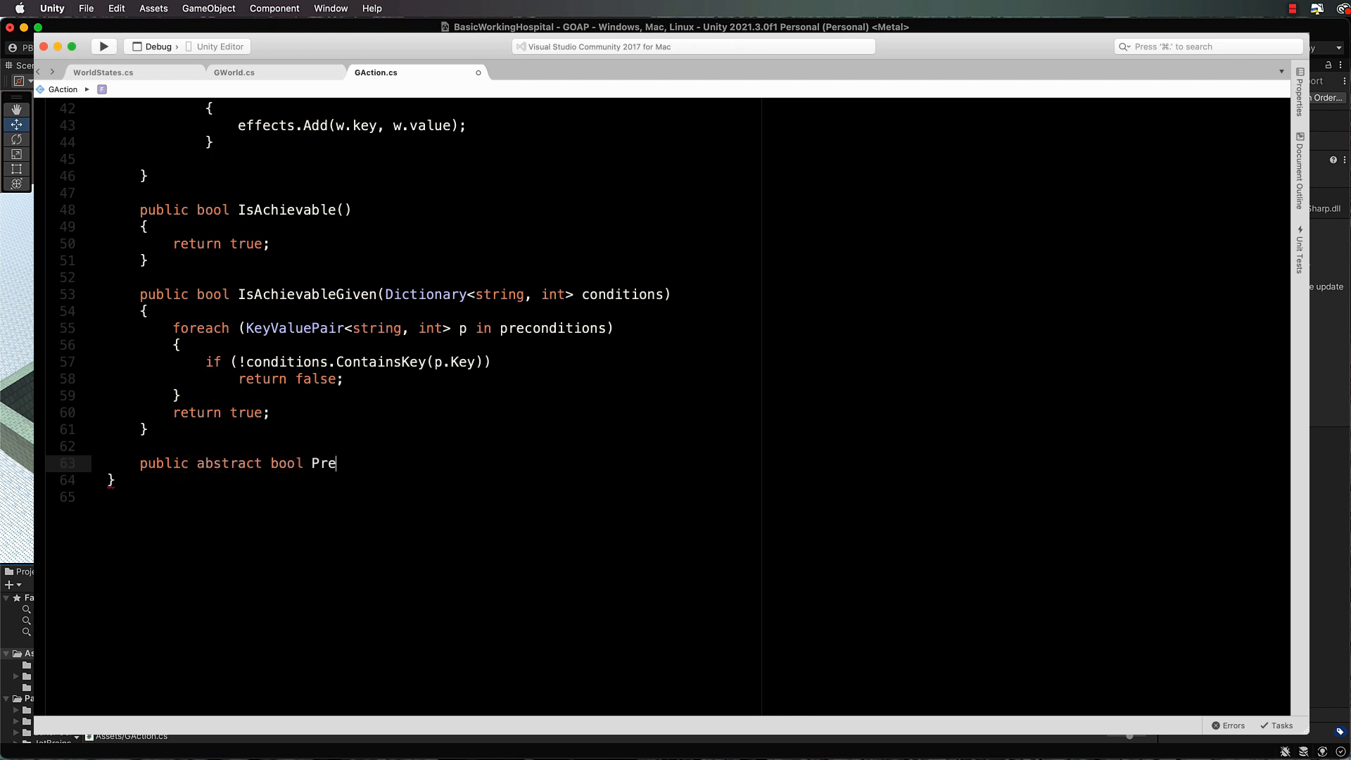
{"action": "type", "text": "Perform();"}
{"action": "type", "text": "public abstract"}
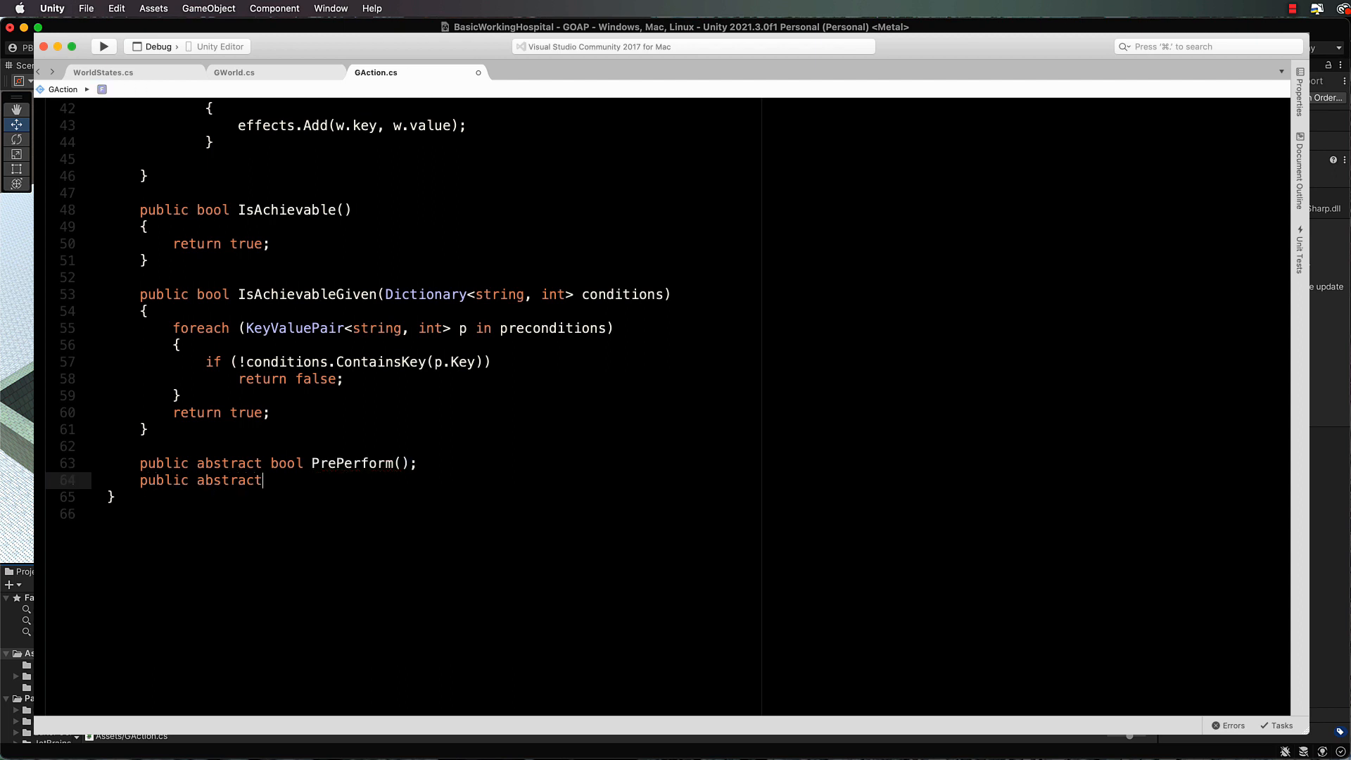
{"action": "type", "text": "bool PostPerform"}
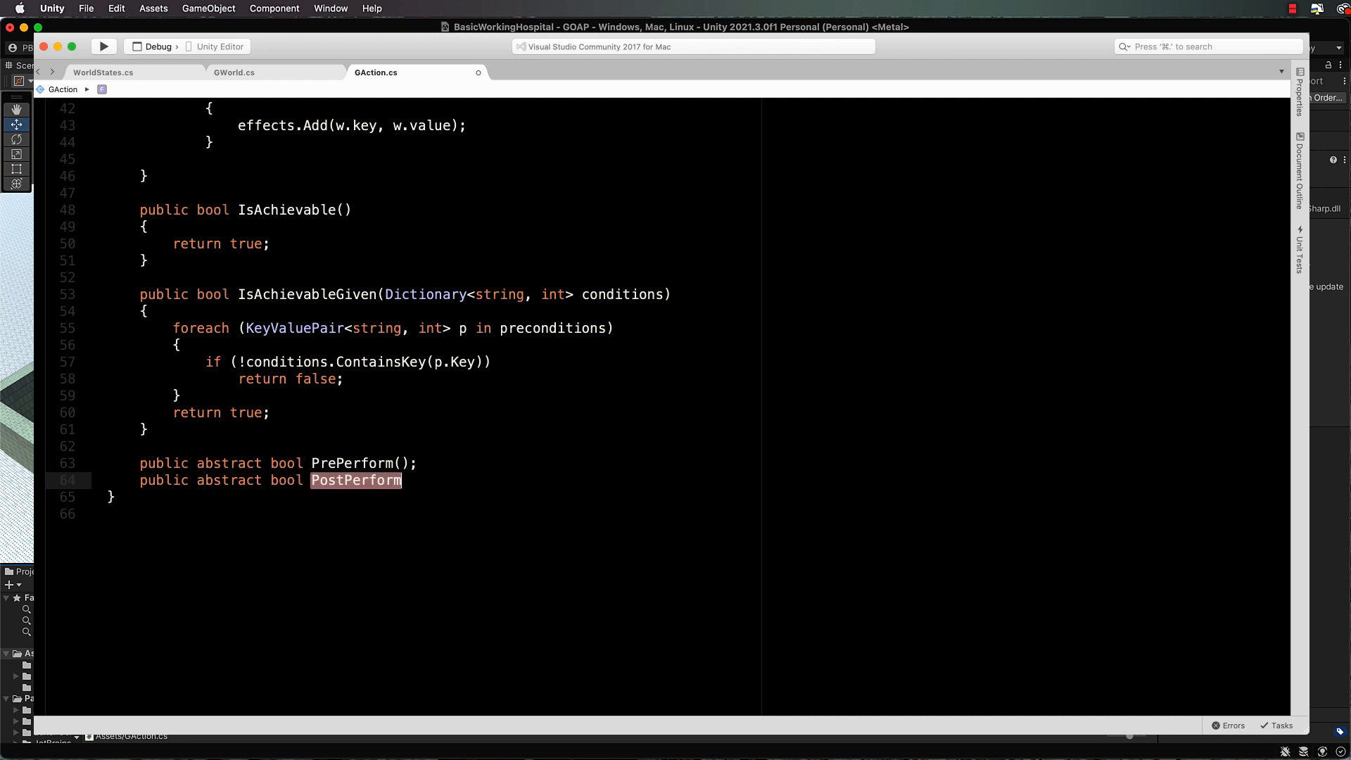
{"action": "type", "text": "();"}
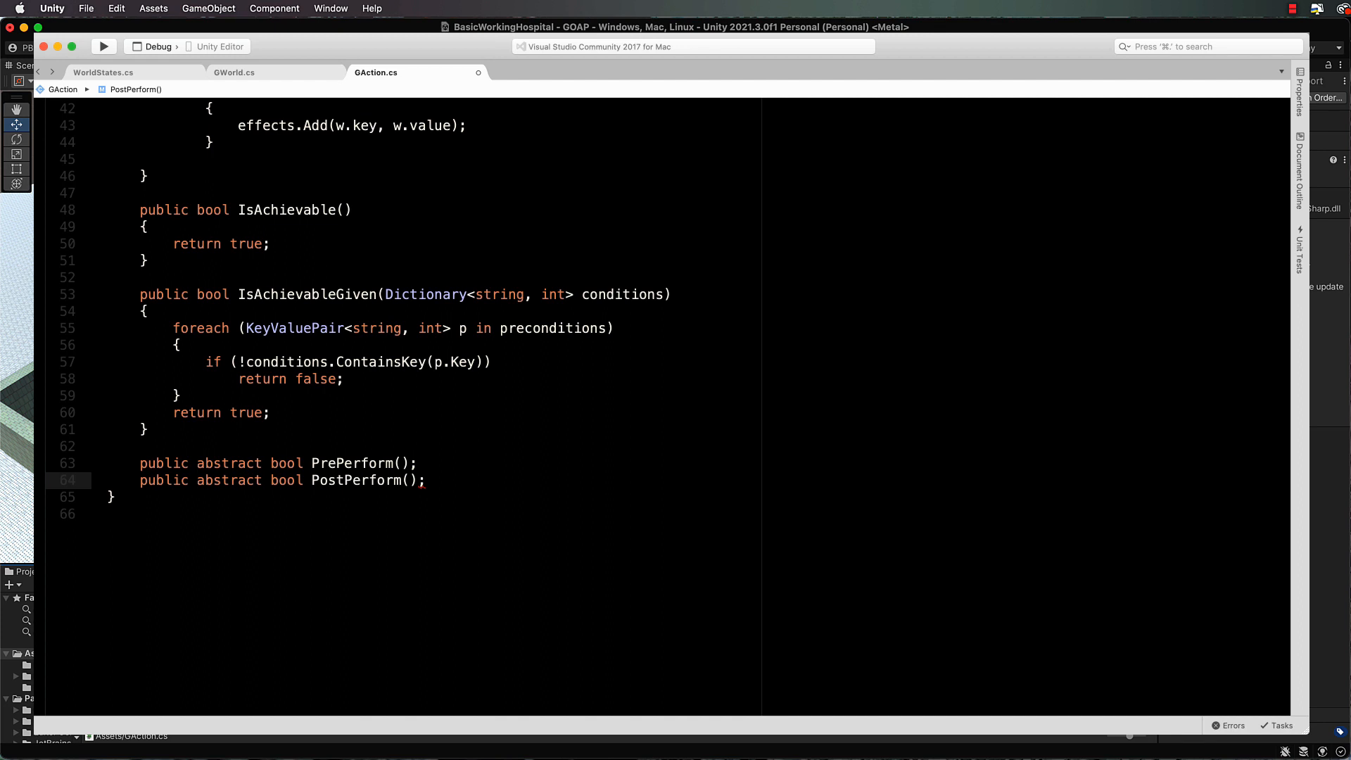
{"action": "left_click", "coordinate": [423, 480]}
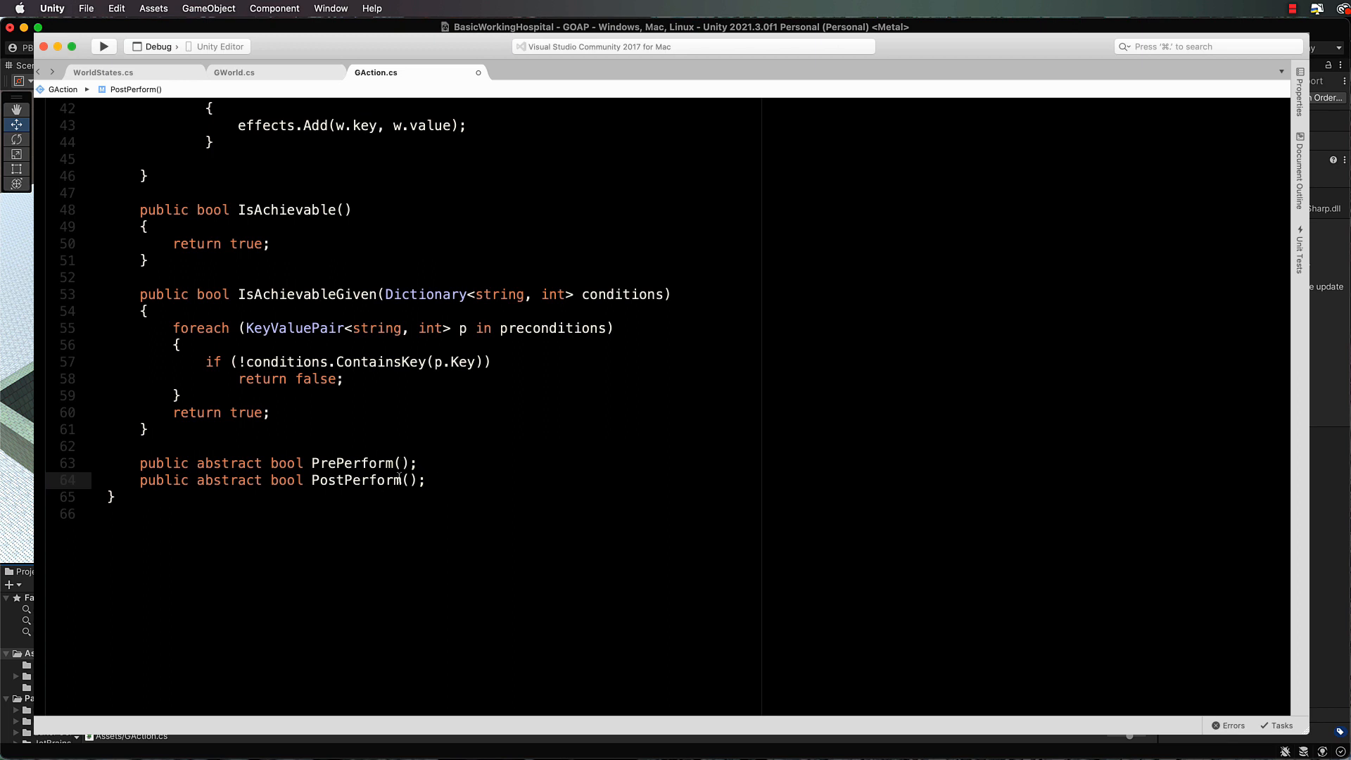
{"action": "mouse_move", "coordinate": [377, 480]}
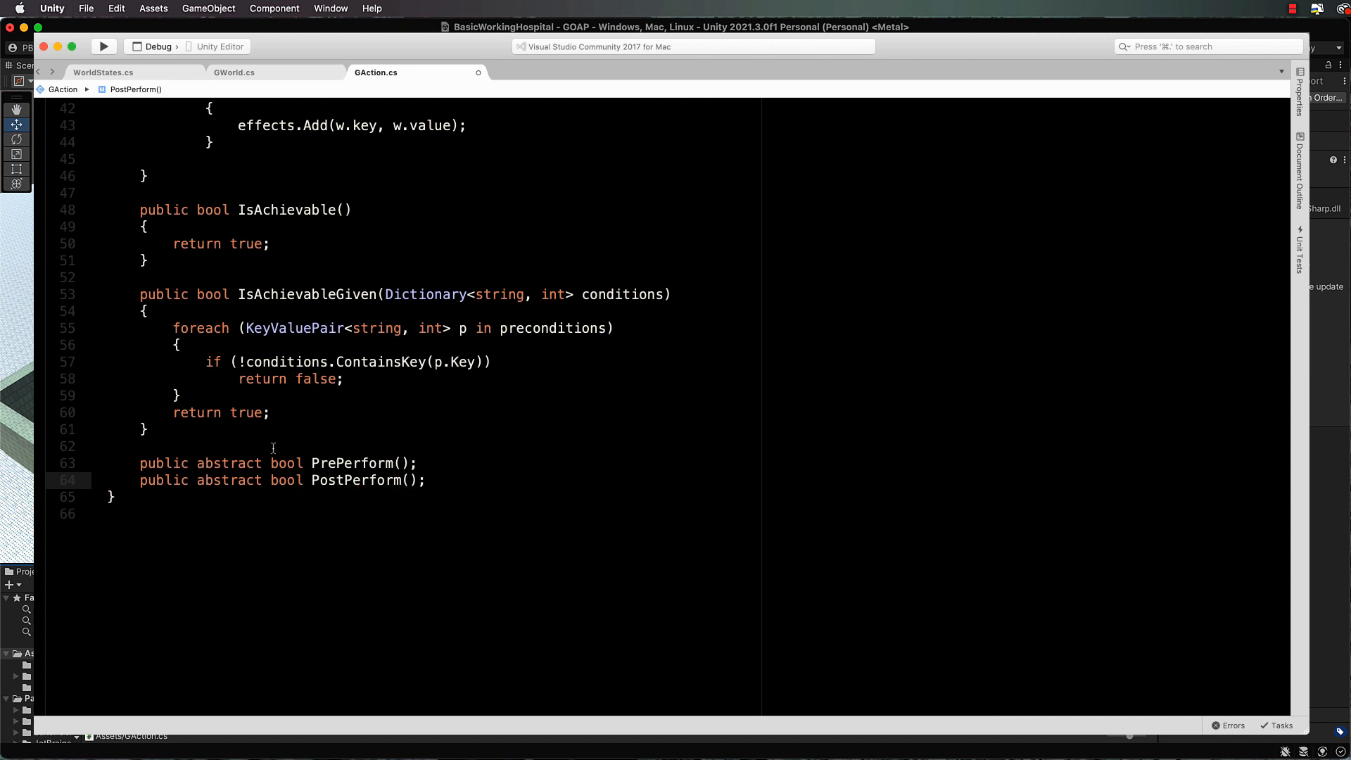
{"action": "mouse_move", "coordinate": [455, 435]}
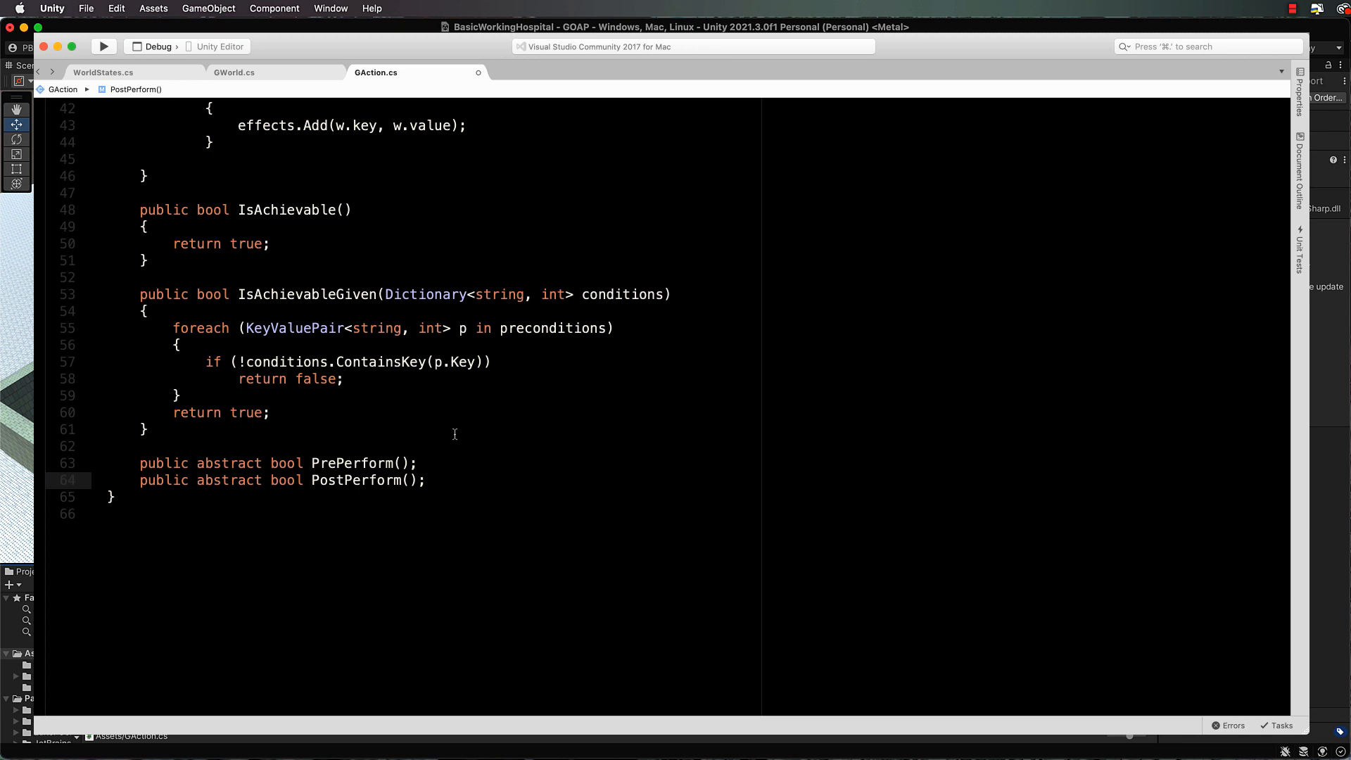